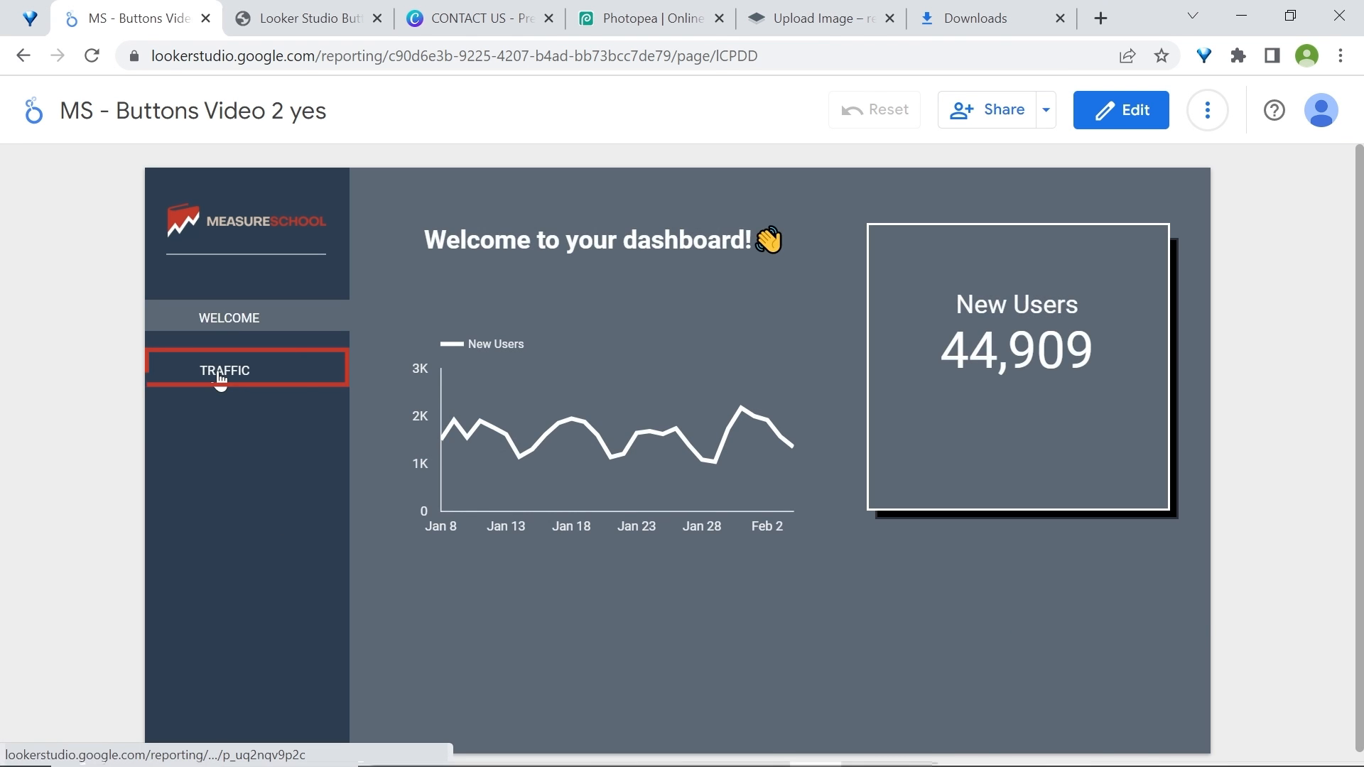
# Navigate to the report page offering a dashboard chat with its CHAT WITH US button
pyautogui.click(225, 369)
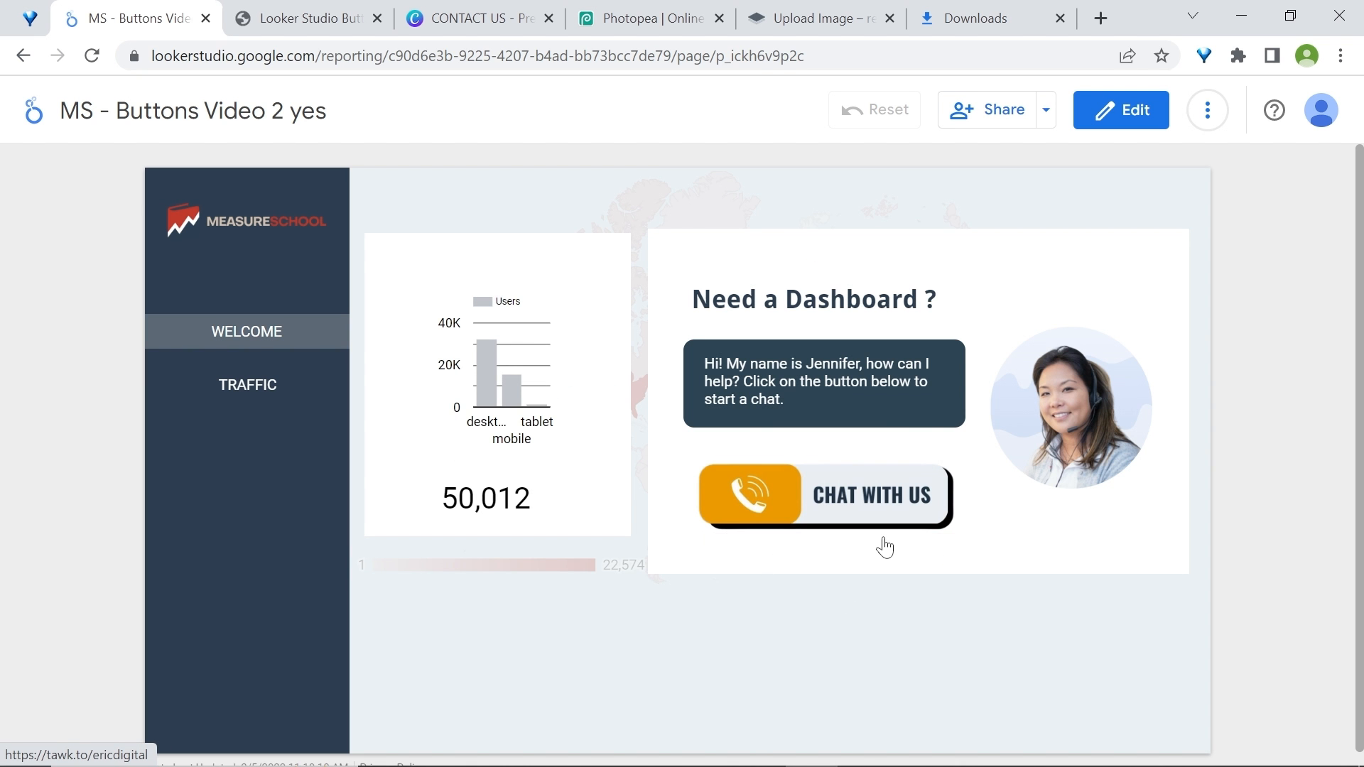
pyautogui.moveTo(1020, 482)
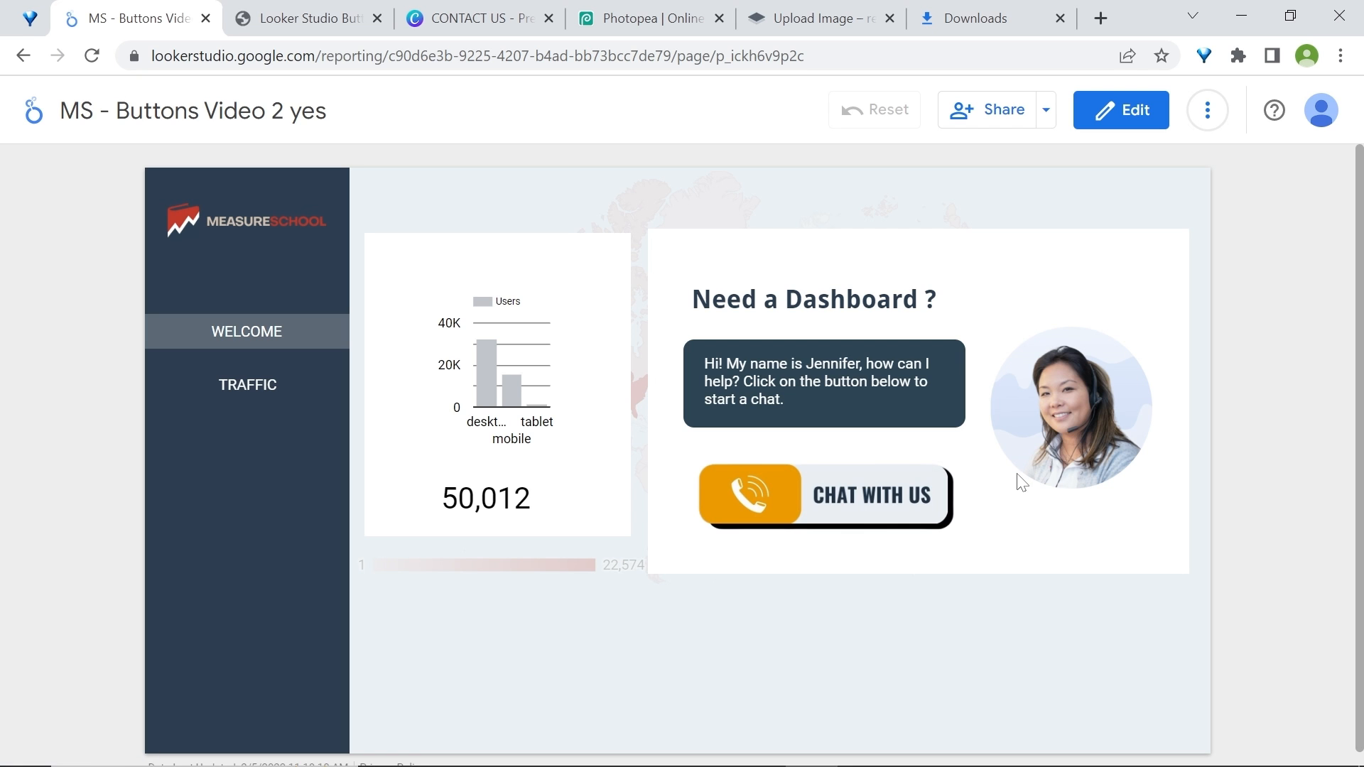
pyautogui.moveTo(834, 18)
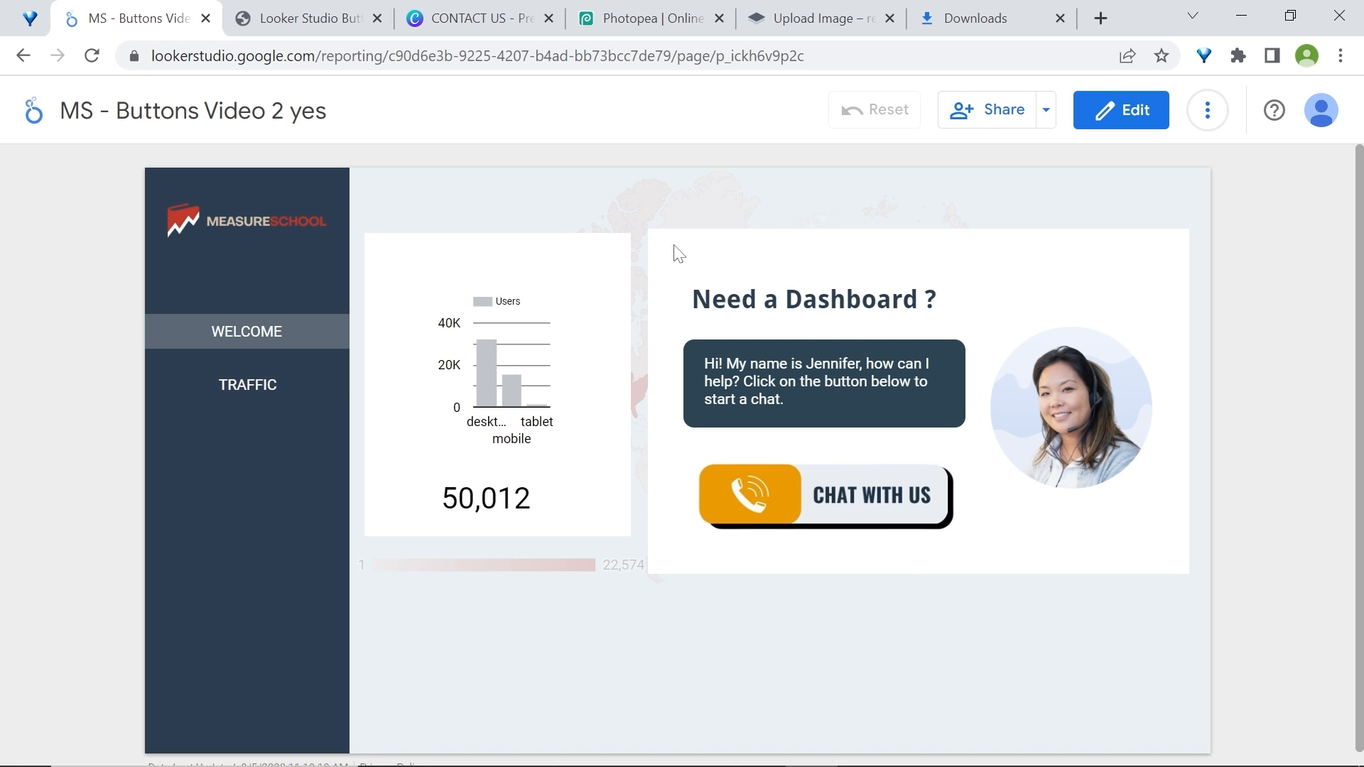
pyautogui.moveTo(293, 10)
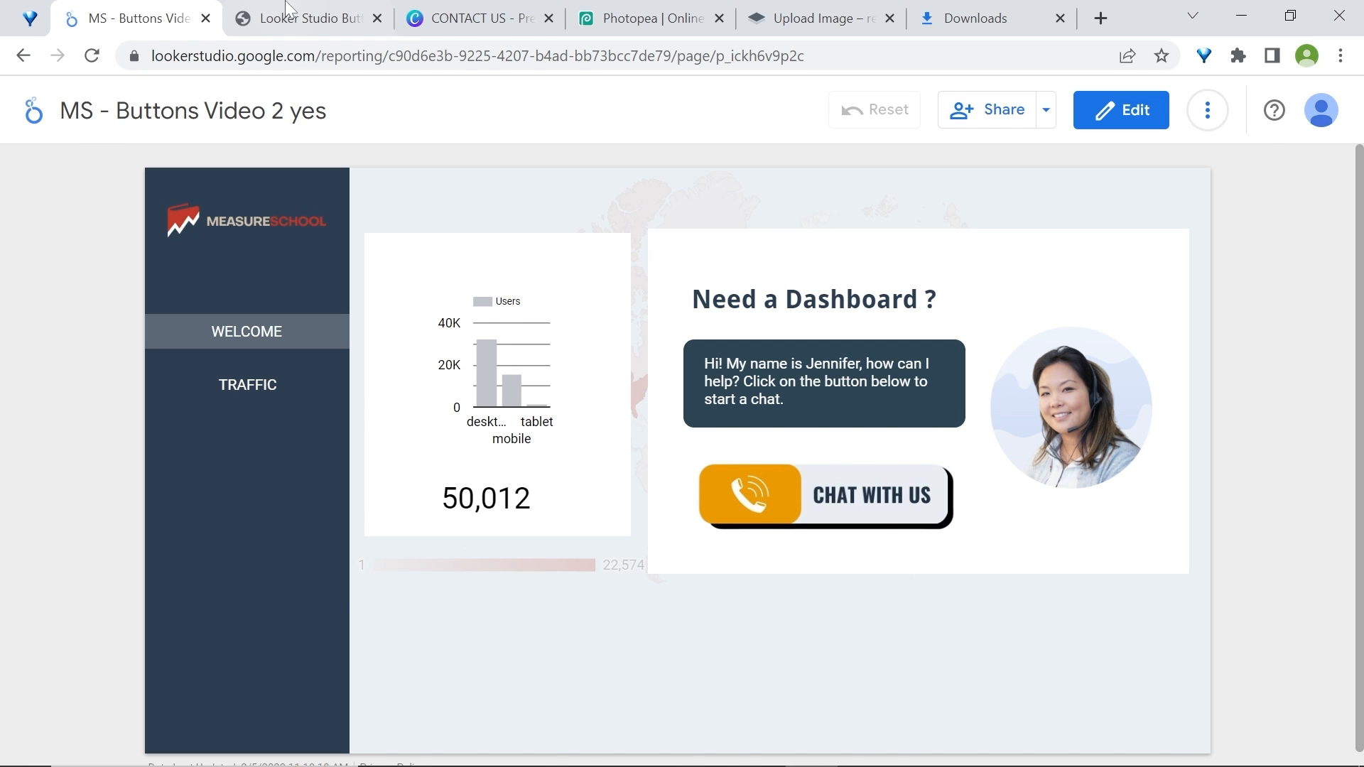
# In the blog post, test that the embedded report's EXPLORE THIS DATA button opens the report
pyautogui.click(307, 19)
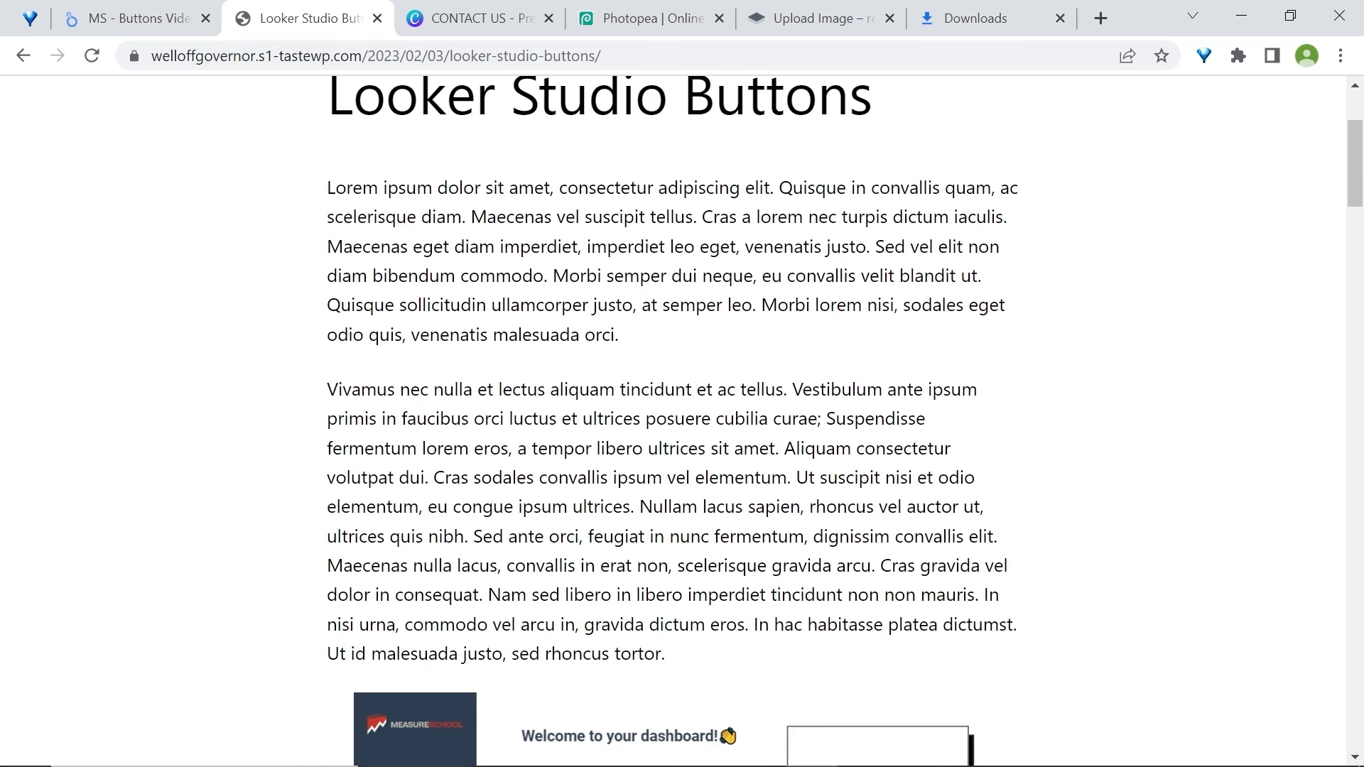
pyautogui.scroll(-3)
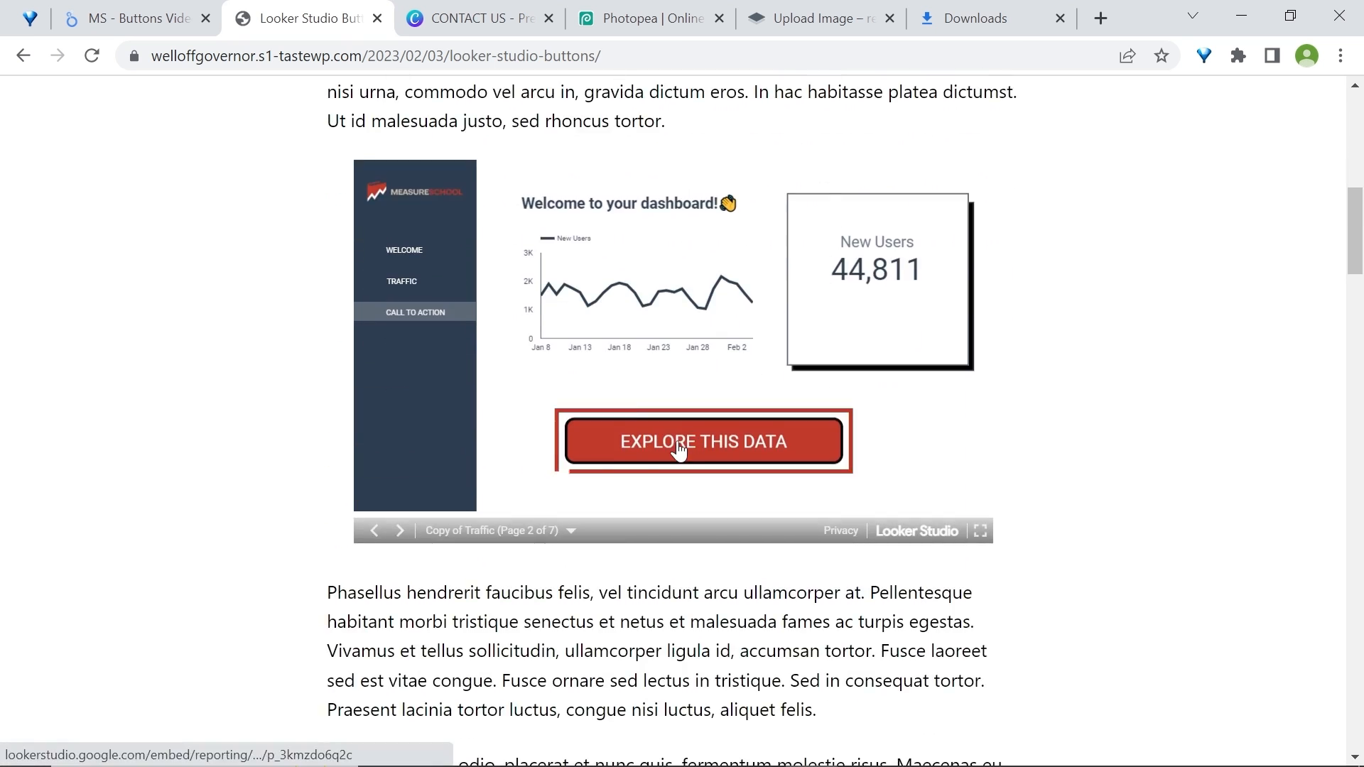
pyautogui.click(682, 442)
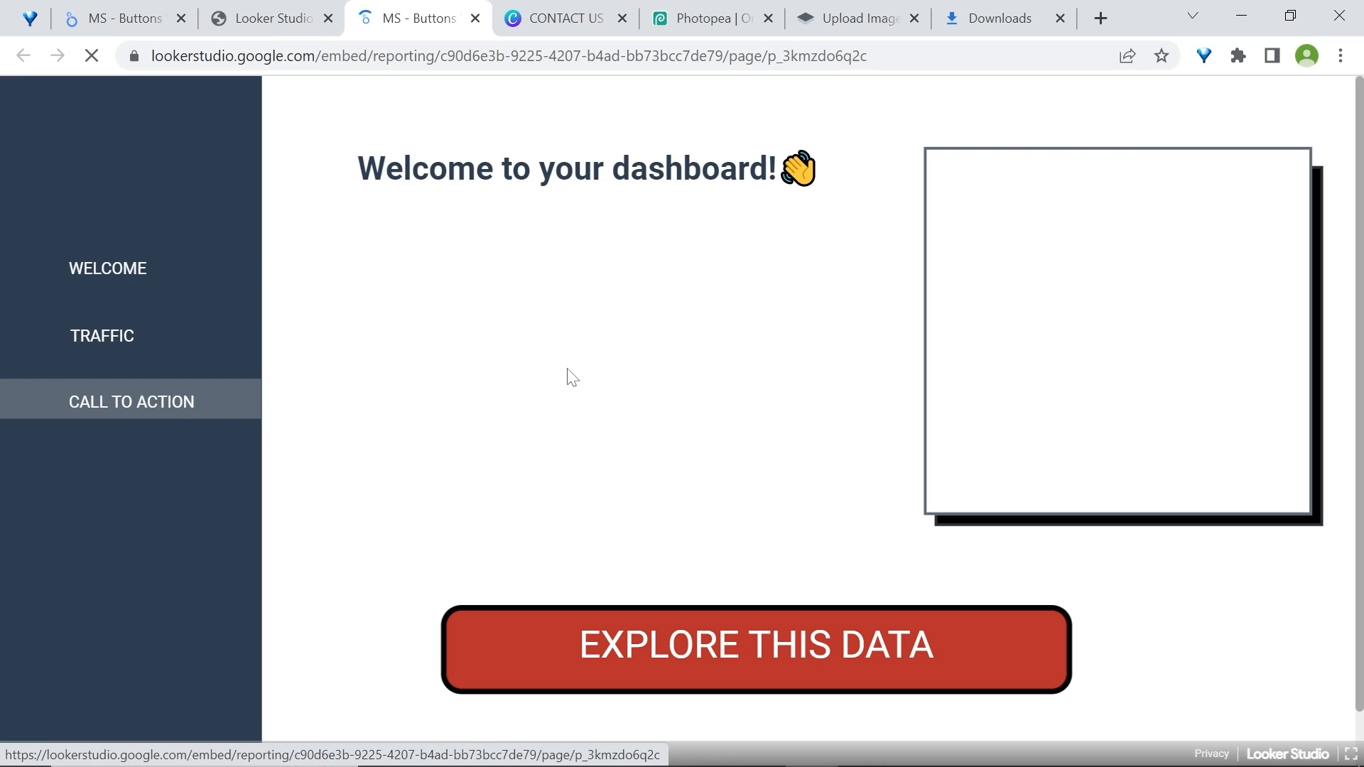
pyautogui.moveTo(285, 23)
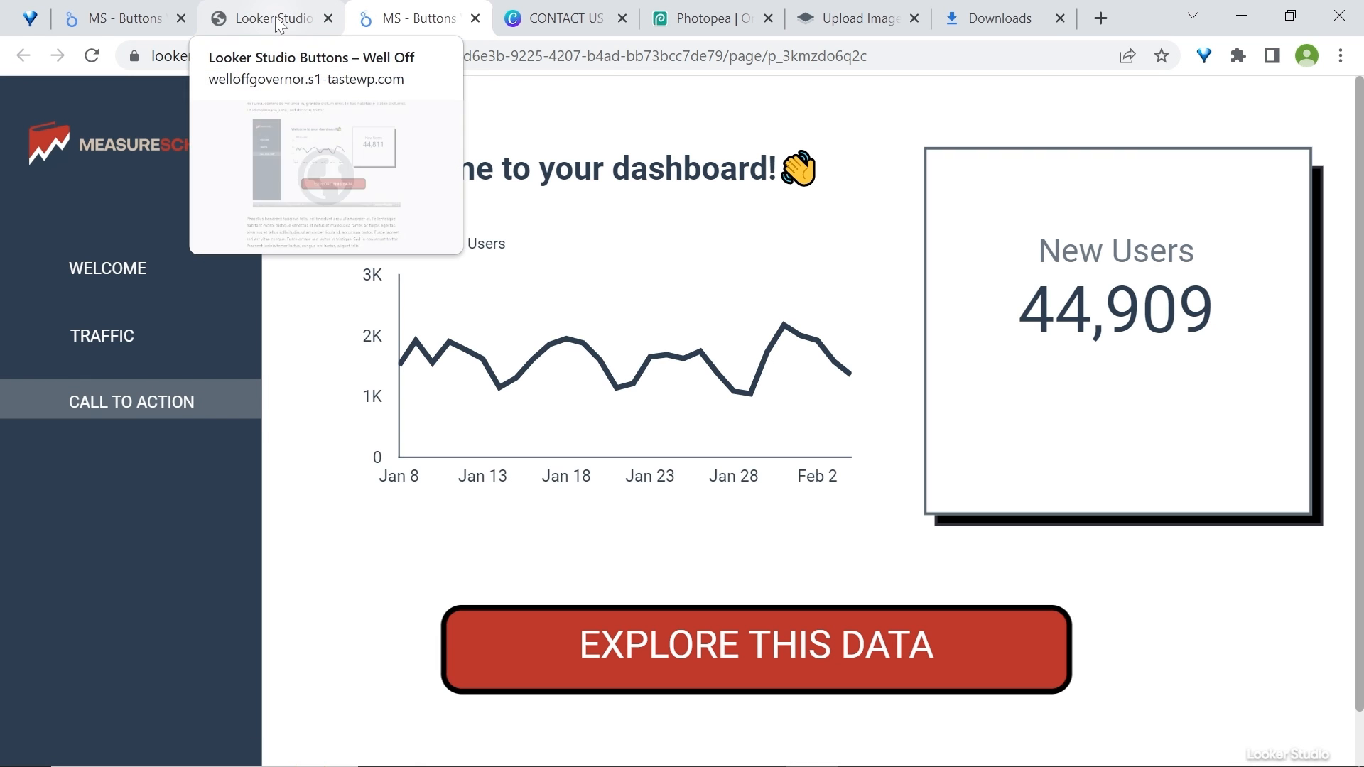
pyautogui.moveTo(293, 11)
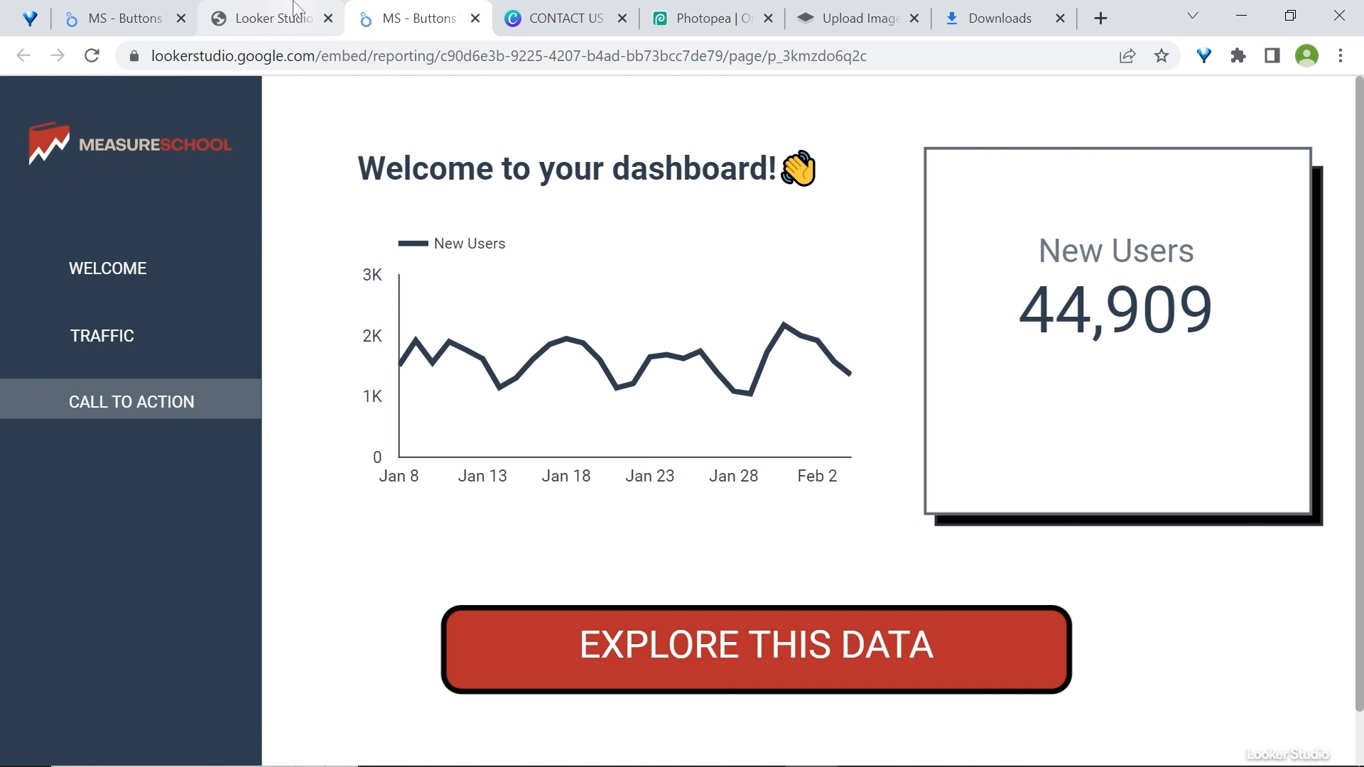
# Return to the blog post and browse the embedded report's pages back to Welcome
pyautogui.click(270, 18)
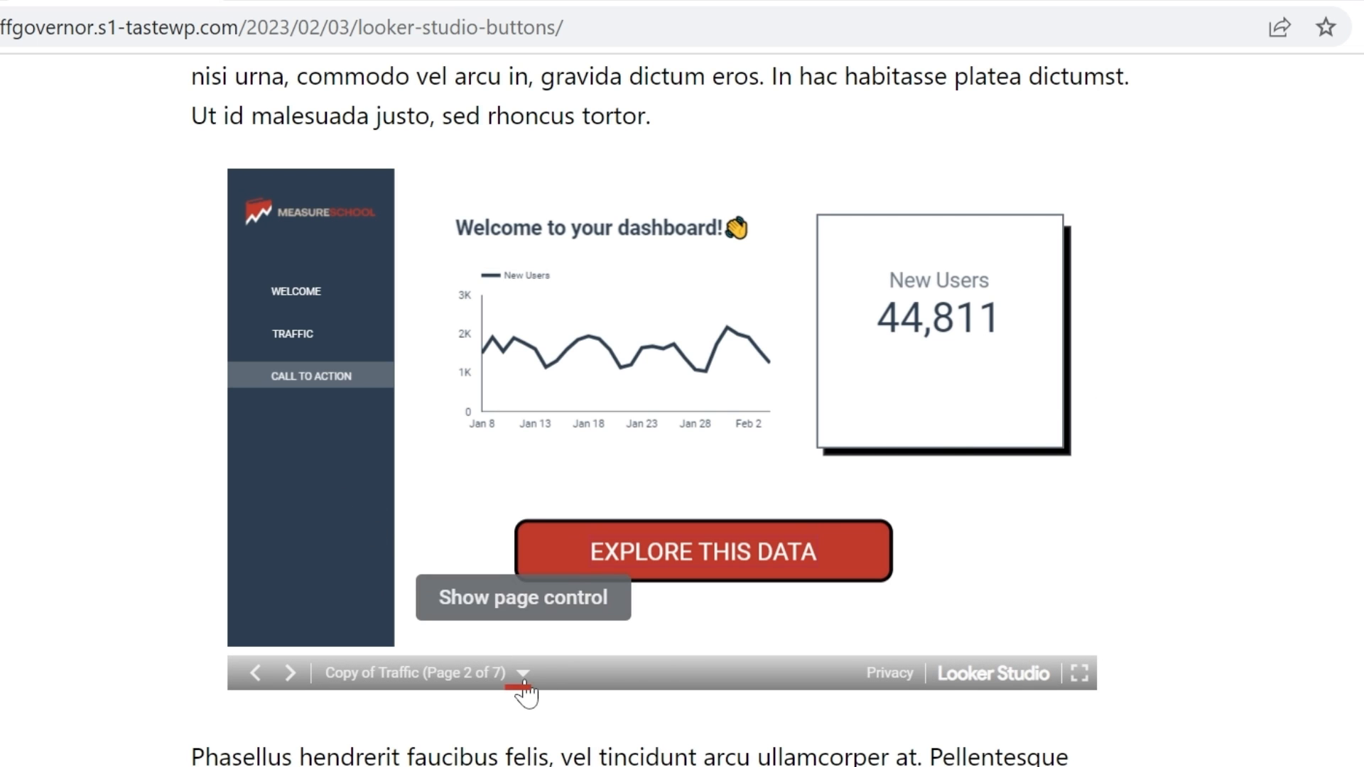
pyautogui.click(530, 672)
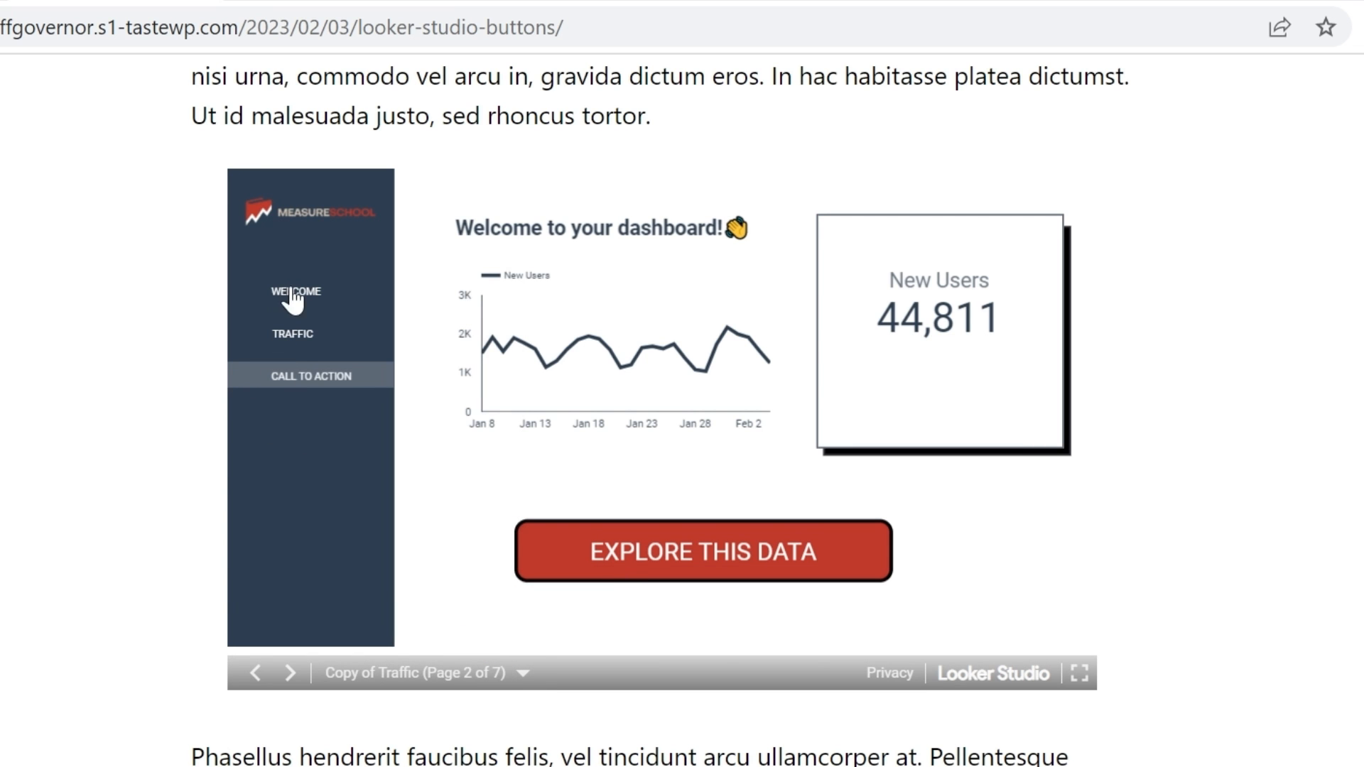
pyautogui.click(293, 332)
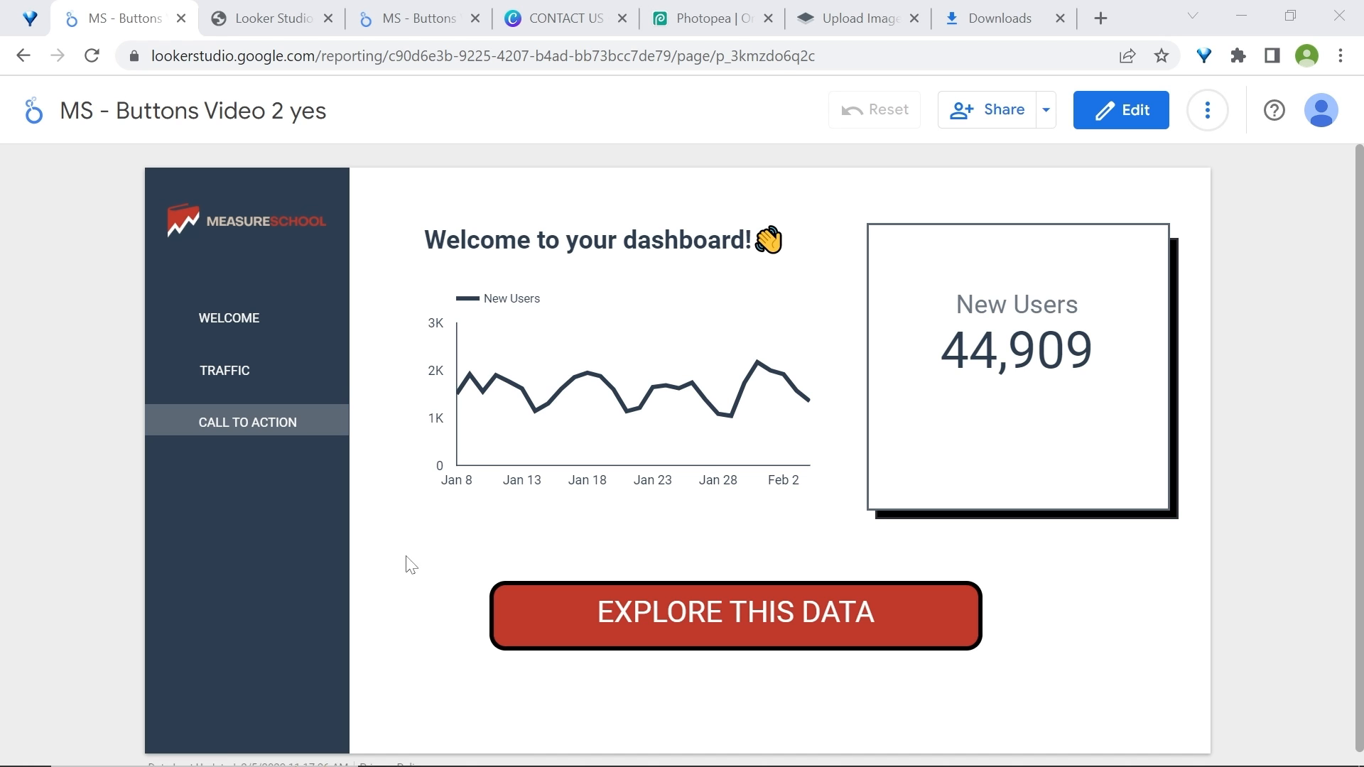
# In edit mode, add an EXPLORE THIS DATA text box below the line chart, 28px and centred
pyautogui.click(1120, 110)
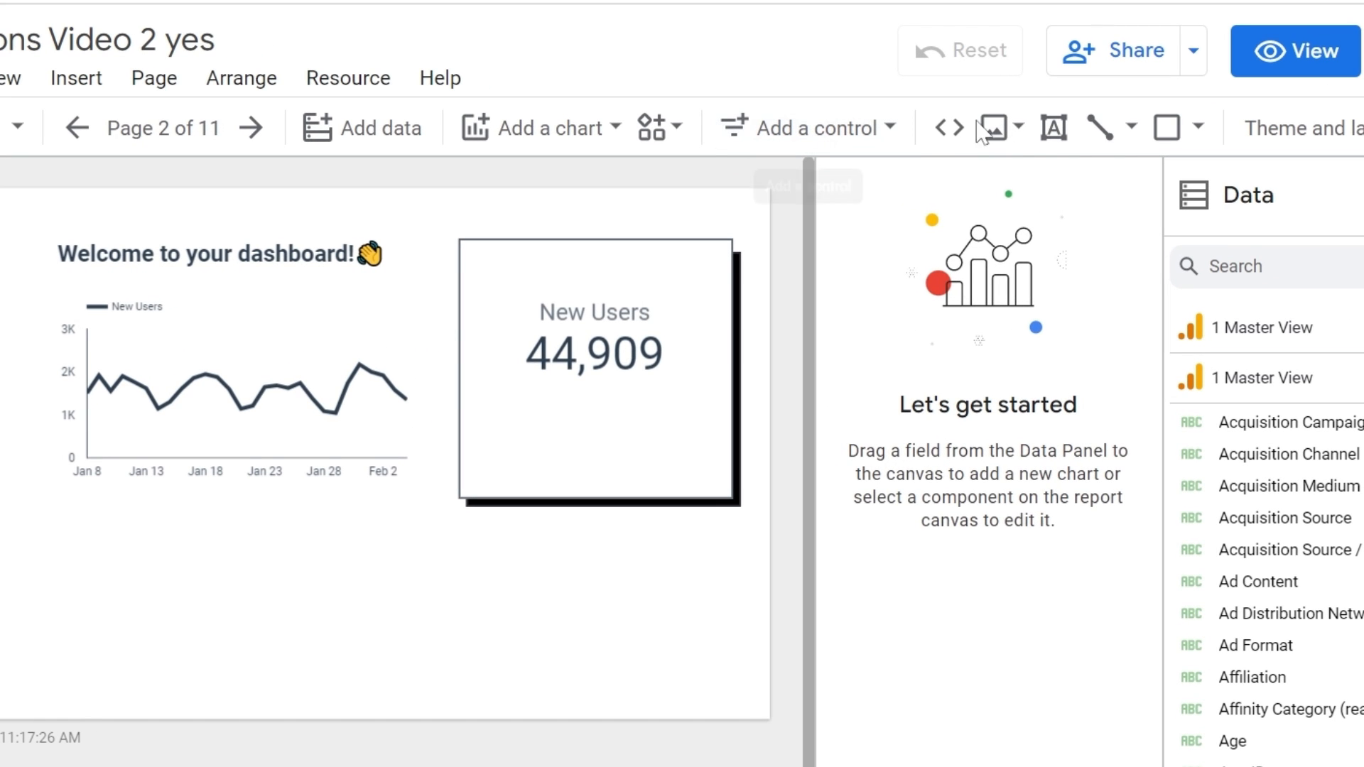
pyautogui.click(1053, 128)
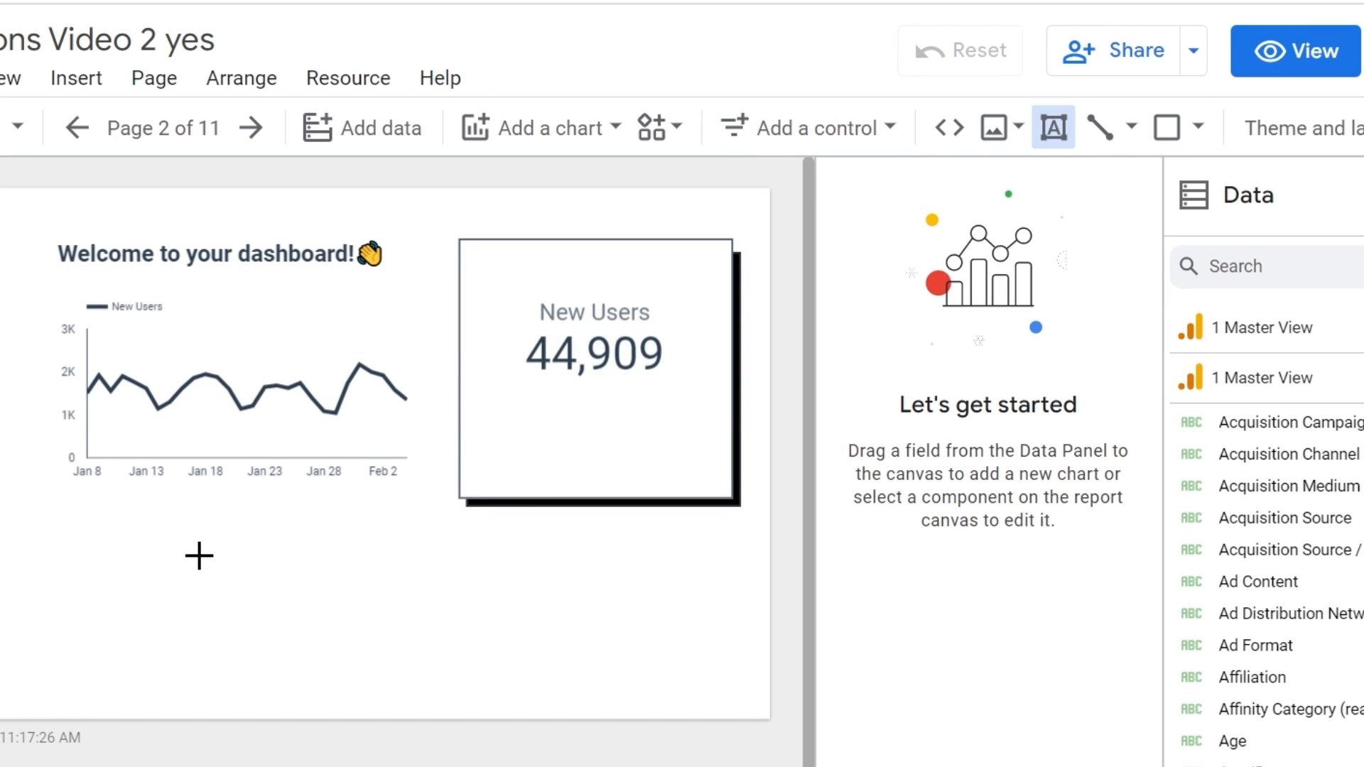
pyautogui.moveTo(126, 570); pyautogui.dragTo(518, 624)
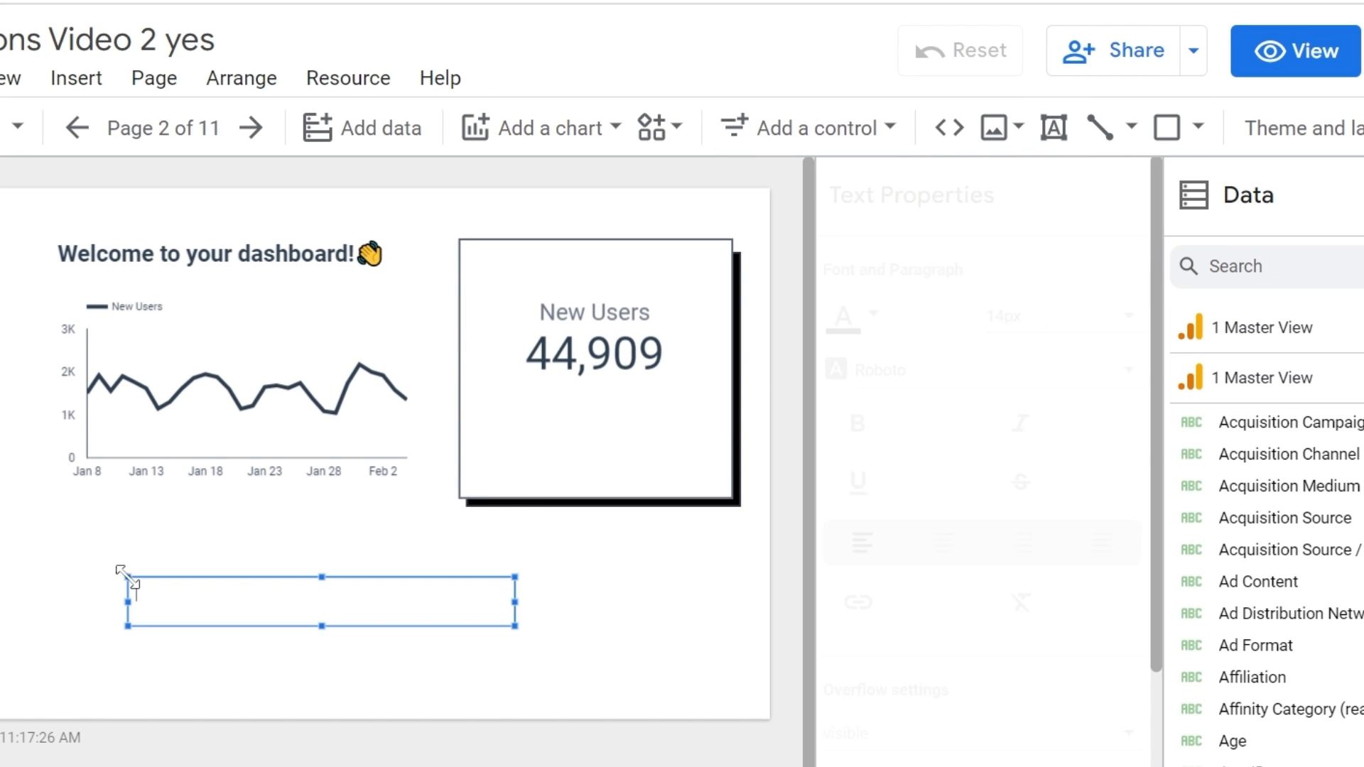
pyautogui.write('EXPLORE THIS D')
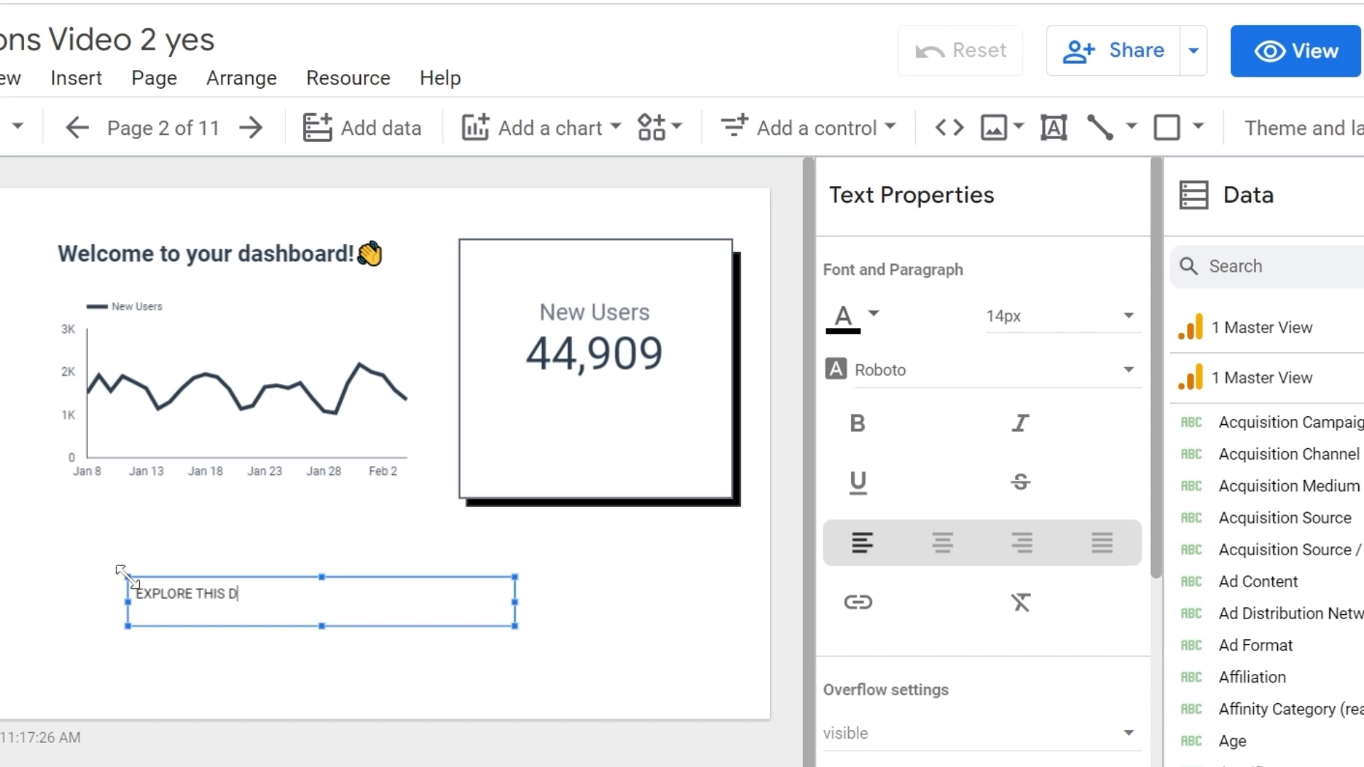
pyautogui.write('ATA')
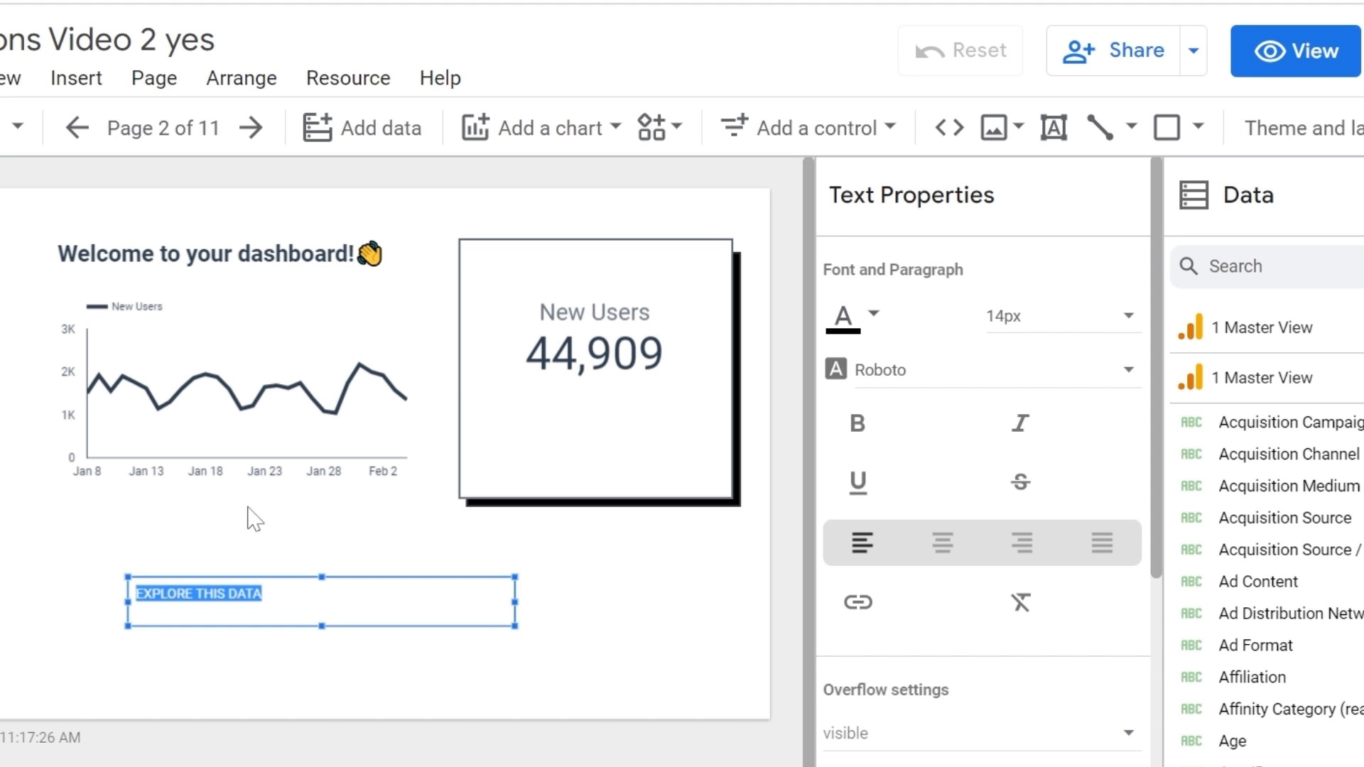
pyautogui.click(1062, 317)
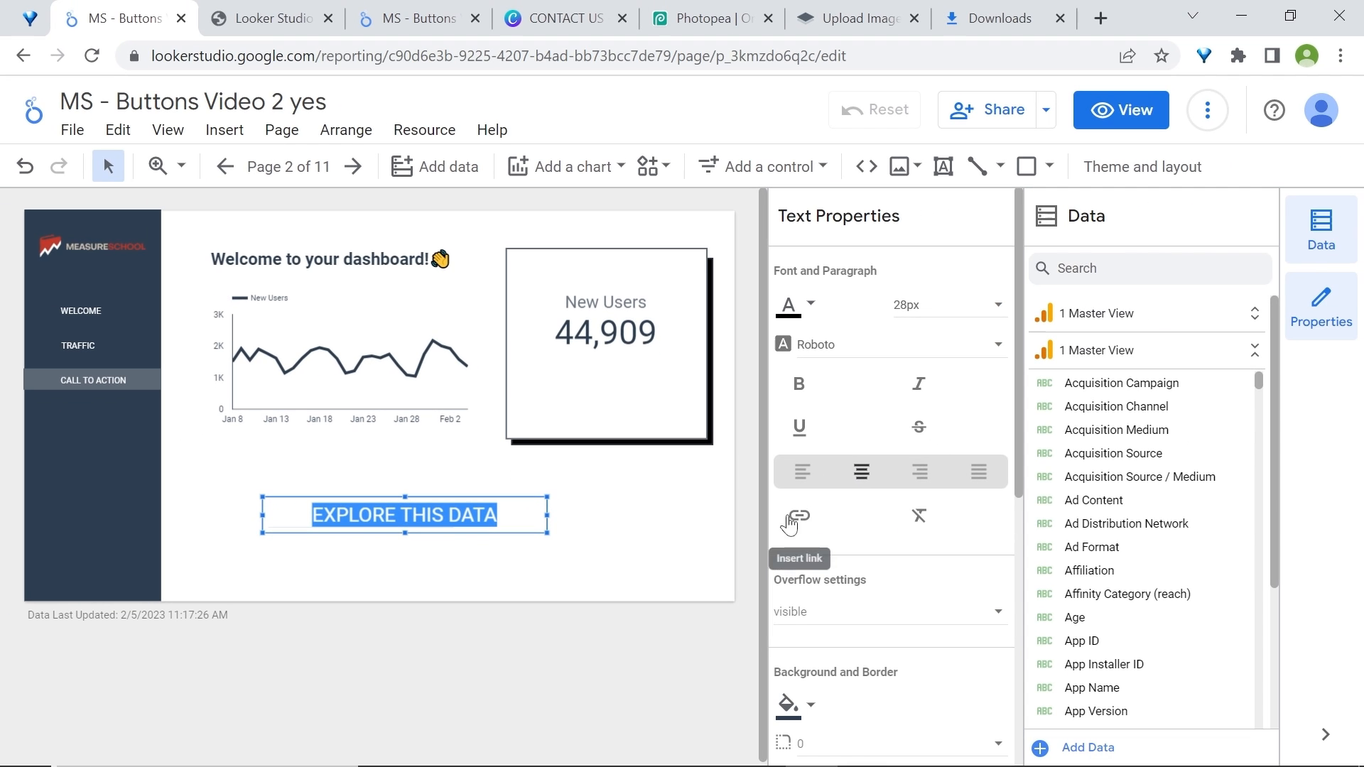
# Link the EXPLORE THIS DATA text to the Copy of Traffic page and preview as a viewer
pyautogui.click(794, 516)
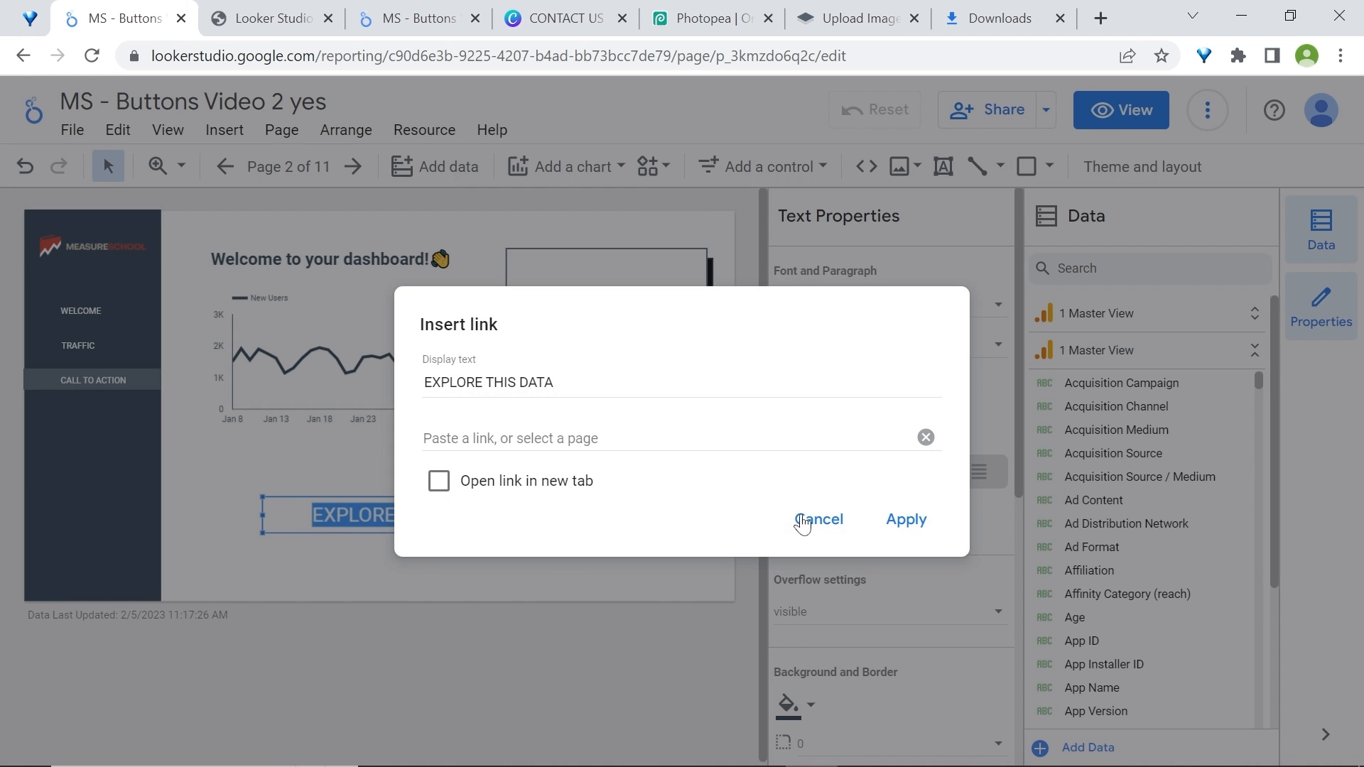
pyautogui.moveTo(802, 523)
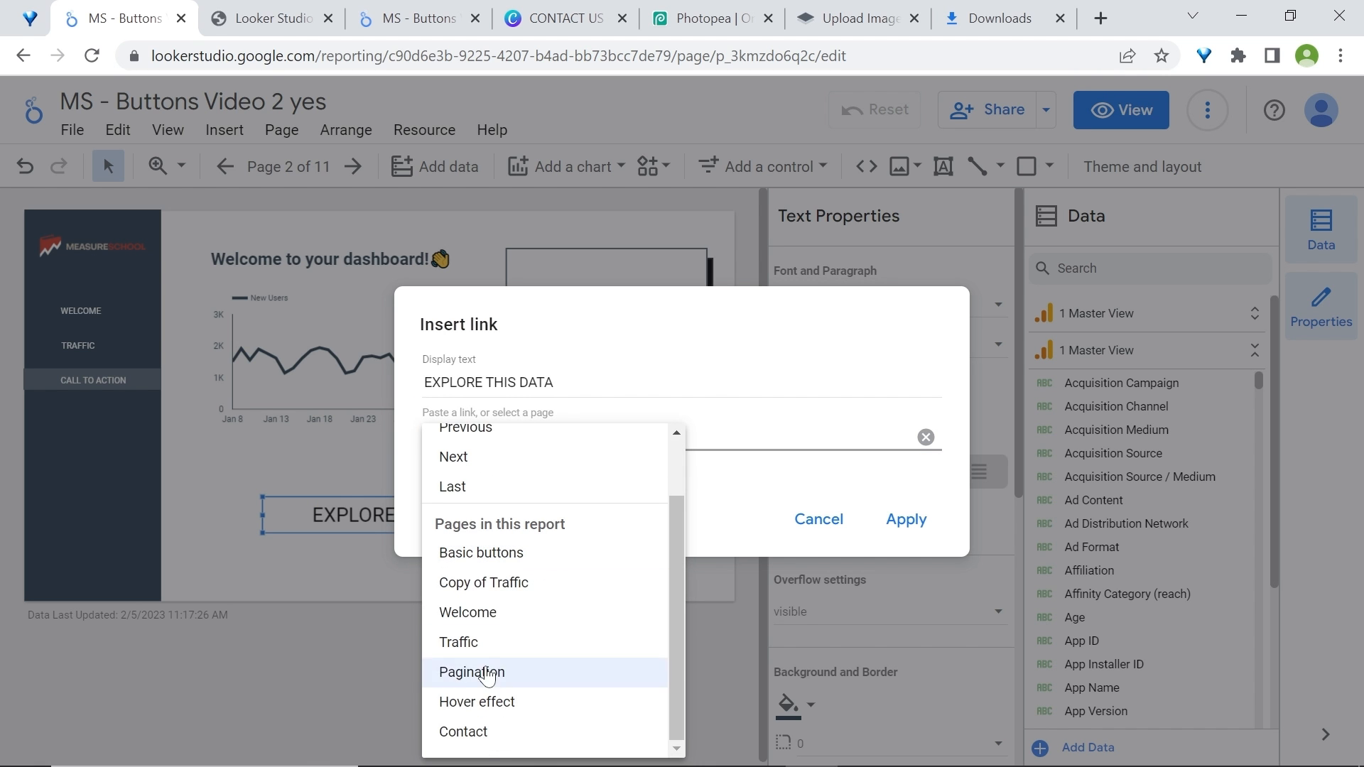
pyautogui.click(483, 583)
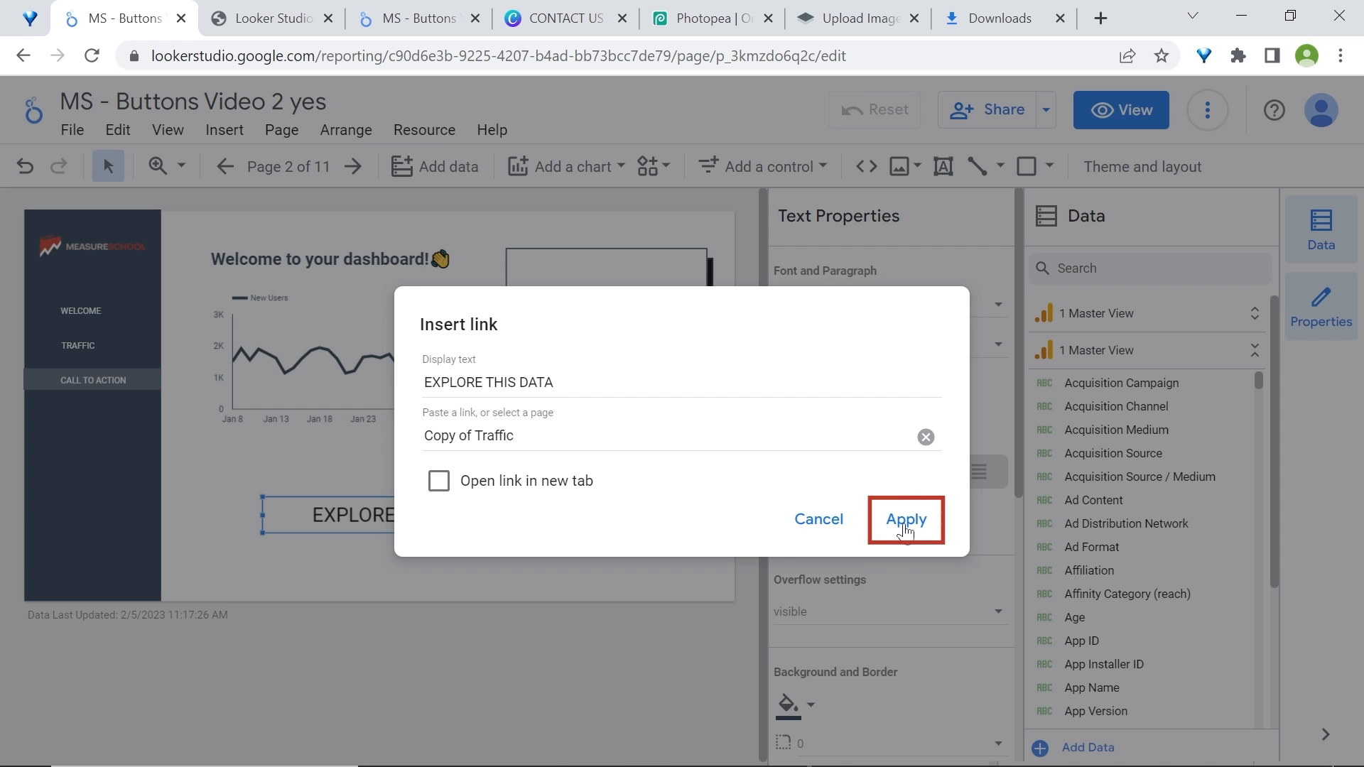
pyautogui.click(906, 520)
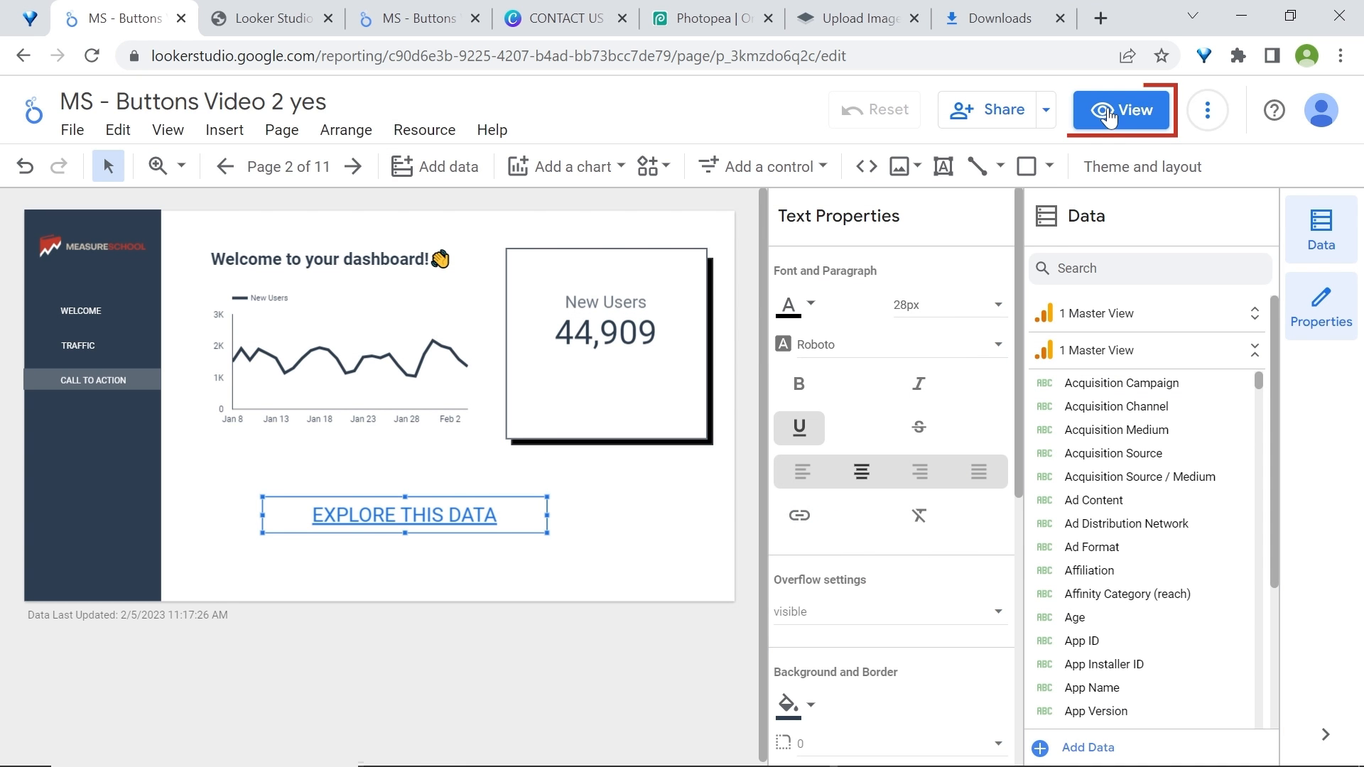
pyautogui.click(1121, 111)
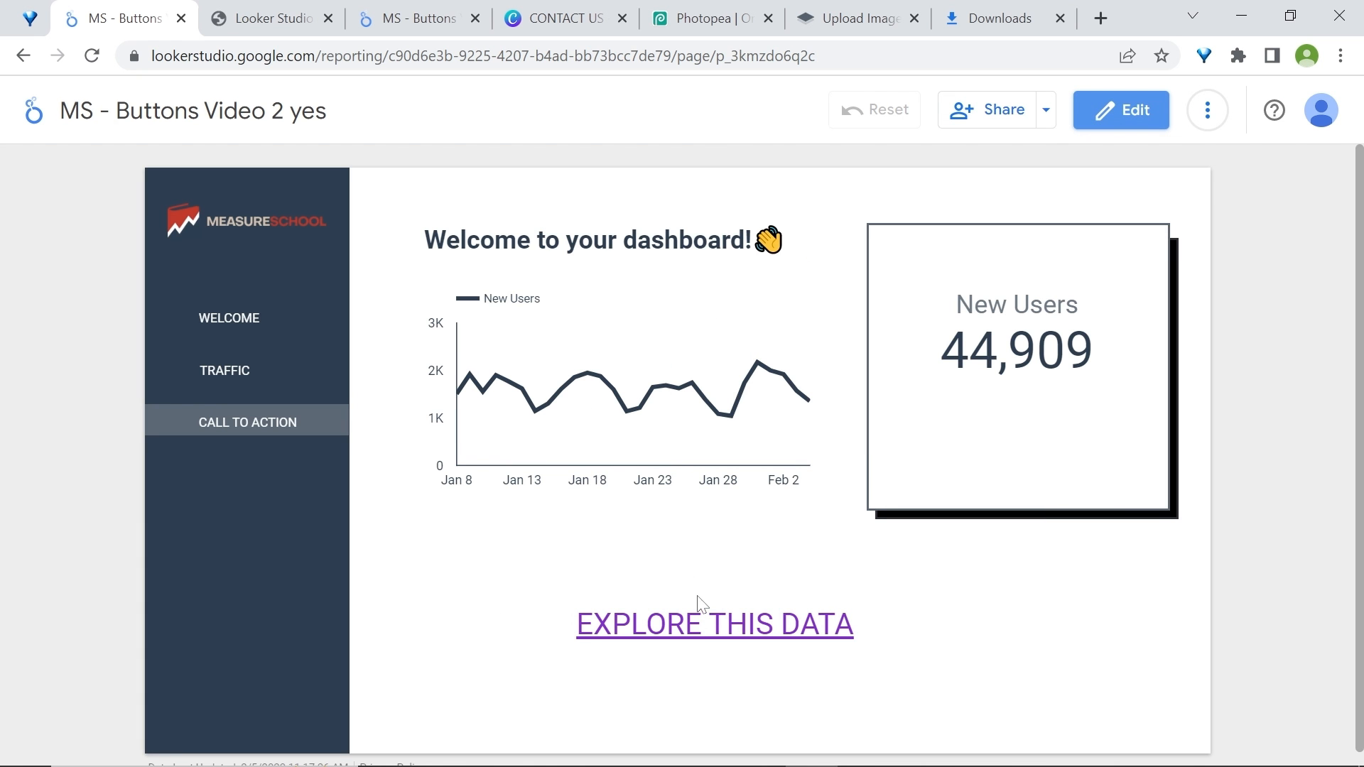
# Give the EXPLORE THIS DATA text box a black border of weight 4 and preview it
pyautogui.click(1121, 111)
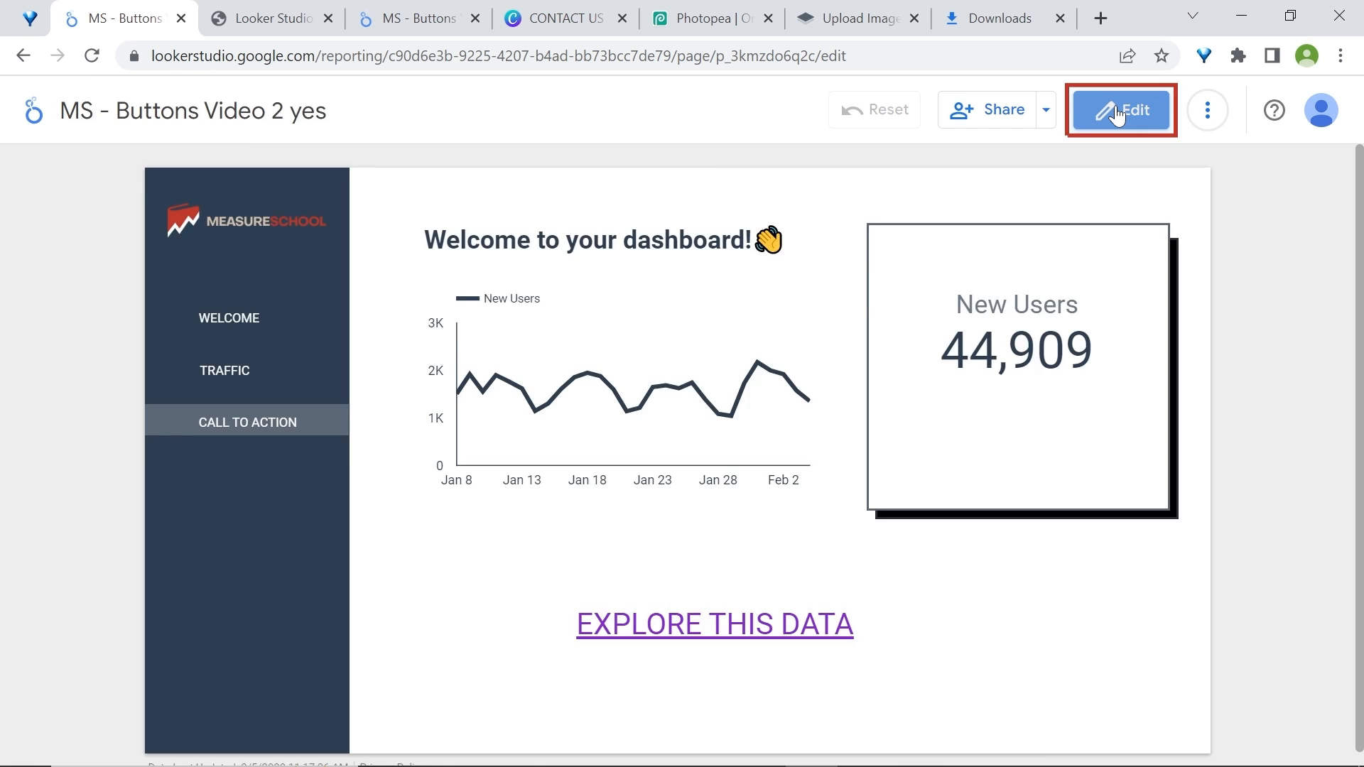
pyautogui.click(1121, 111)
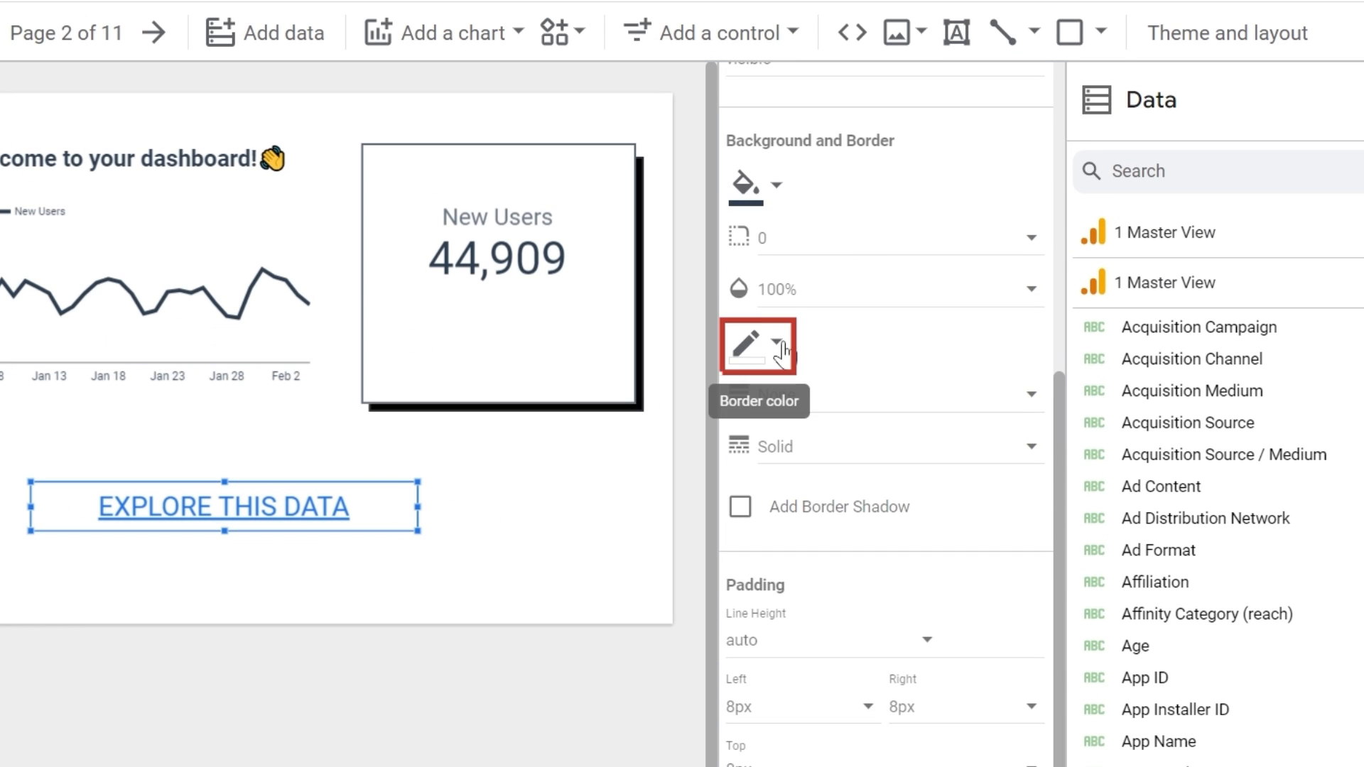
pyautogui.click(775, 346)
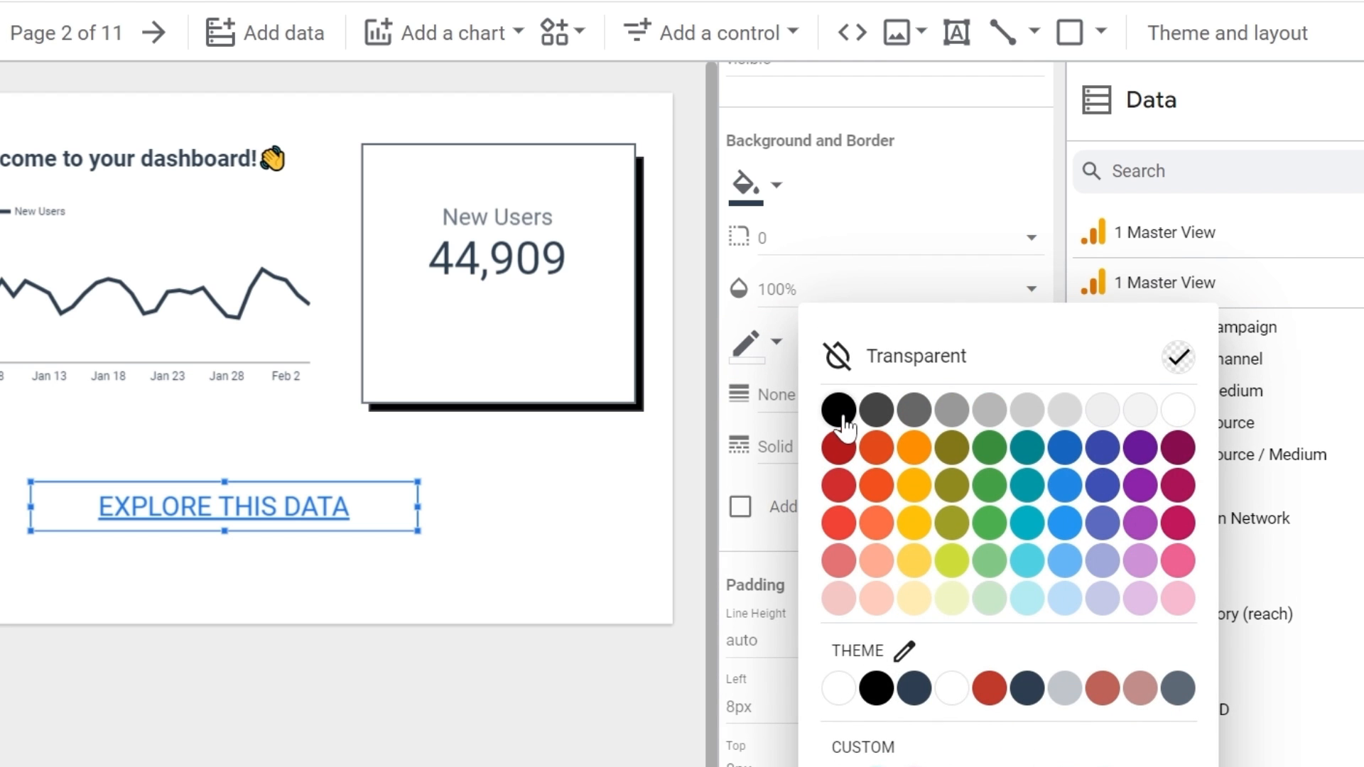
pyautogui.click(839, 409)
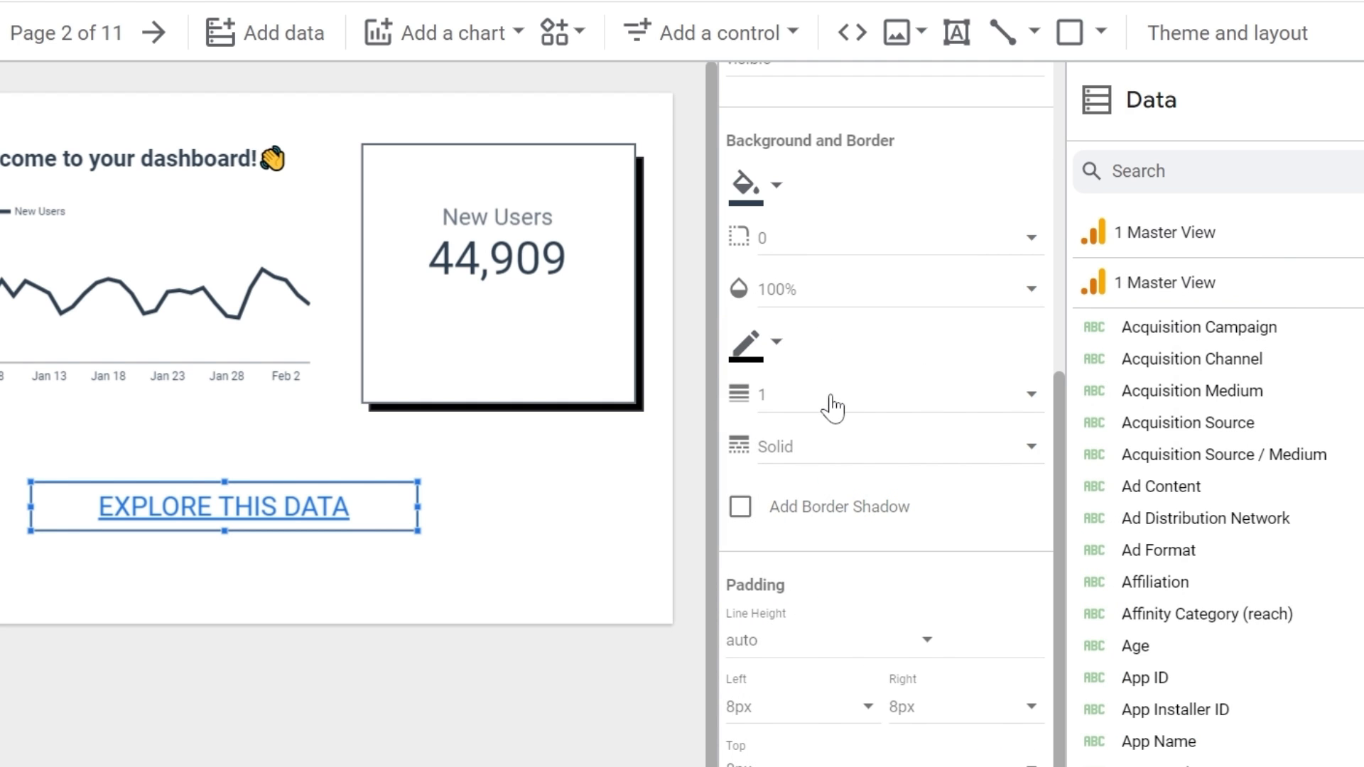
pyautogui.click(900, 395)
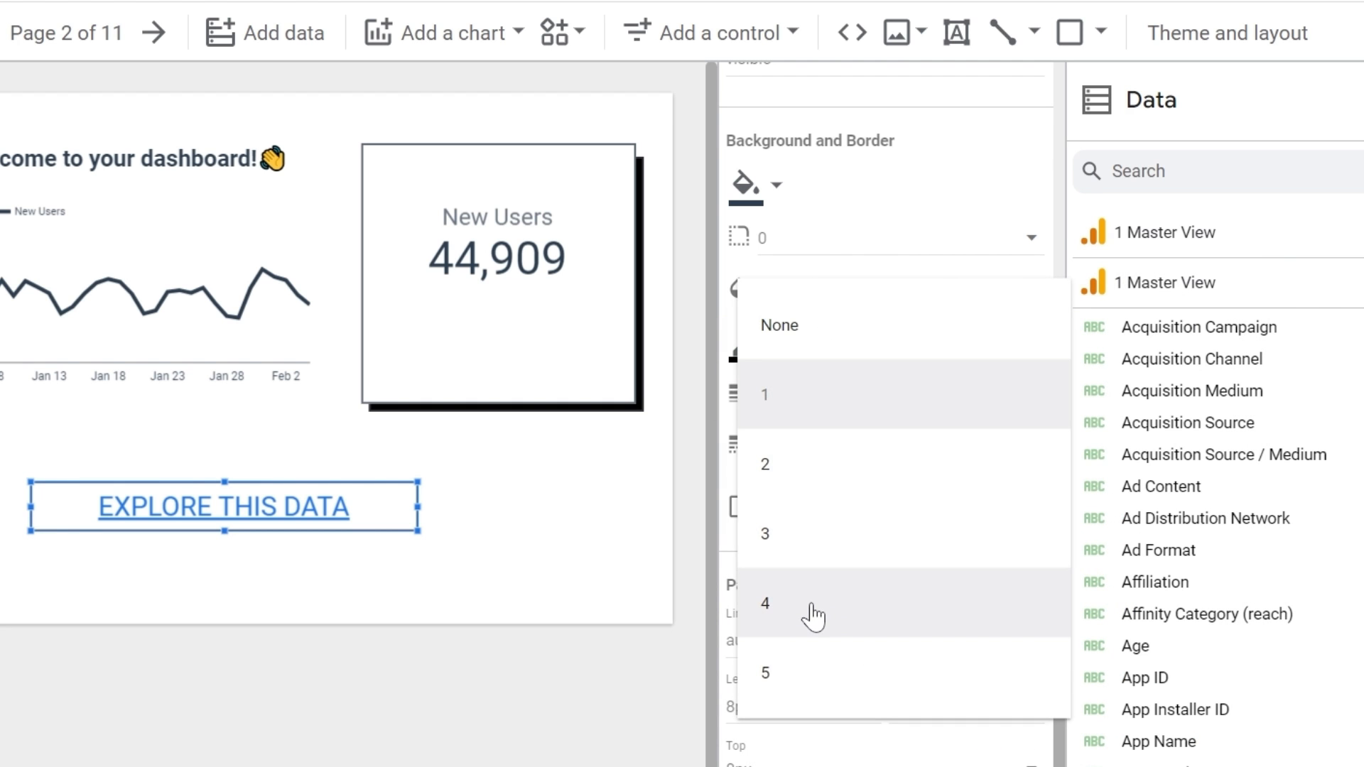
pyautogui.click(766, 603)
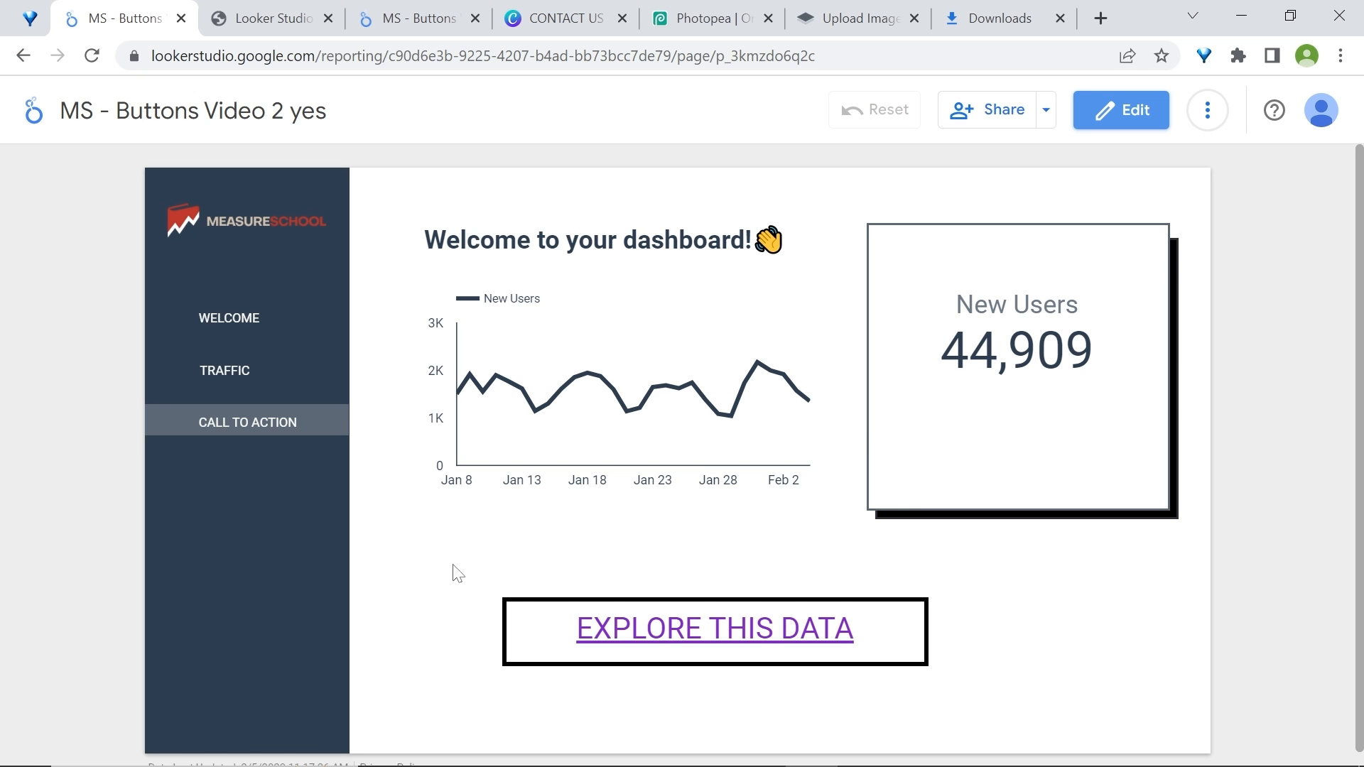
pyautogui.moveTo(607, 576)
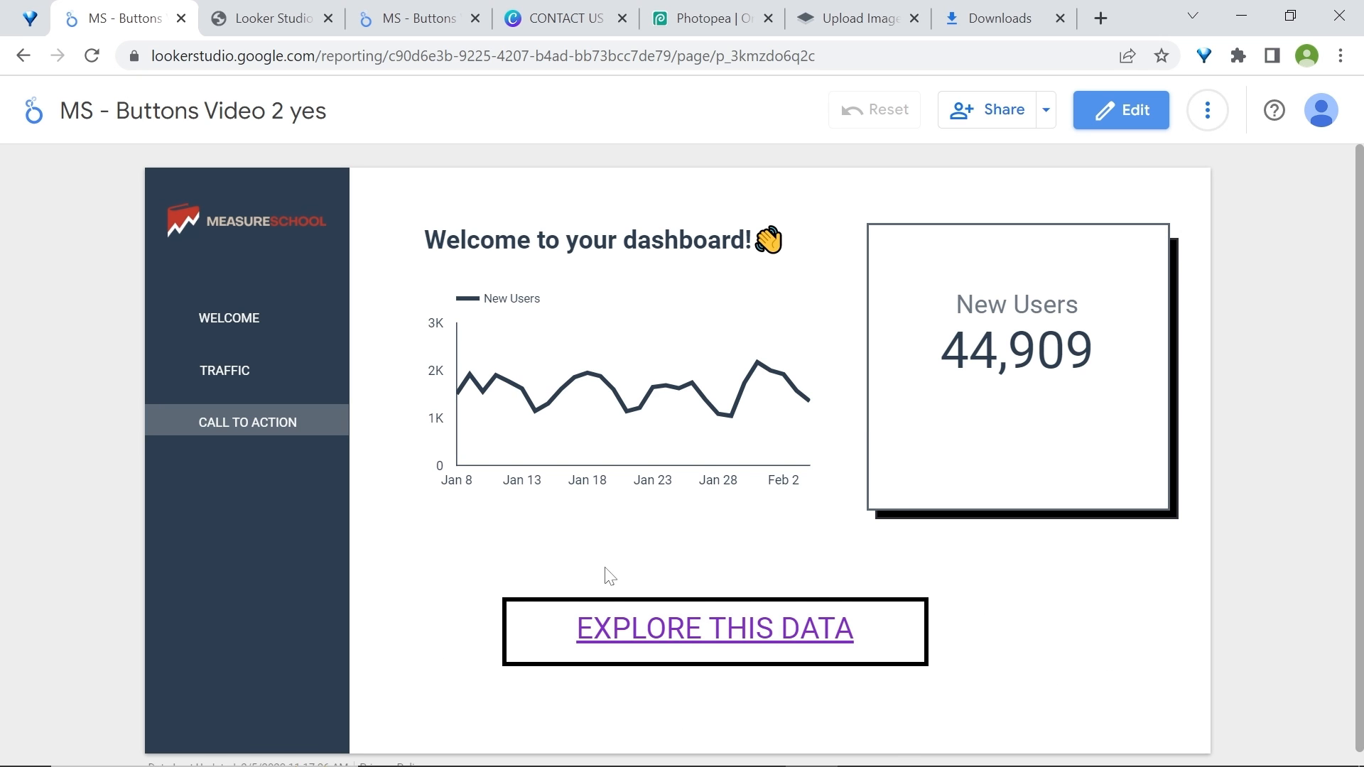
pyautogui.moveTo(1003, 588)
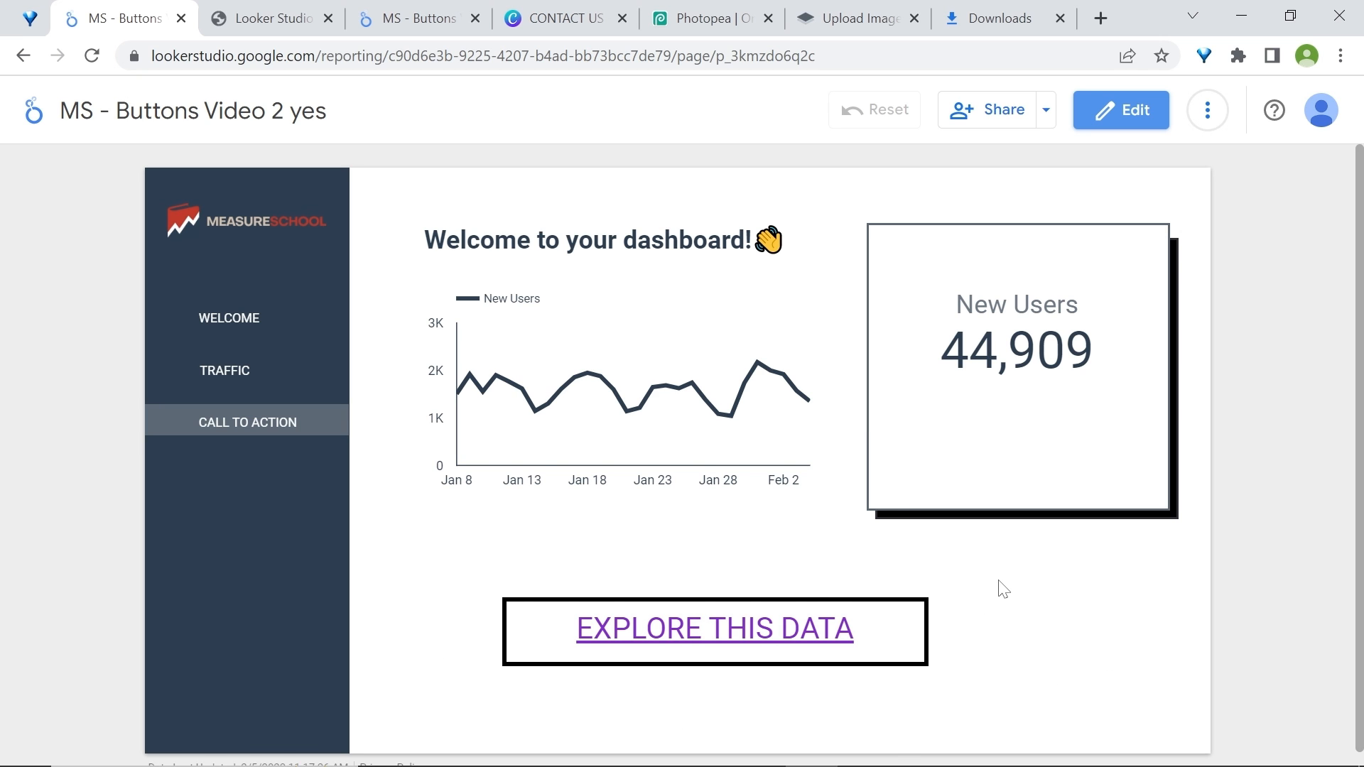
pyautogui.click(224, 370)
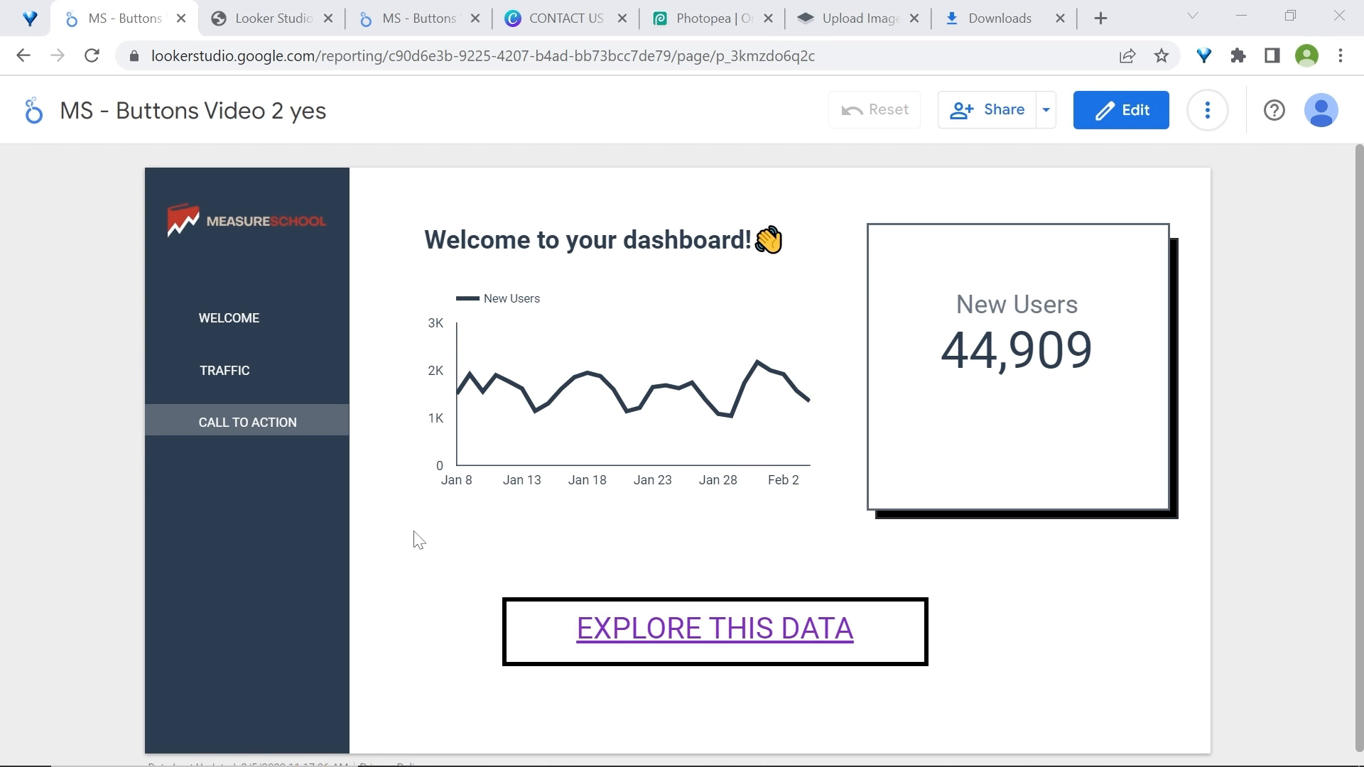
pyautogui.moveTo(696, 636)
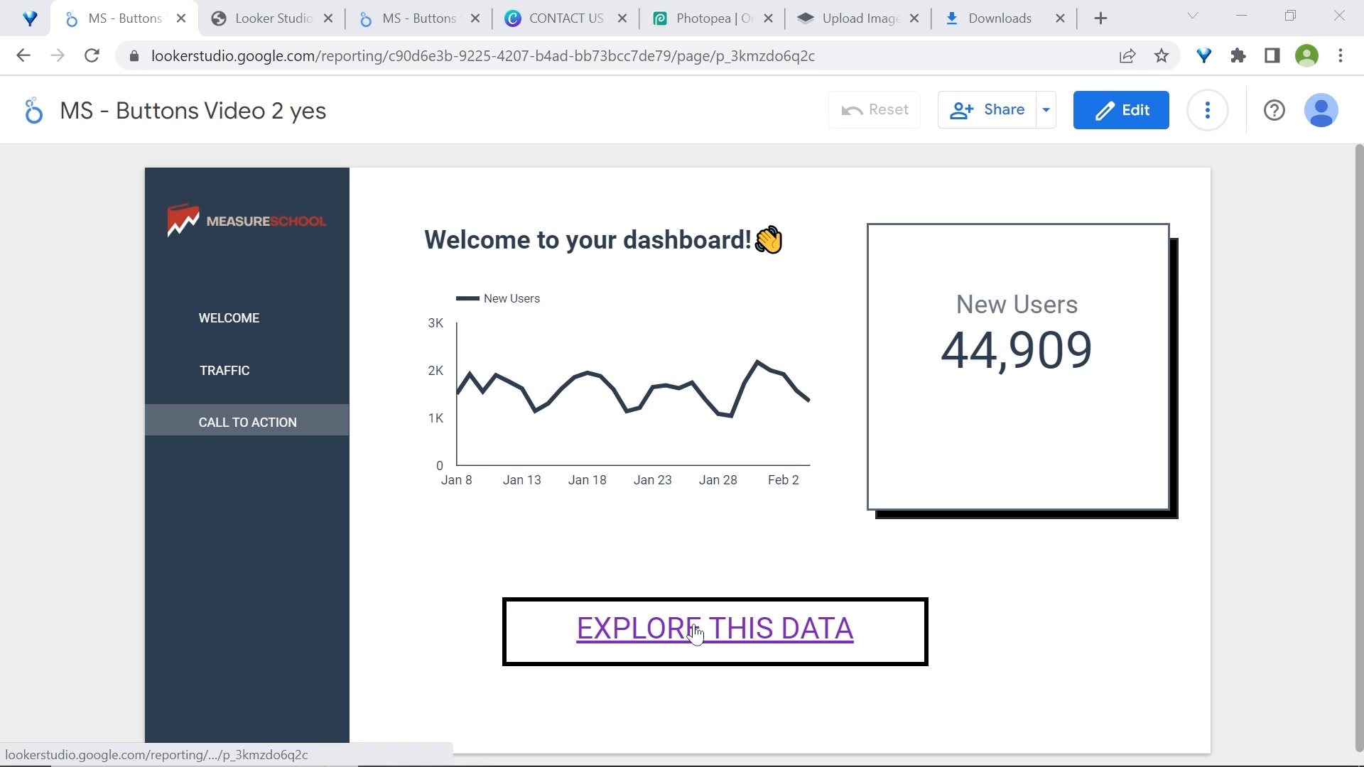
pyautogui.moveTo(880, 635)
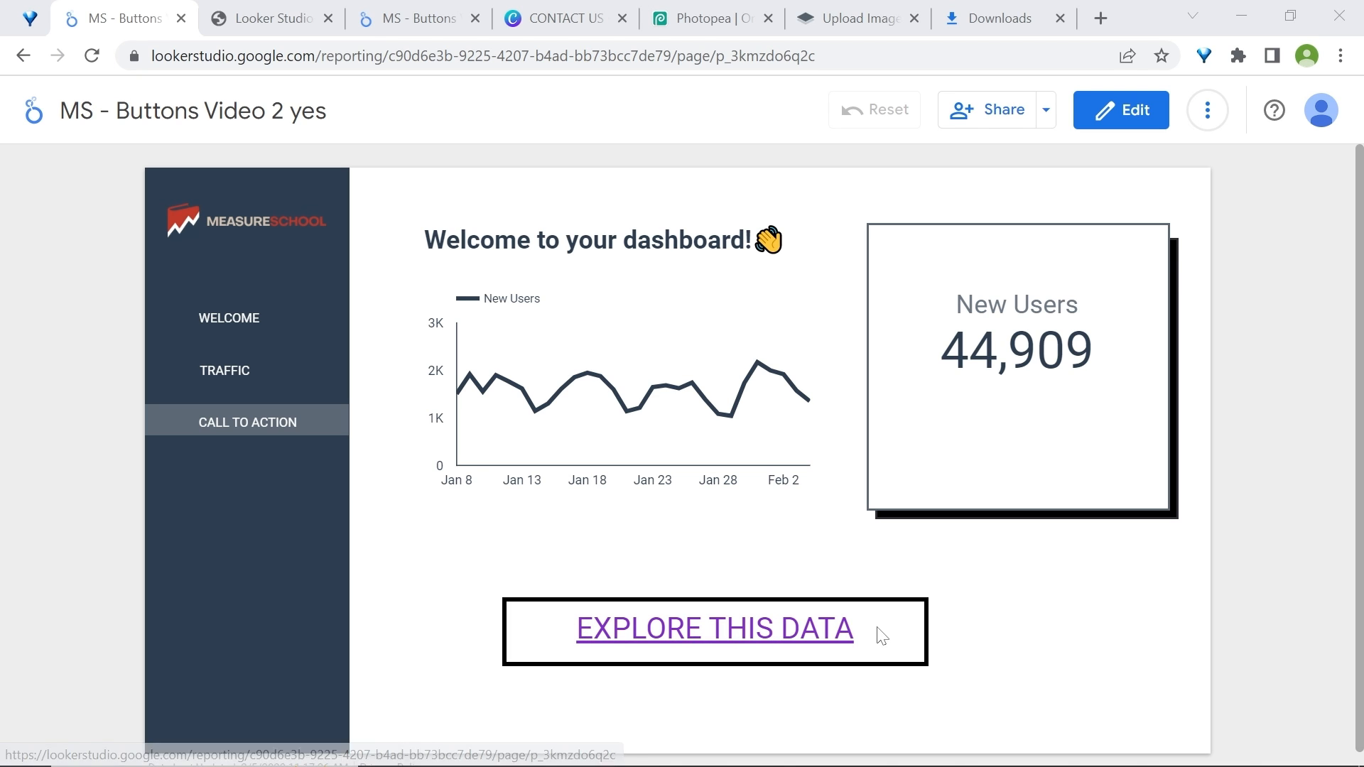
pyautogui.moveTo(601, 645)
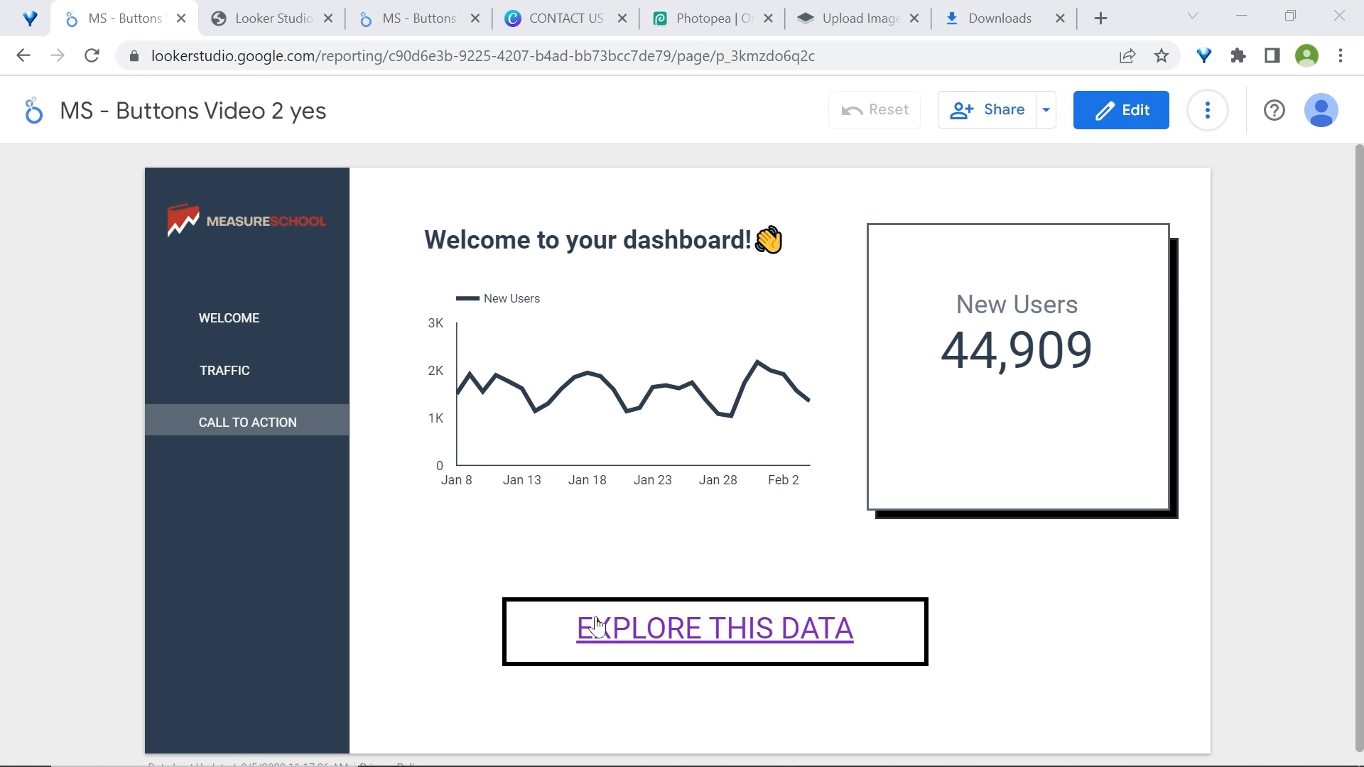
pyautogui.moveTo(659, 659)
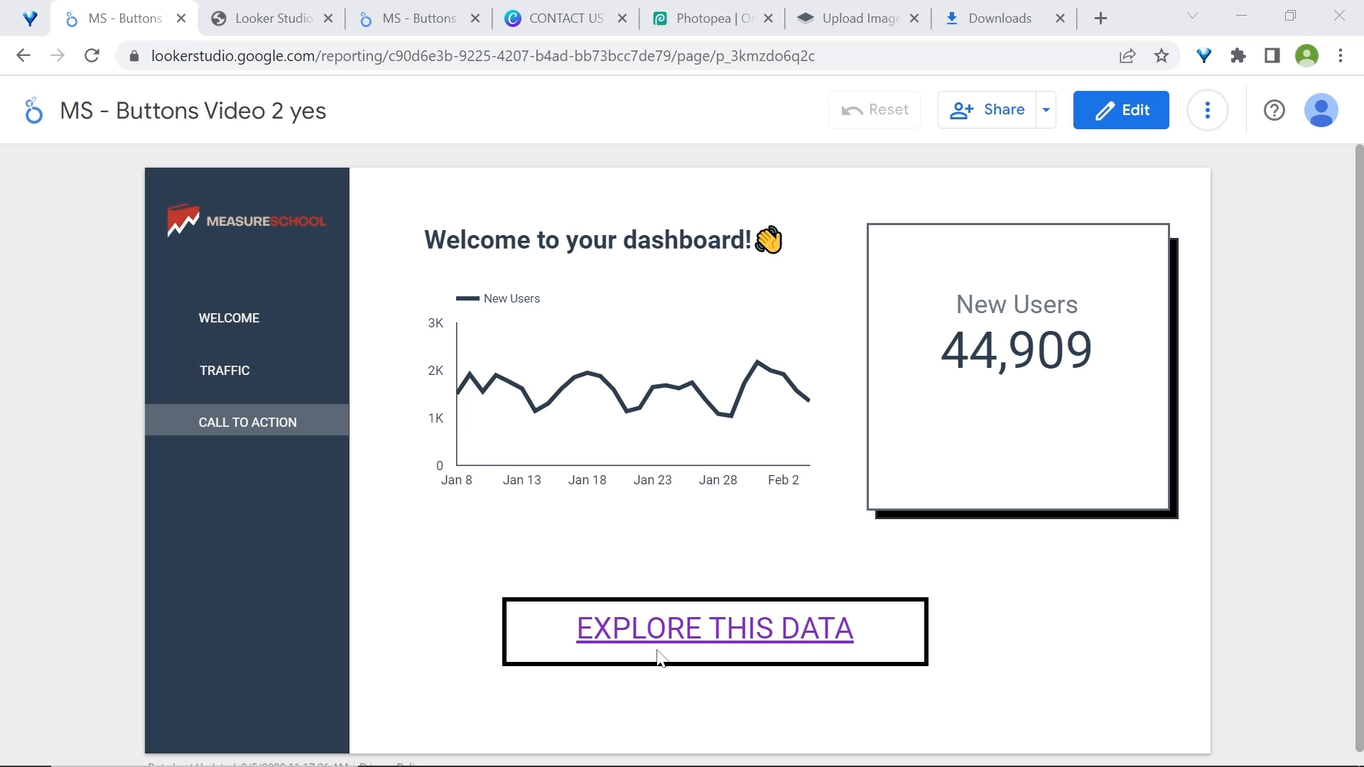
# Remove the link's underline and fill the EXPLORE THIS DATA box with red
pyautogui.click(1120, 111)
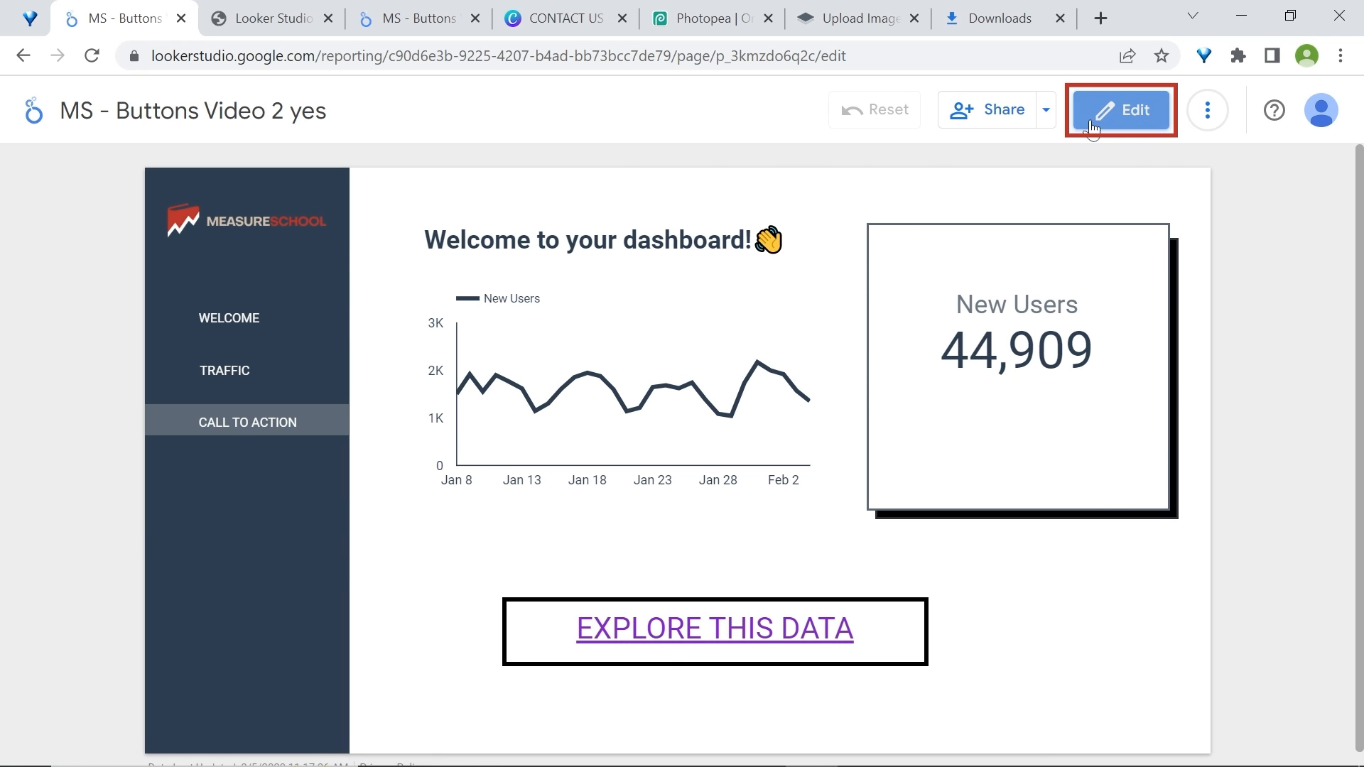
pyautogui.click(1121, 111)
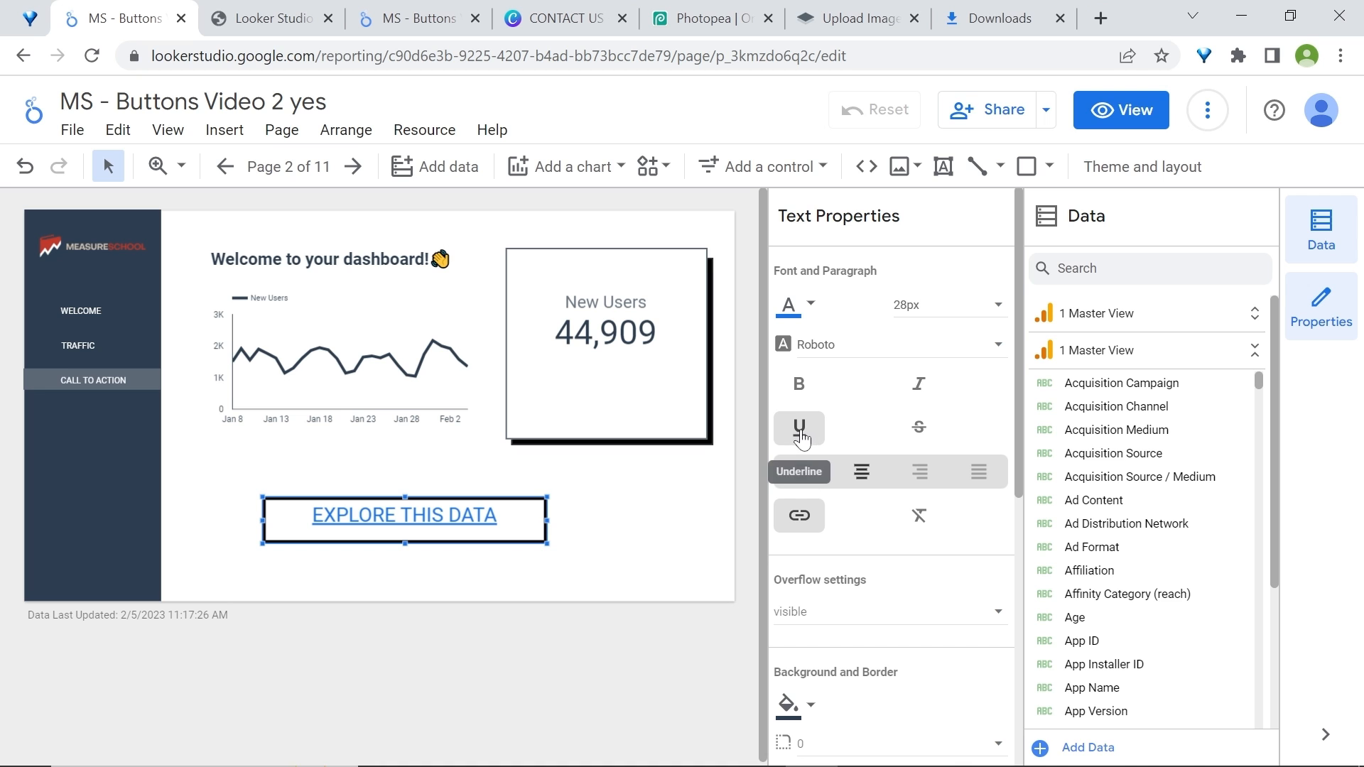
pyautogui.click(798, 429)
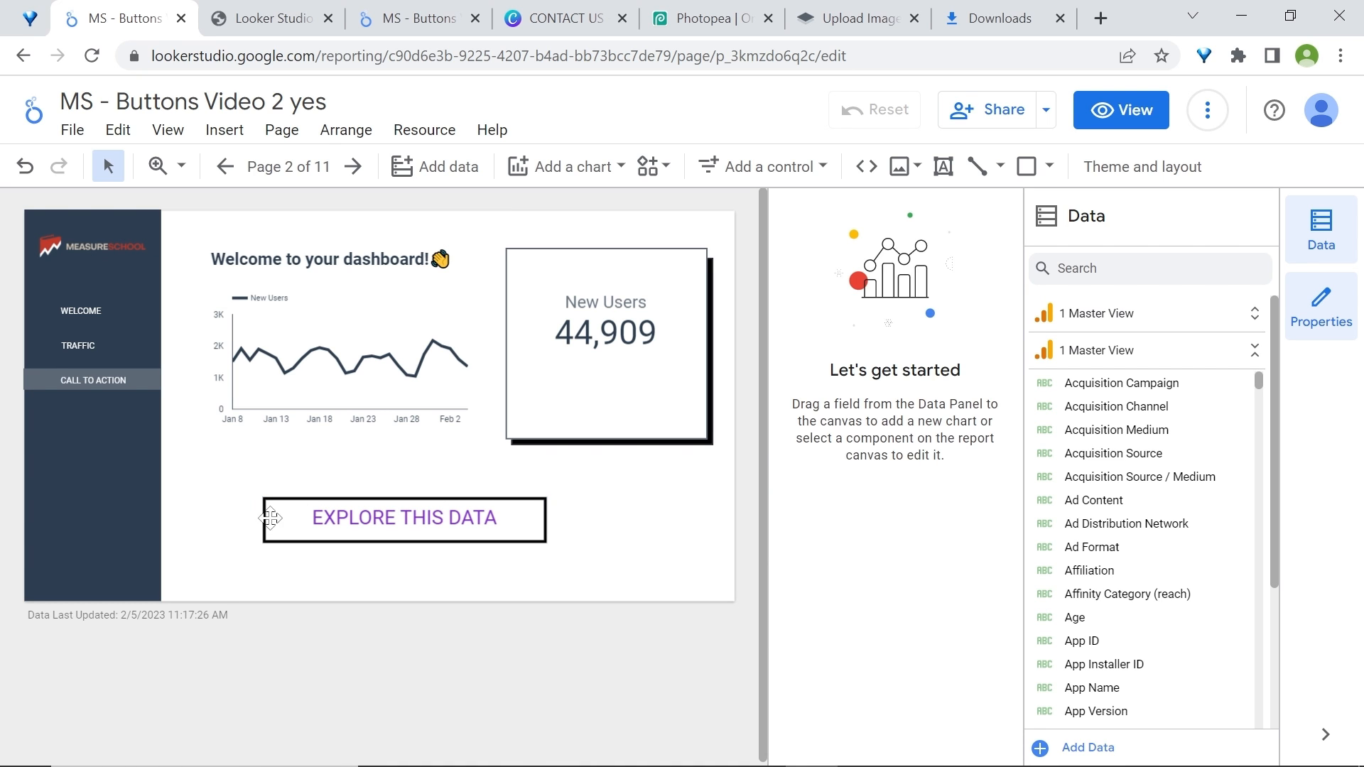
pyautogui.moveTo(284, 525)
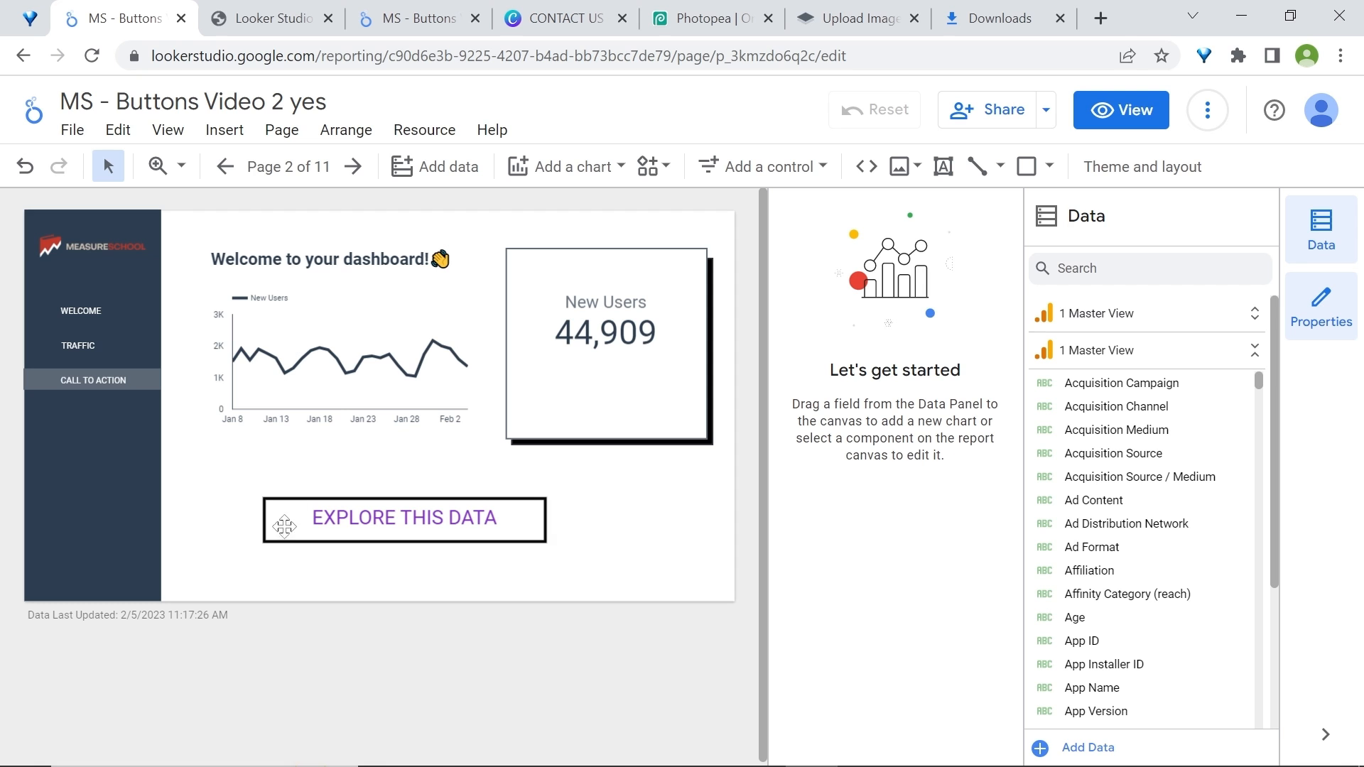
pyautogui.moveTo(571, 488)
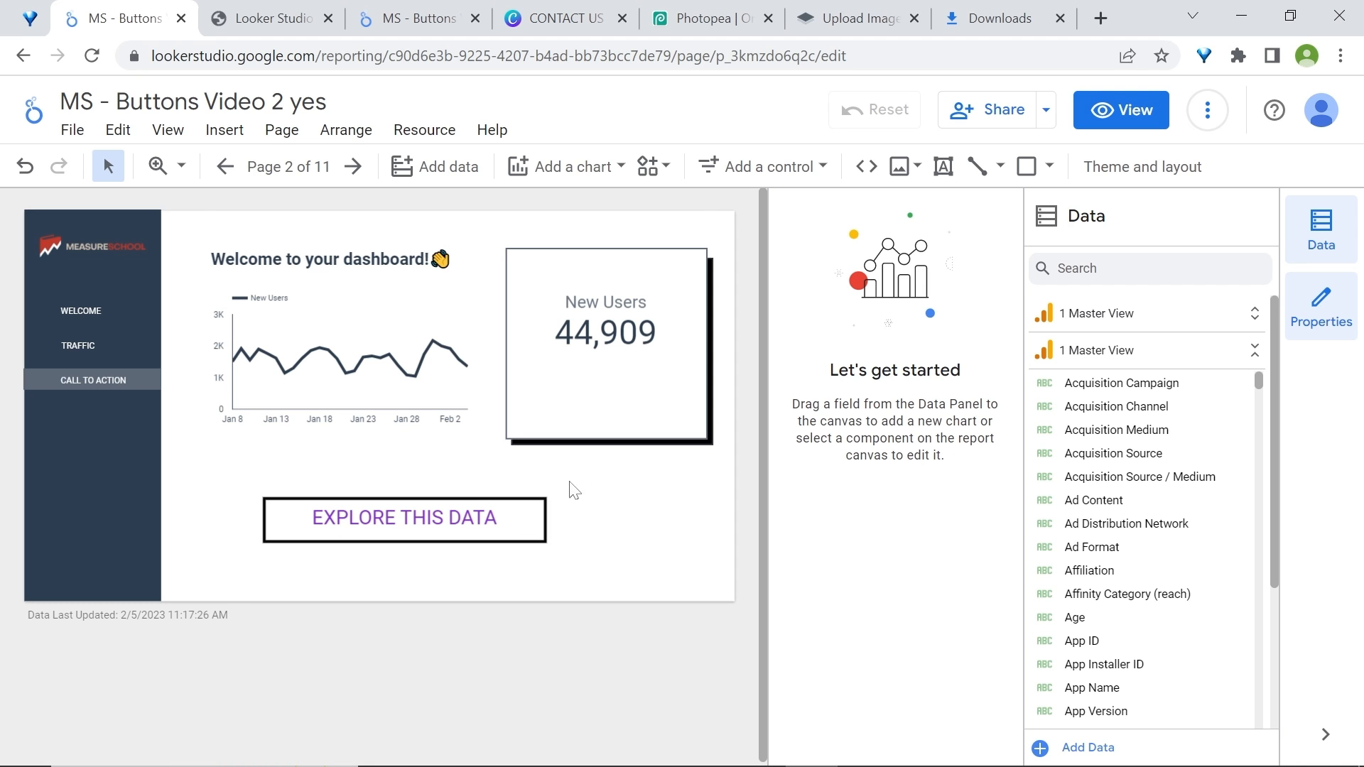
pyautogui.click(404, 518)
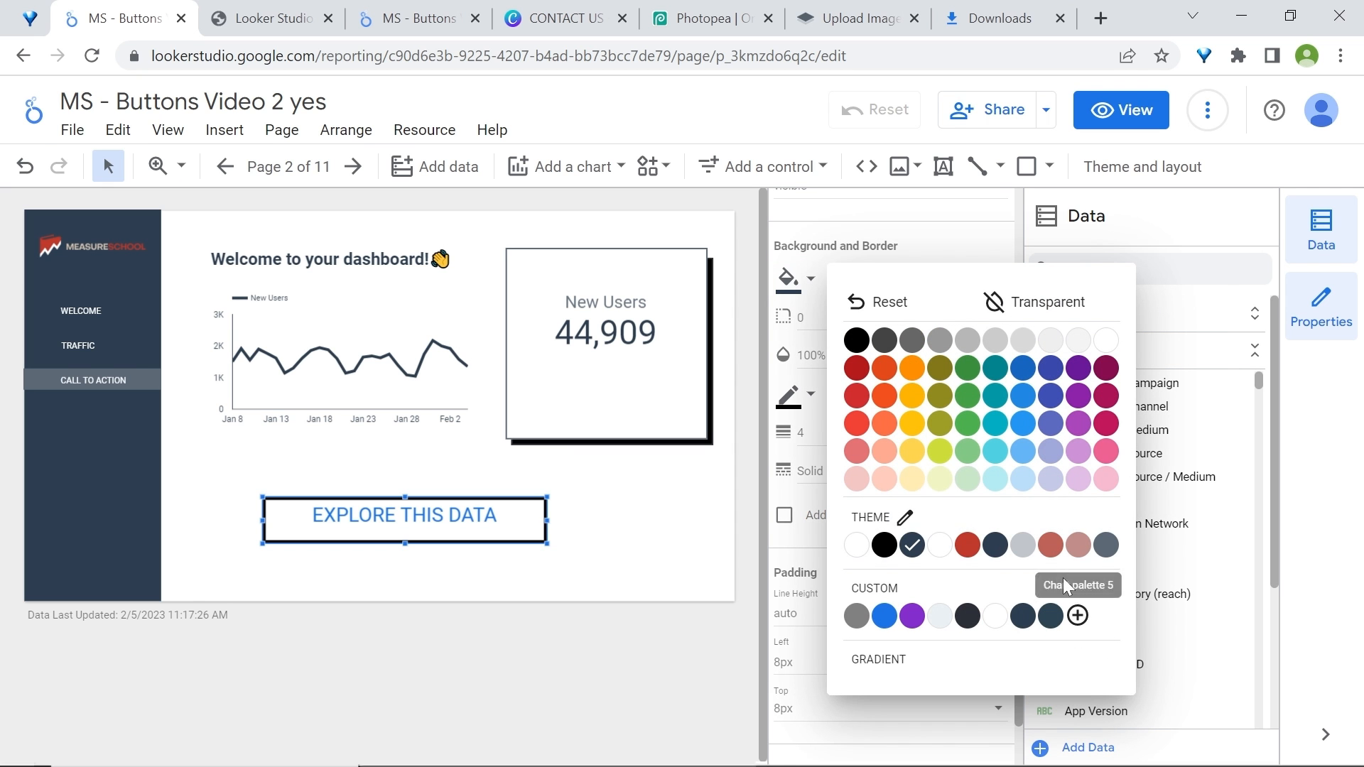
pyautogui.click(855, 386)
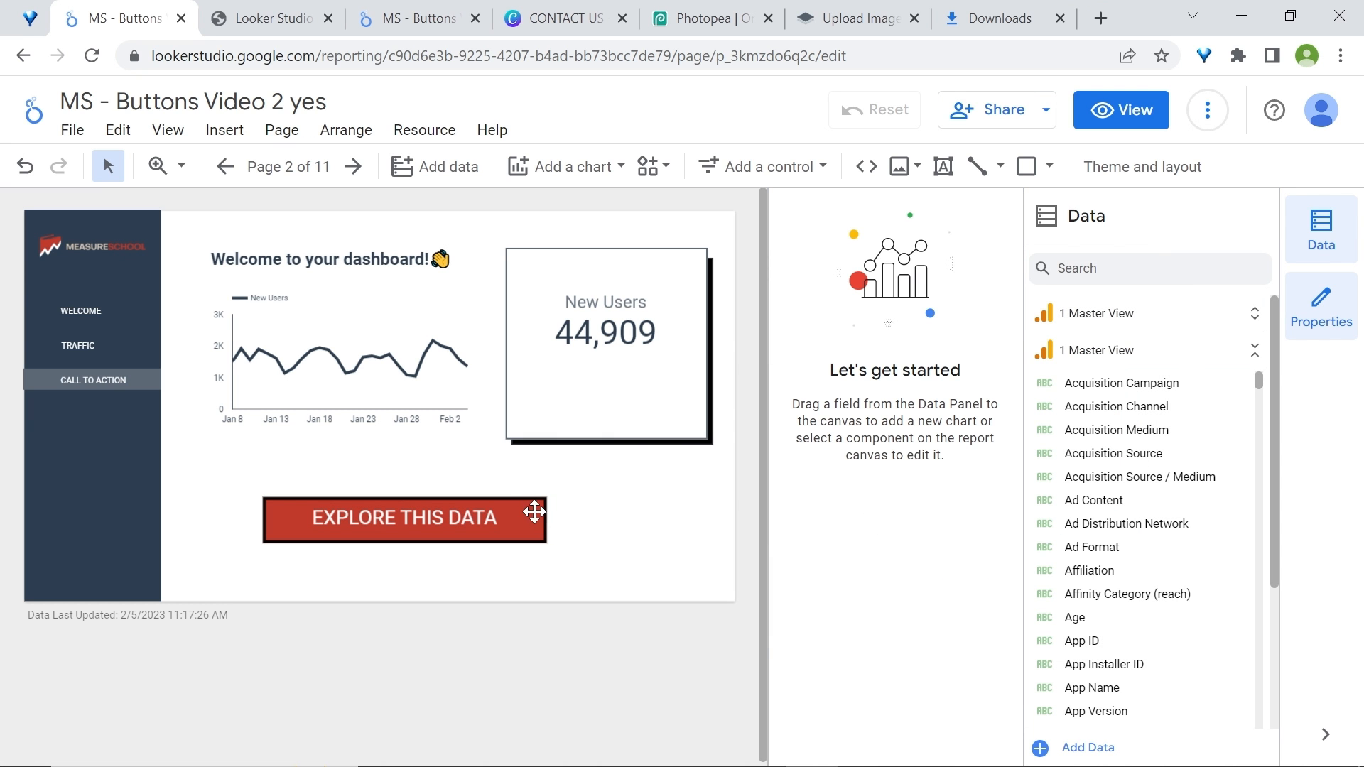
# Round the red button's corners to radius 15
pyautogui.click(406, 518)
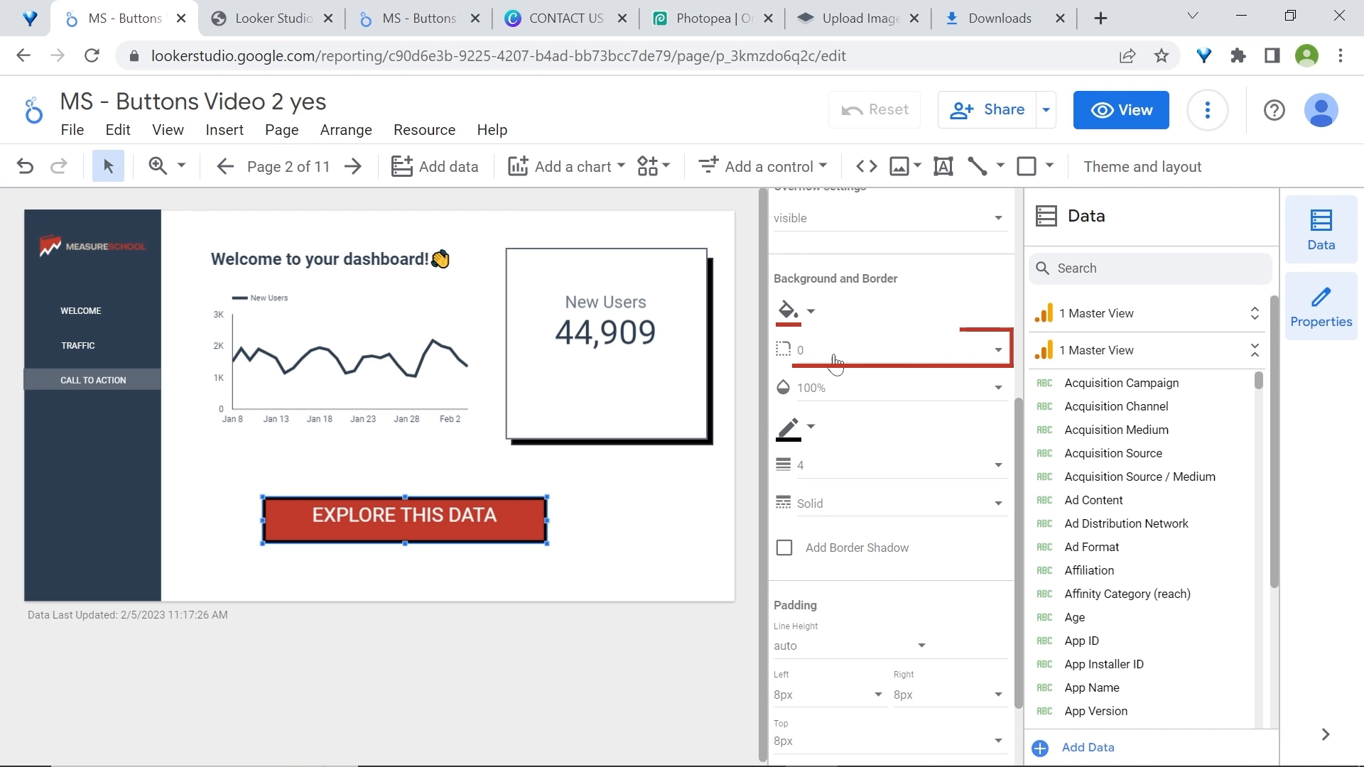
pyautogui.click(998, 349)
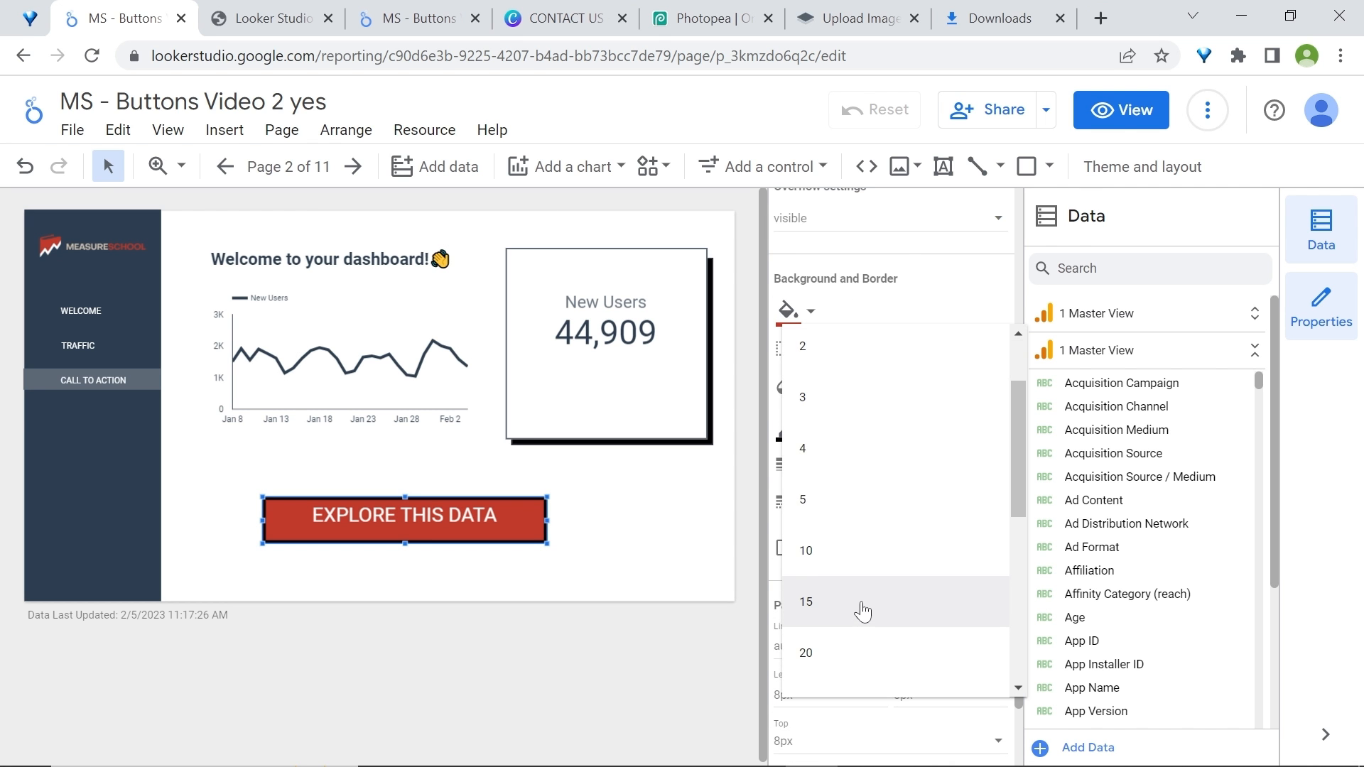
pyautogui.click(1119, 111)
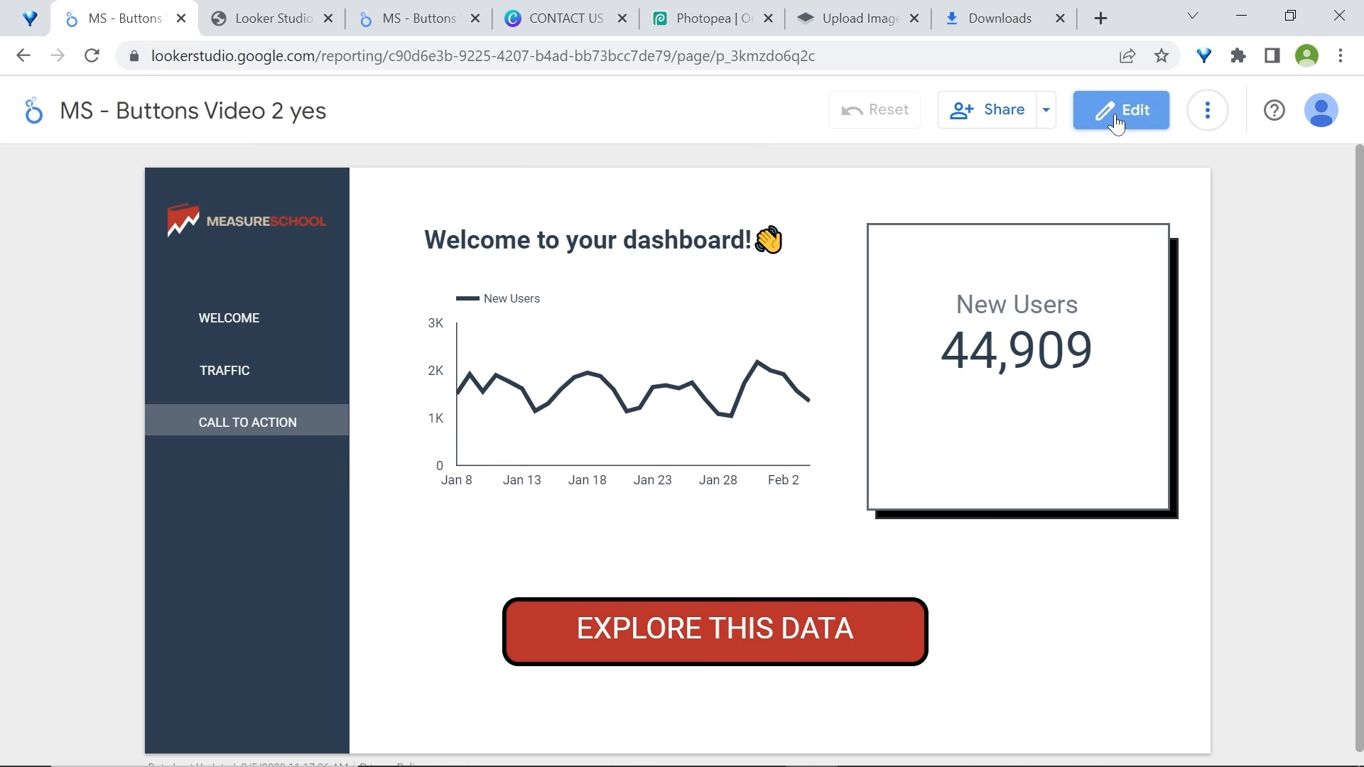
pyautogui.moveTo(1152, 109)
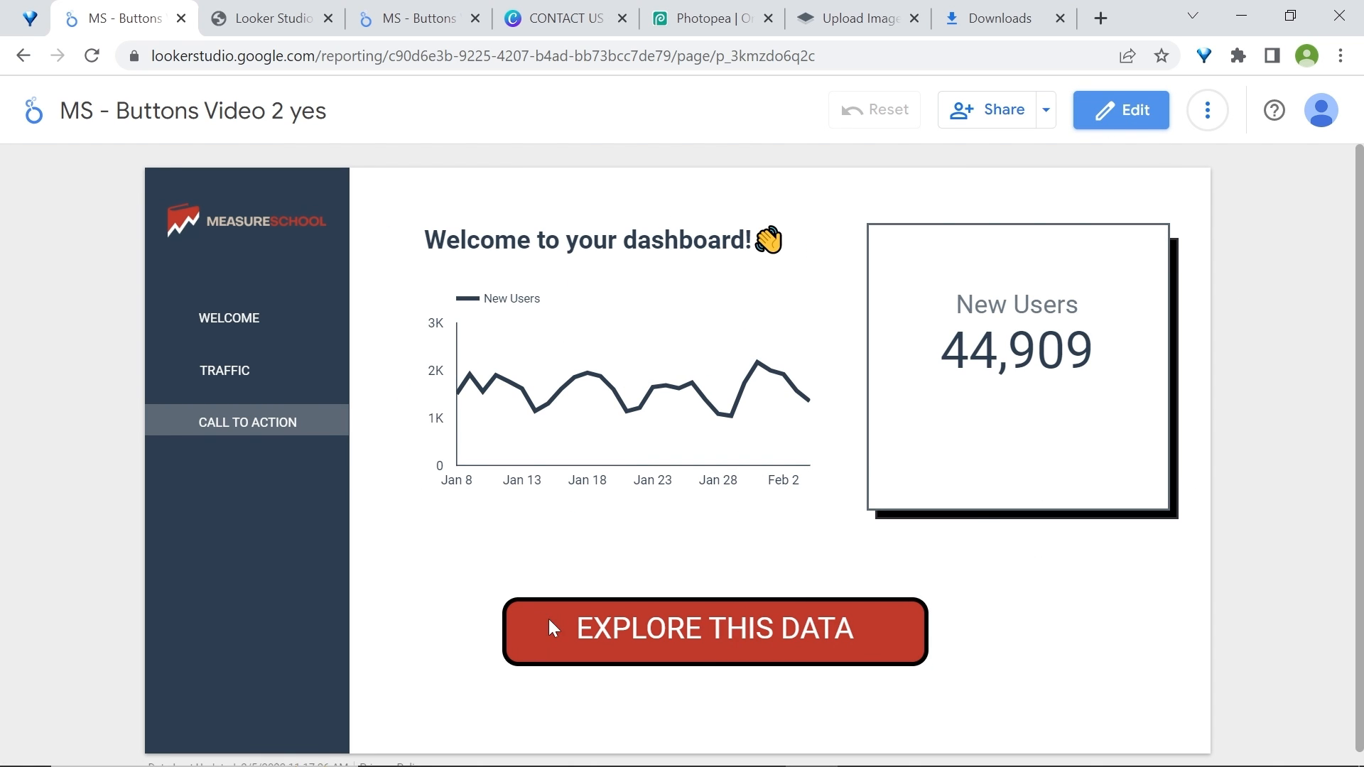
# Widen the red button and upload a transparent image over it without keeping aspect ratio
pyautogui.click(1120, 110)
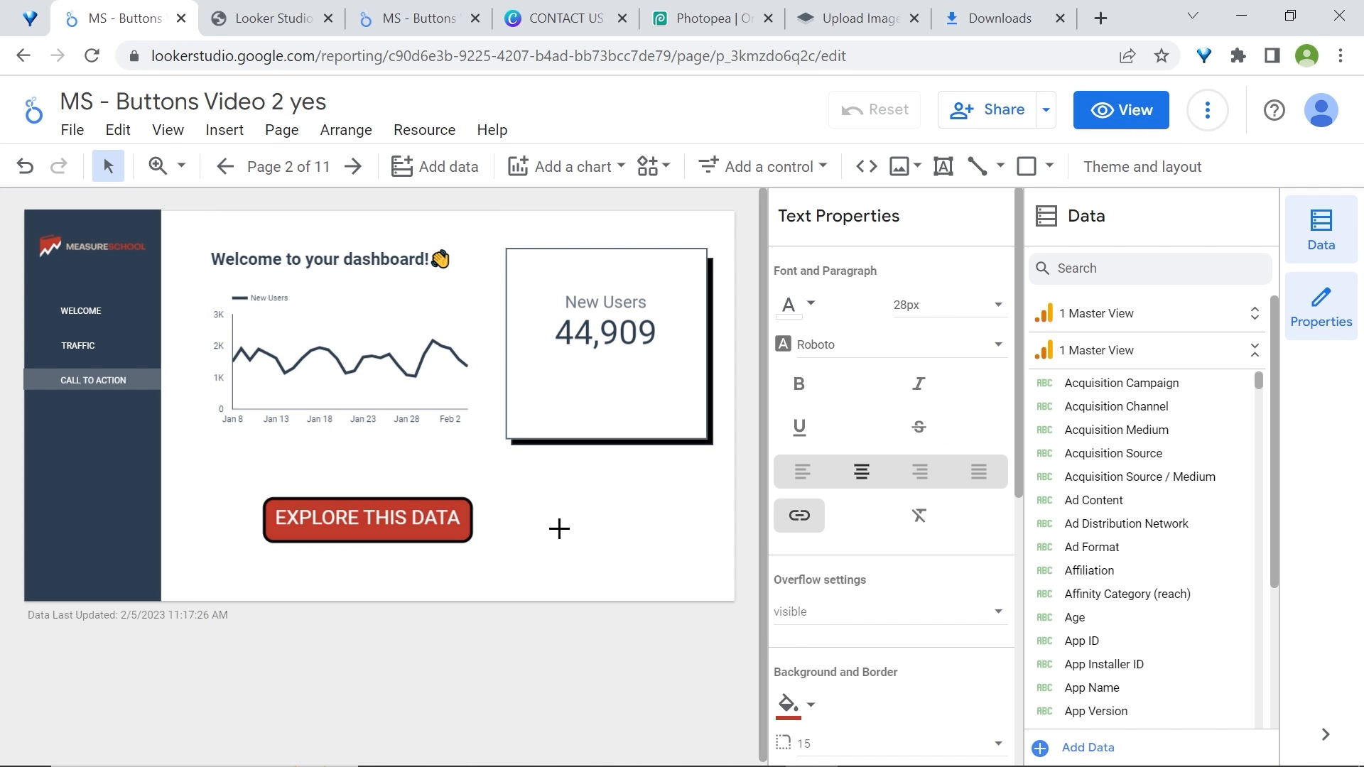
pyautogui.moveTo(476, 540); pyautogui.dragTo(600, 537)
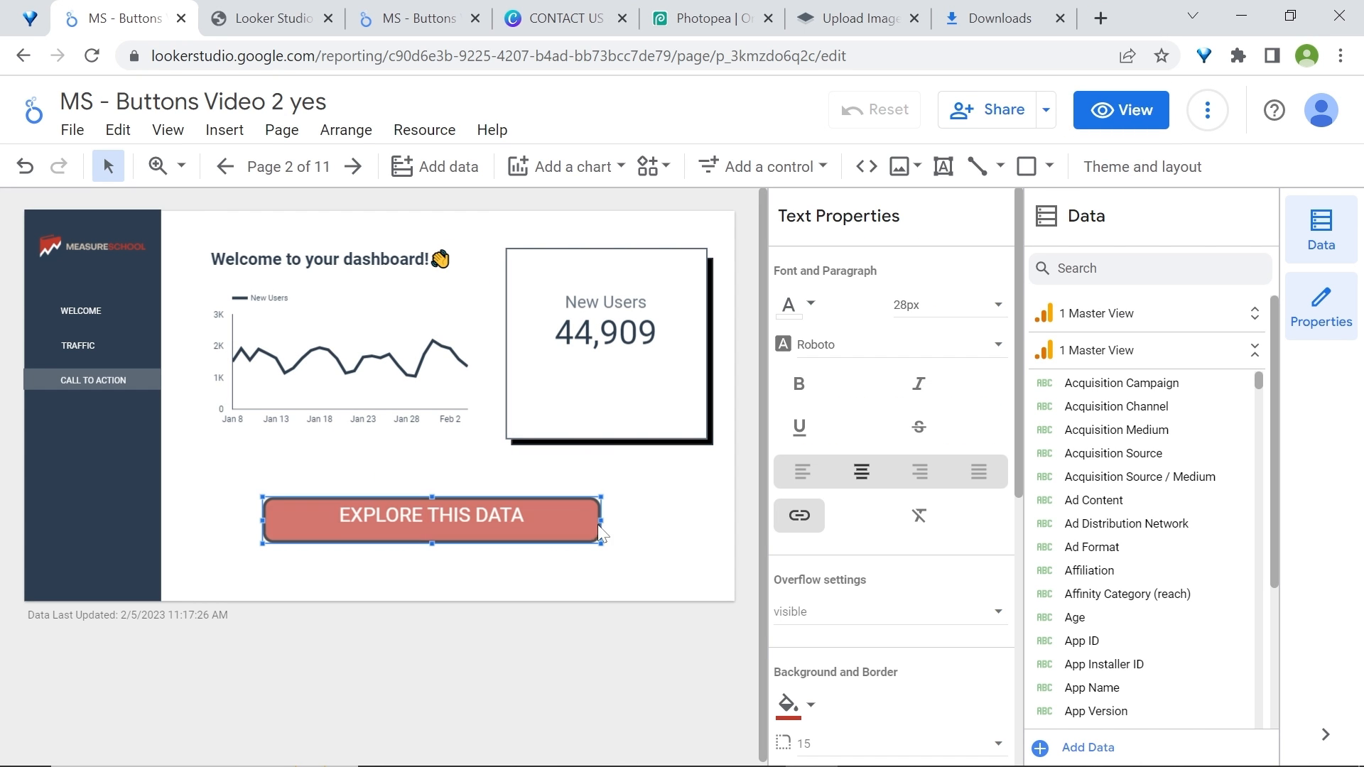
pyautogui.moveTo(823, 170)
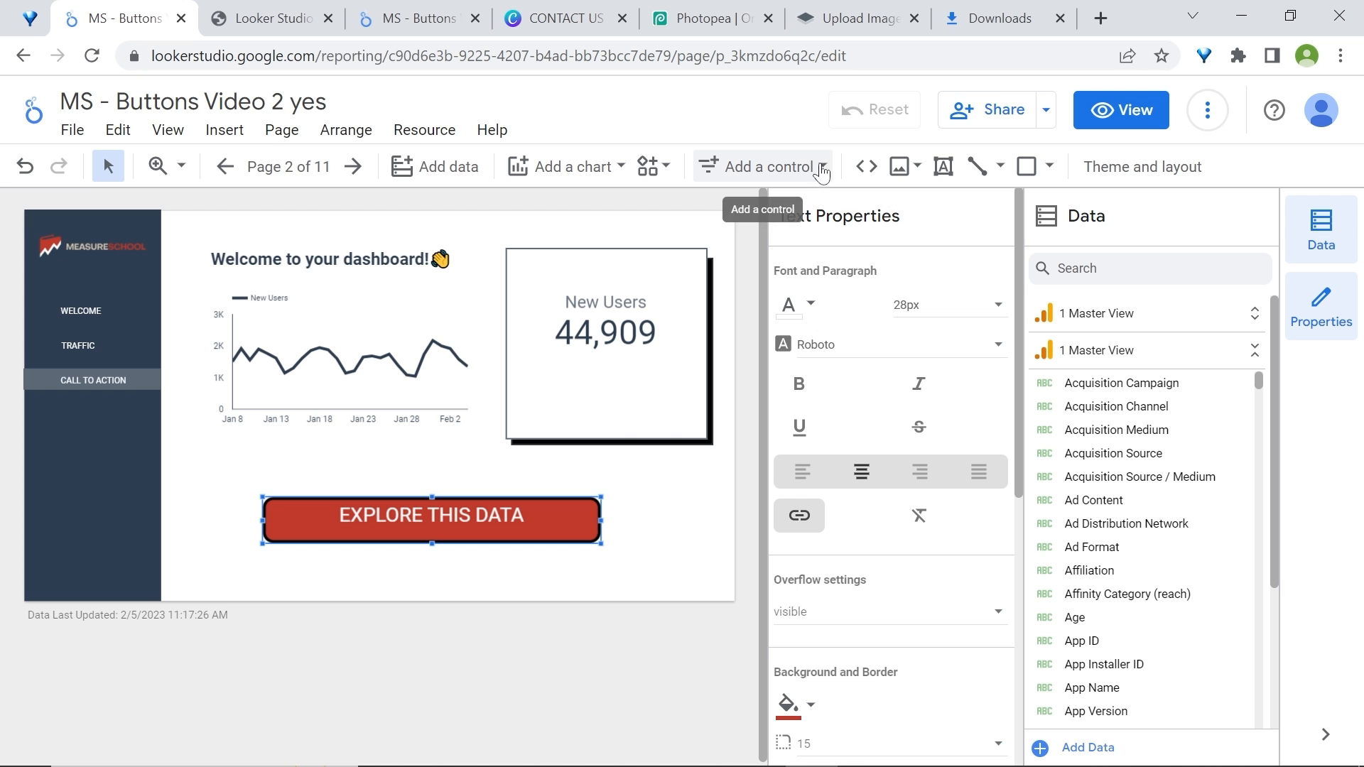
pyautogui.click(900, 166)
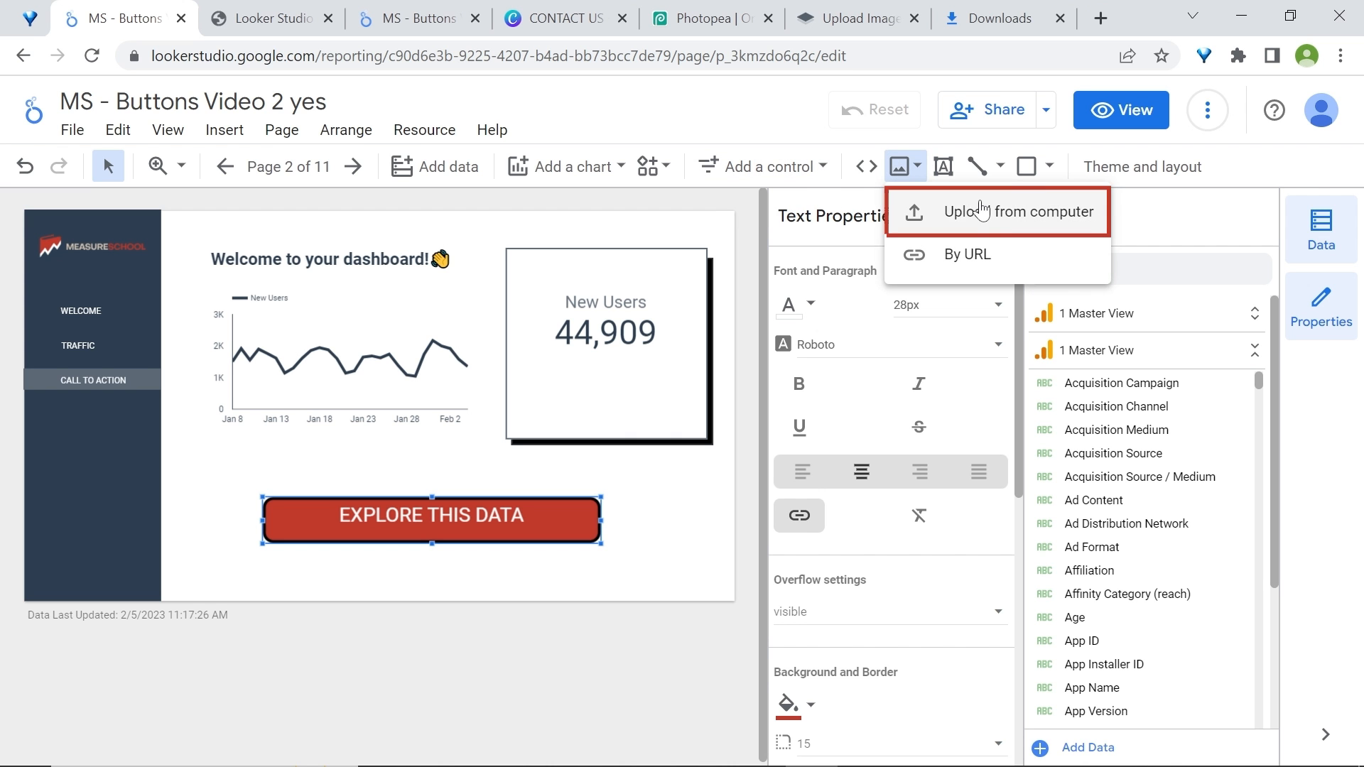
pyautogui.click(998, 212)
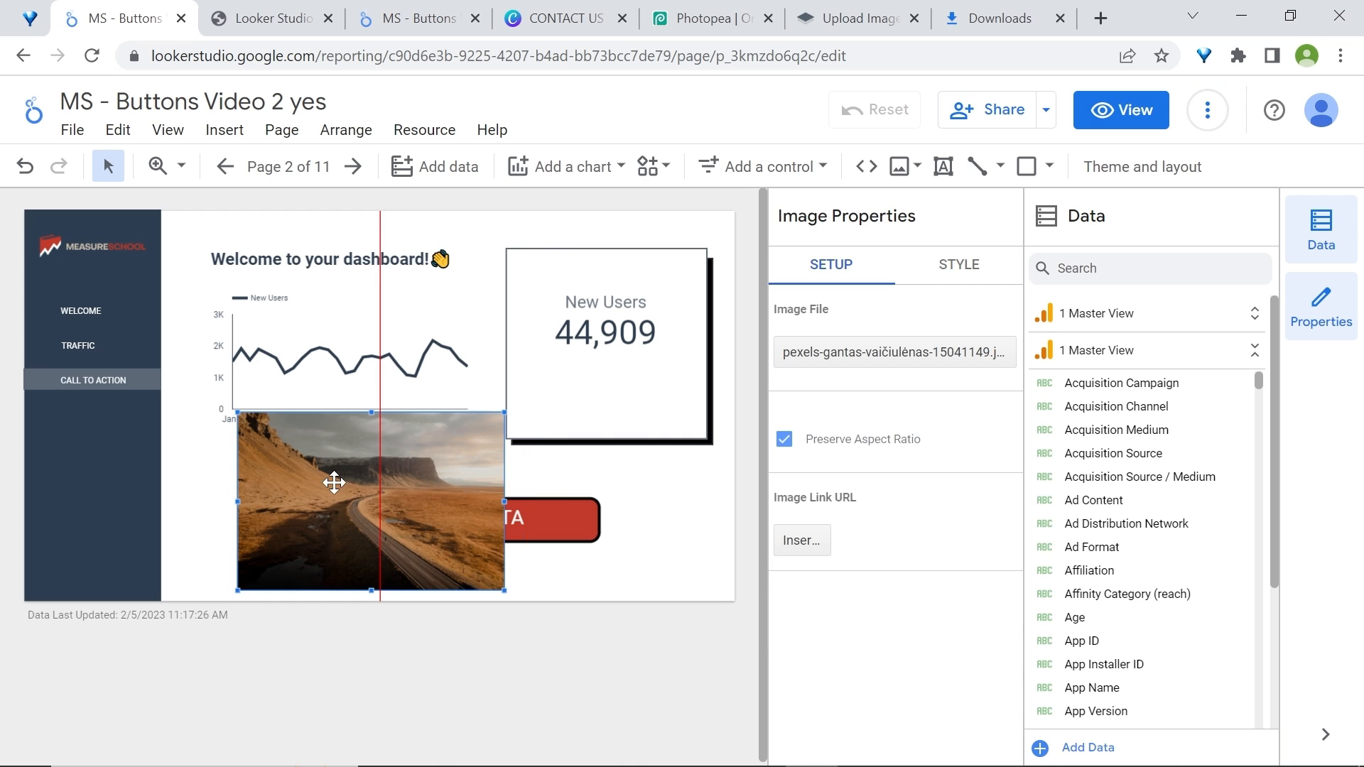
pyautogui.click(784, 439)
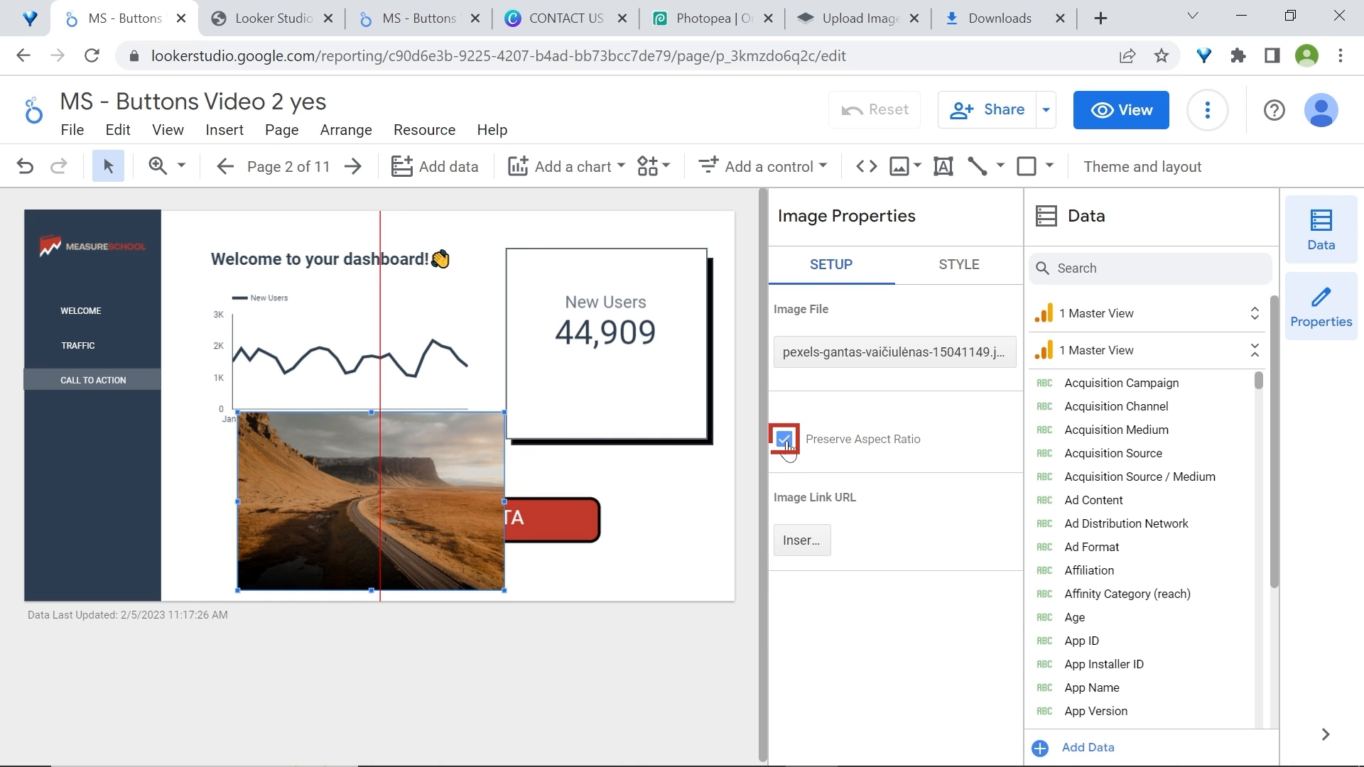
pyautogui.click(784, 439)
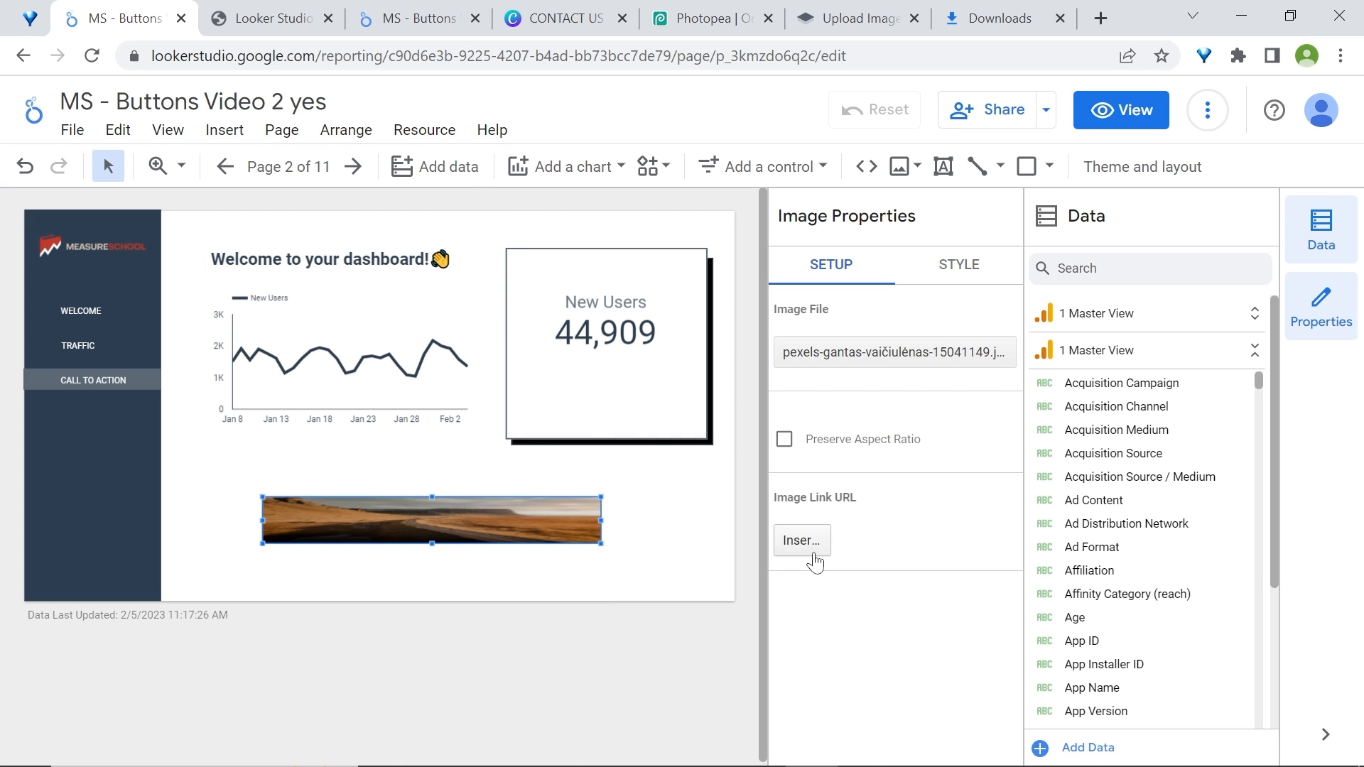
# Link the image to the Copy of Traffic page opening in a new tab, then preview the report
pyautogui.click(802, 540)
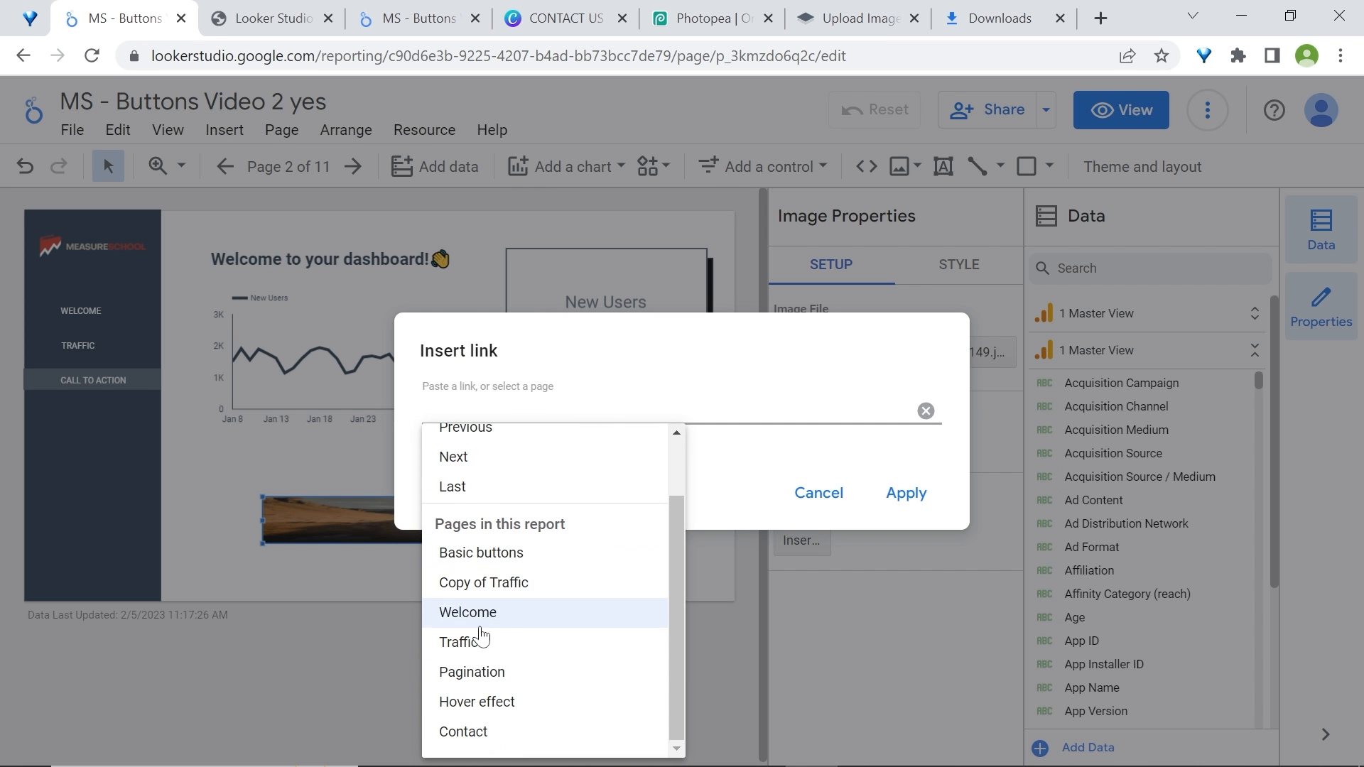
pyautogui.click(483, 583)
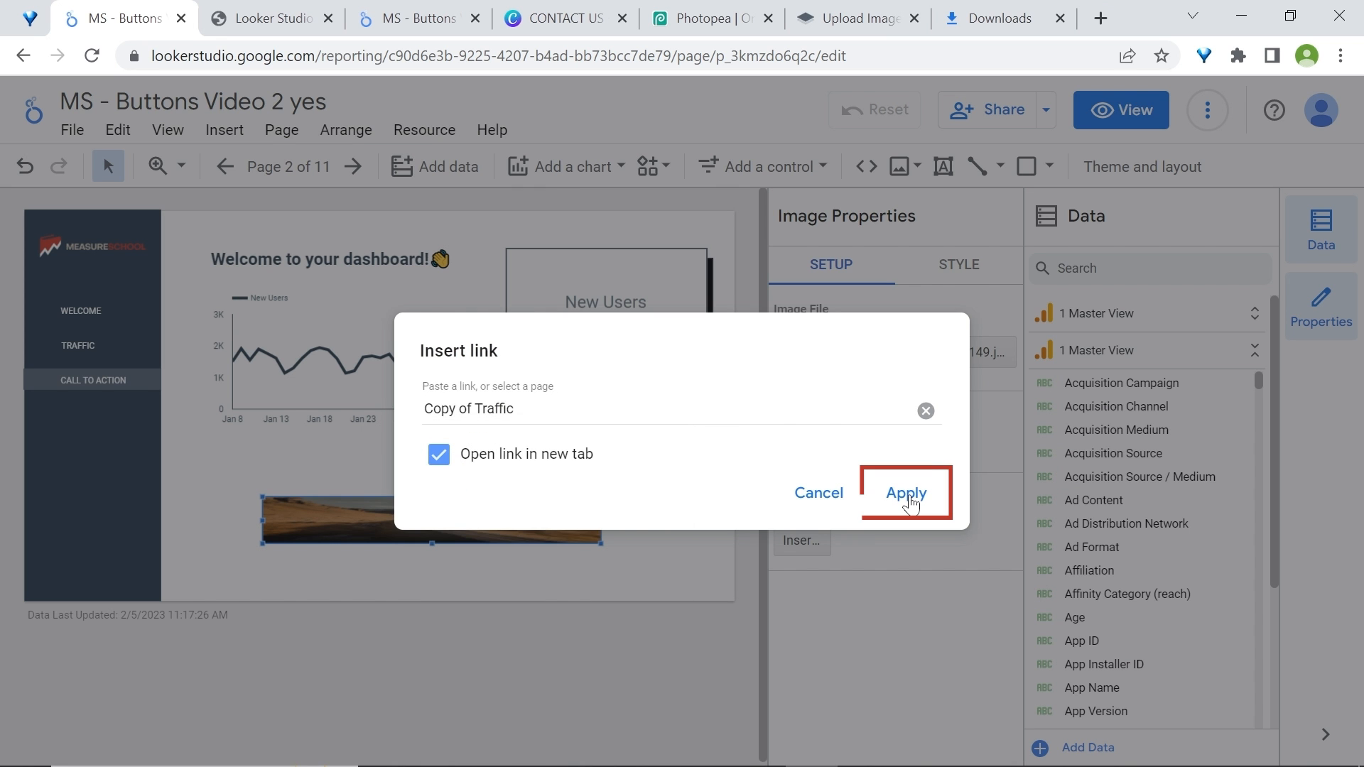
pyautogui.click(906, 491)
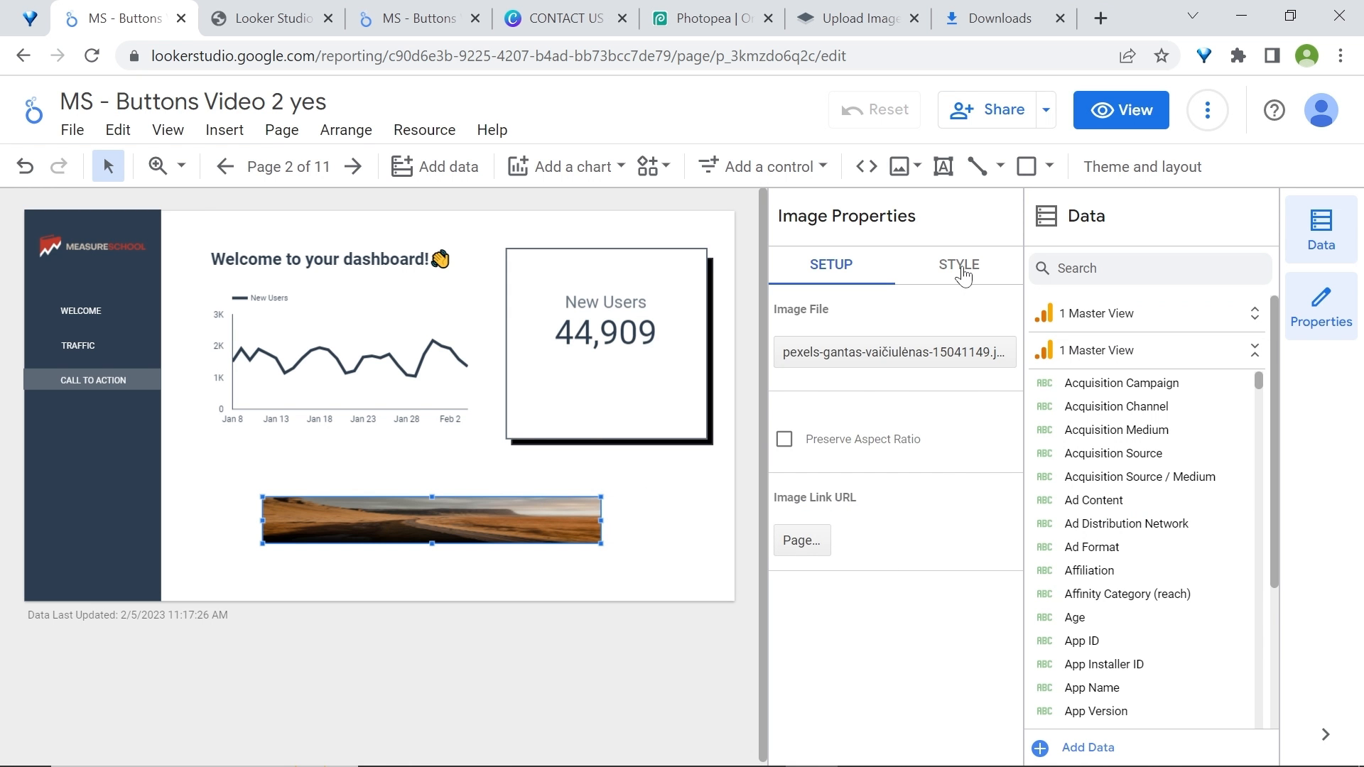
pyautogui.click(959, 264)
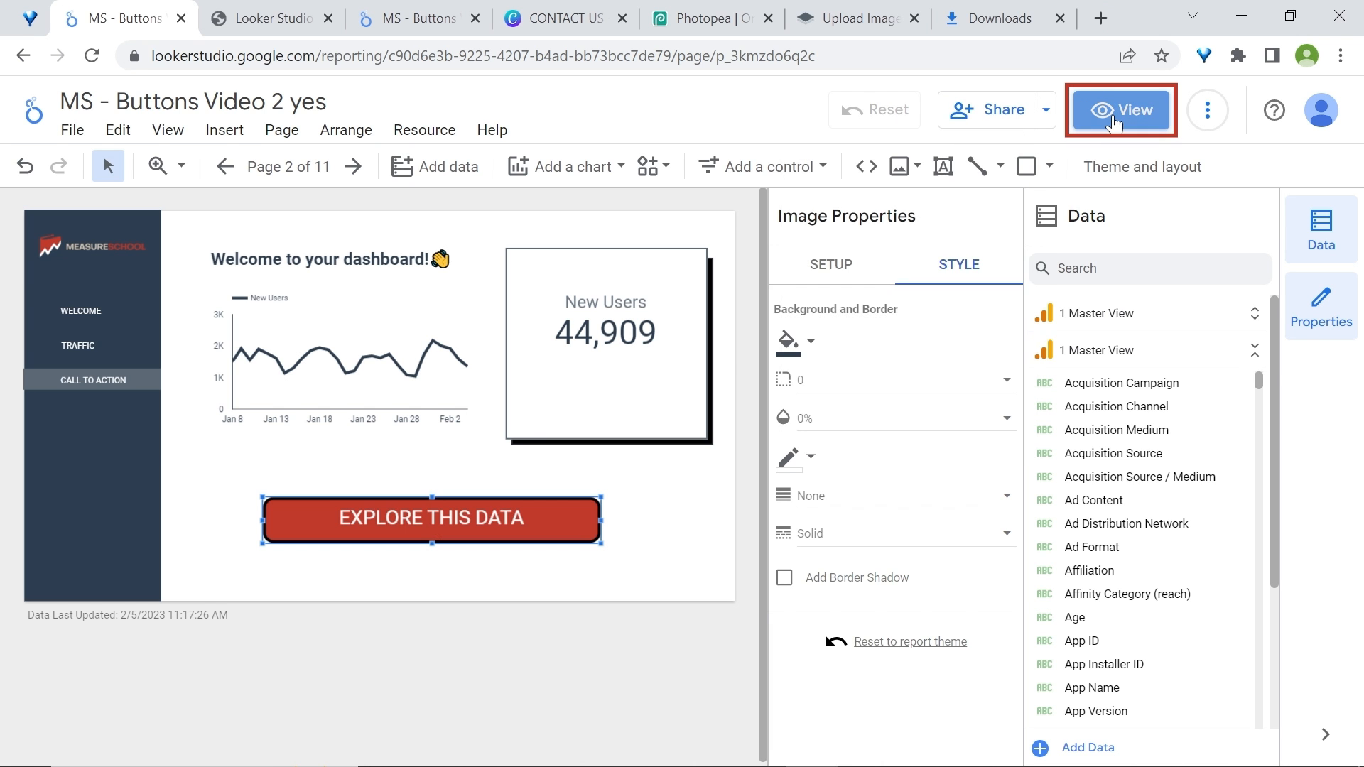
pyautogui.click(1121, 109)
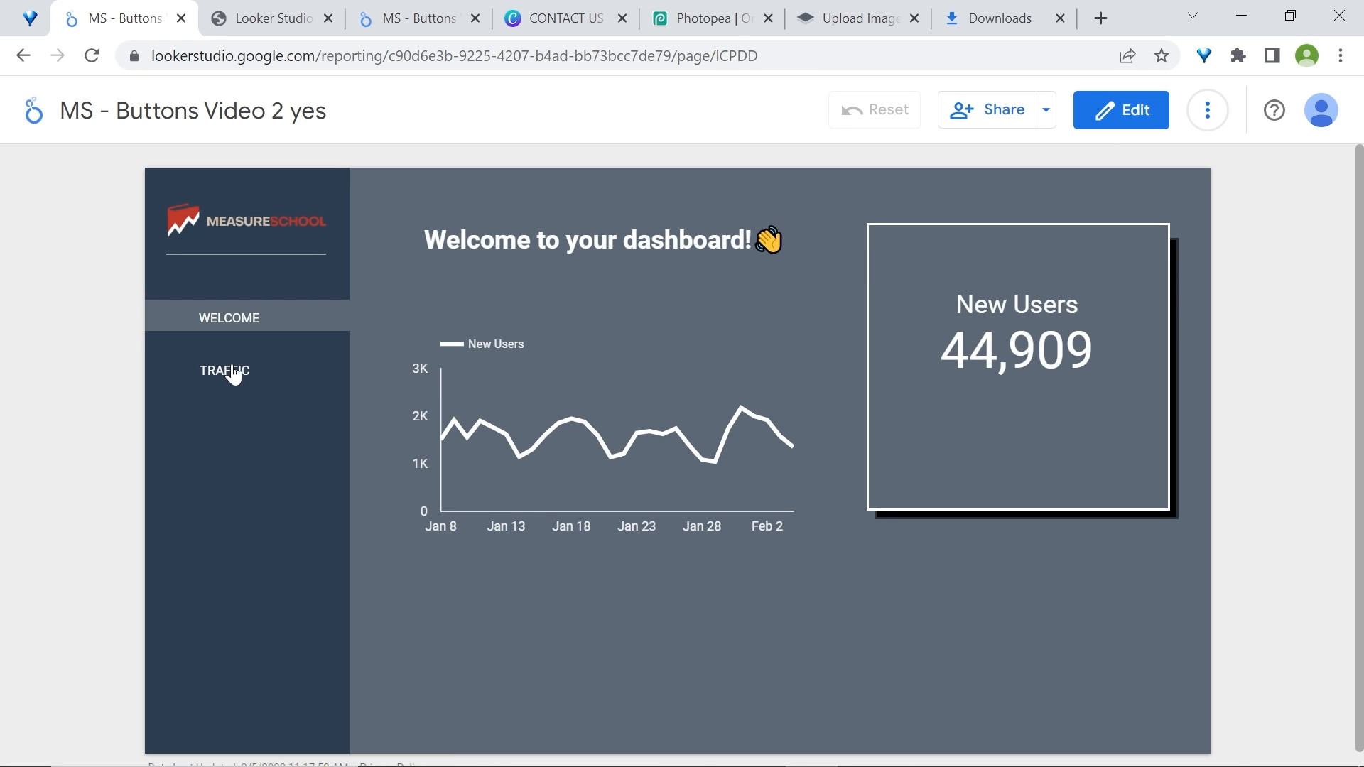
# Add a centred WELCOME text label in the sidebar
pyautogui.click(1119, 110)
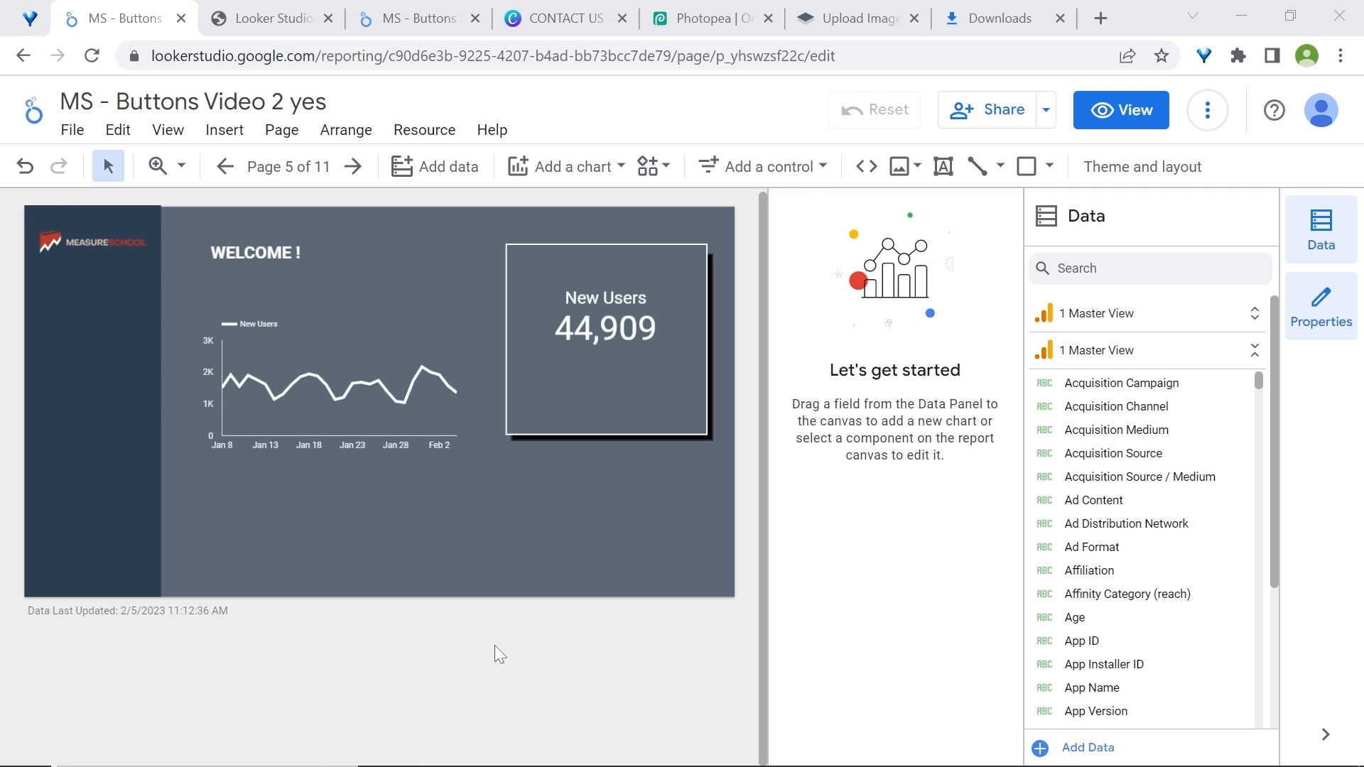
pyautogui.moveTo(499, 659)
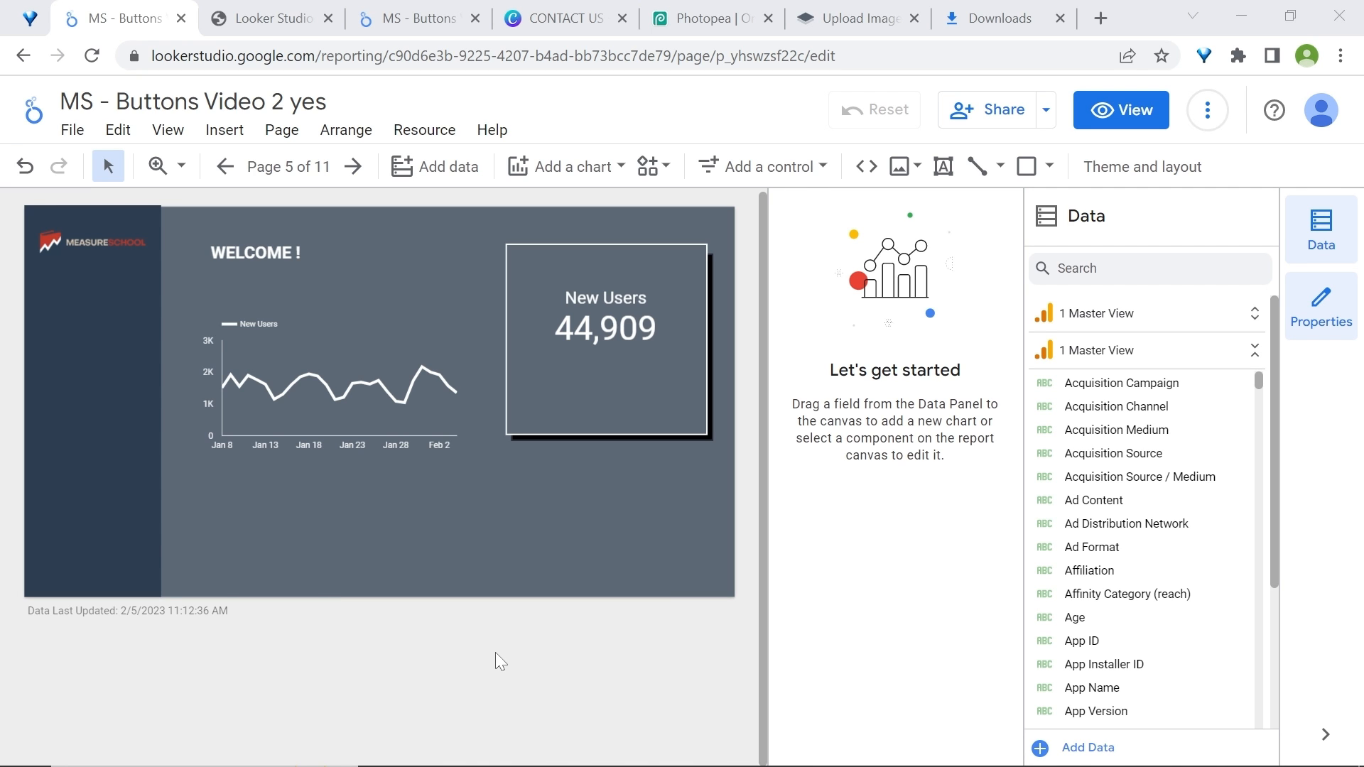
pyautogui.moveTo(943, 165)
pyautogui.write('WELCOME')
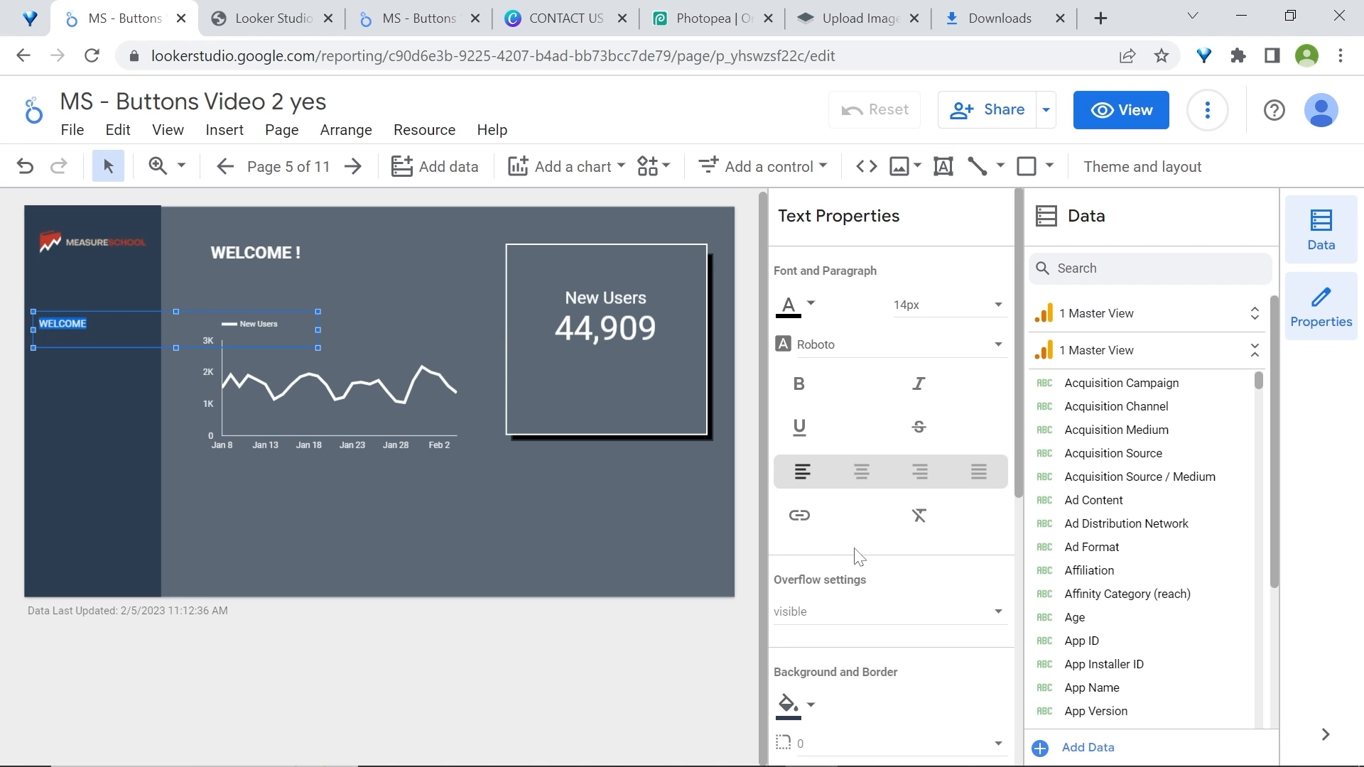
pyautogui.click(788, 306)
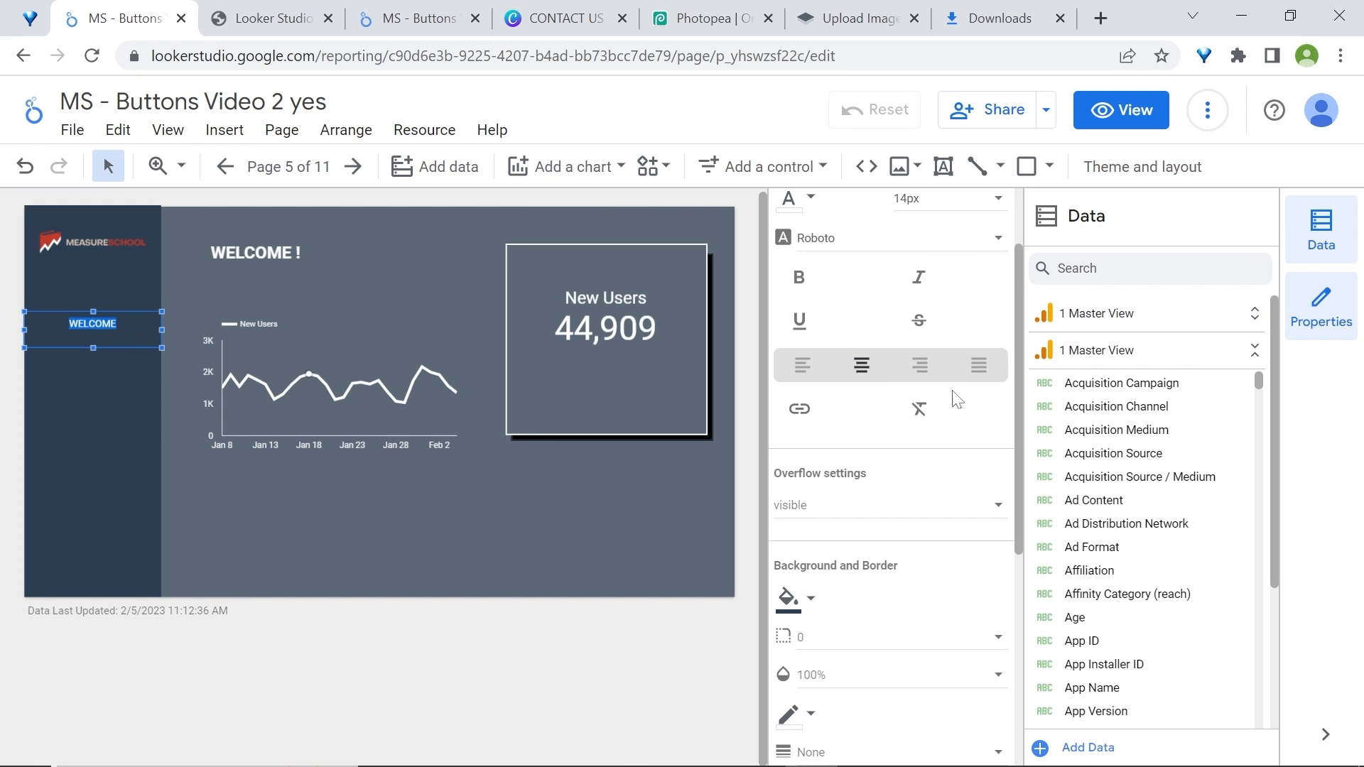
pyautogui.click(787, 599)
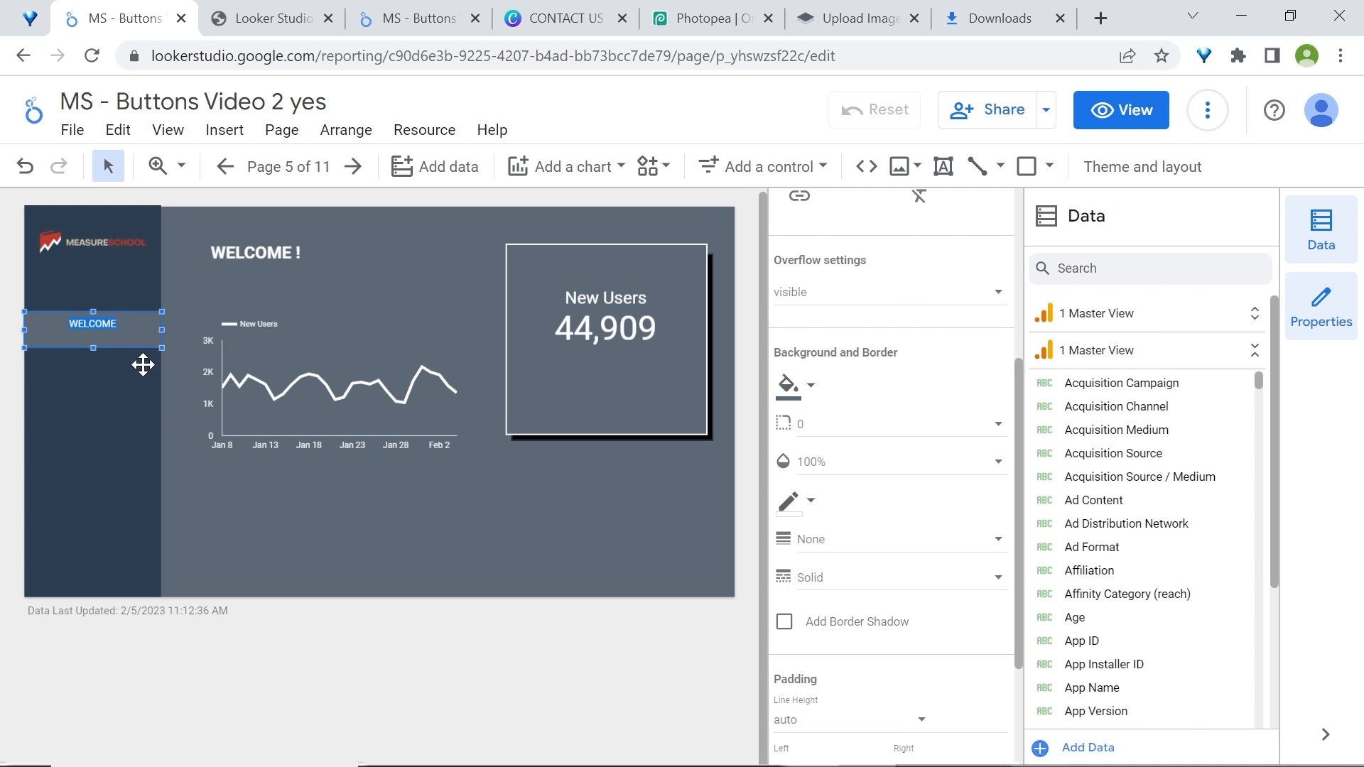
pyautogui.doubleClick(91, 324)
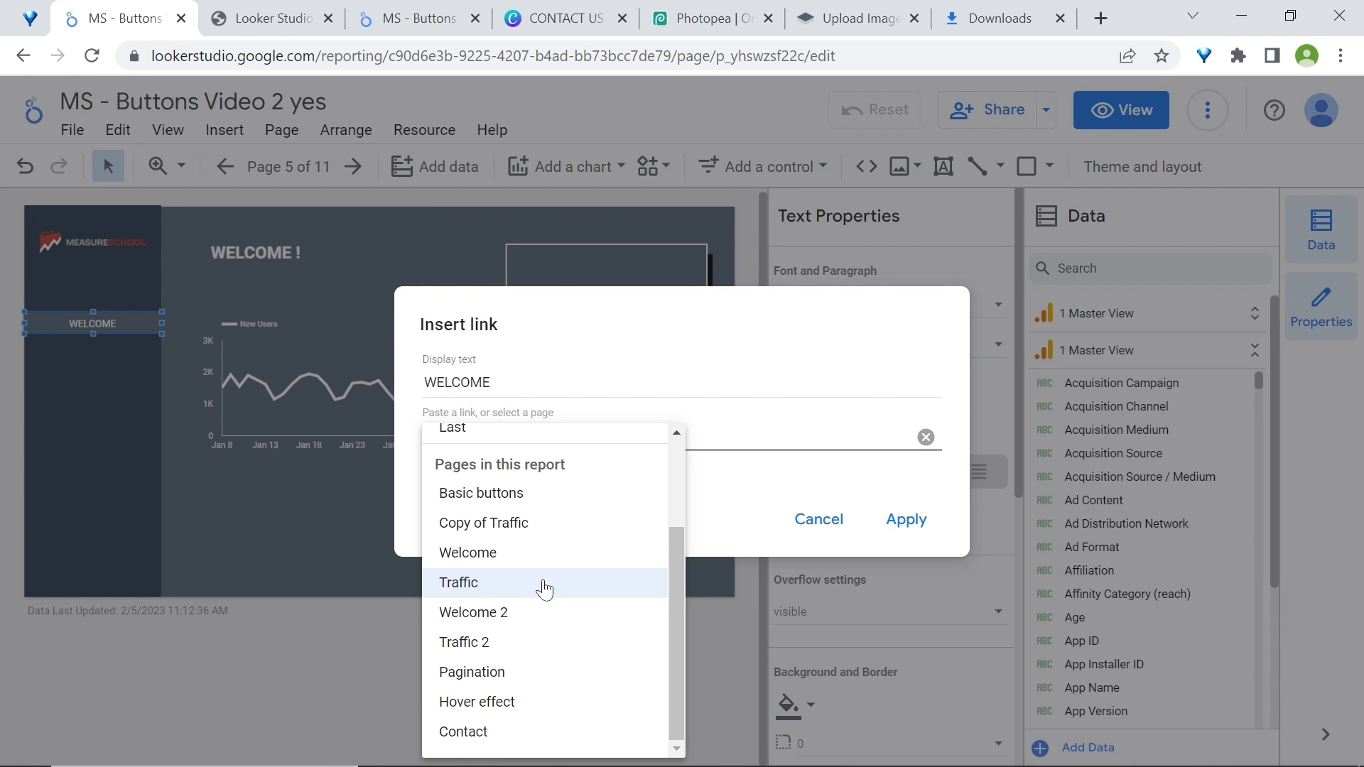
pyautogui.moveTo(534, 586)
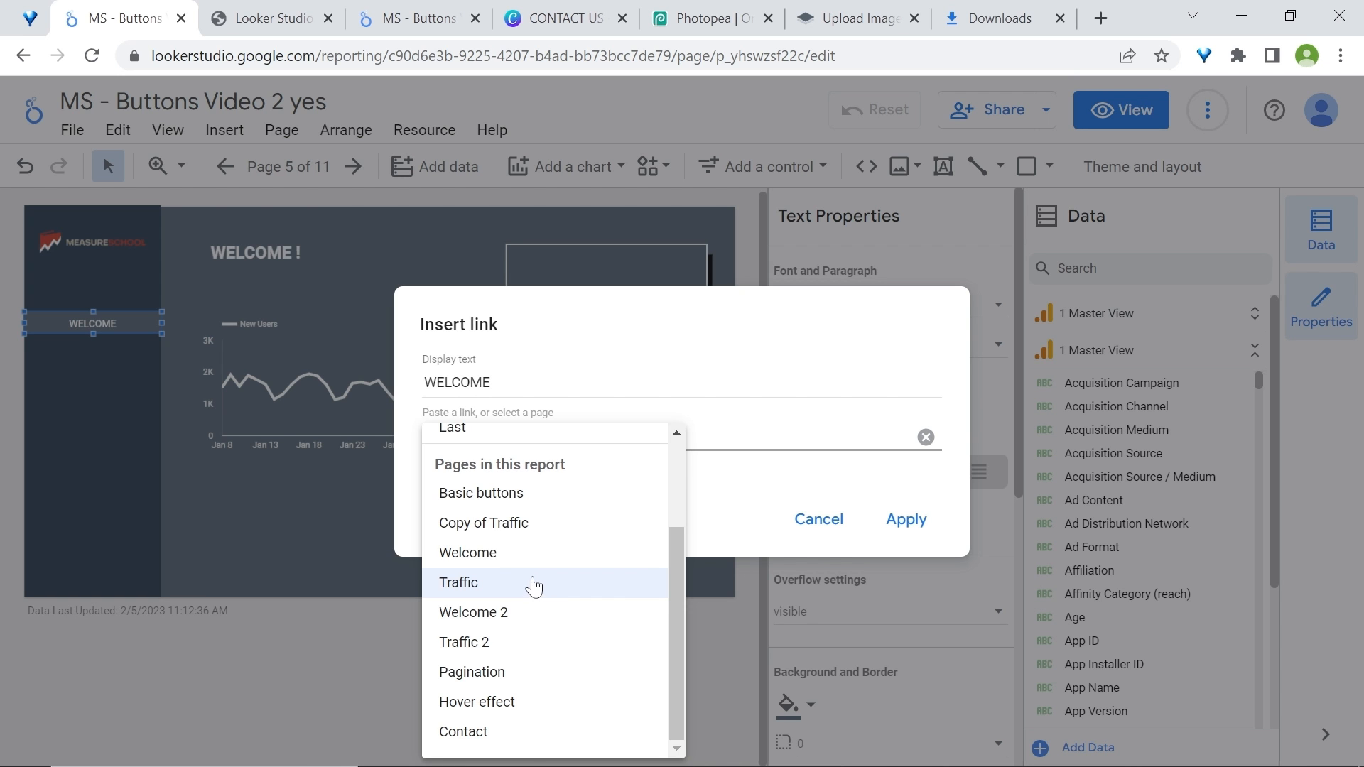
# Link WELCOME to the Traffic page without underline or blue colour, then preview
pyautogui.click(458, 583)
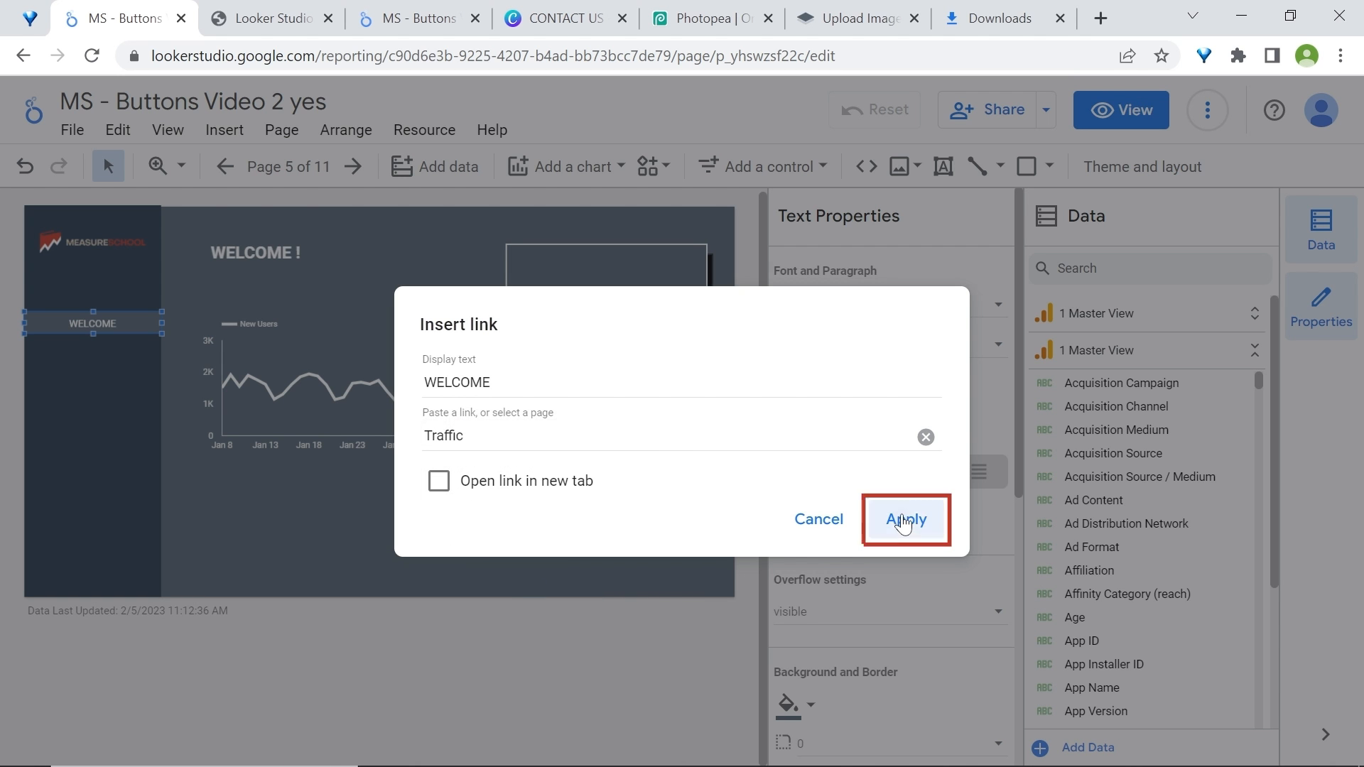
pyautogui.click(905, 520)
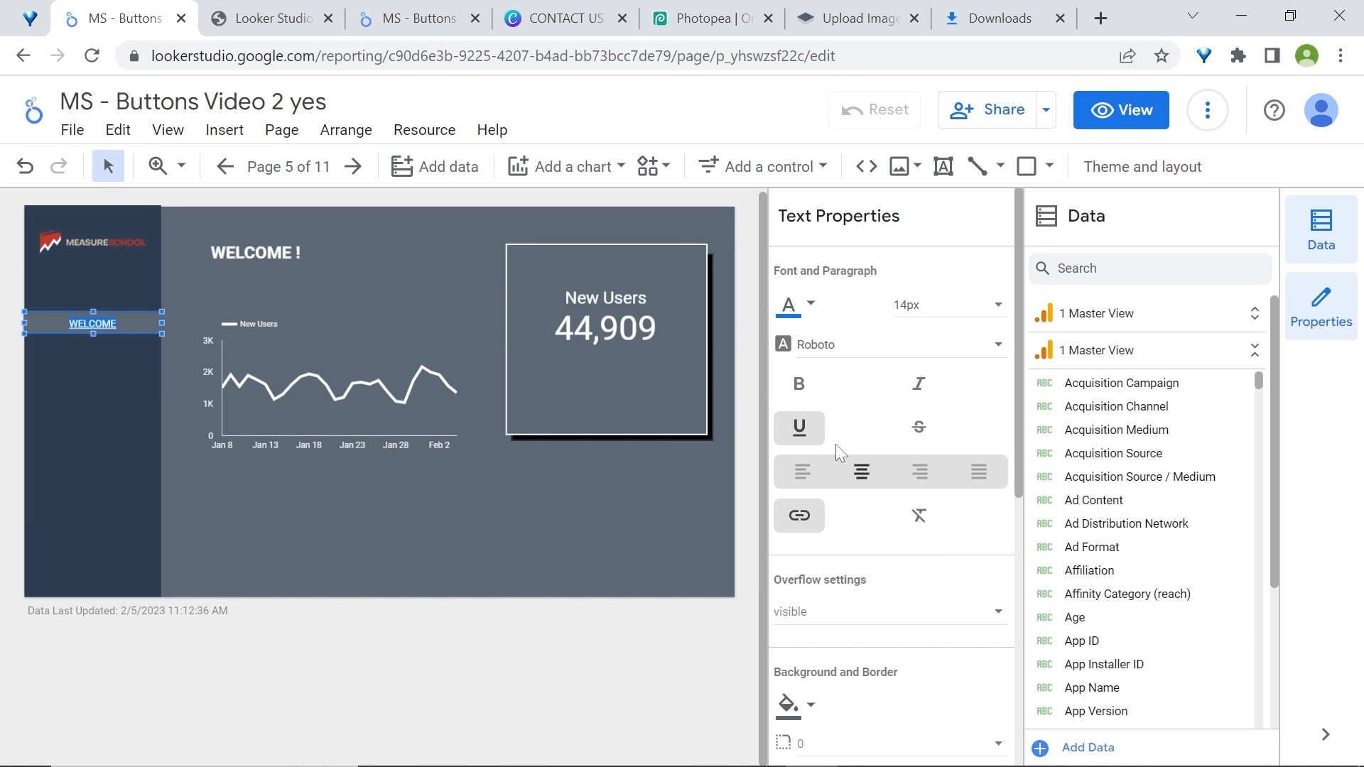
pyautogui.click(808, 304)
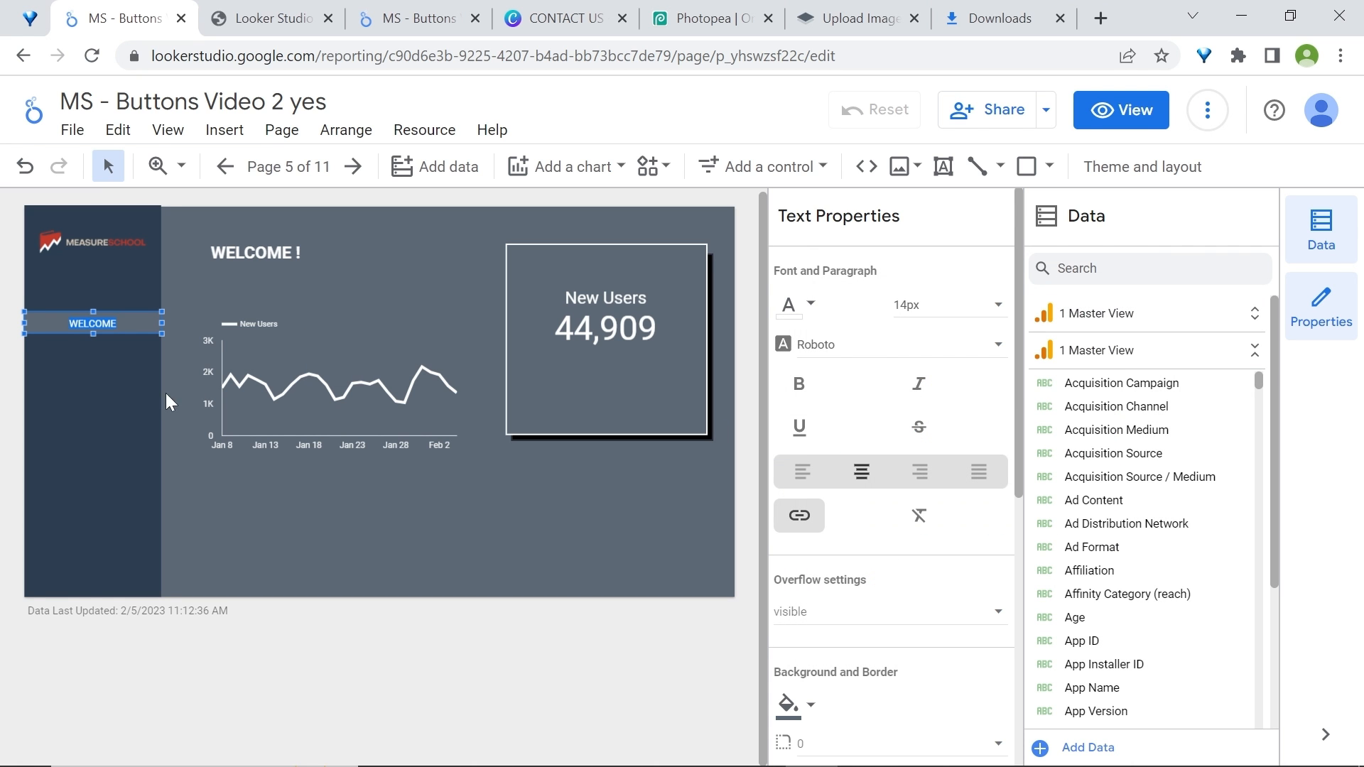
pyautogui.click(1119, 109)
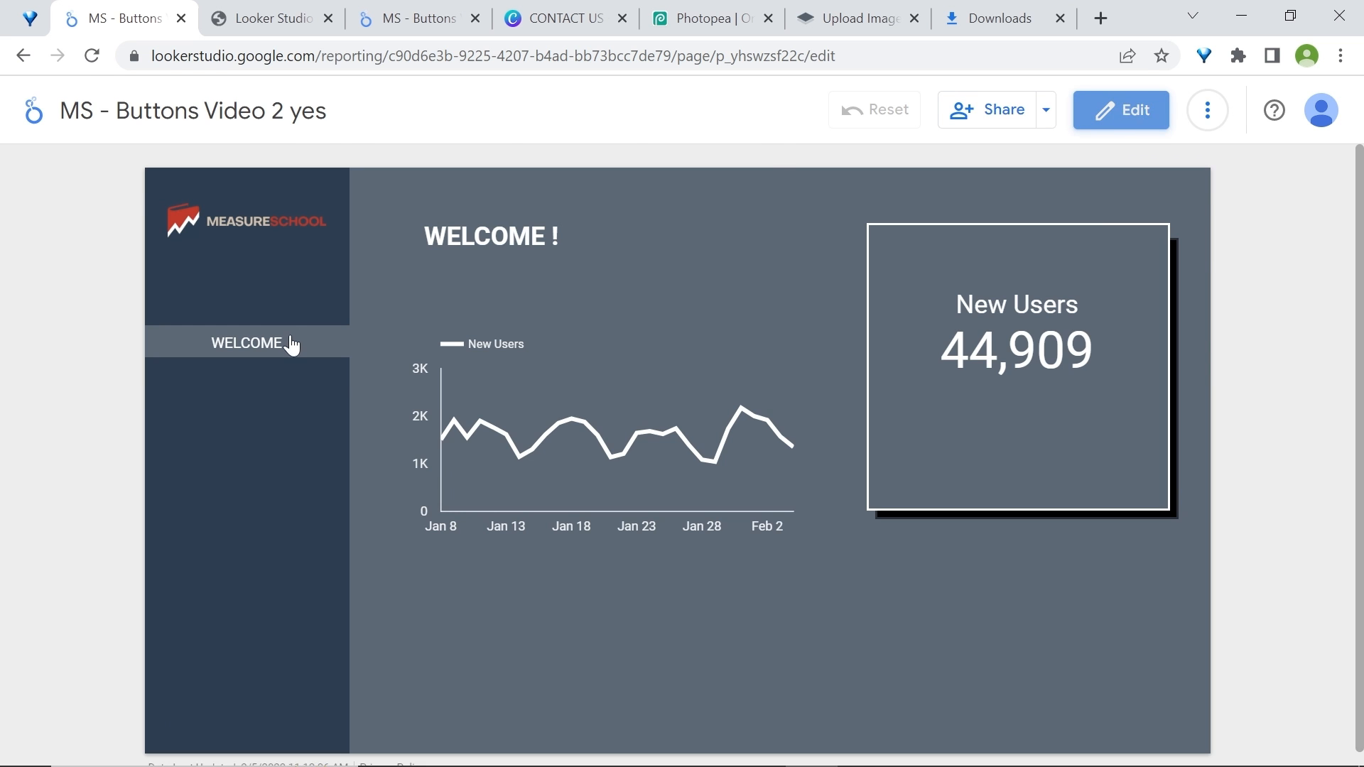
# Duplicate the WELCOME label as TRAFFIC with a transparent background
pyautogui.click(1120, 109)
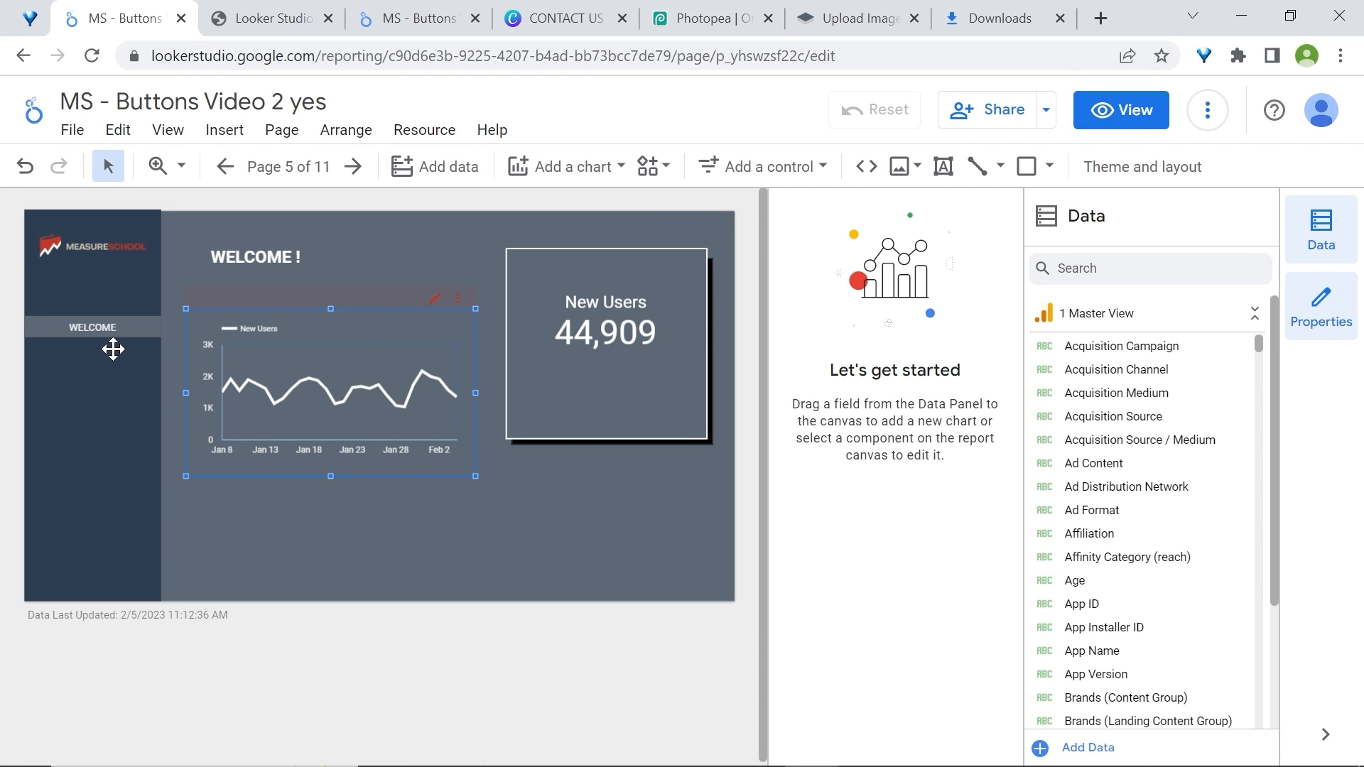
pyautogui.rightClick(91, 327)
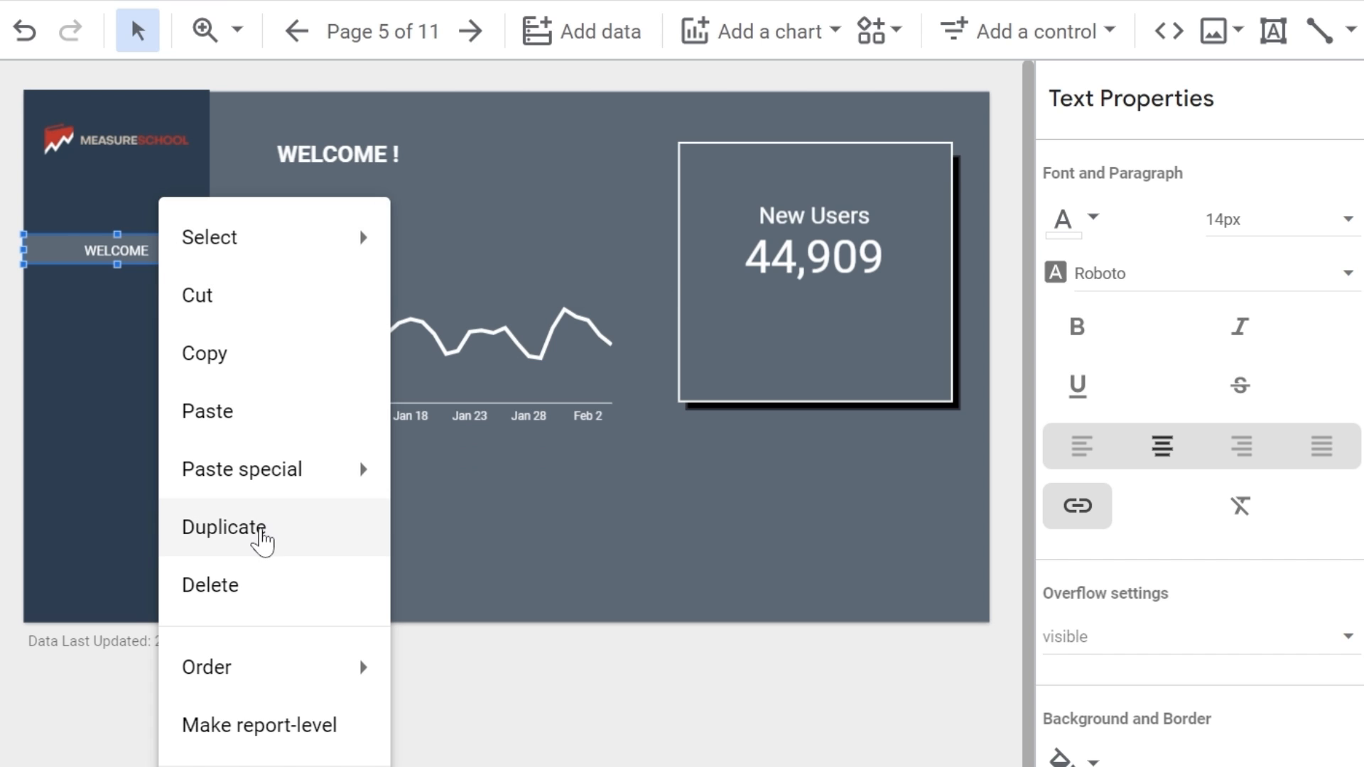
pyautogui.moveTo(125, 323)
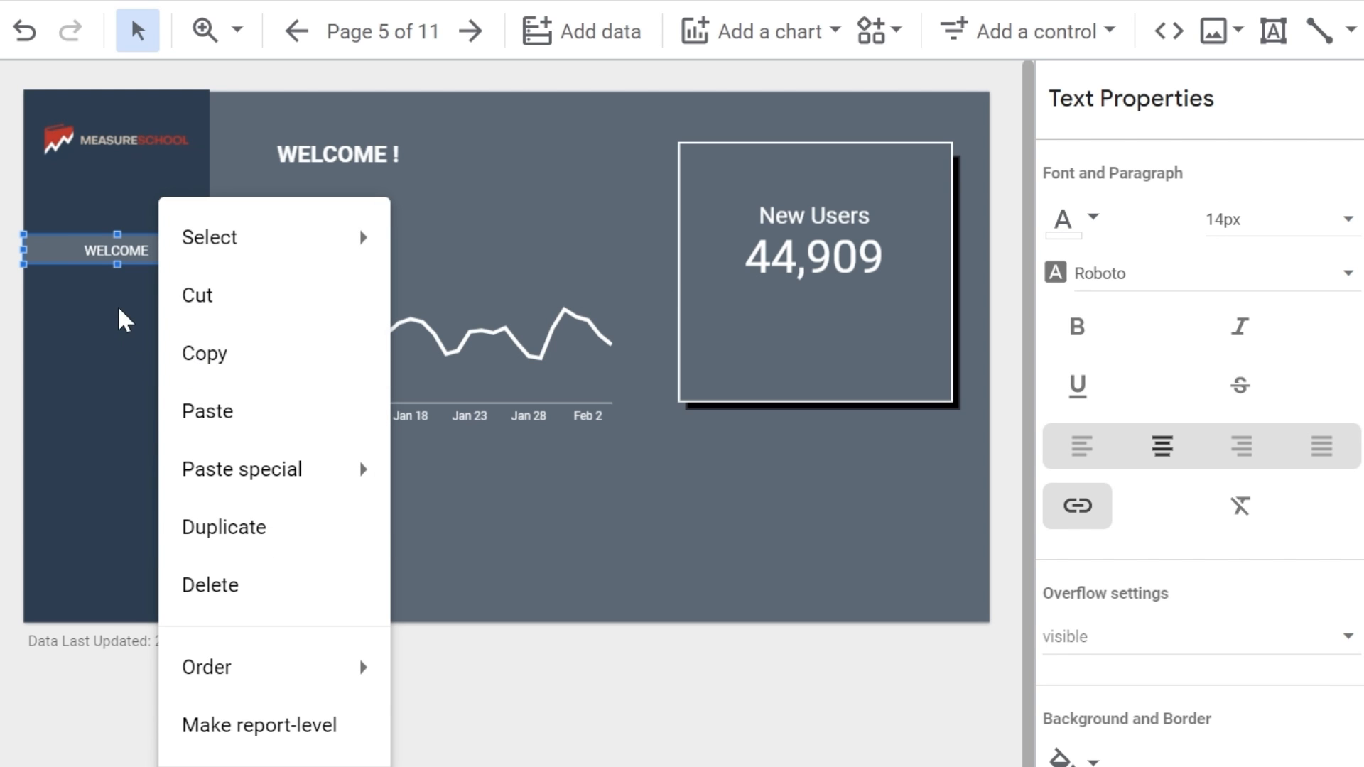
pyautogui.moveTo(238, 549)
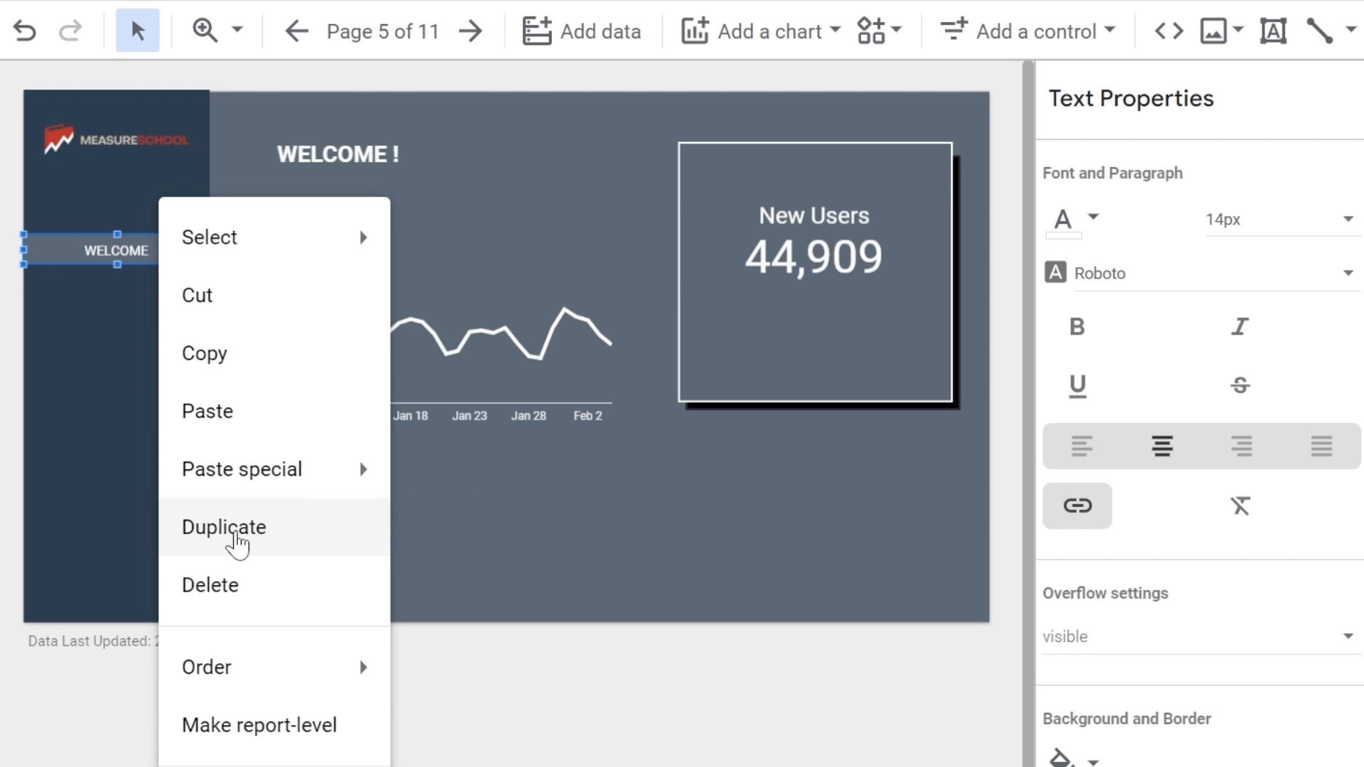
pyautogui.click(223, 527)
pyautogui.write('TRAFFIC')
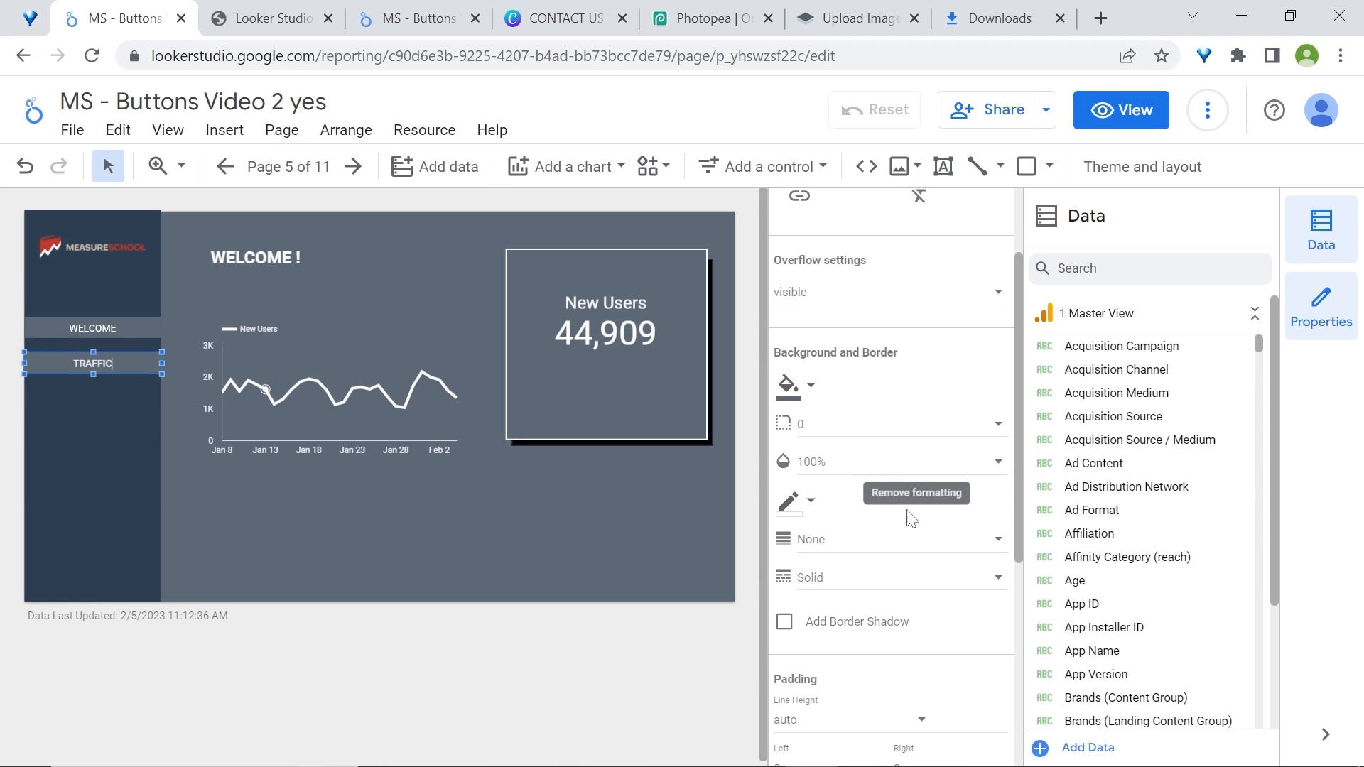
pyautogui.click(787, 385)
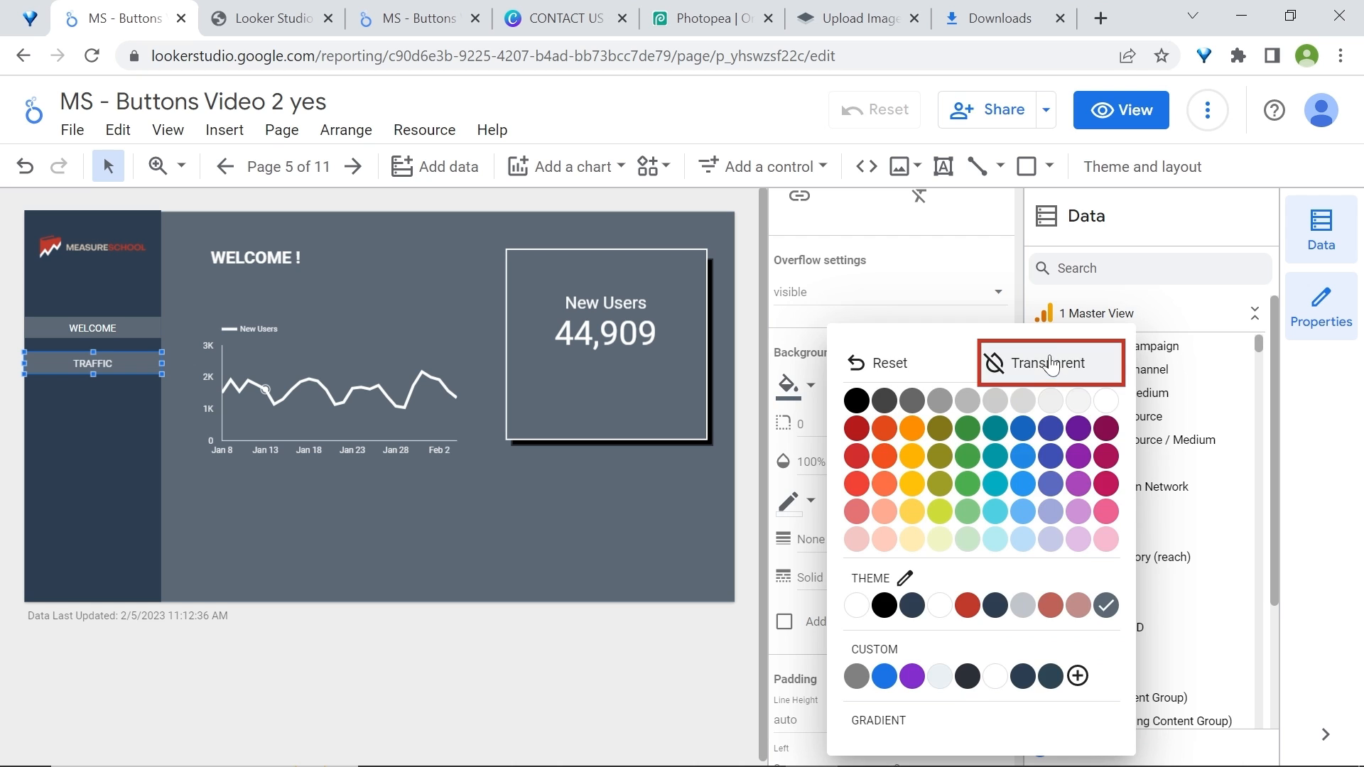
pyautogui.click(1049, 362)
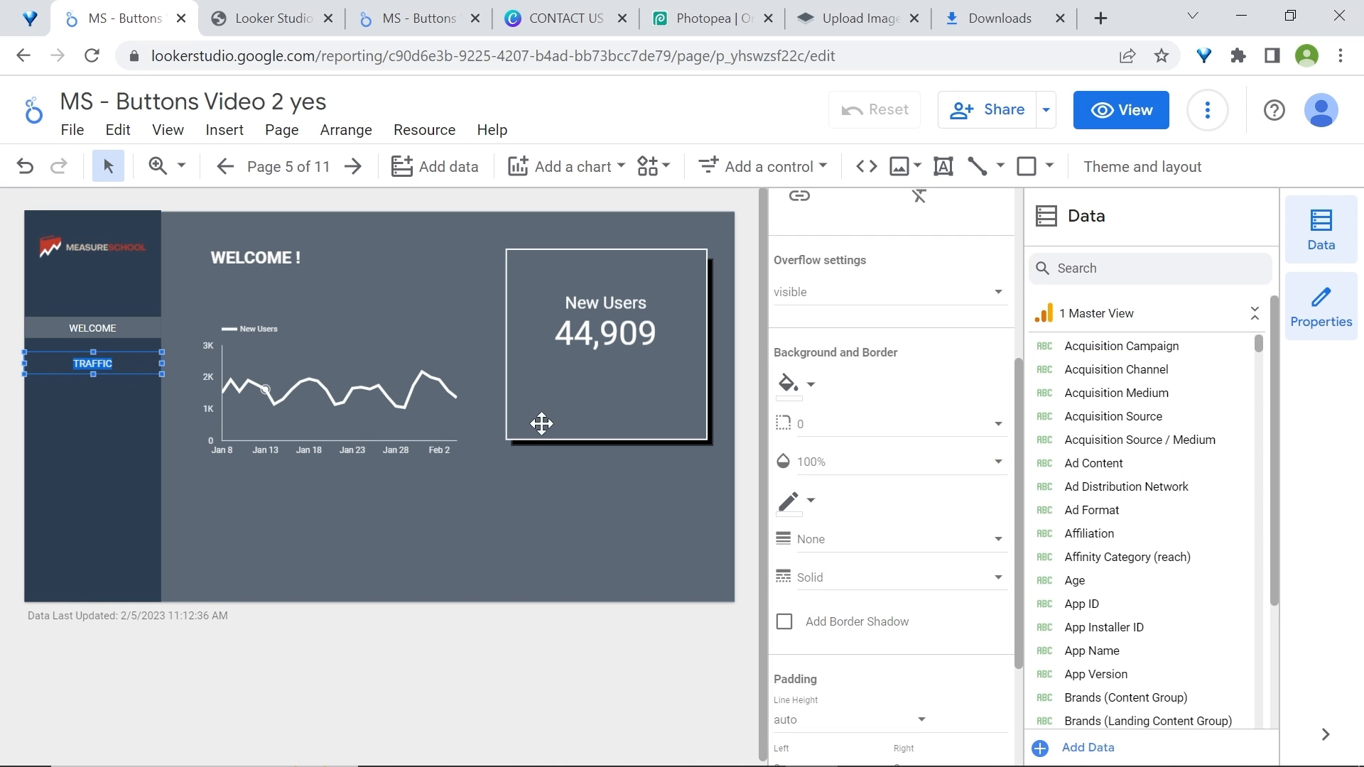
pyautogui.moveTo(122, 392)
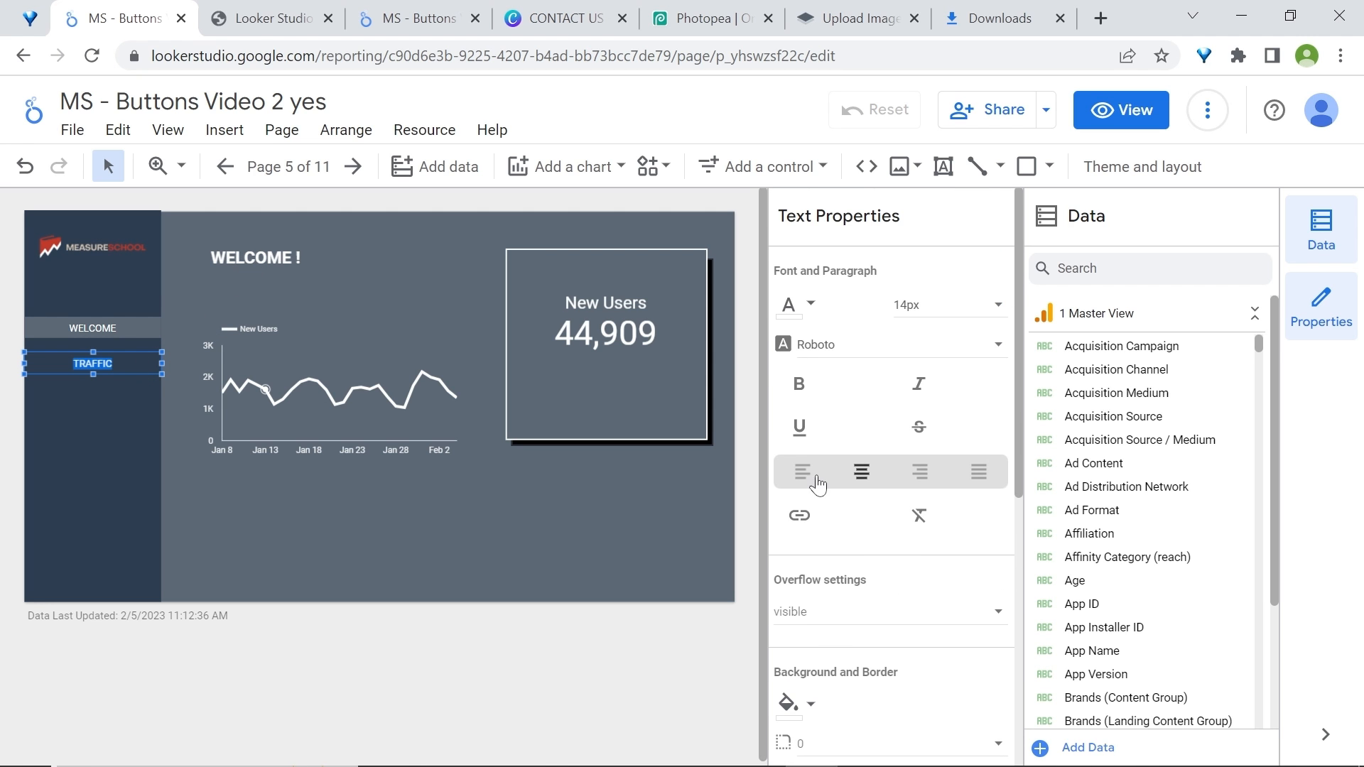
# Link the TRAFFIC label to the Traffic 2 page and select it for restyling
pyautogui.click(799, 516)
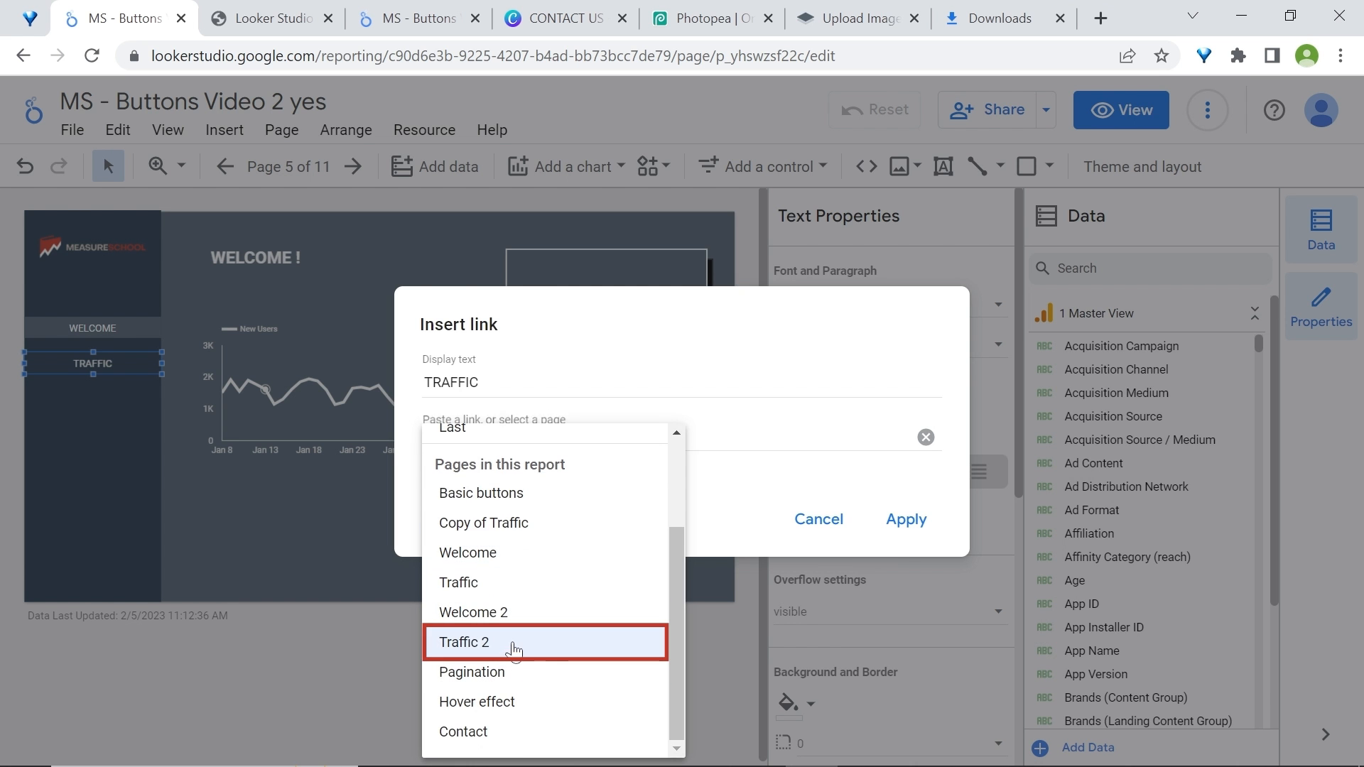
pyautogui.click(906, 520)
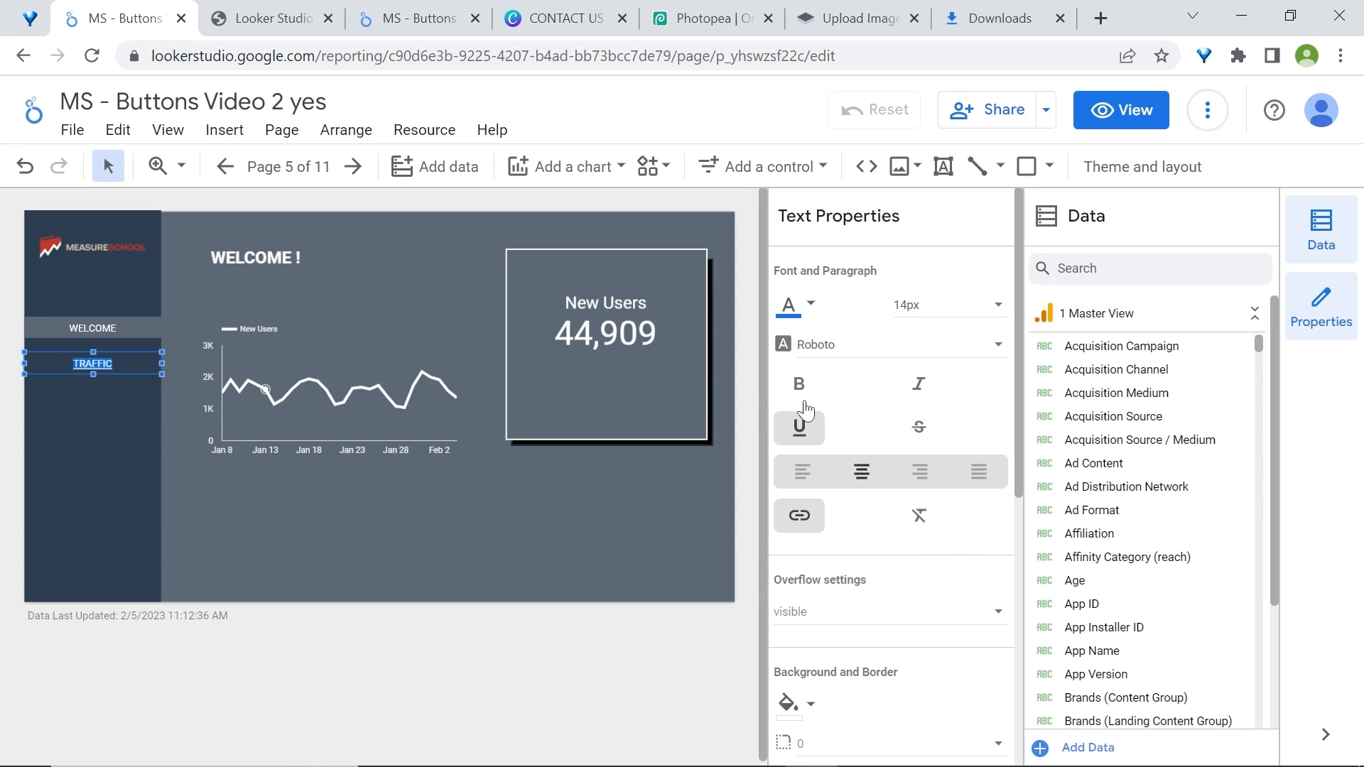
pyautogui.moveTo(862, 432)
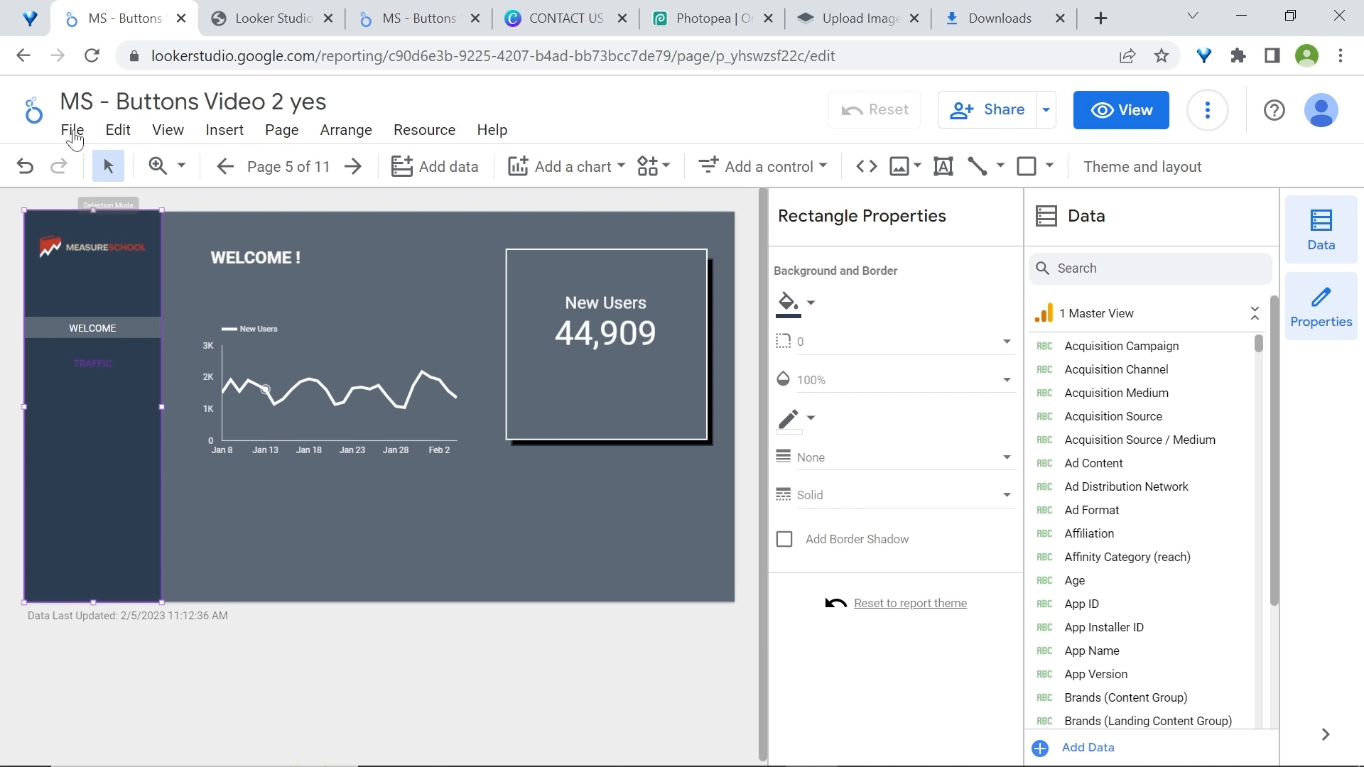
pyautogui.click(93, 362)
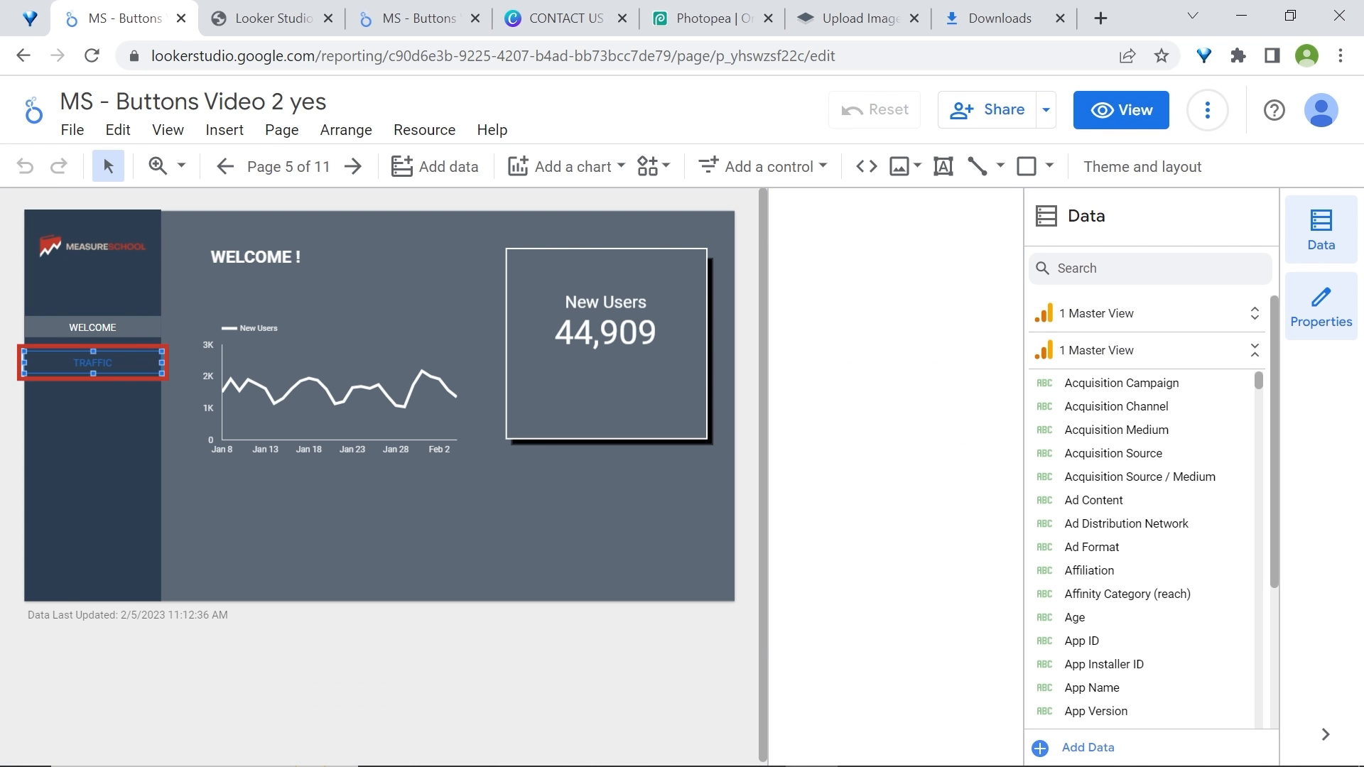
pyautogui.click(790, 304)
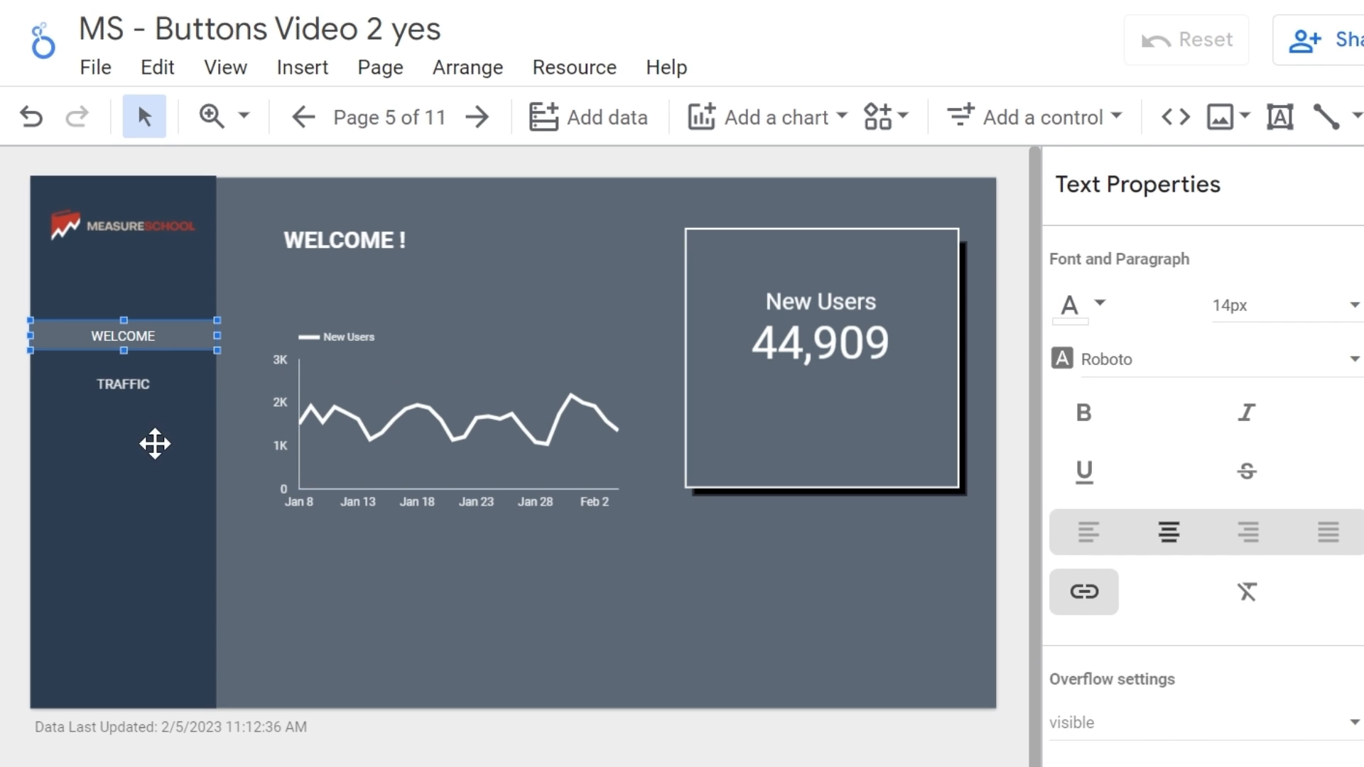
# Select the WELCOME and TRAFFIC buttons and move to the next report page
pyautogui.click(122, 384)
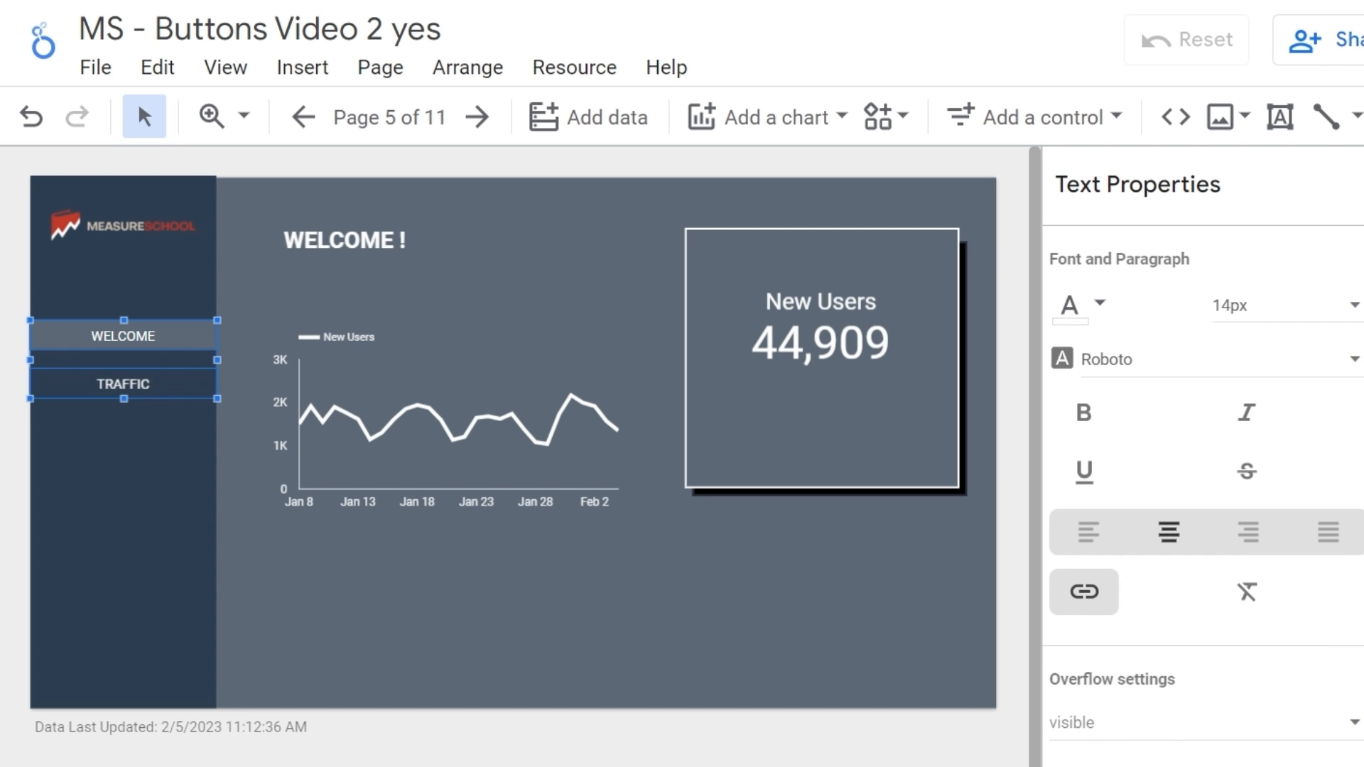
pyautogui.click(122, 383)
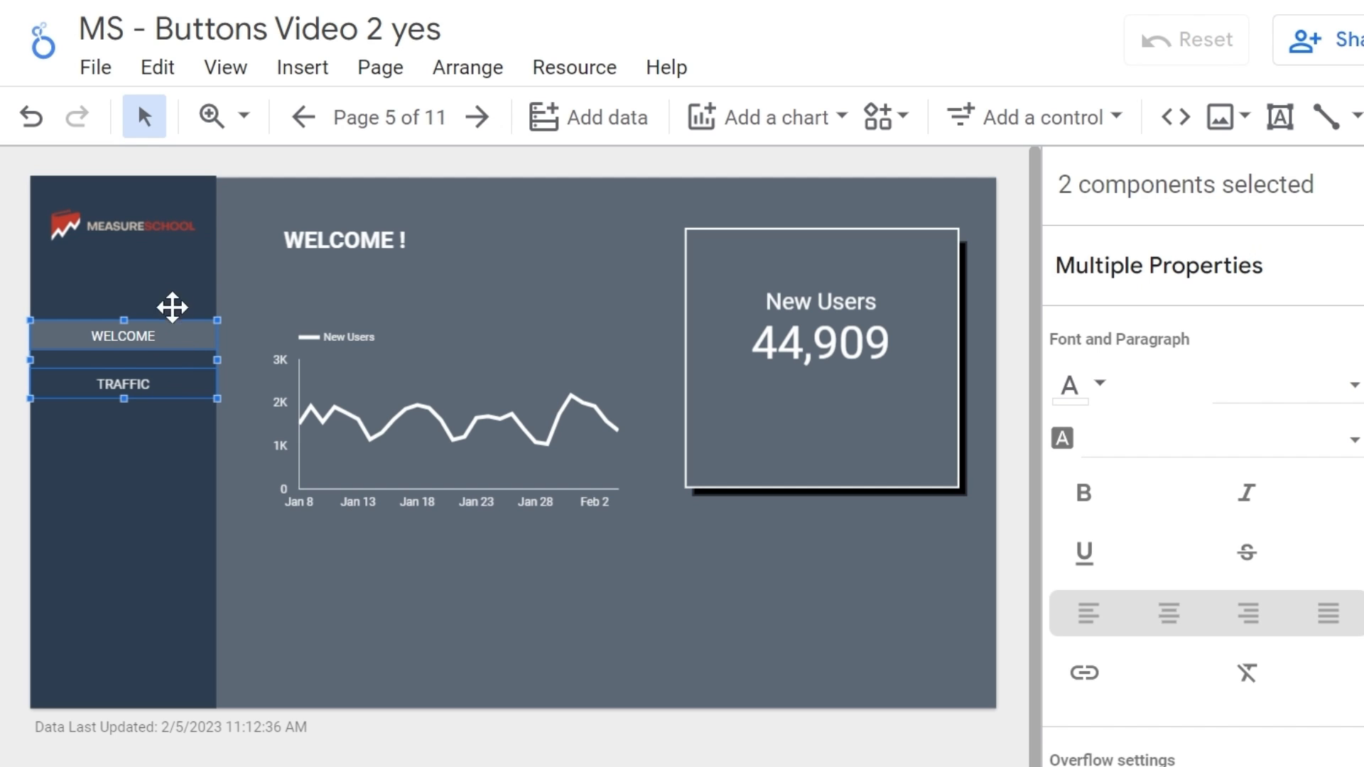
pyautogui.moveTo(150, 427)
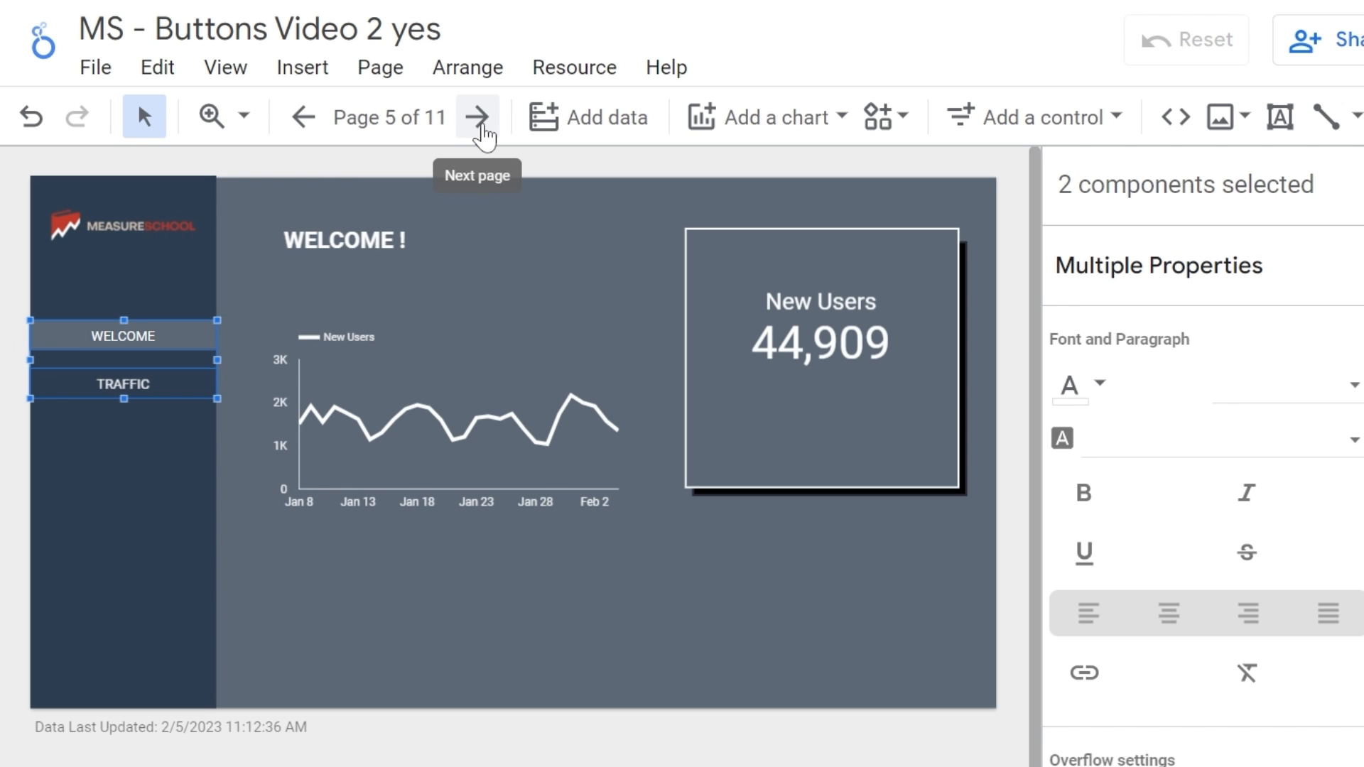
pyautogui.click(479, 116)
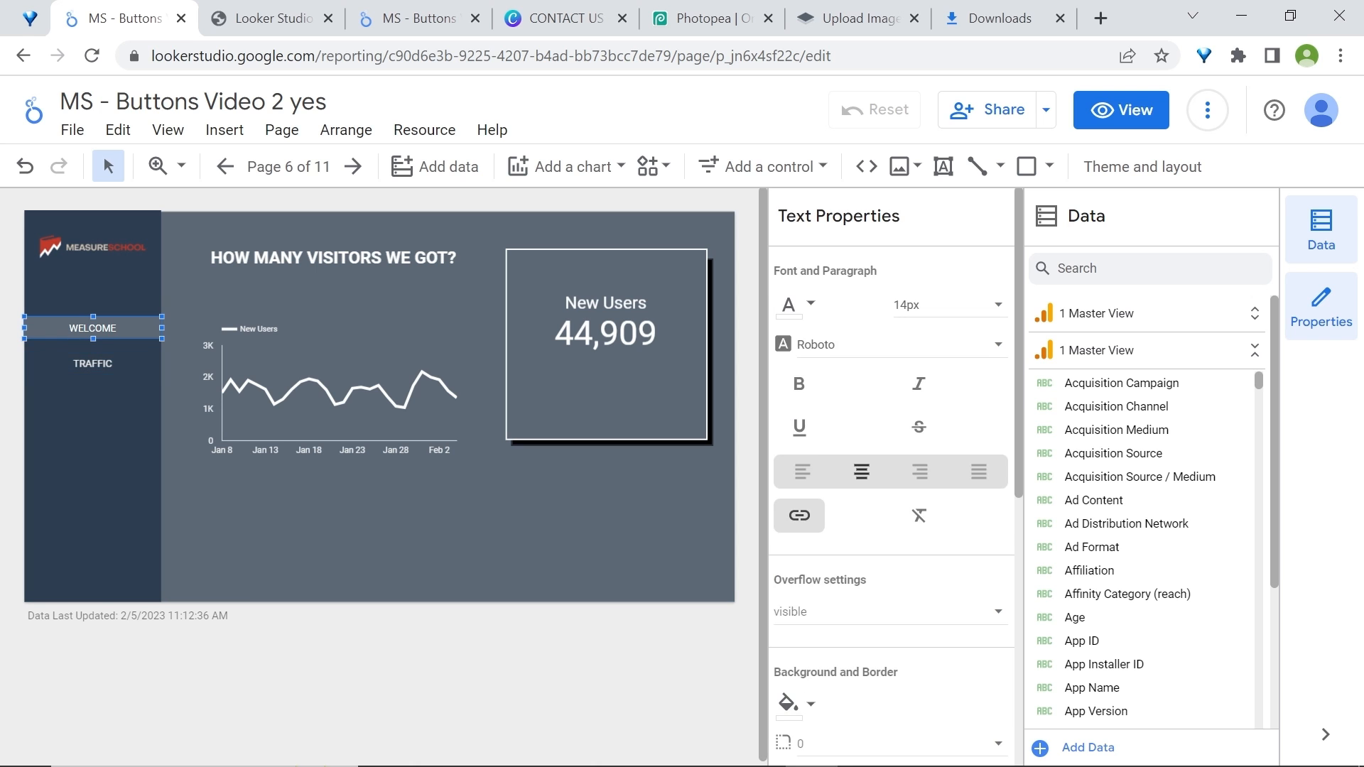
pyautogui.scroll(-3)
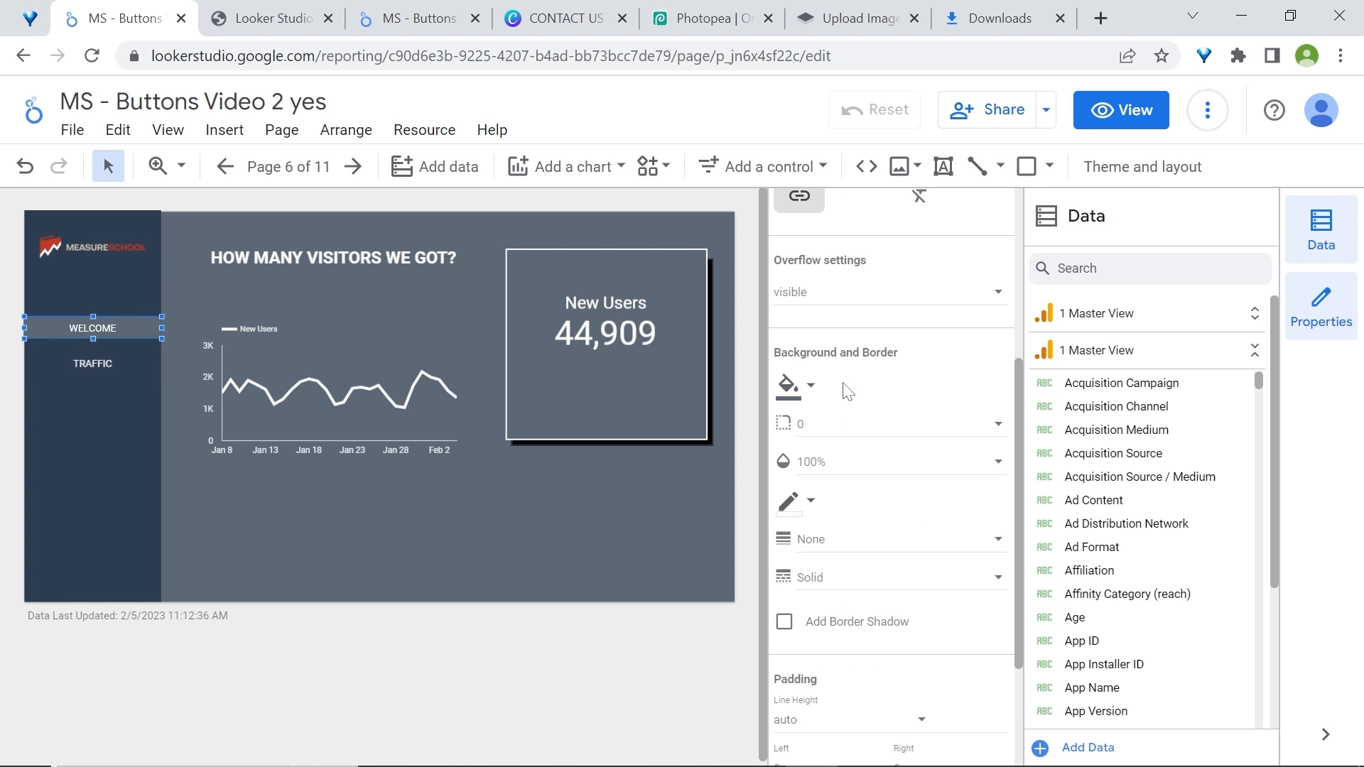
# Make the WELCOME button background transparent, view the report and navigate to the traffic page
pyautogui.click(790, 385)
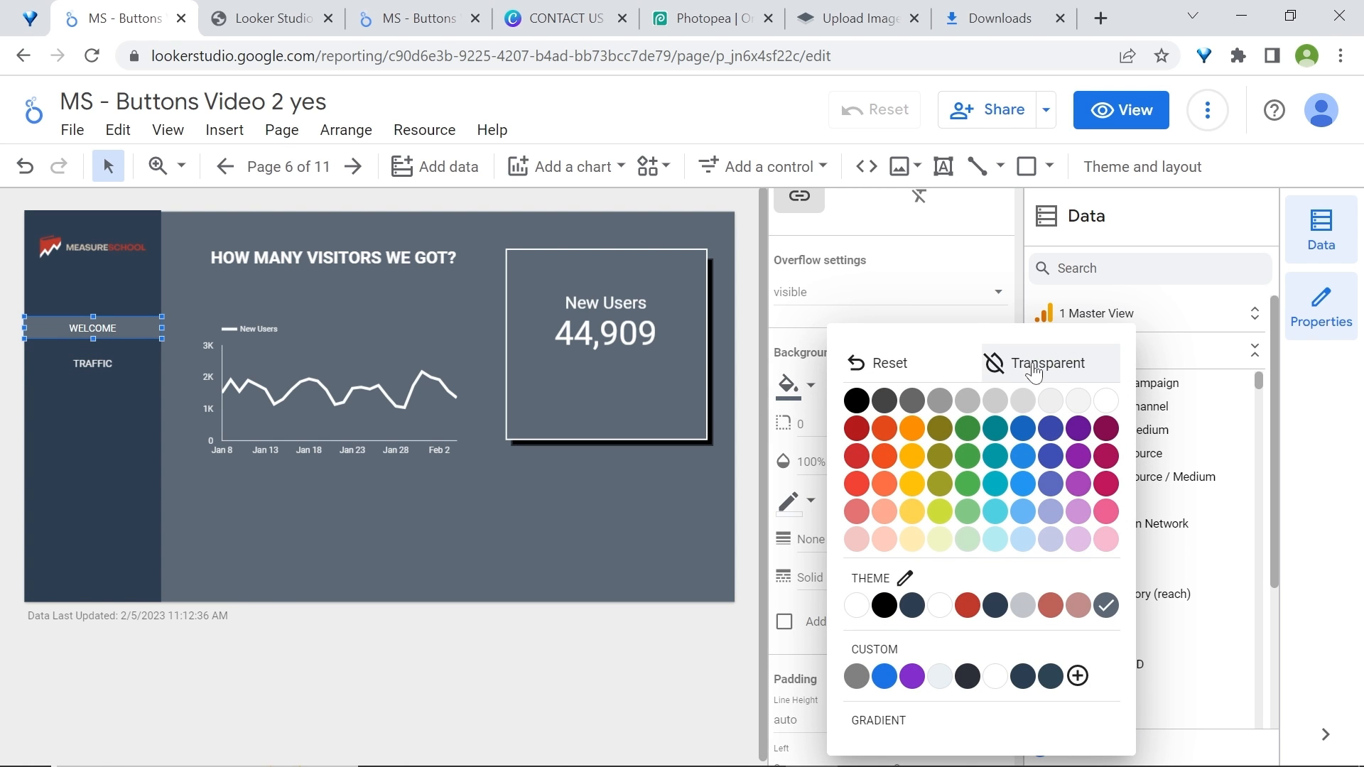
pyautogui.click(91, 364)
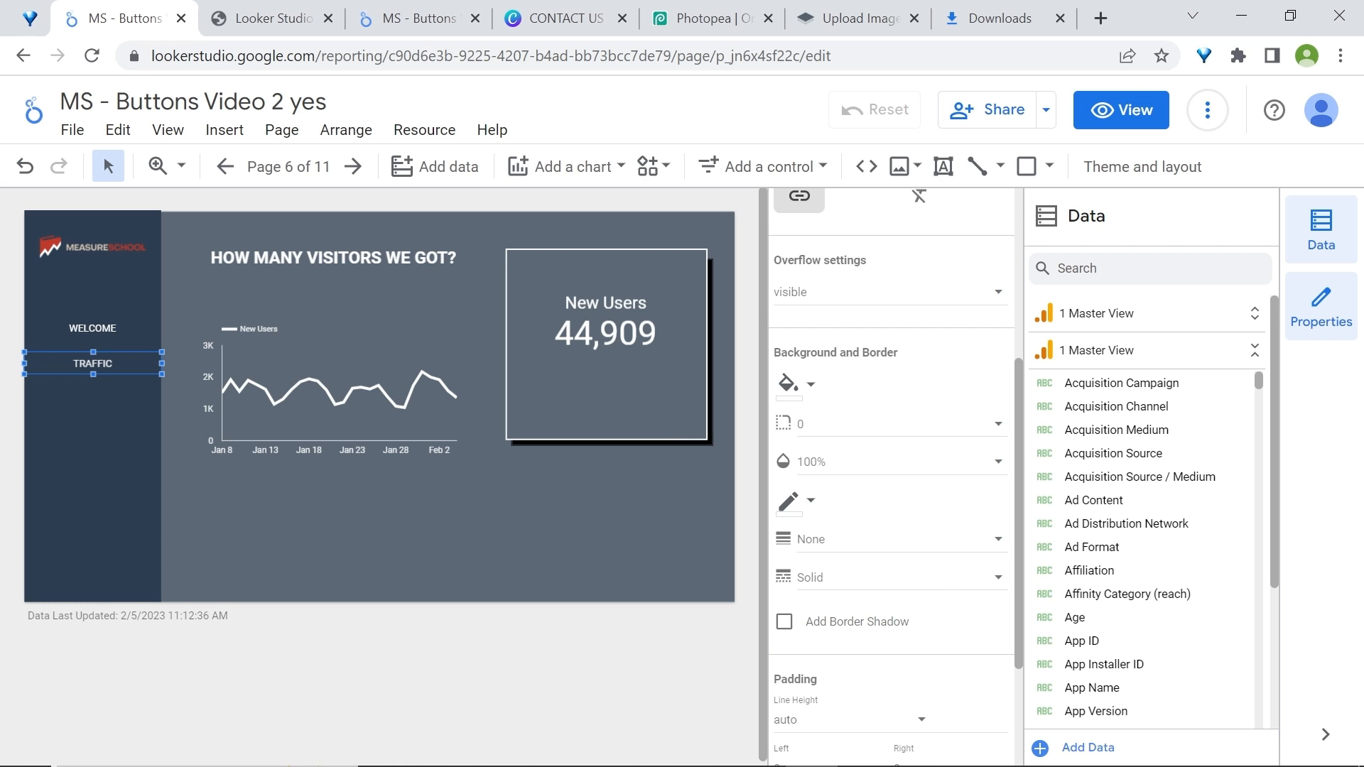
pyautogui.click(796, 383)
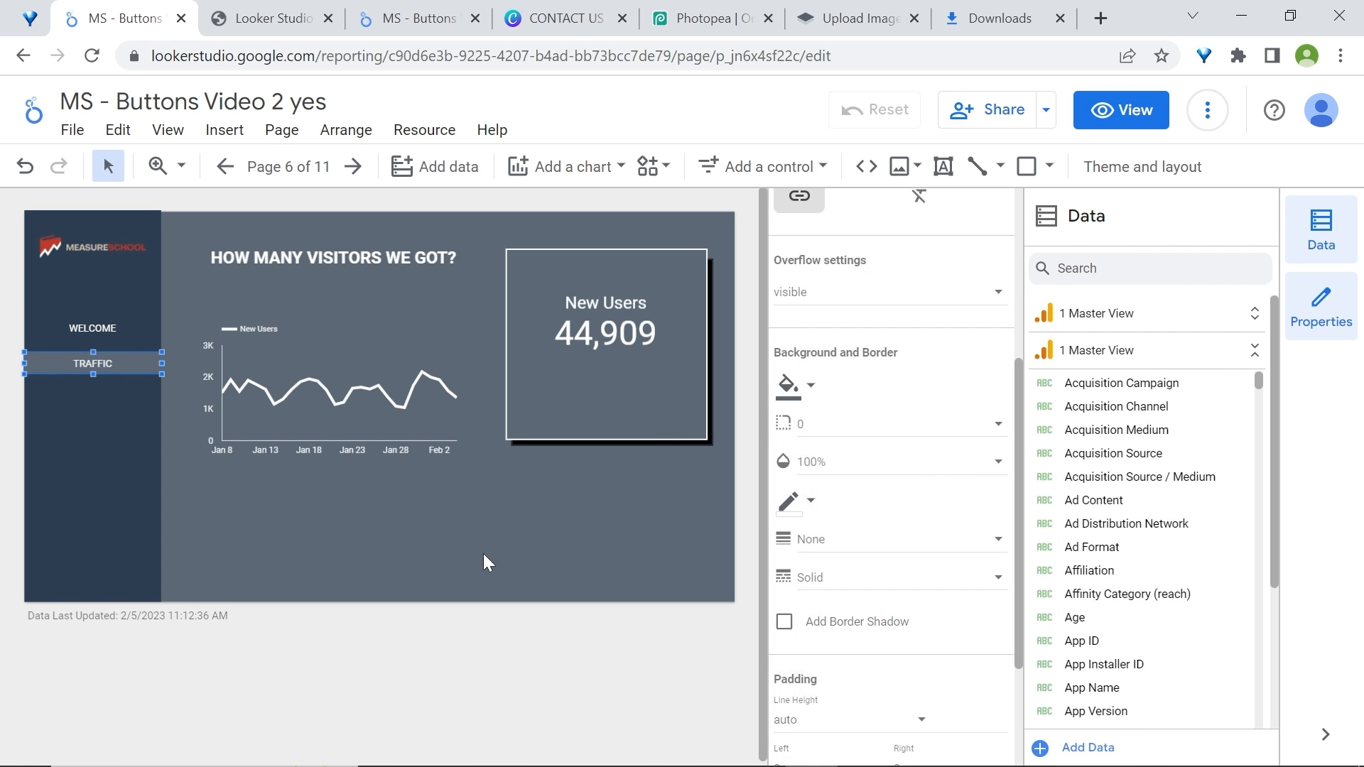
pyautogui.click(1120, 109)
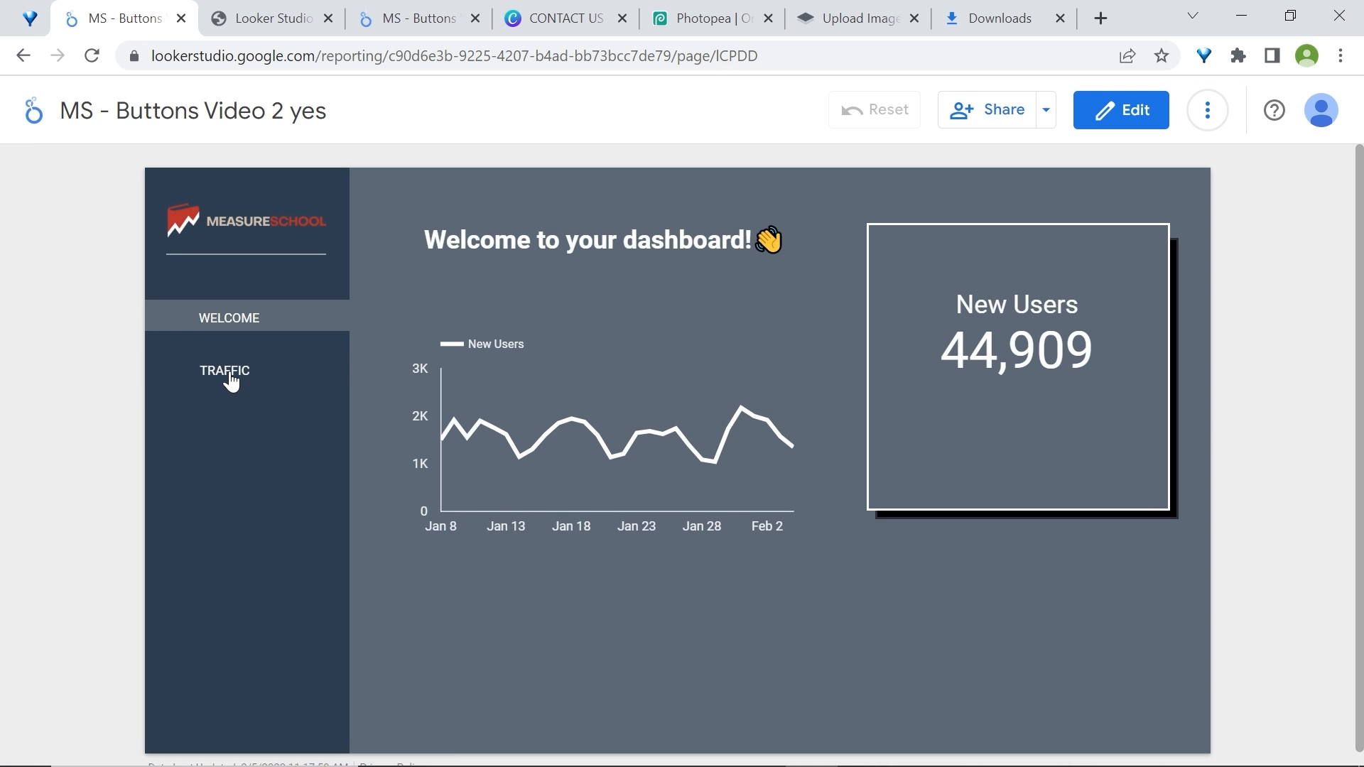
pyautogui.click(225, 369)
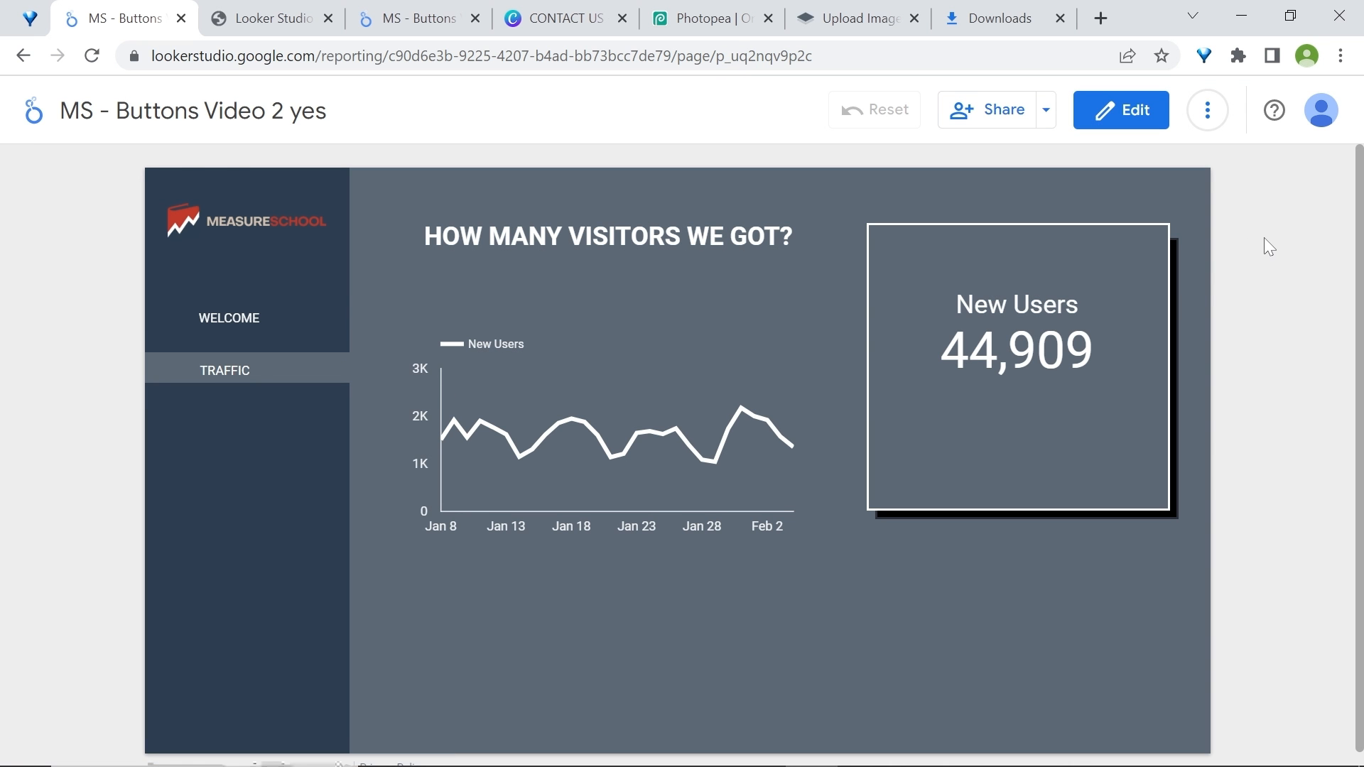
pyautogui.moveTo(1228, 244)
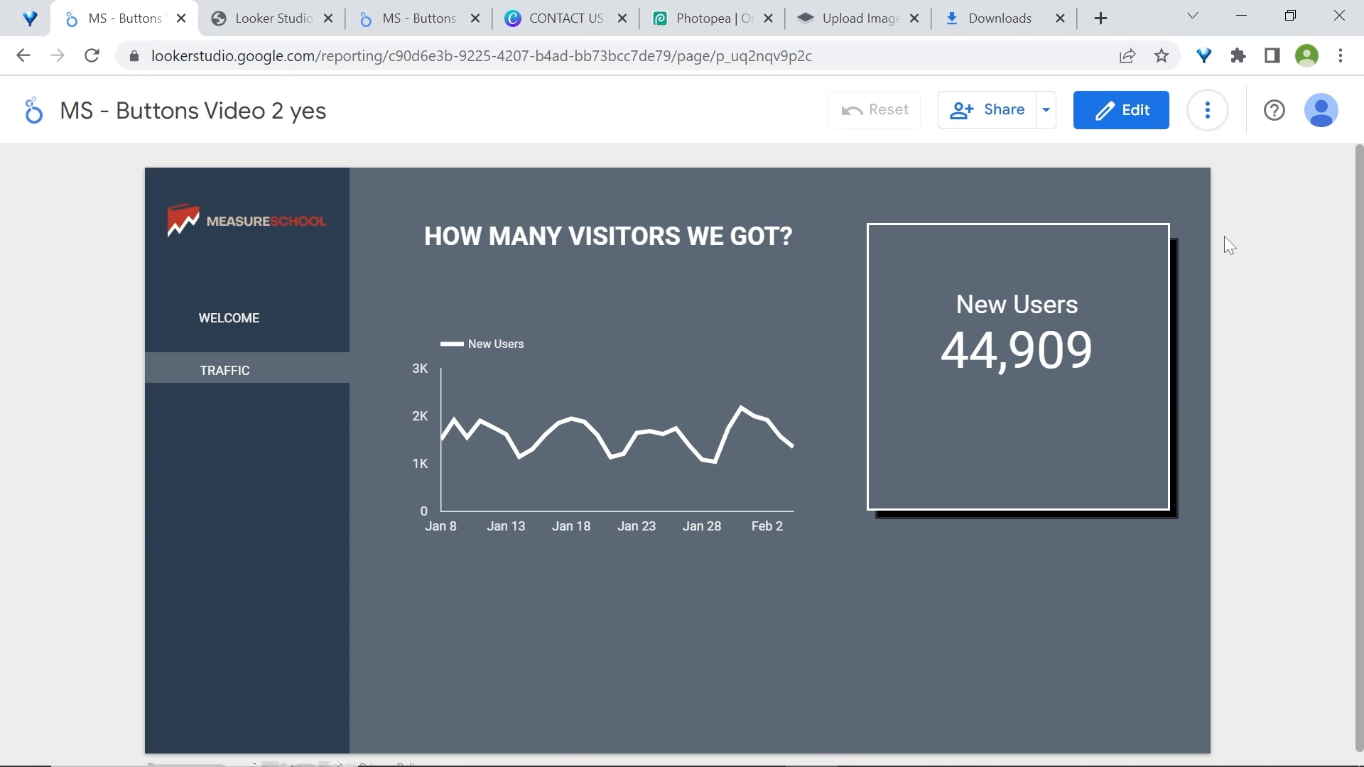
# Select the black LEARN ANALYTICS button on the dashboard page for deletion
pyautogui.click(1120, 110)
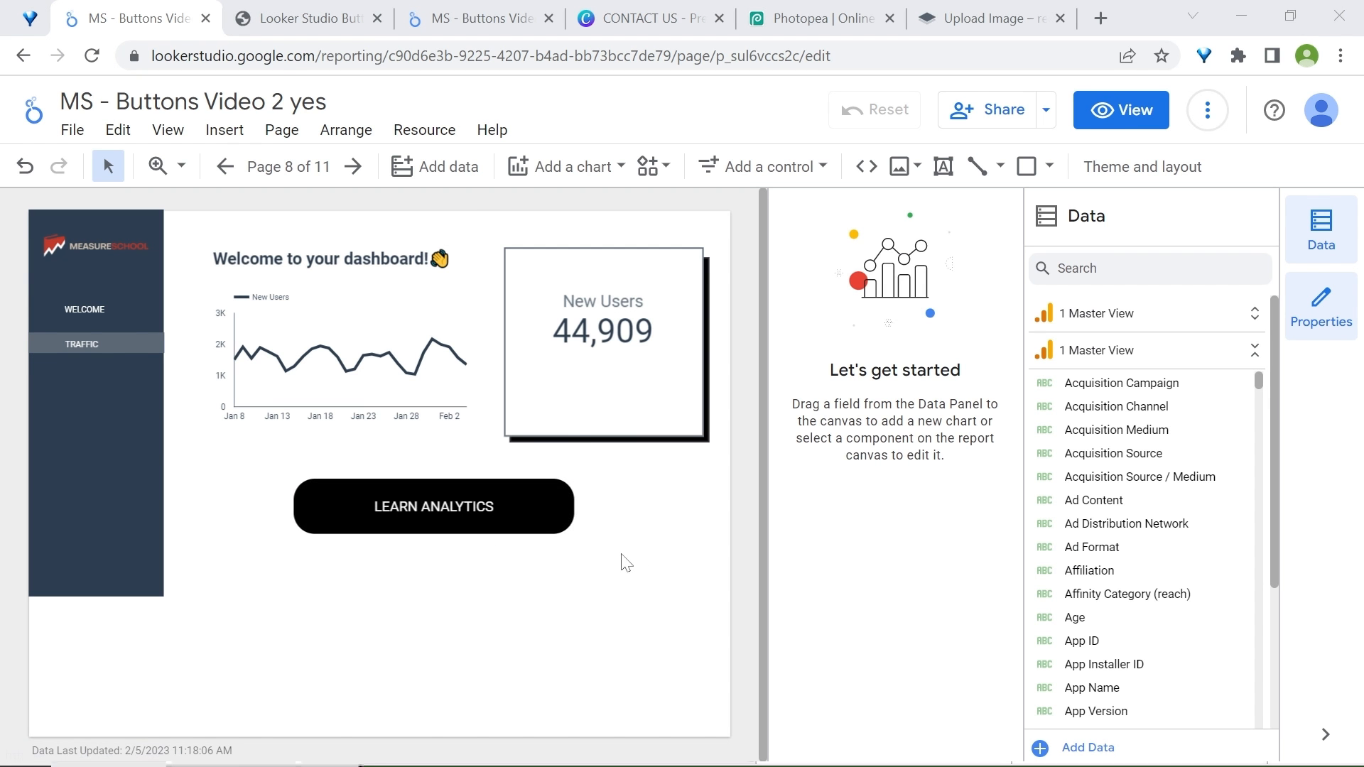
pyautogui.moveTo(632, 520)
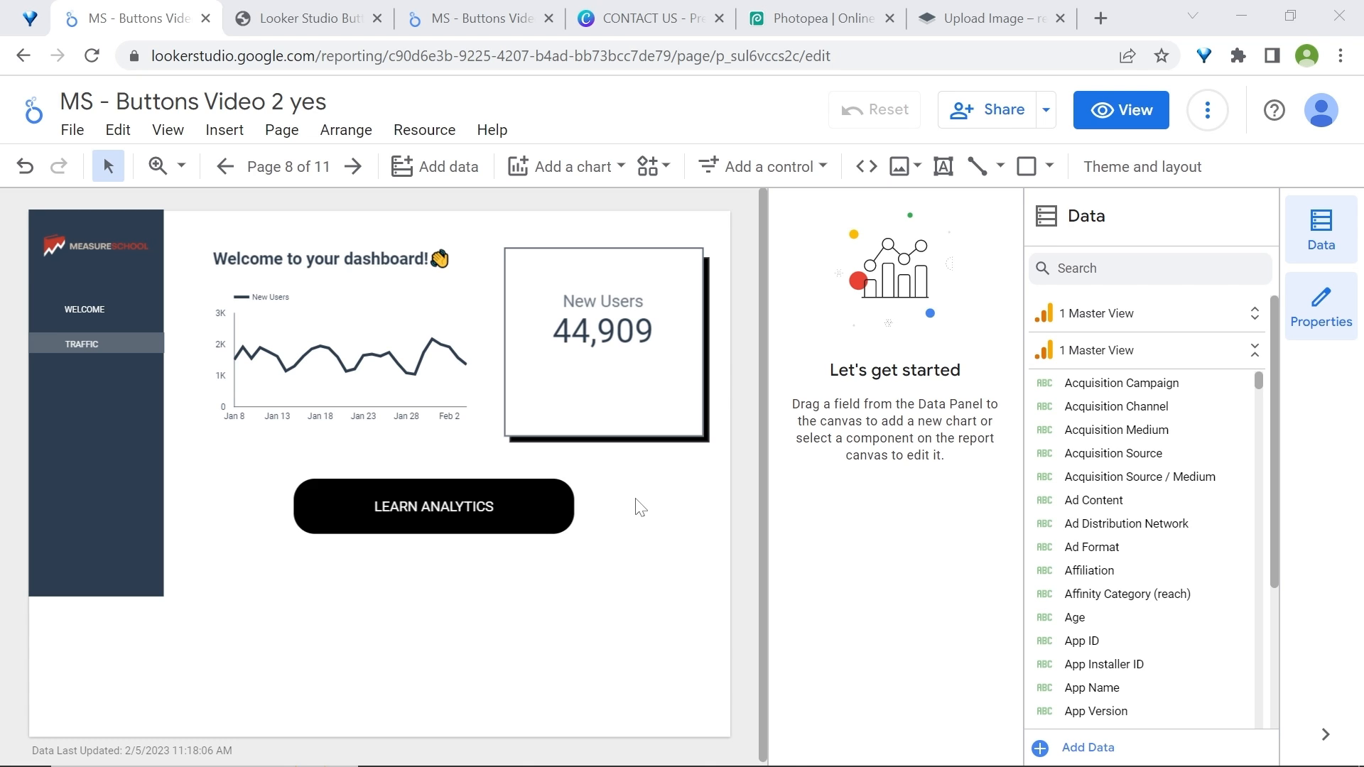
pyautogui.moveTo(648, 543)
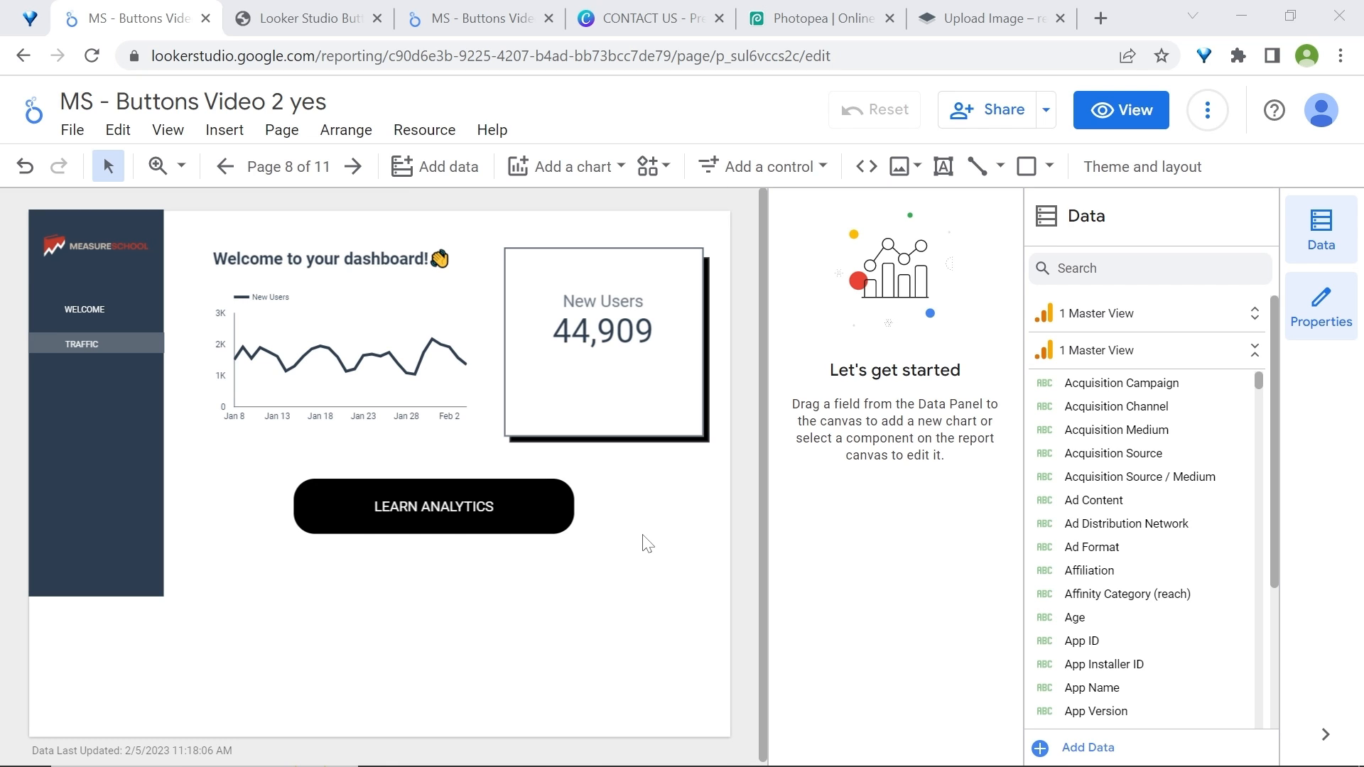
pyautogui.click(435, 506)
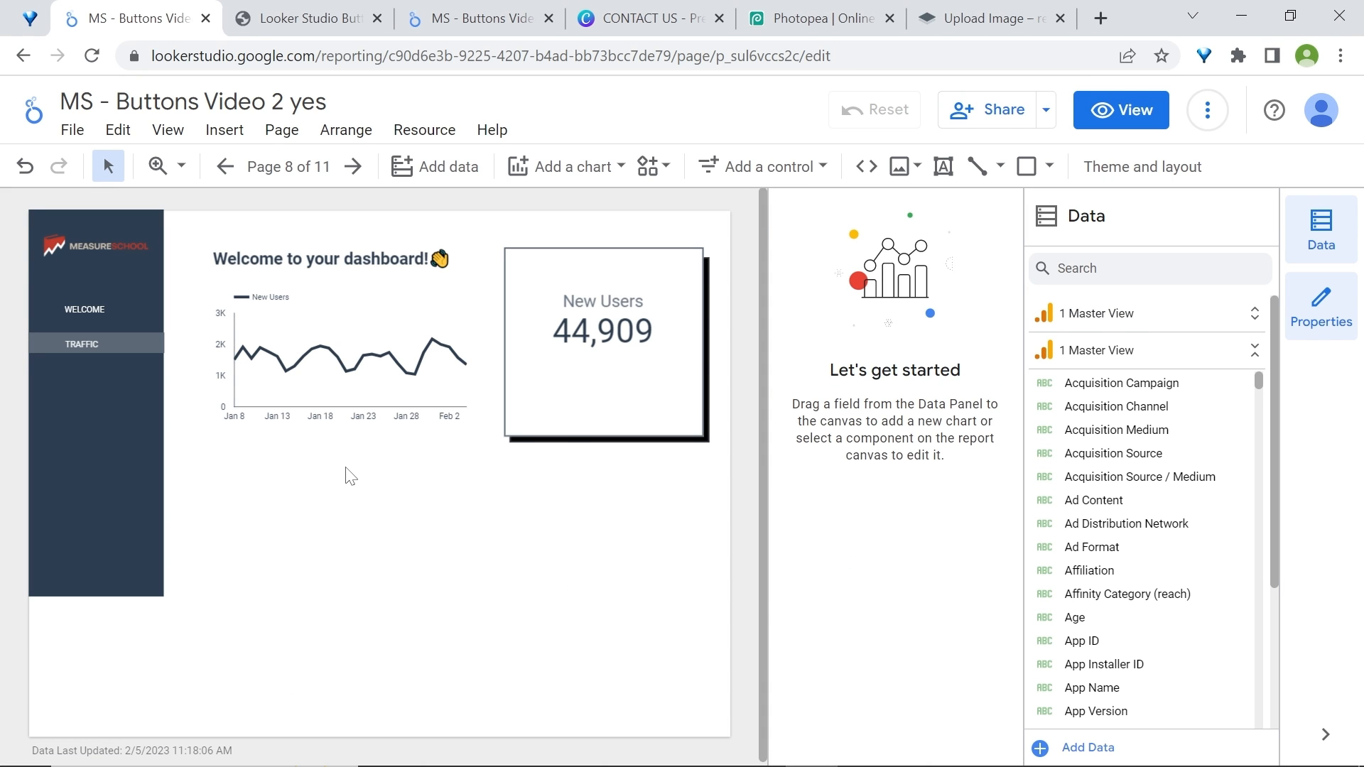
pyautogui.moveTo(648, 170)
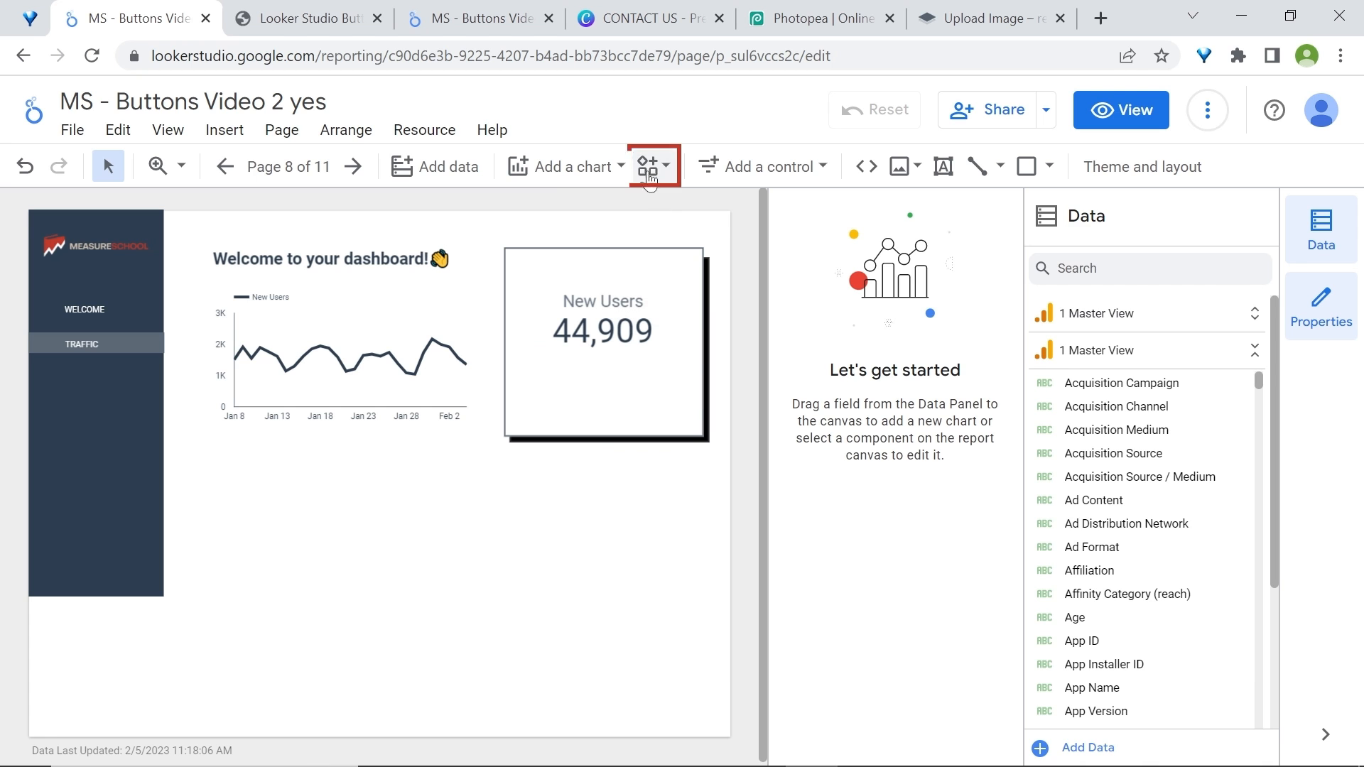
# Add a community HTML visualization from Explore more to the page
pyautogui.click(648, 166)
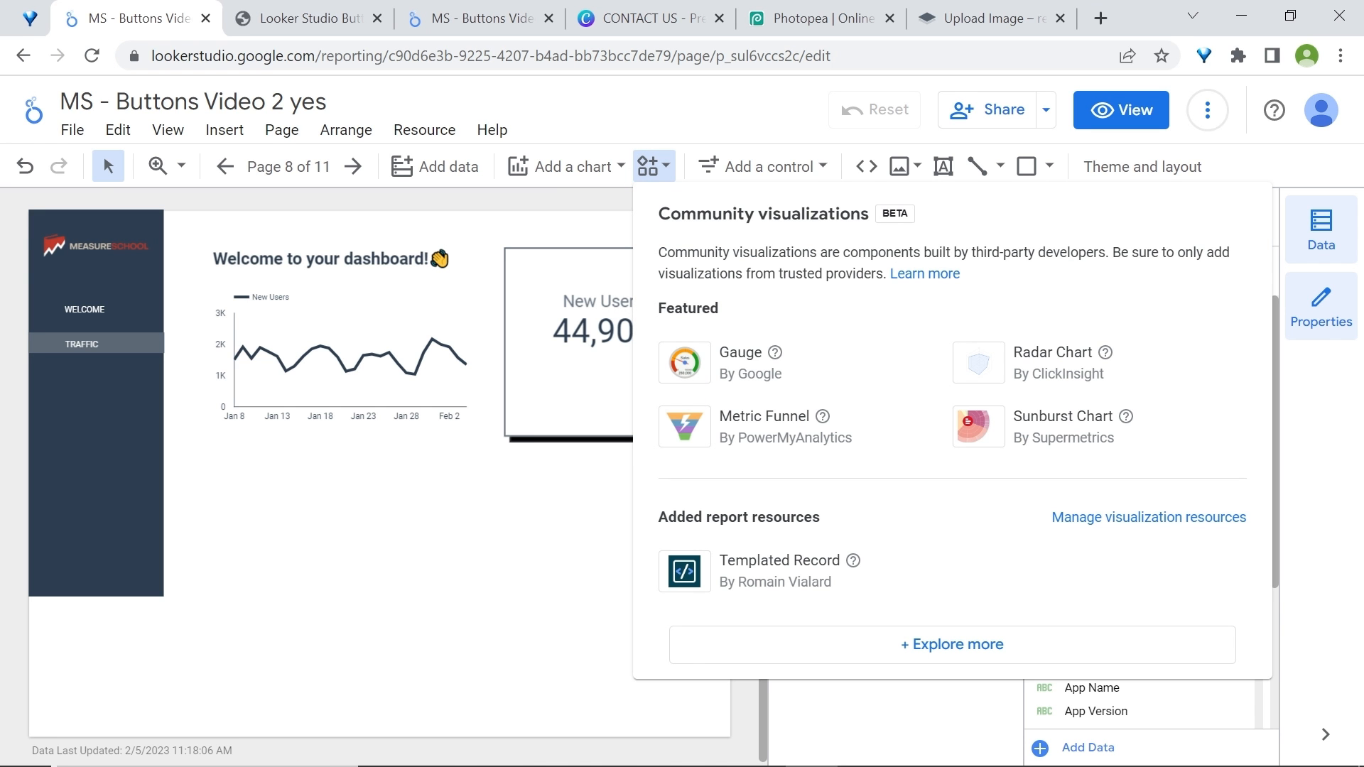
pyautogui.moveTo(959, 648)
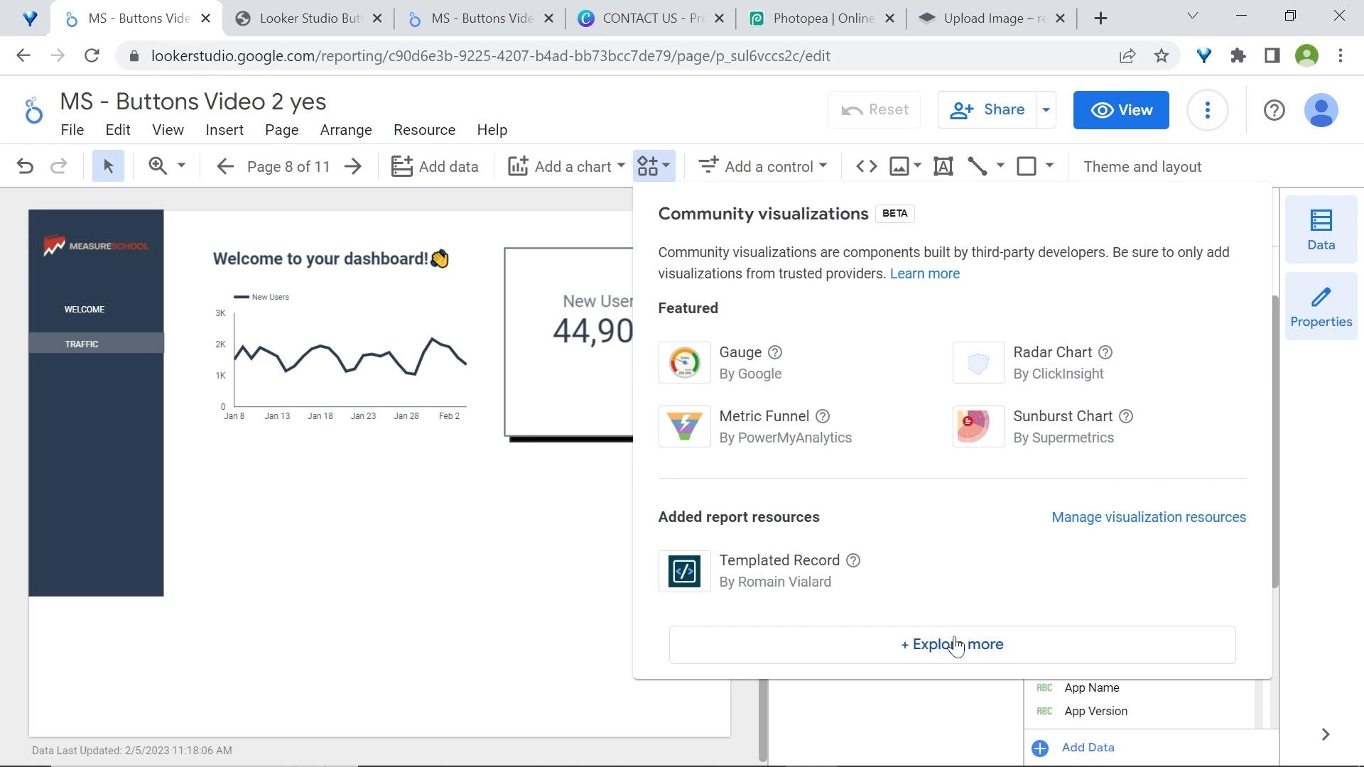
pyautogui.click(952, 645)
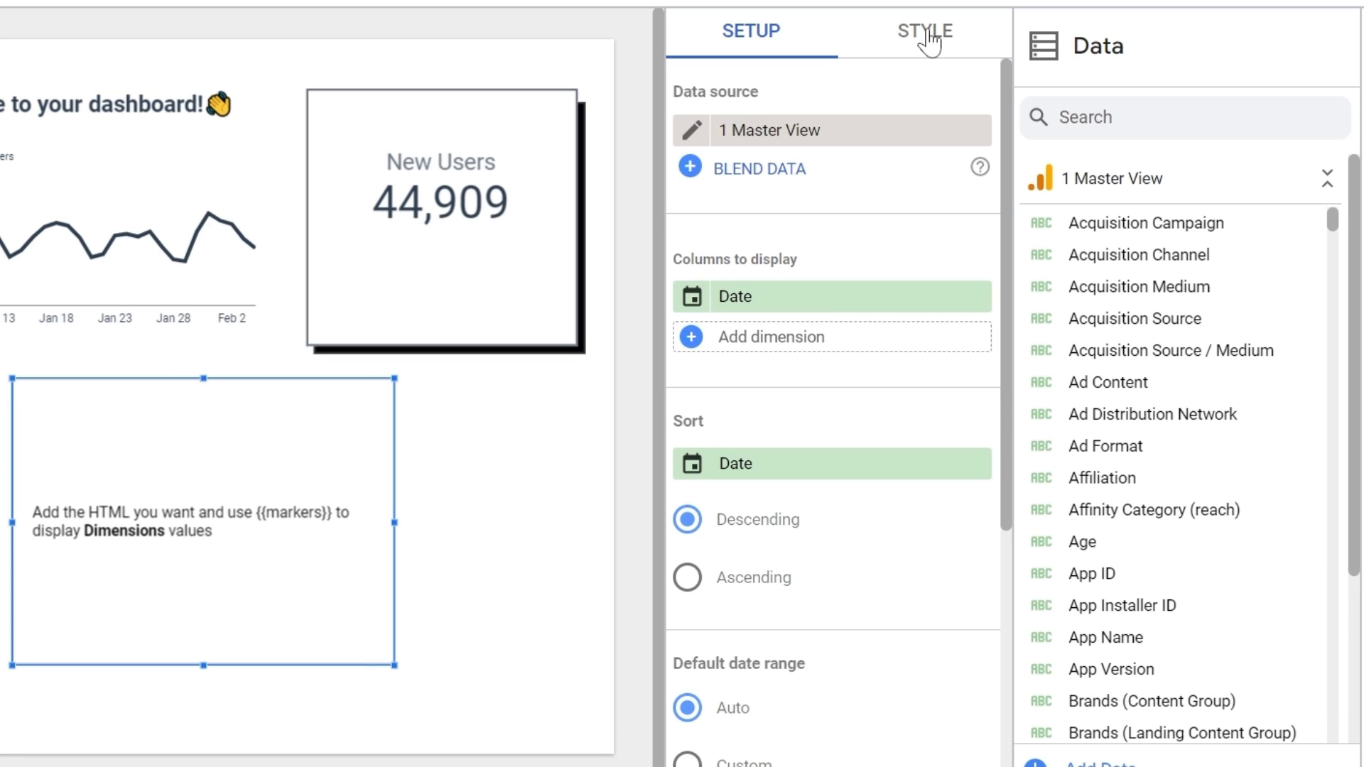
pyautogui.click(919, 30)
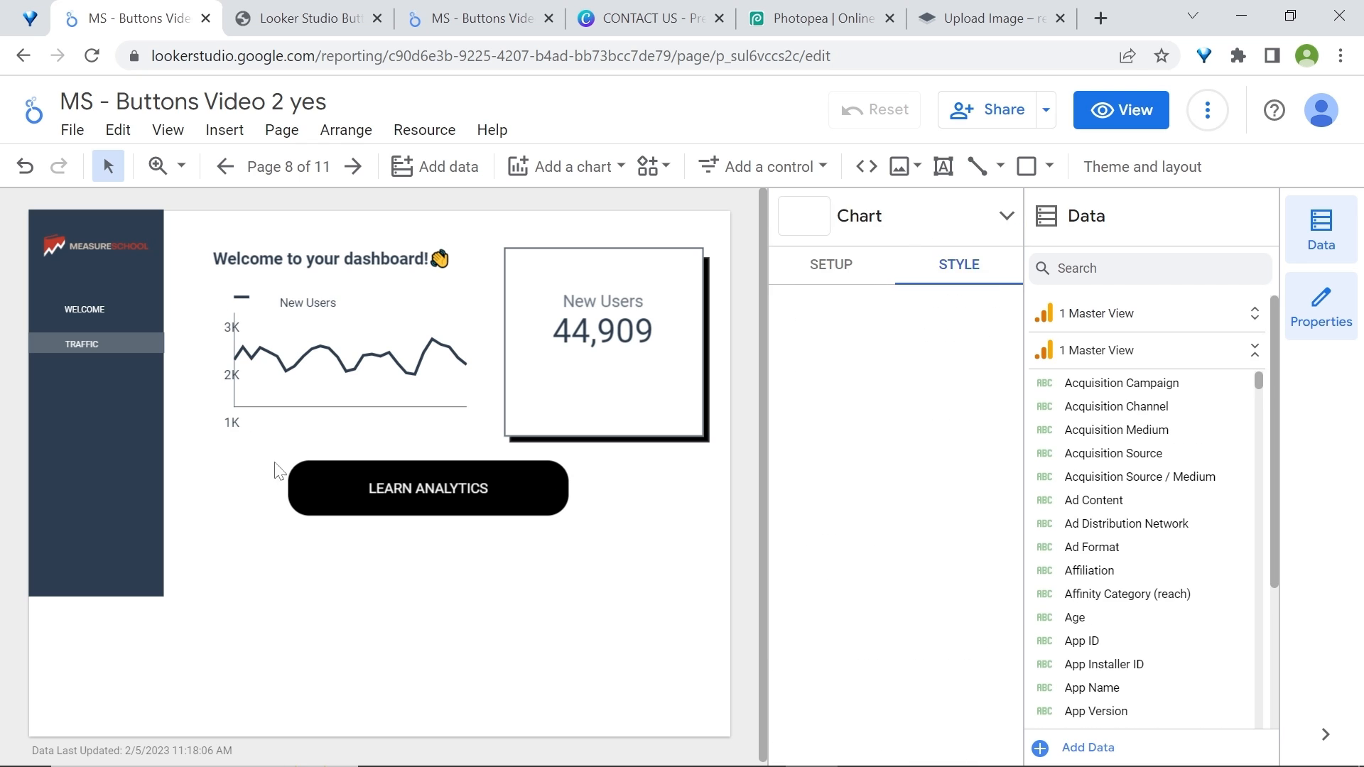
# Fill the component's code with the hover-effect LEARN ANALYTICS button linking to measureschool.com
pyautogui.click(428, 489)
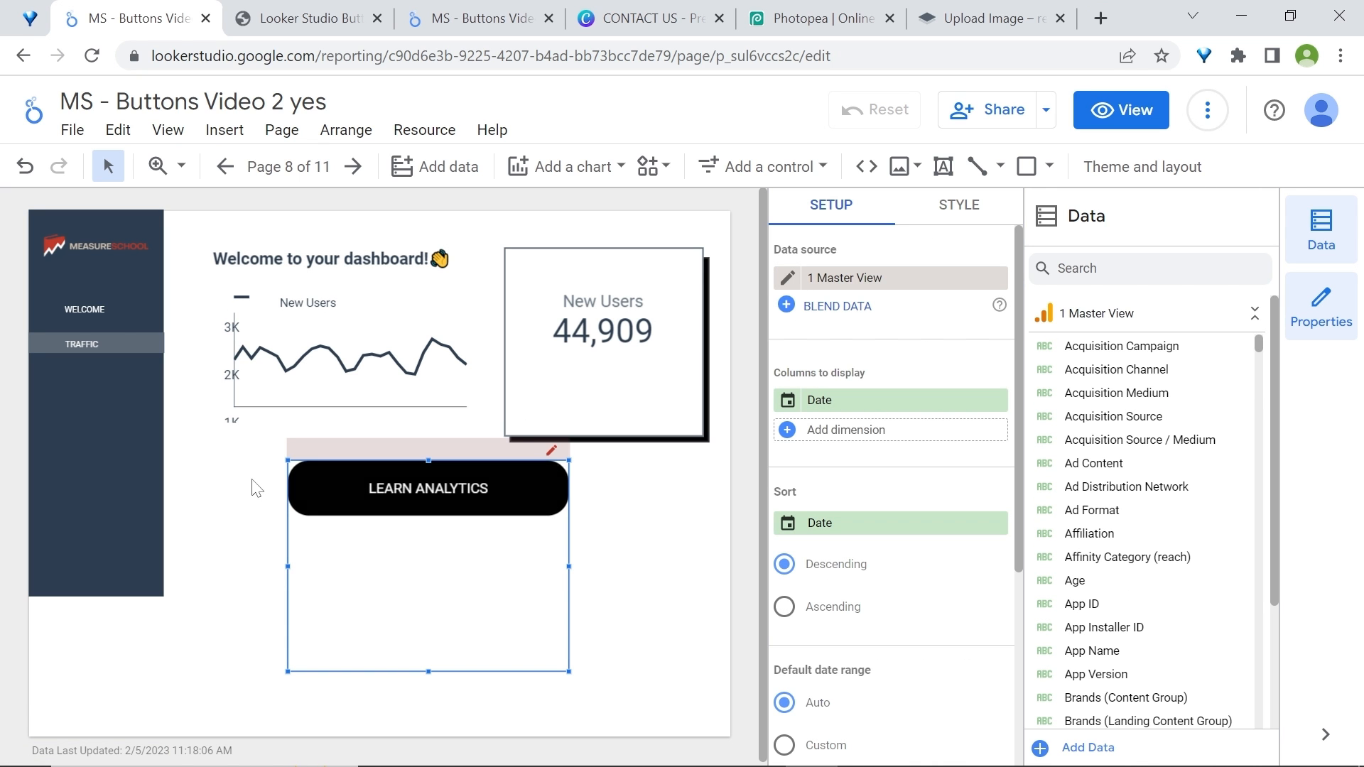
pyautogui.moveTo(974, 213)
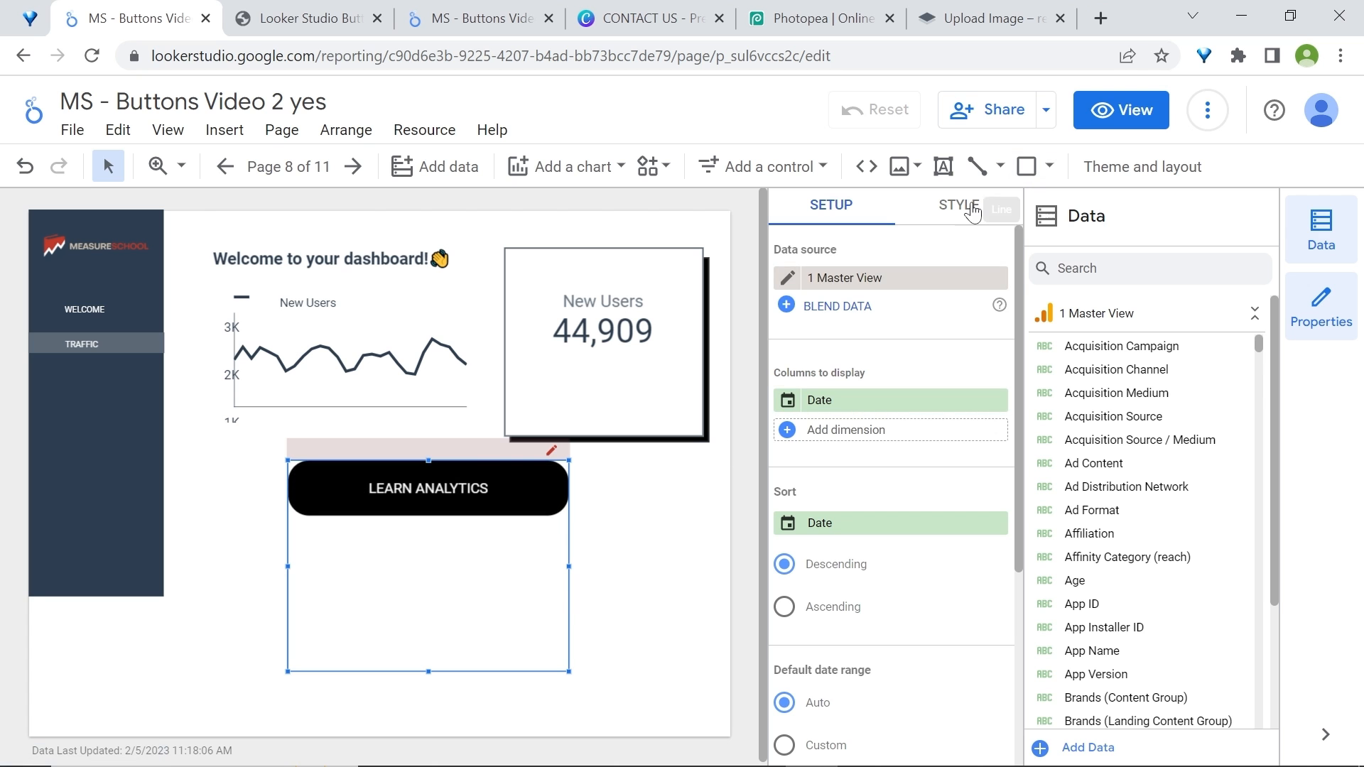
pyautogui.click(959, 204)
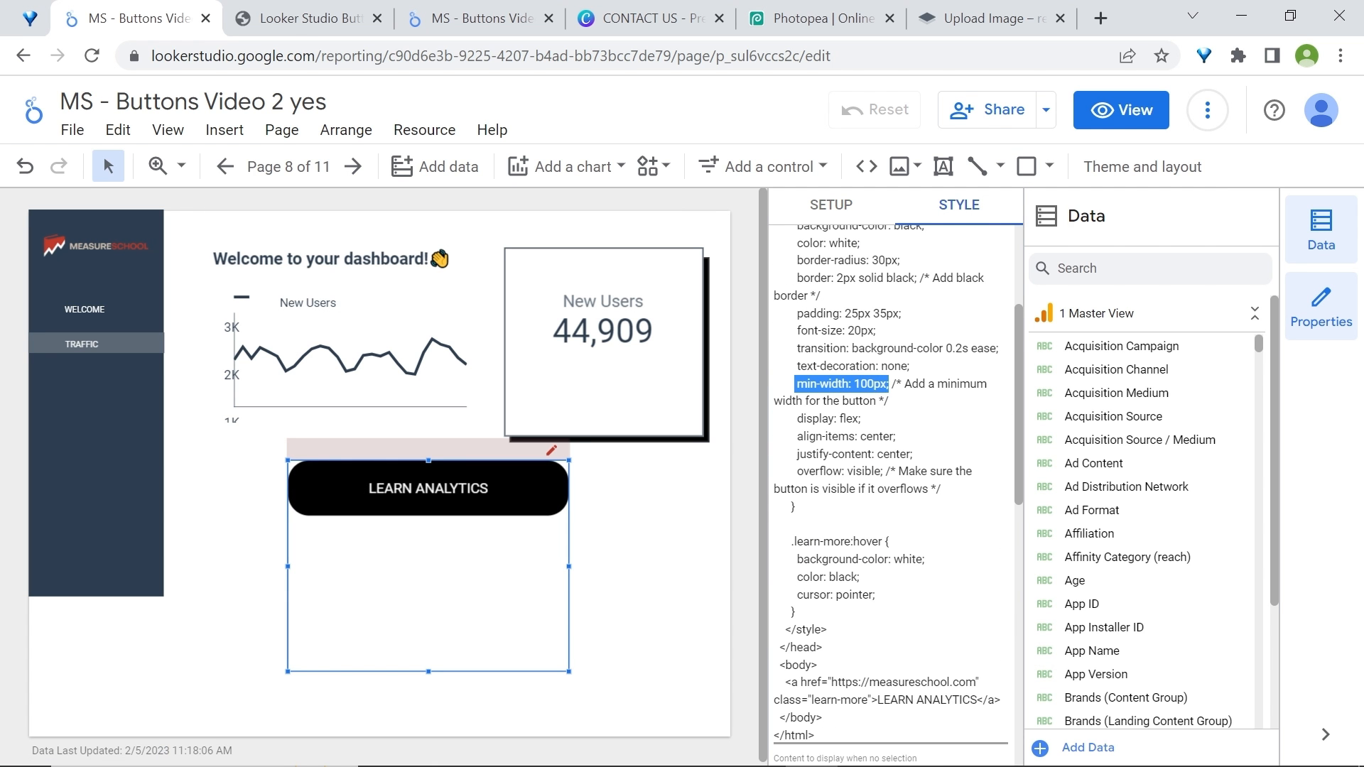
pyautogui.click(307, 19)
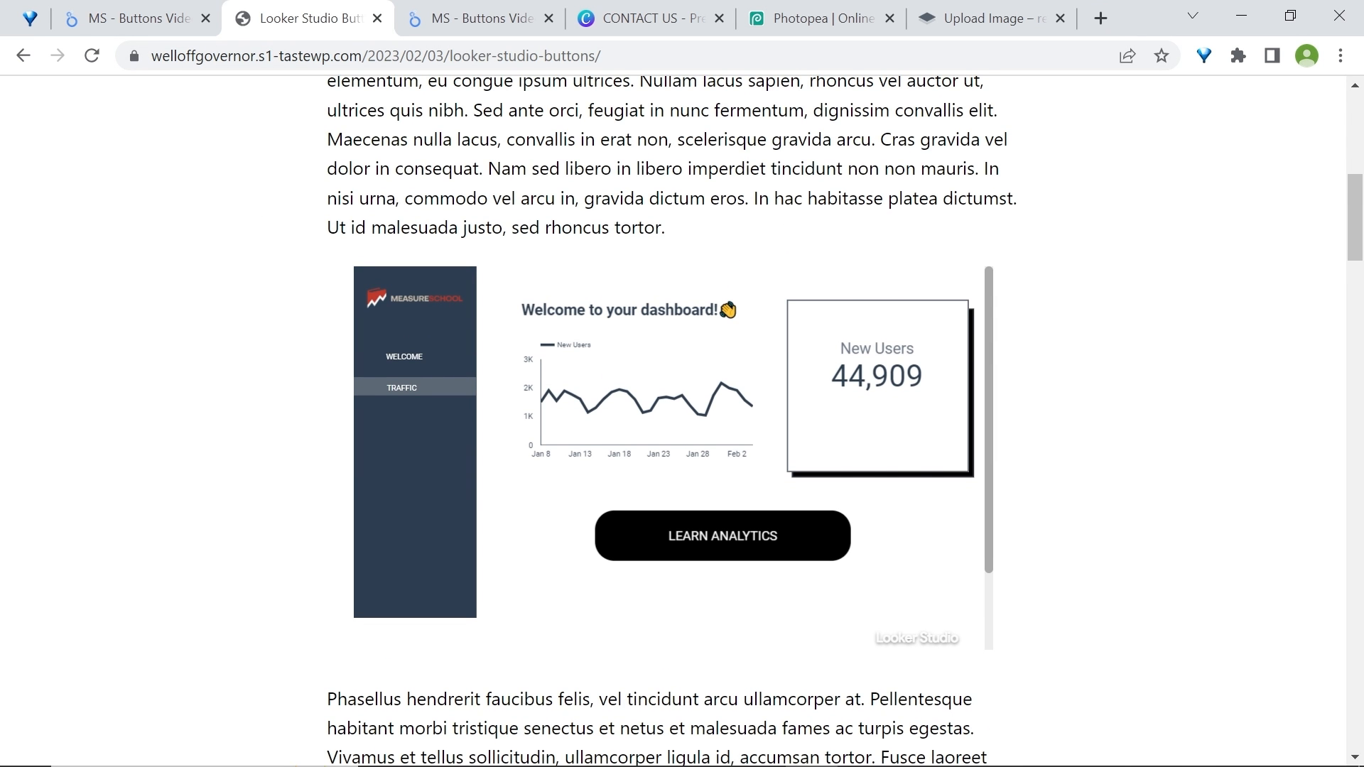
pyautogui.moveTo(1151, 471)
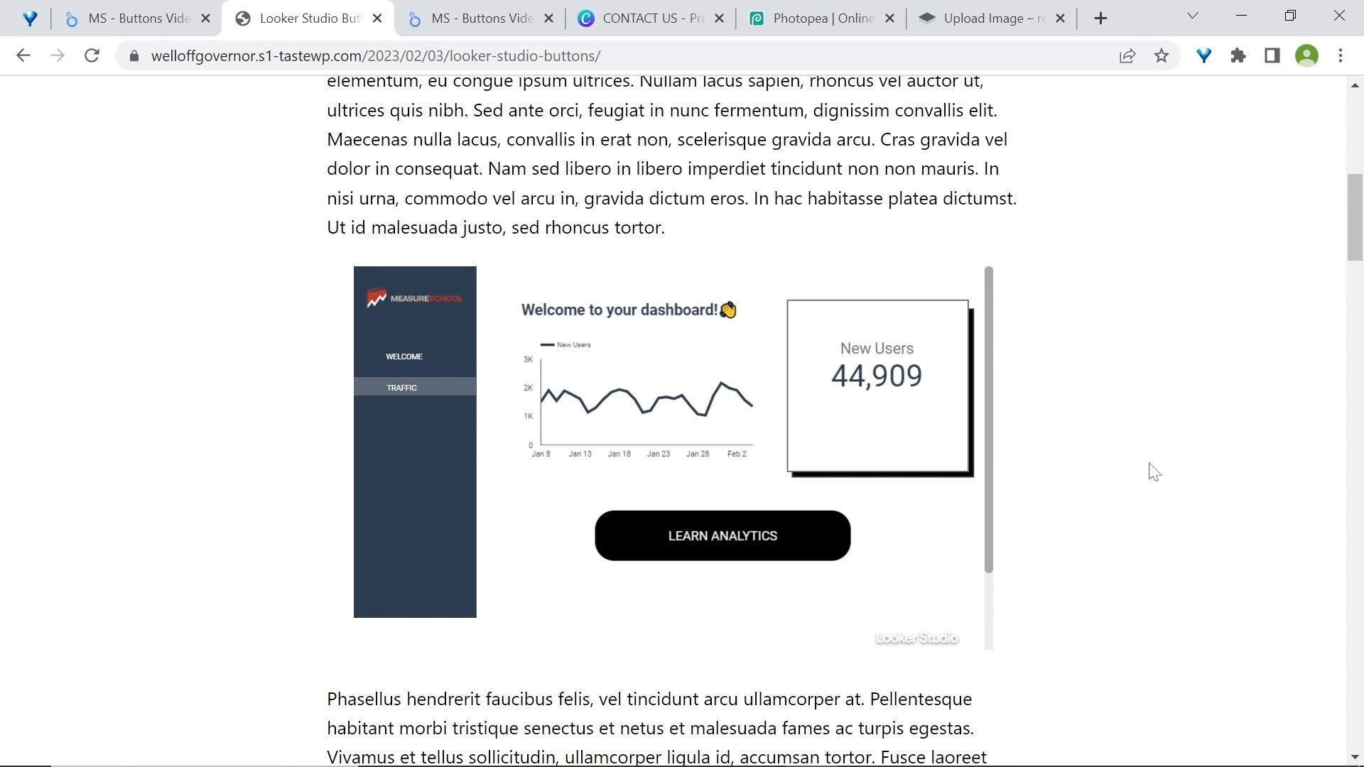
pyautogui.moveTo(1165, 551)
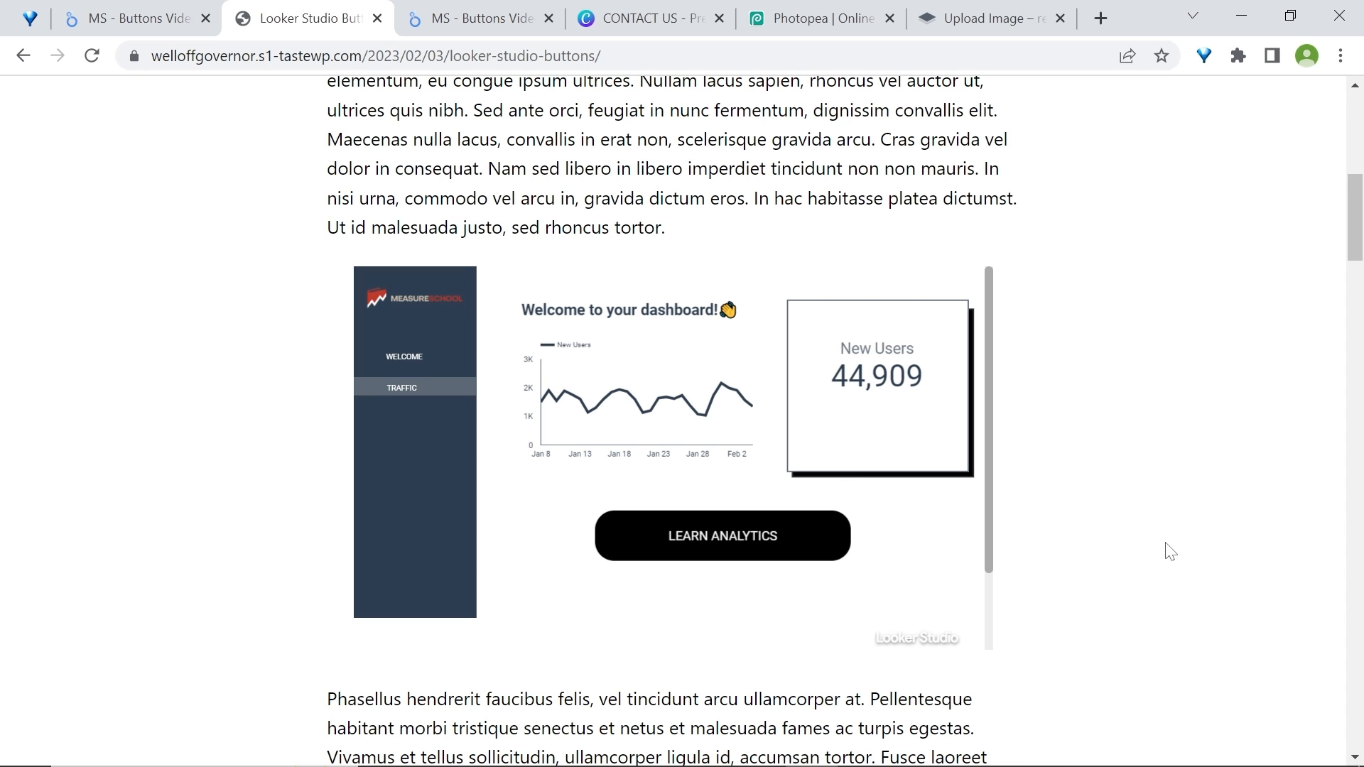
# Try the LEARN ANALYTICS button in the embedded report, raising the community-visualization warning
pyautogui.click(722, 537)
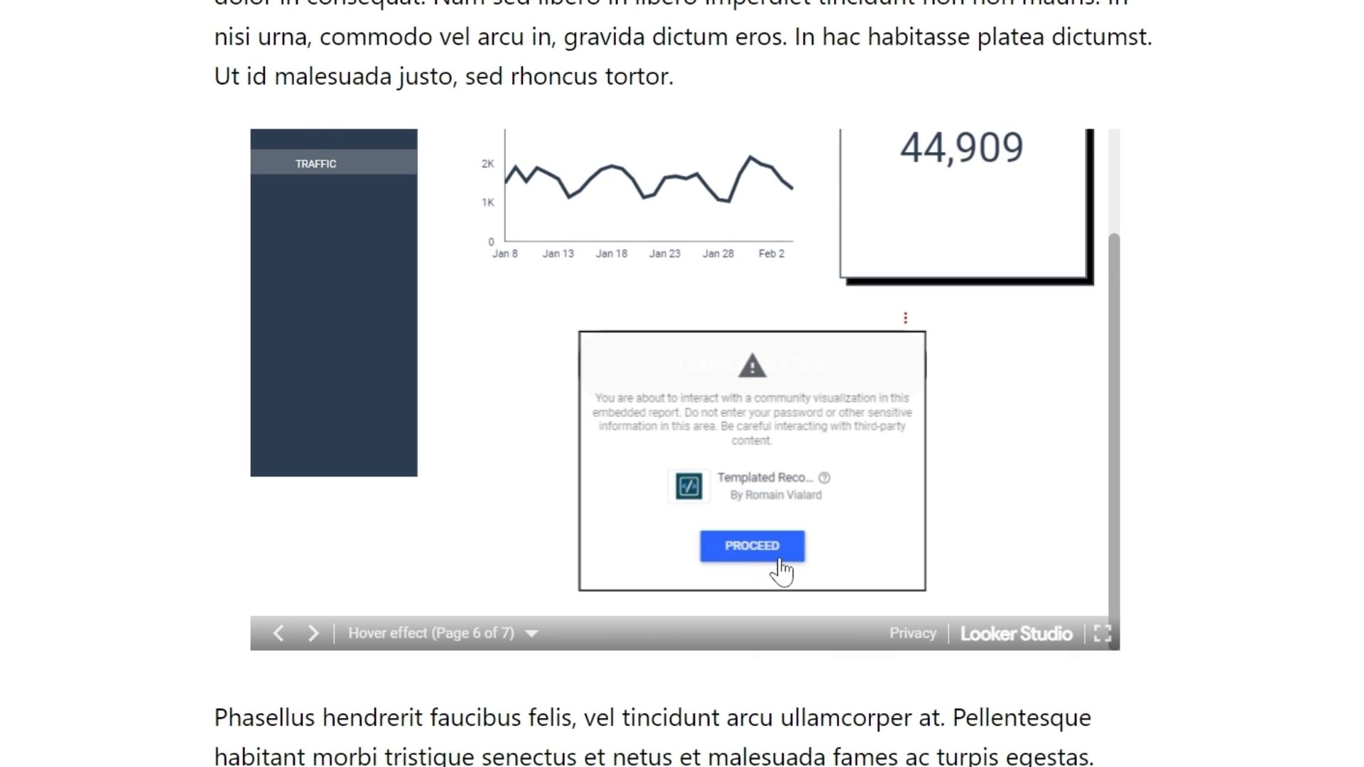
pyautogui.moveTo(759, 470)
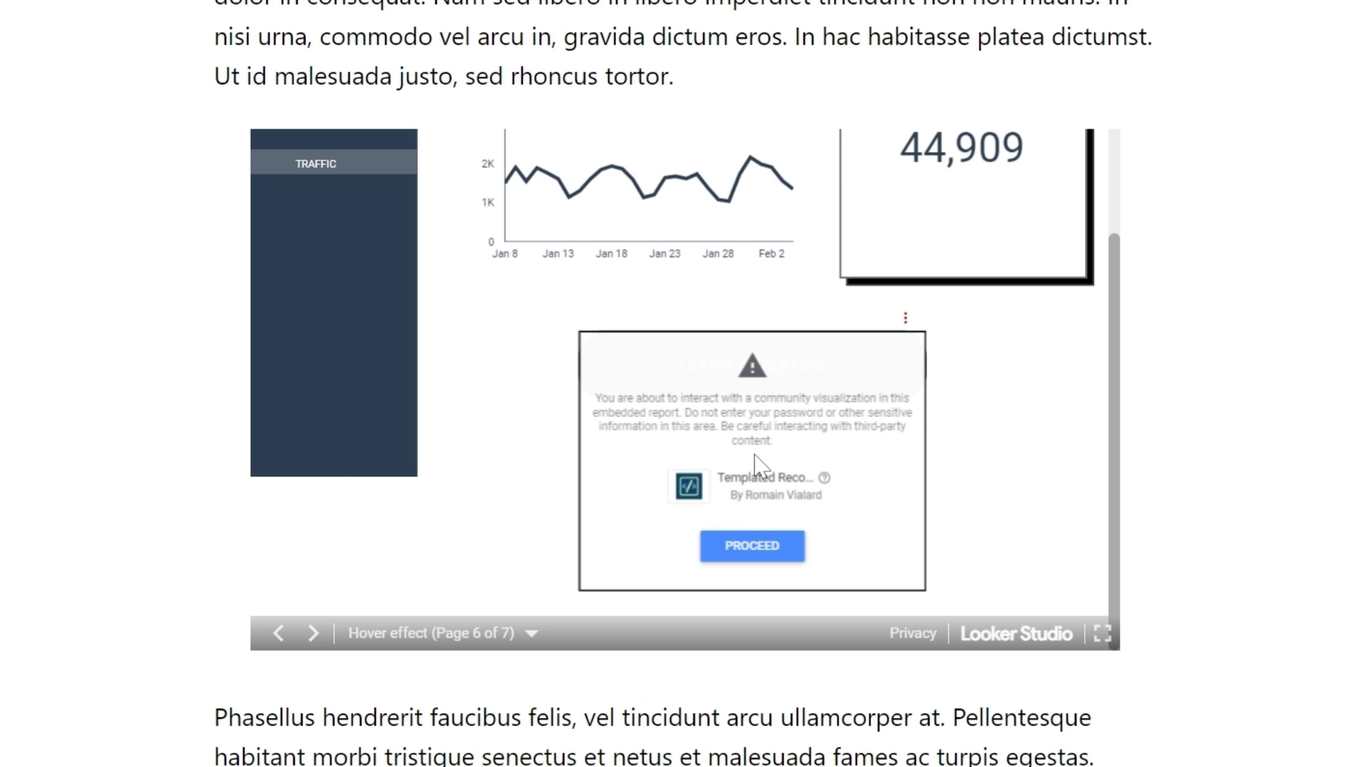
pyautogui.moveTo(855, 460)
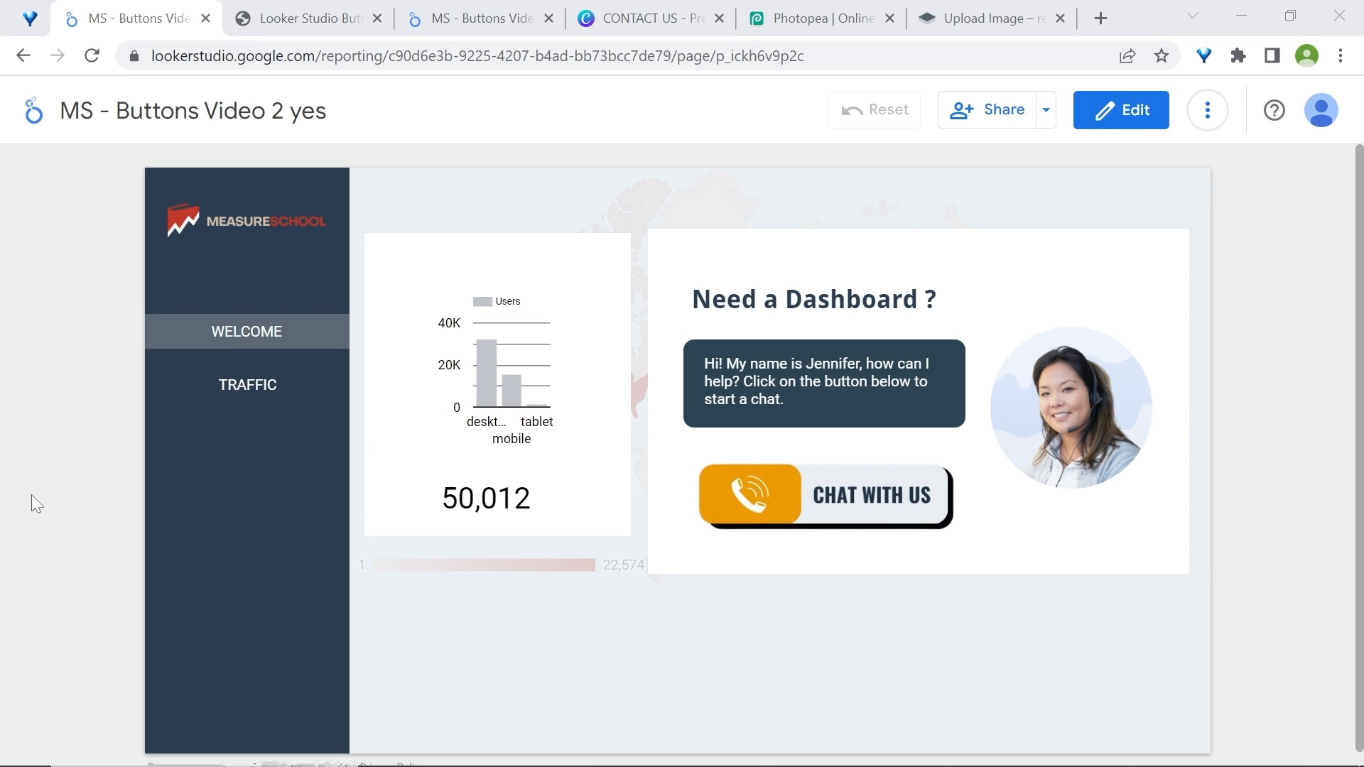
pyautogui.moveTo(776, 490)
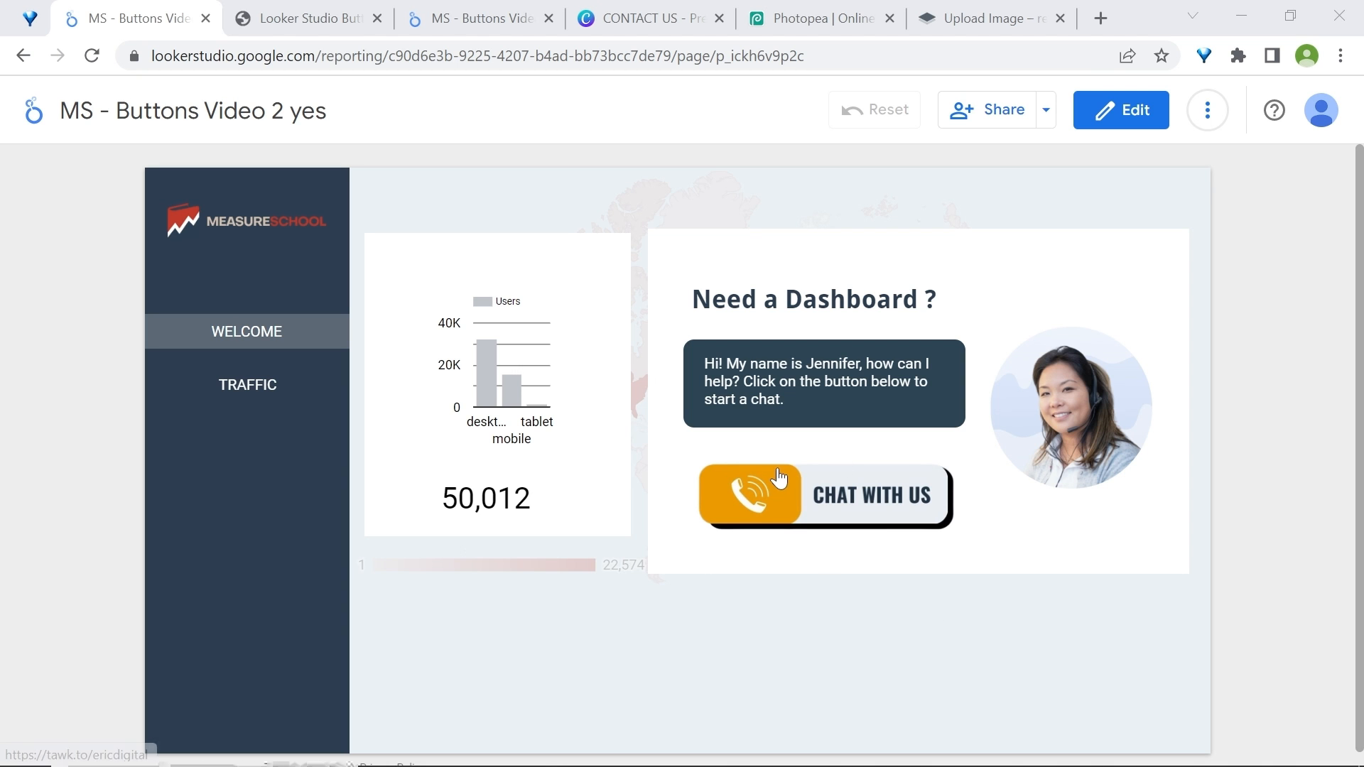
pyautogui.moveTo(922, 446)
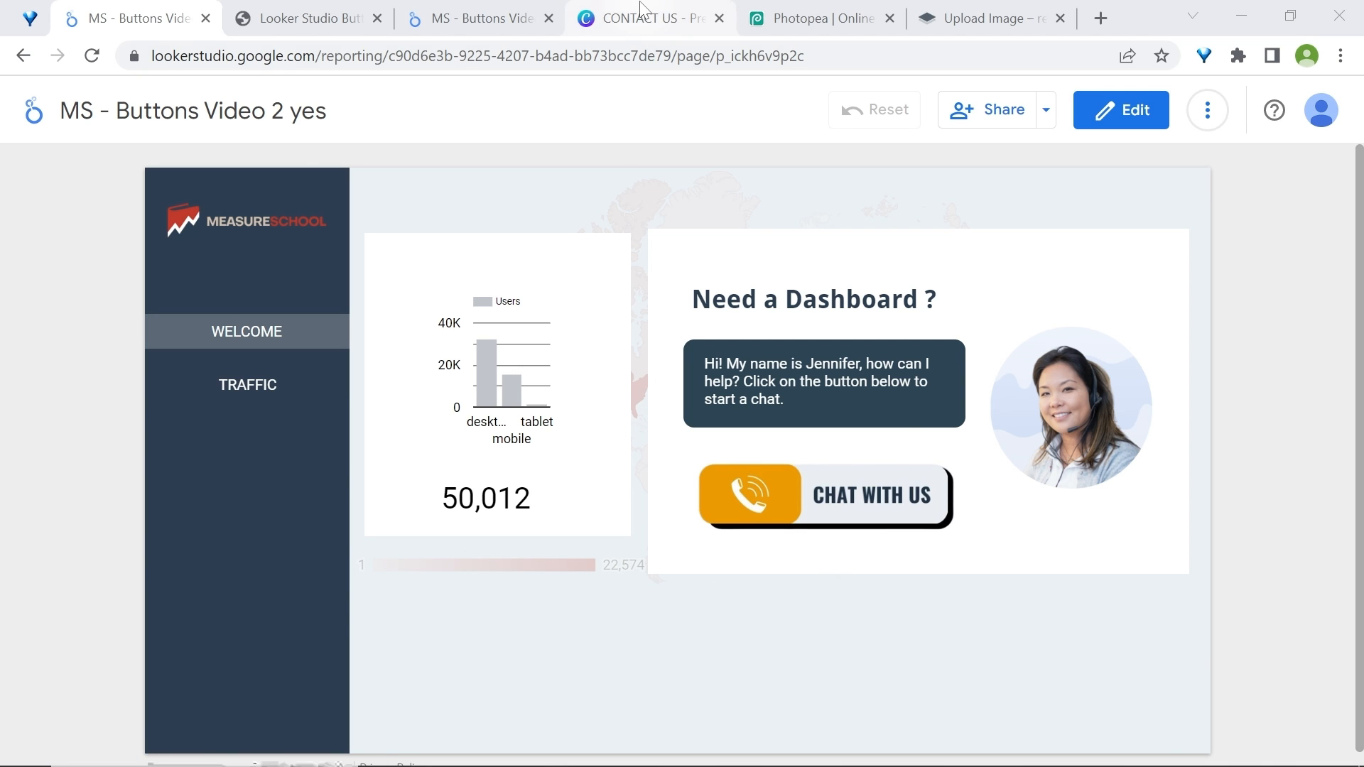
# Switch to the Canva design of the CHAT WITH US button
pyautogui.click(651, 19)
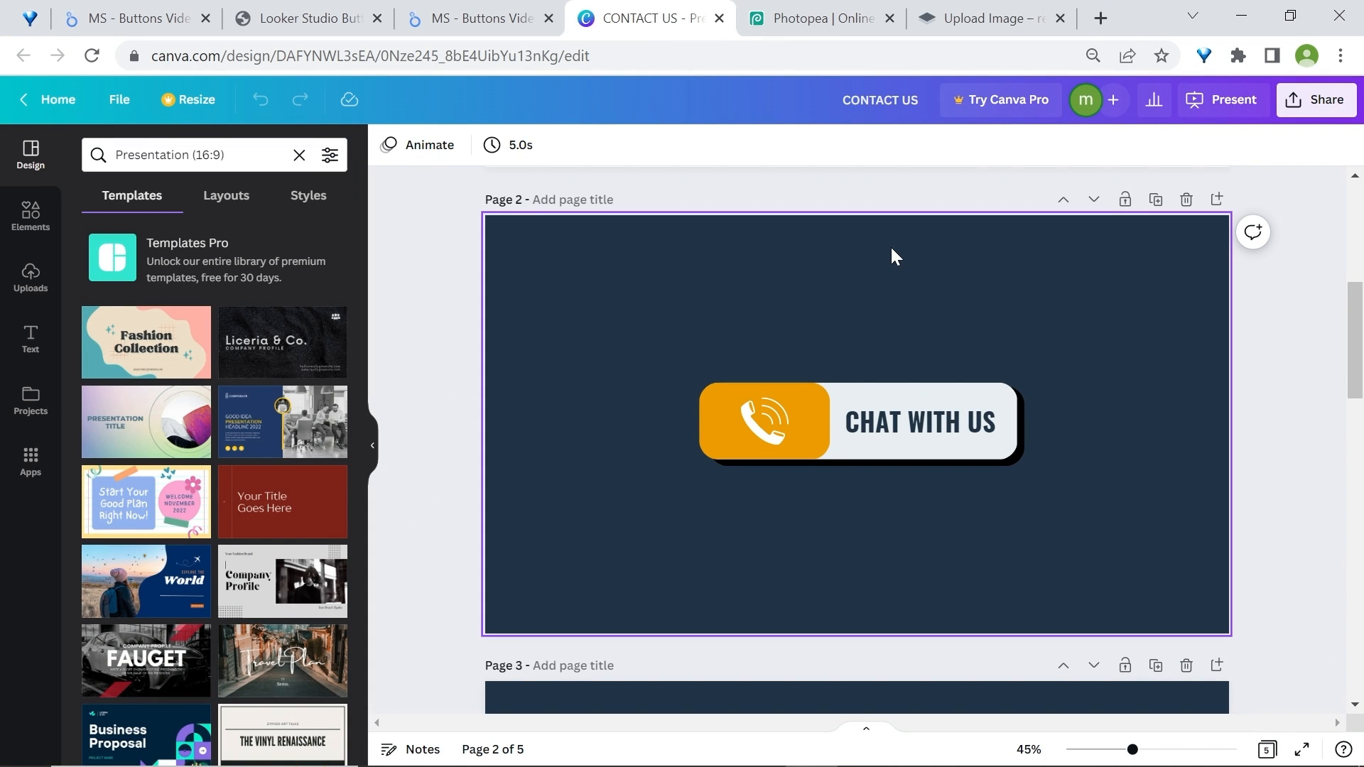
pyautogui.moveTo(560, 310)
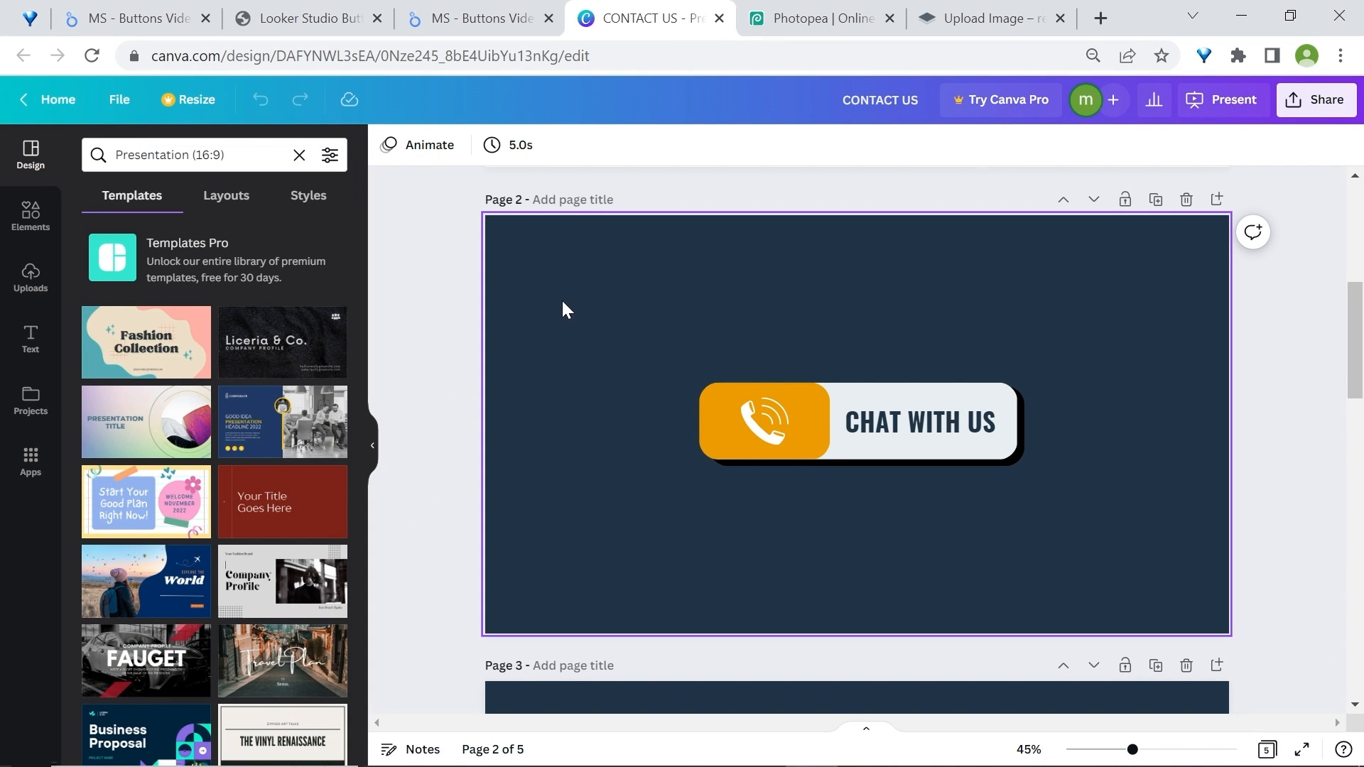
pyautogui.moveTo(983, 295)
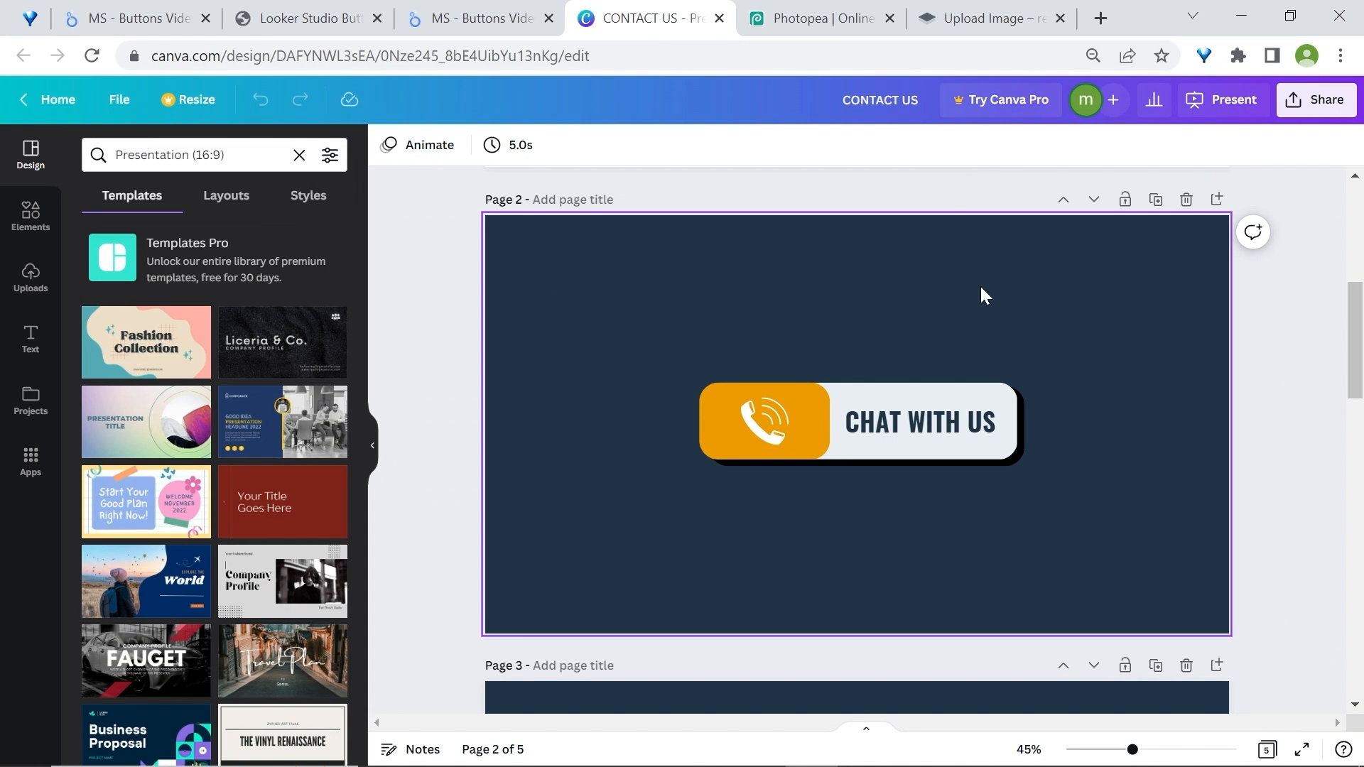
pyautogui.moveTo(1073, 359)
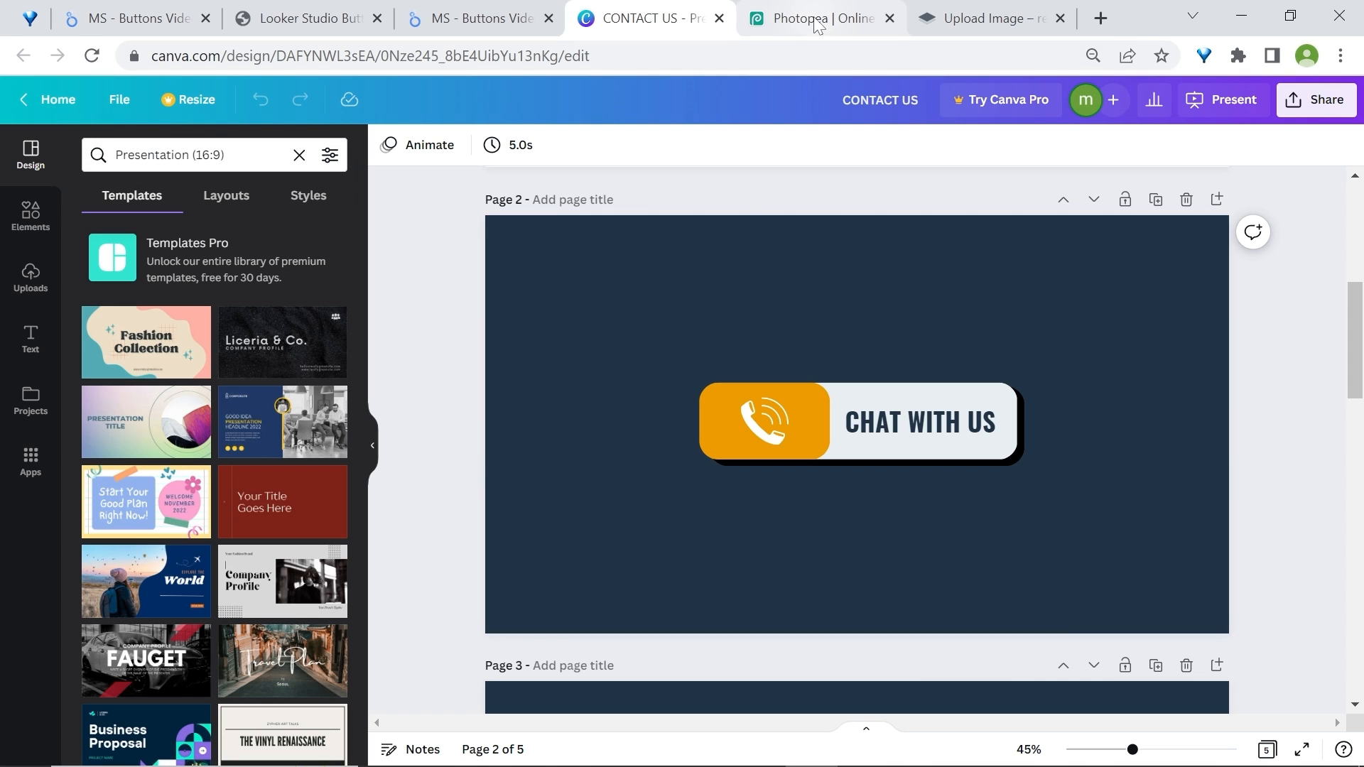
# Switch to the CHAT WITH US button image open in Photopea
pyautogui.click(814, 19)
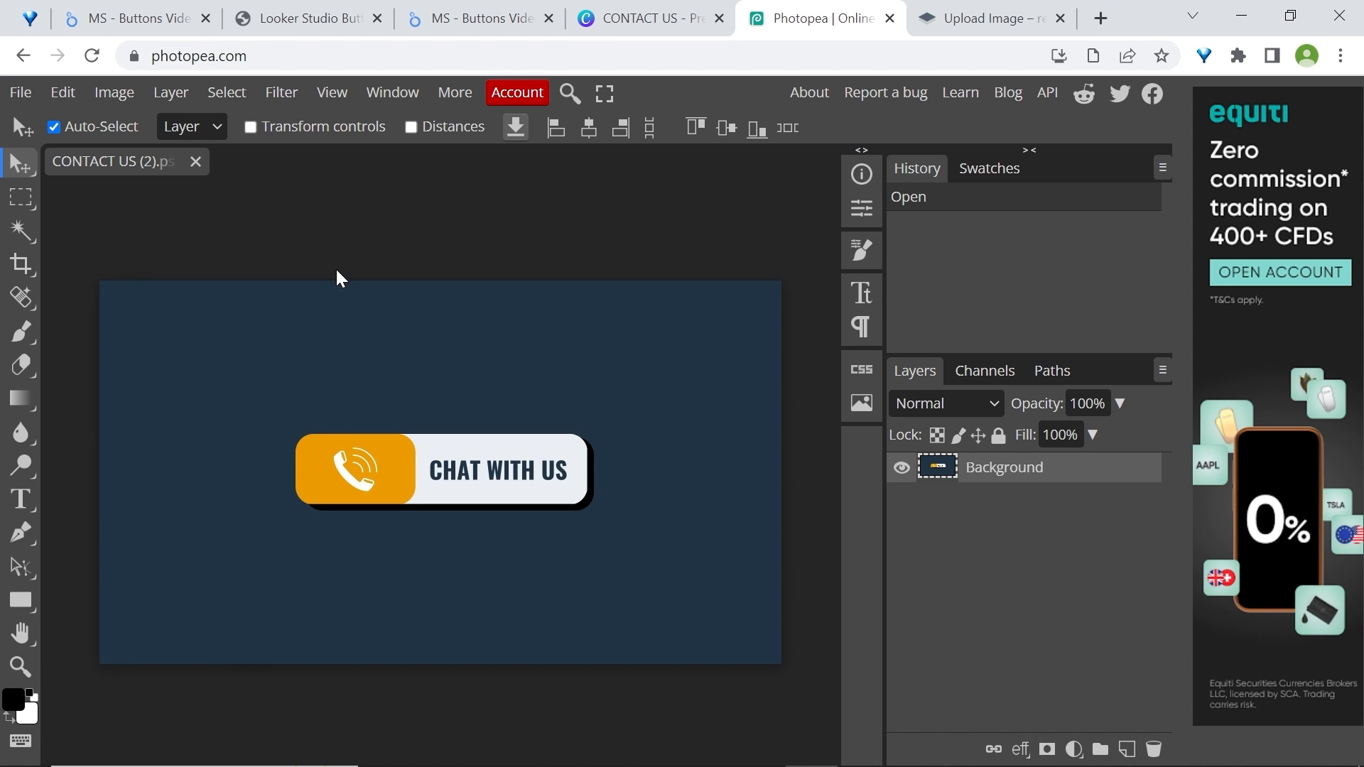
# Crop the image tightly around the CHAT WITH US button and move to remove.bg
pyautogui.click(17, 263)
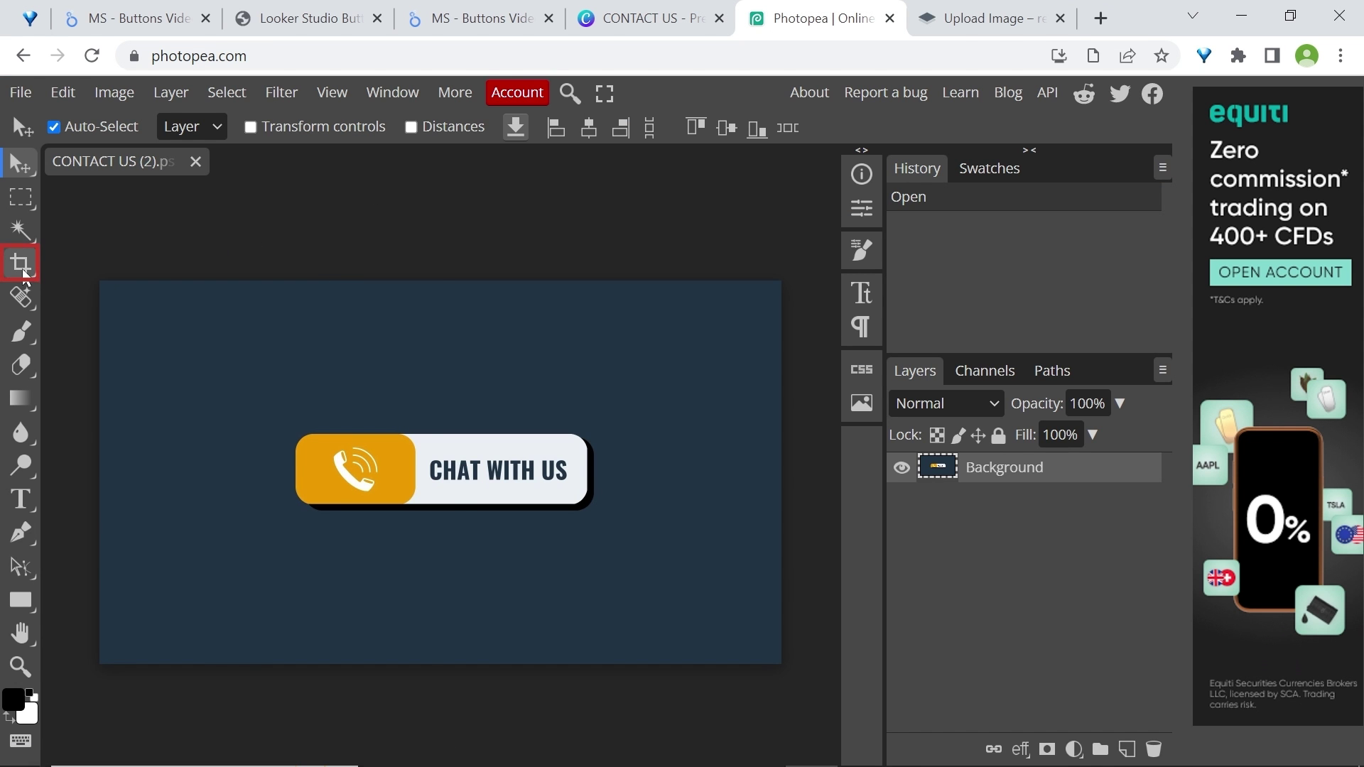
pyautogui.click(19, 264)
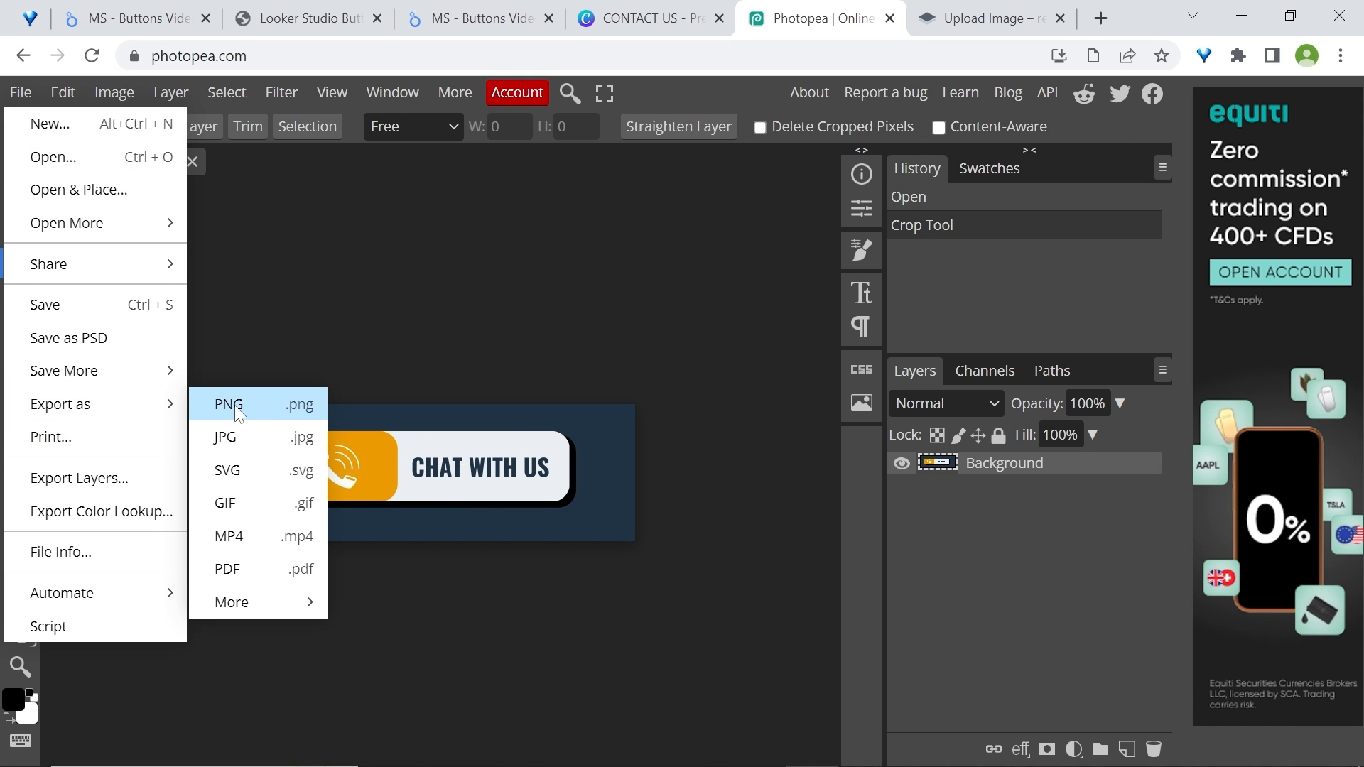
pyautogui.moveTo(571, 226); pyautogui.dragTo(661, 263)
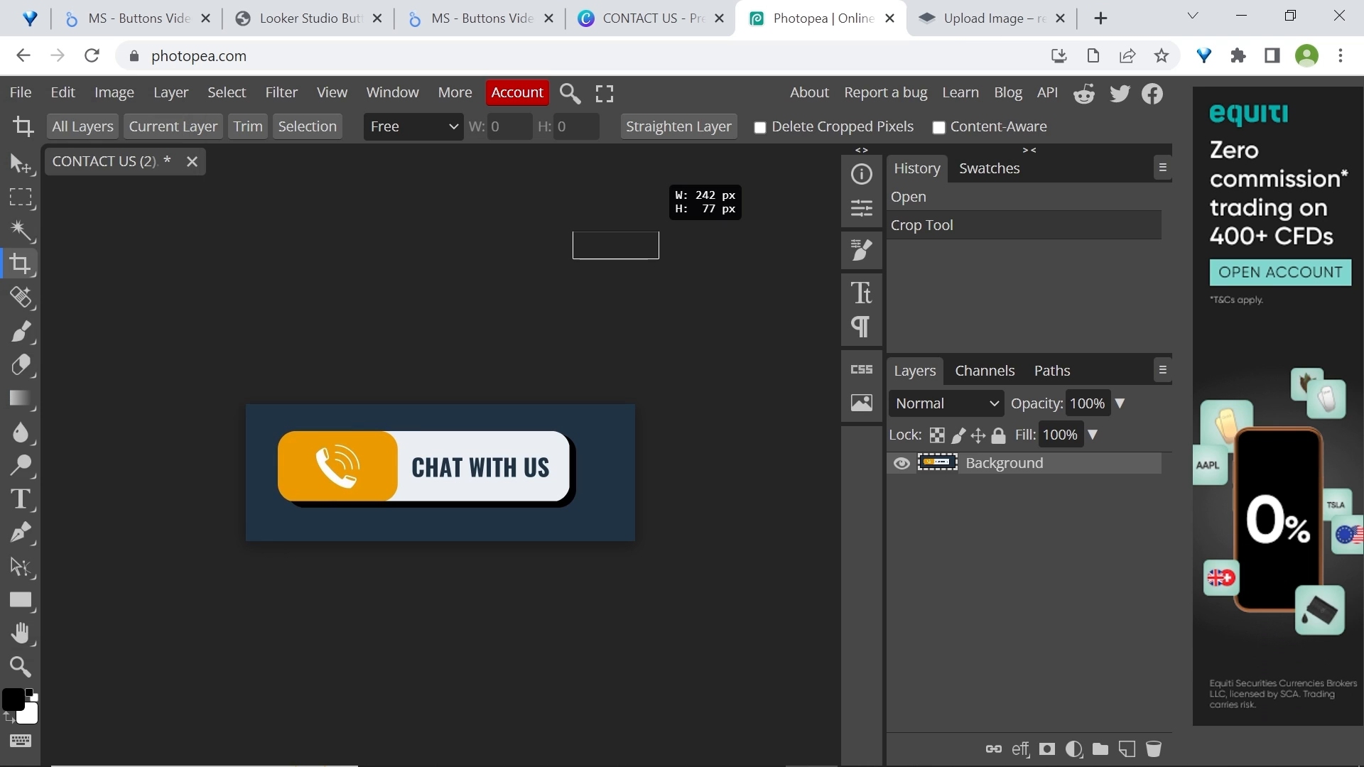
pyautogui.click(997, 20)
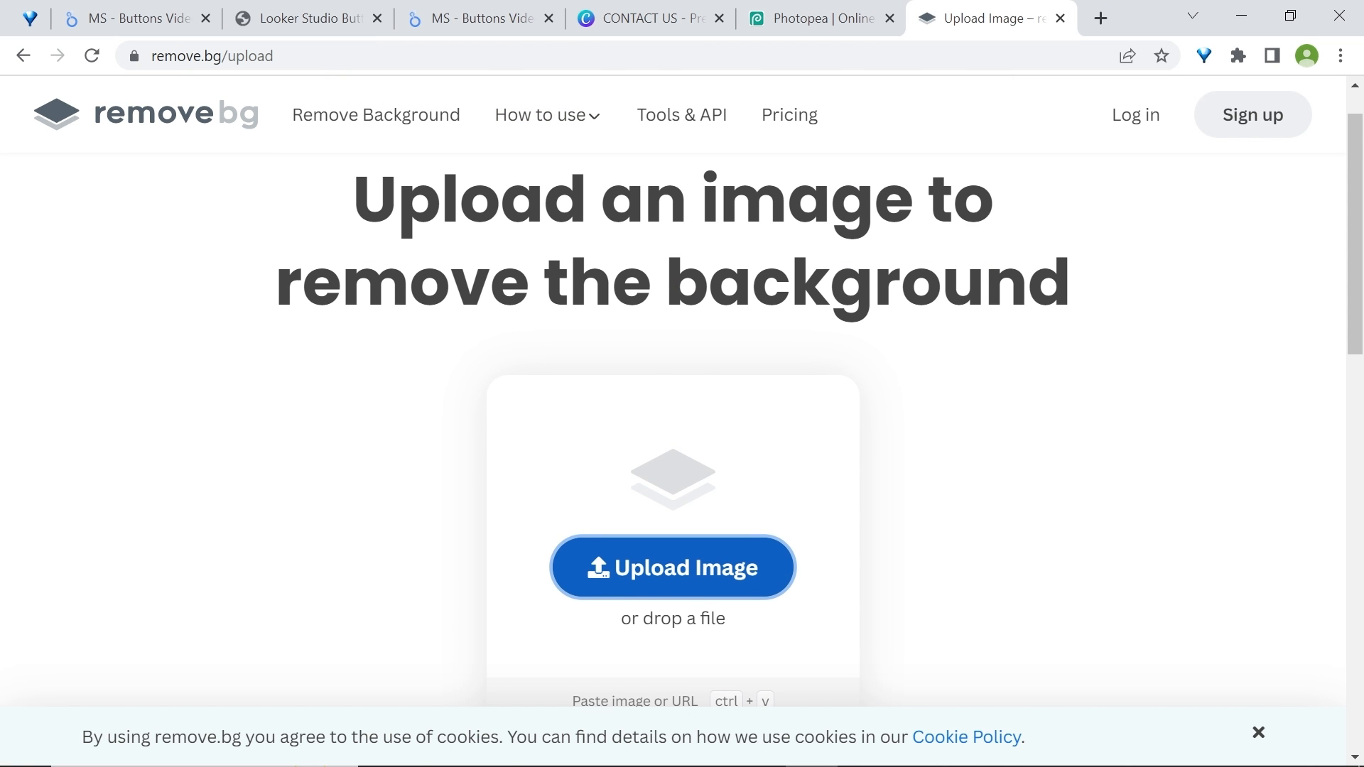
# Upload the CONTACT US (2) image to remove.bg to strip its background, then return to Looker Studio
pyautogui.click(674, 568)
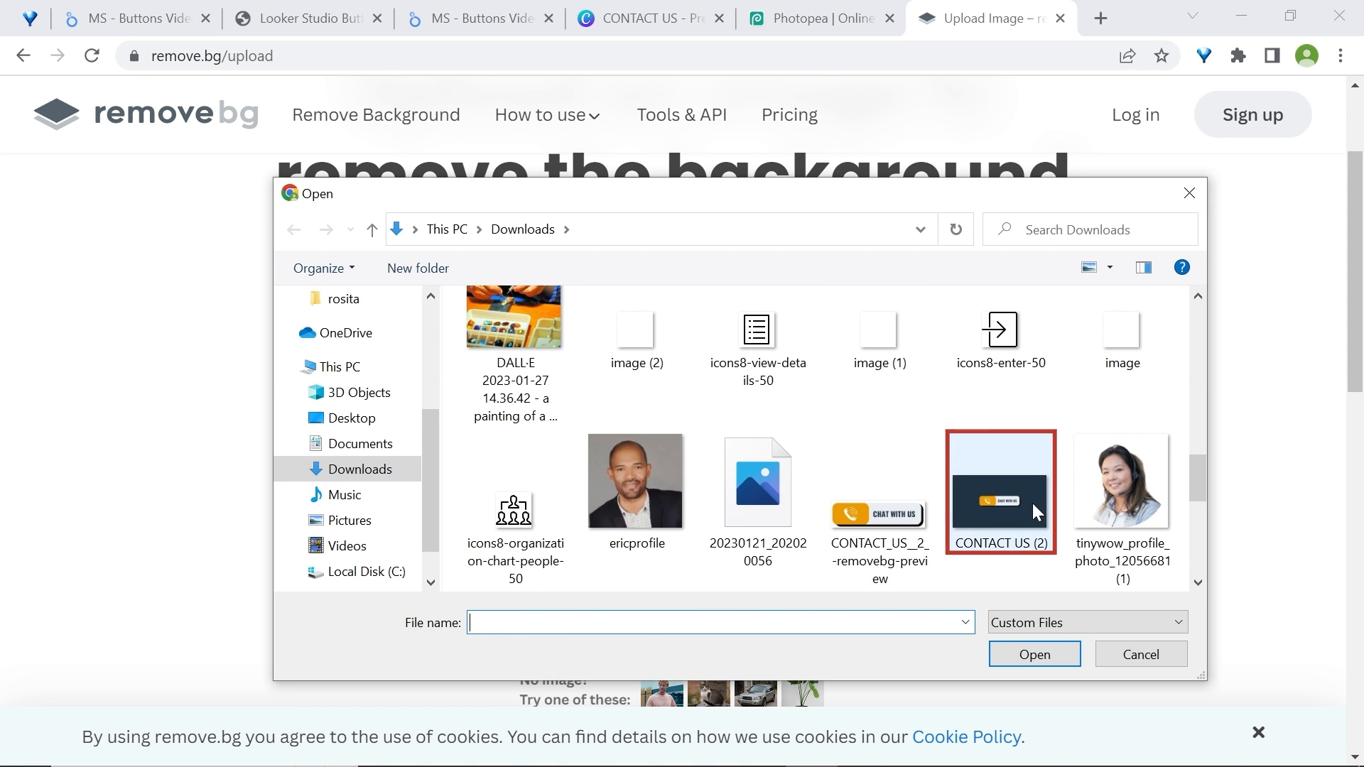
pyautogui.doubleClick(1000, 491)
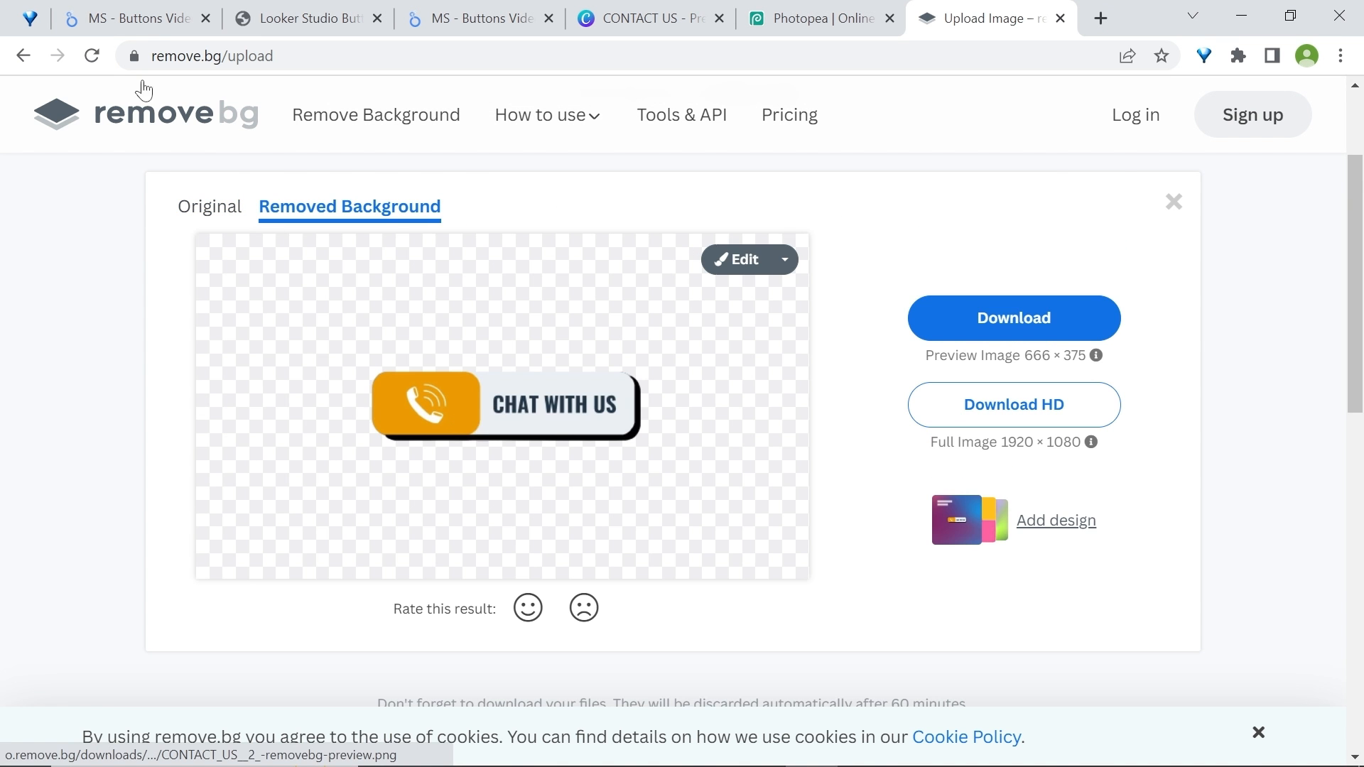
pyautogui.click(128, 17)
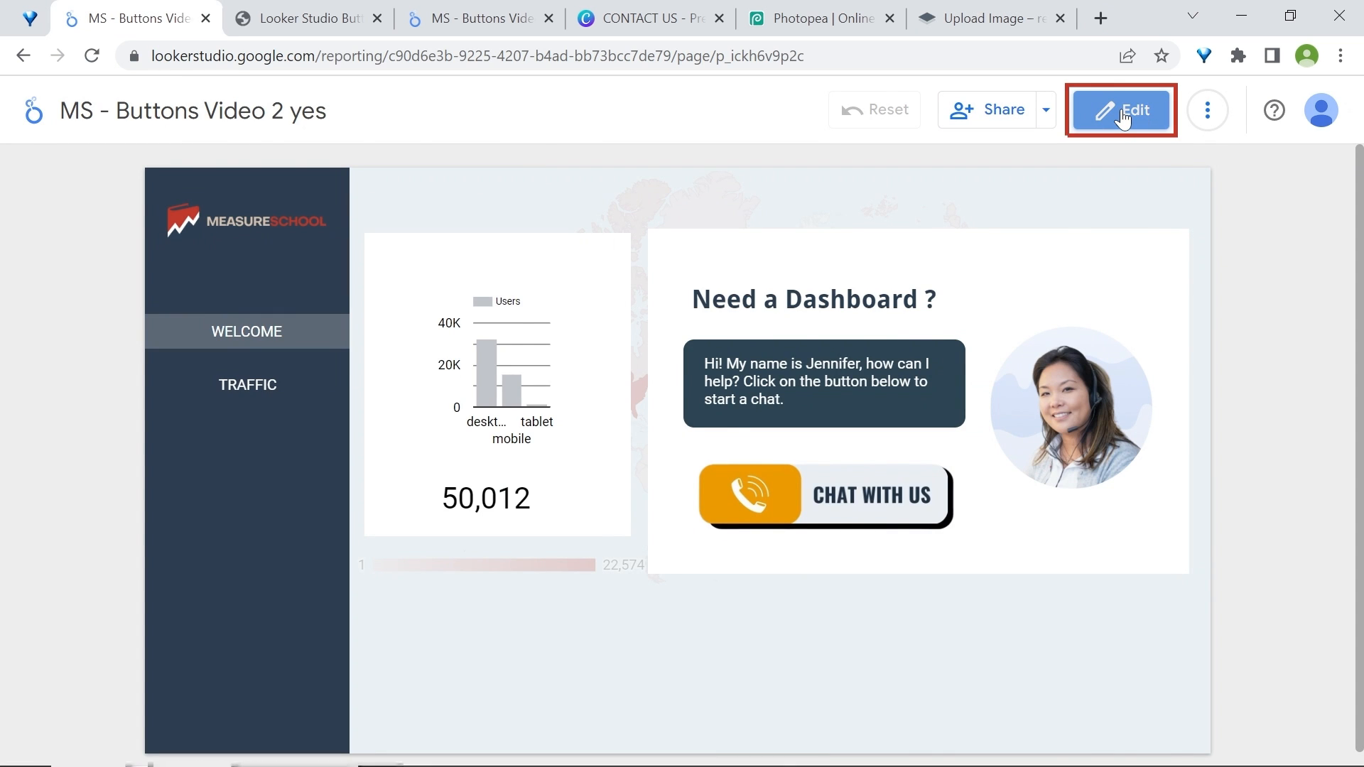
# Upload the transparent removebg CHAT WITH US image onto the chat page
pyautogui.click(1121, 111)
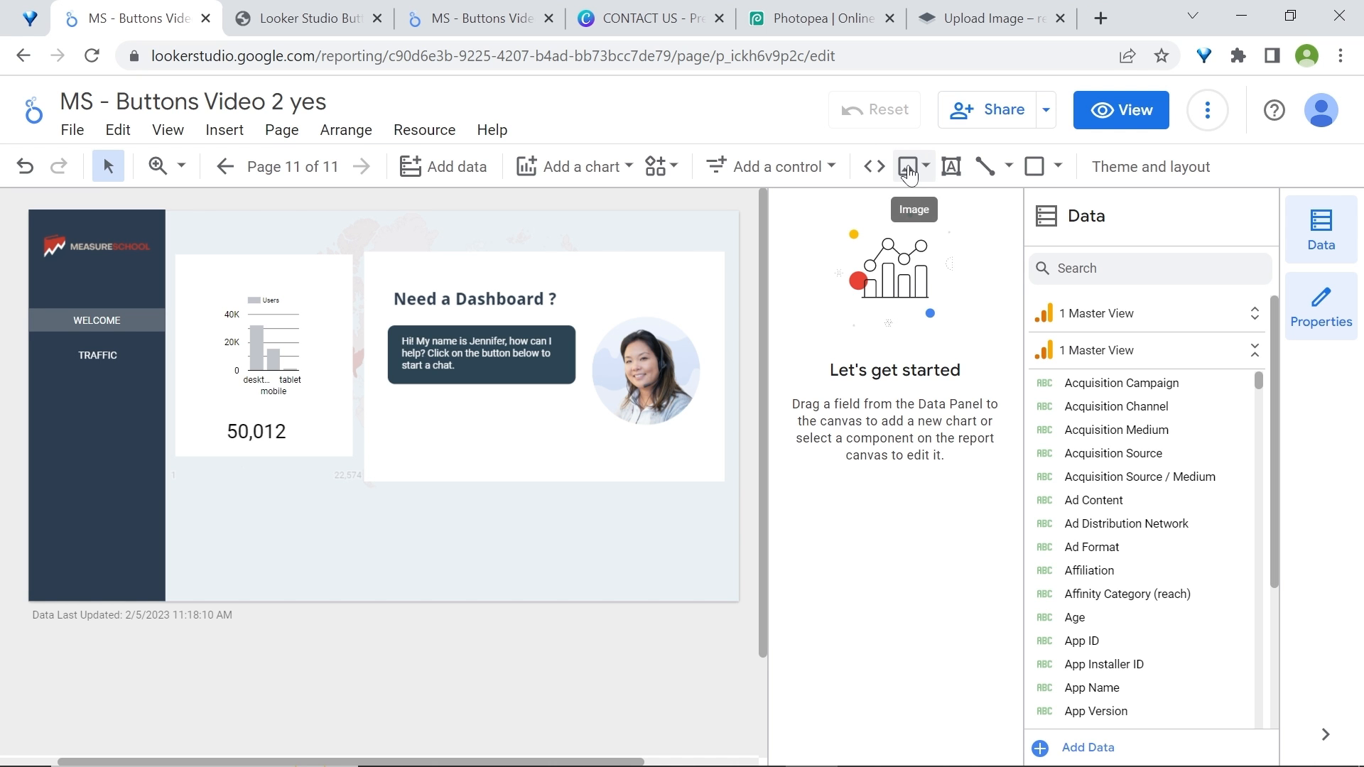
pyautogui.click(925, 166)
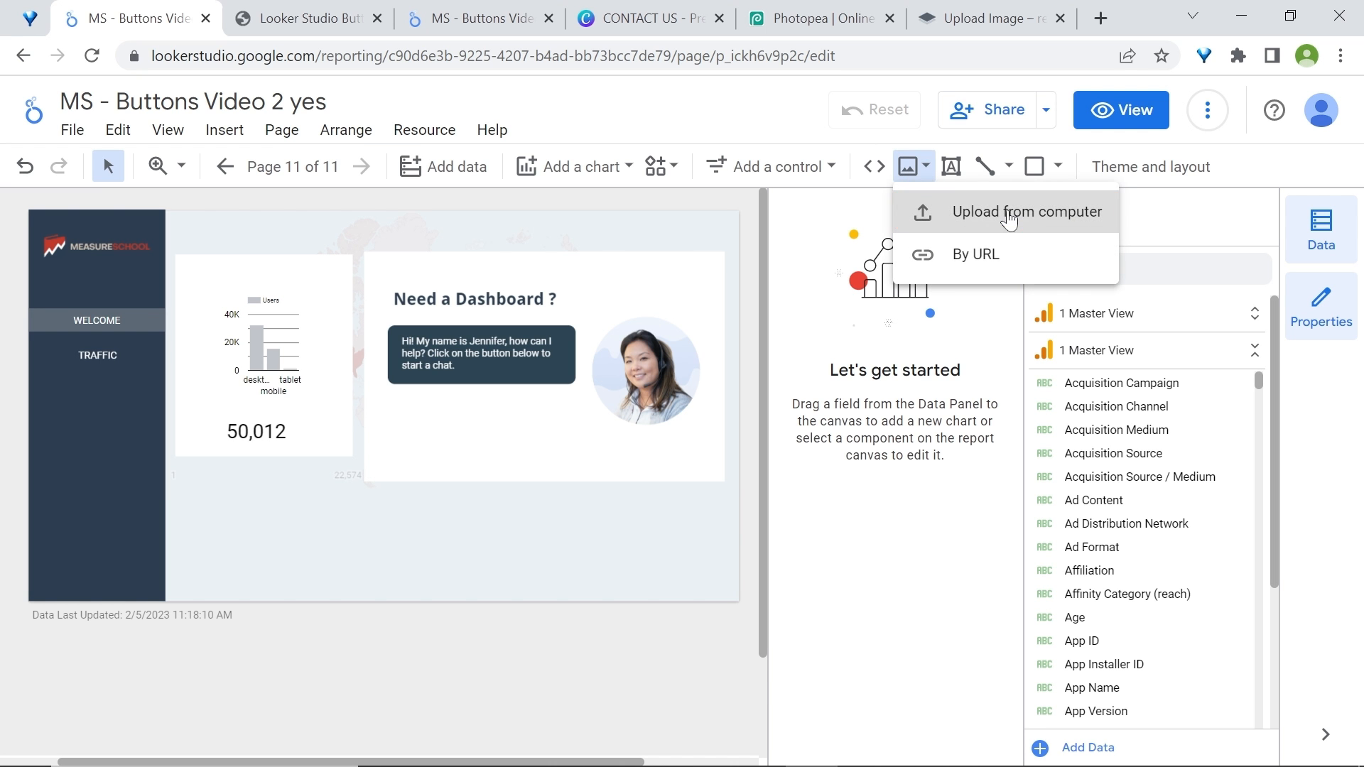
pyautogui.click(1029, 213)
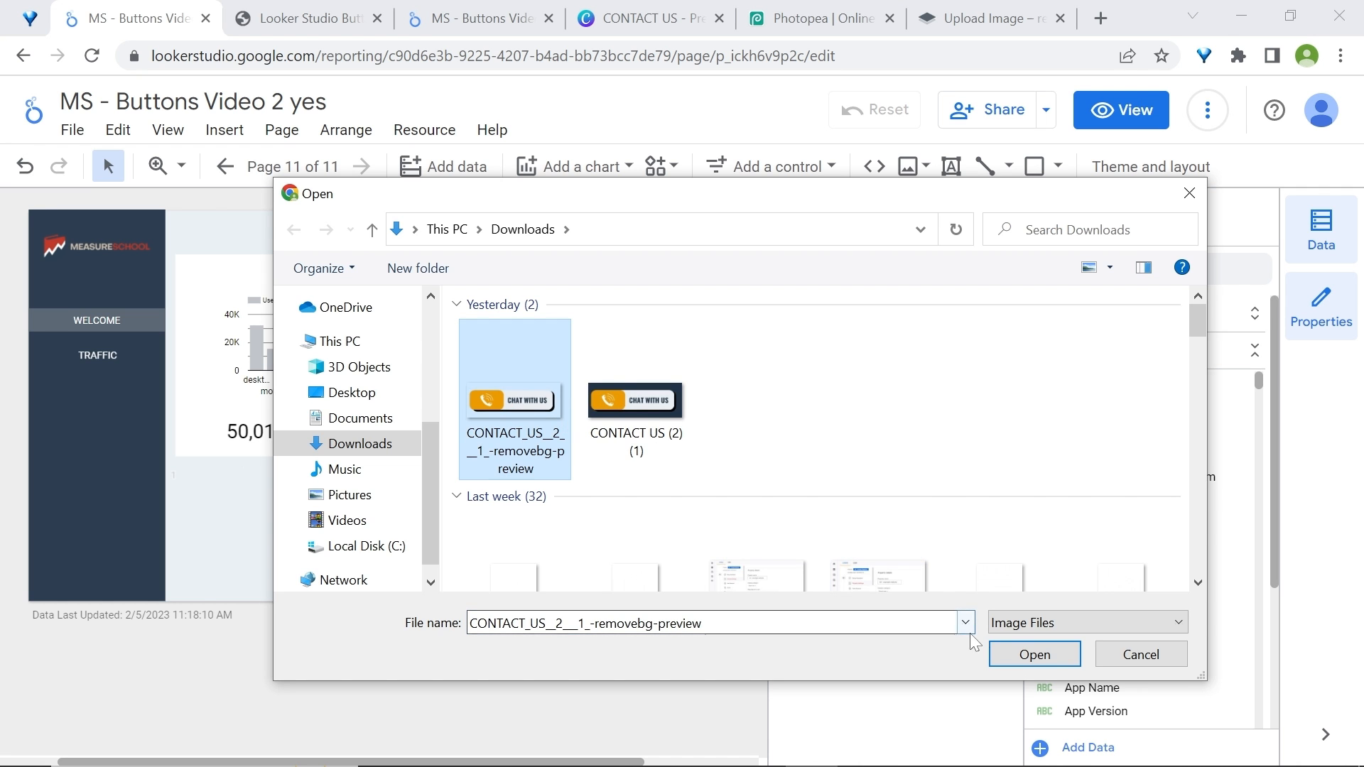
pyautogui.click(1034, 654)
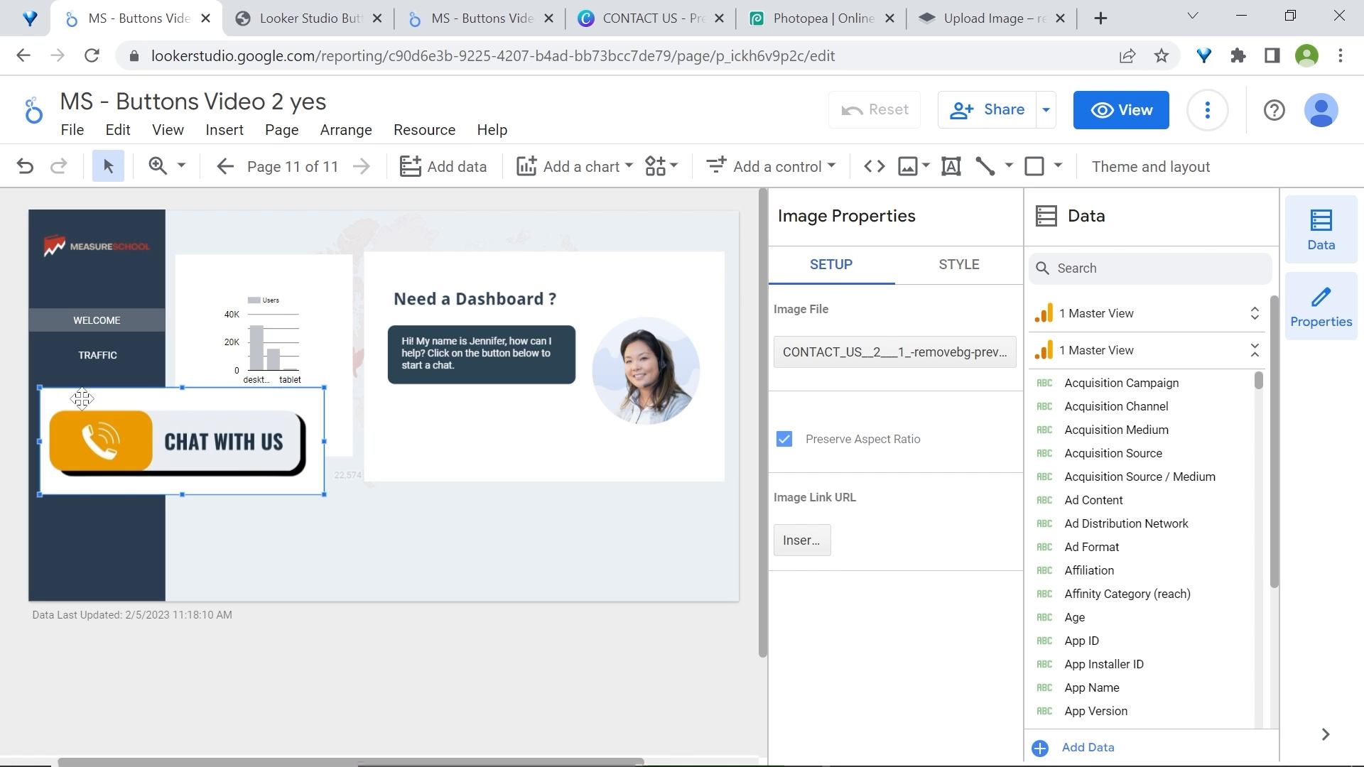
pyautogui.moveTo(950, 271)
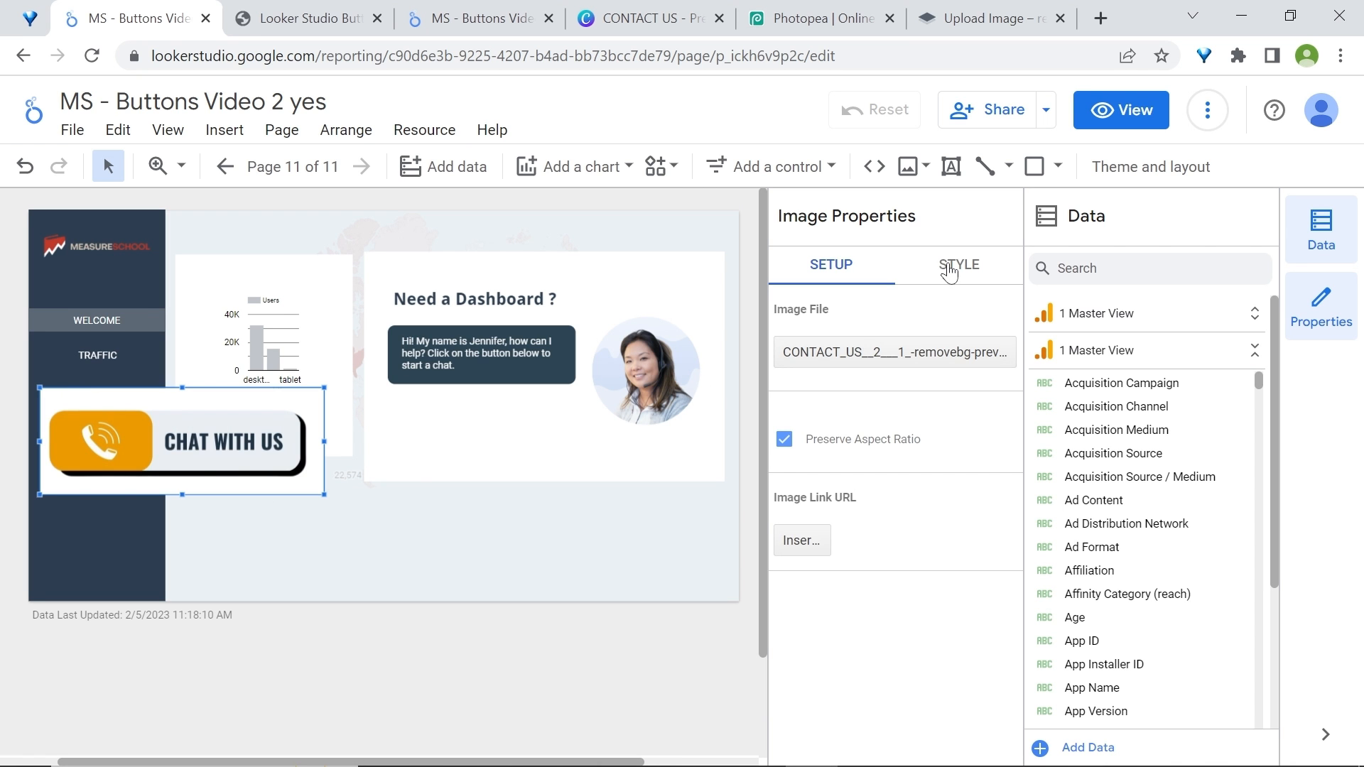
# Place the image below the chat bubble and link it to the tawk.to chat page URL
pyautogui.click(959, 265)
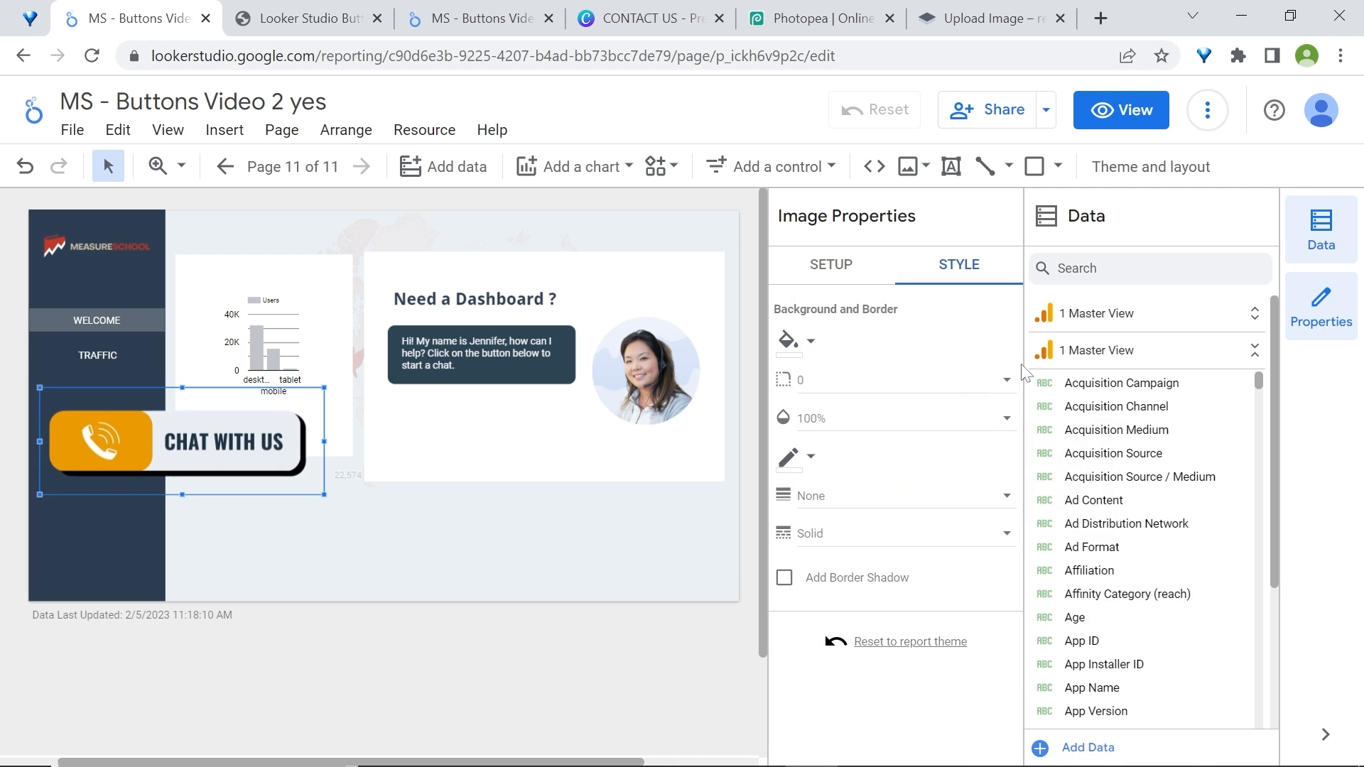
pyautogui.moveTo(174, 439); pyautogui.dragTo(512, 439)
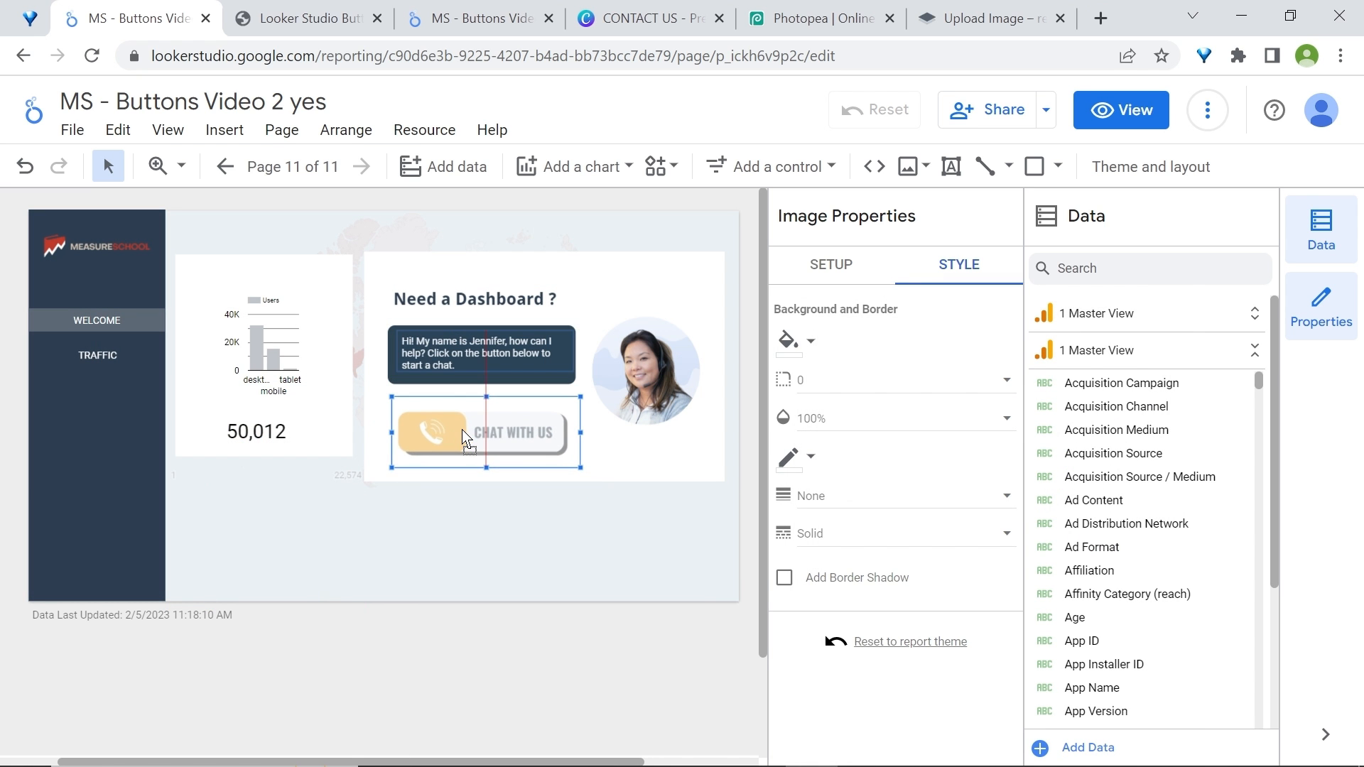
pyautogui.click(831, 264)
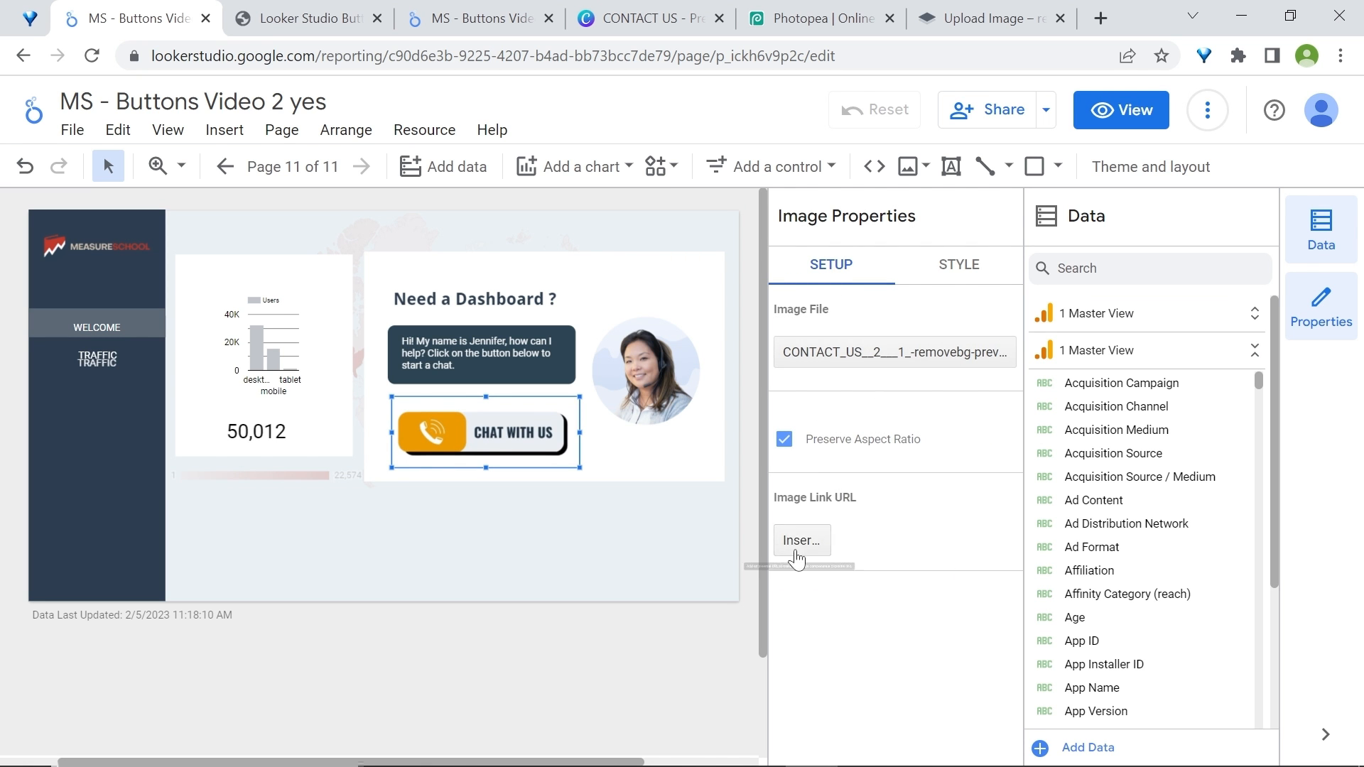
pyautogui.click(801, 540)
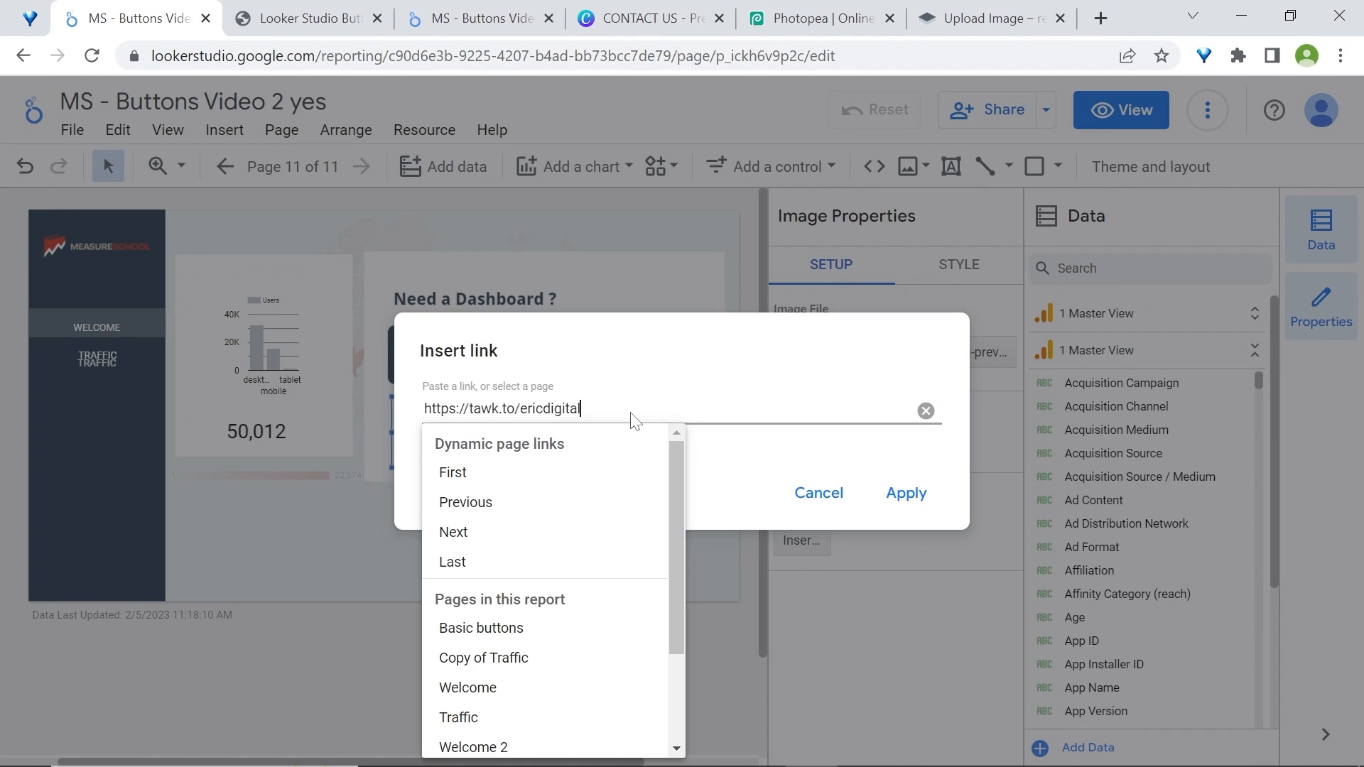
pyautogui.click(907, 493)
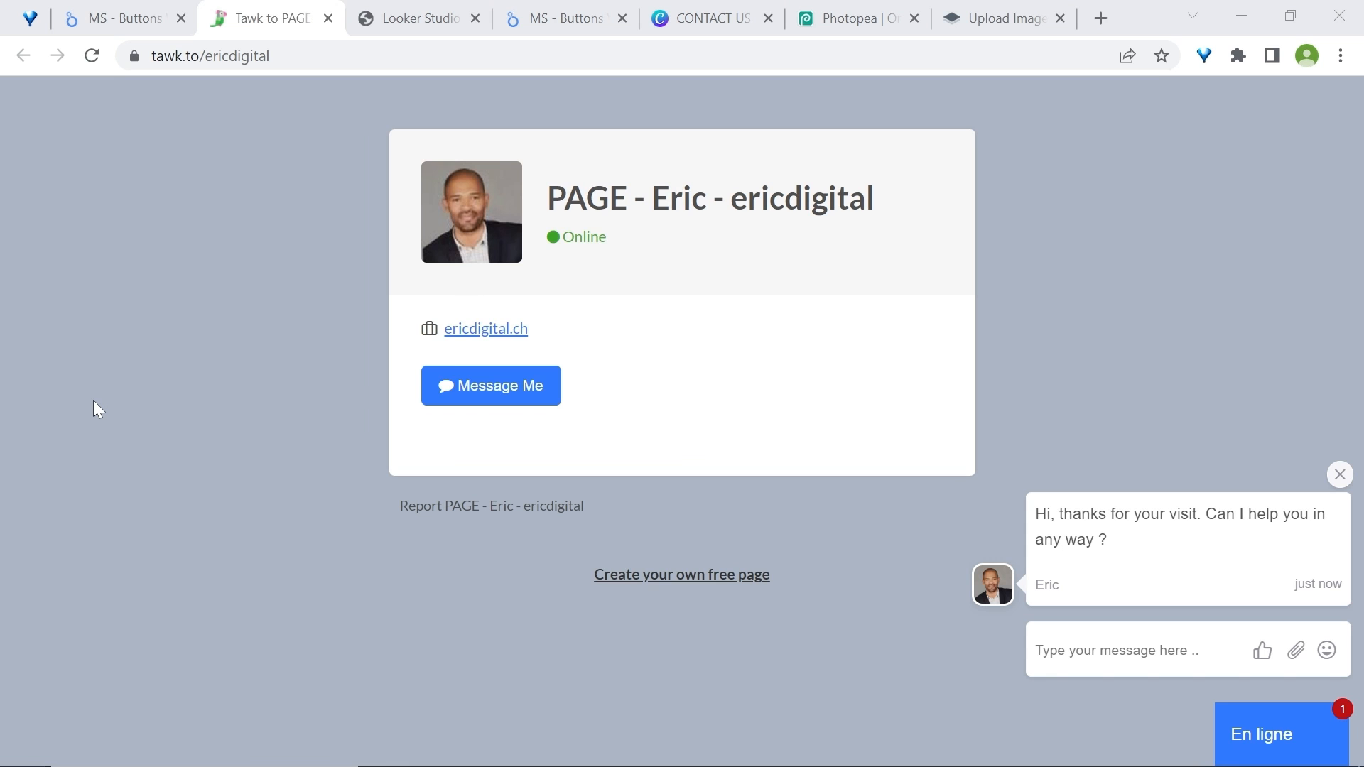
pyautogui.moveTo(217, 384)
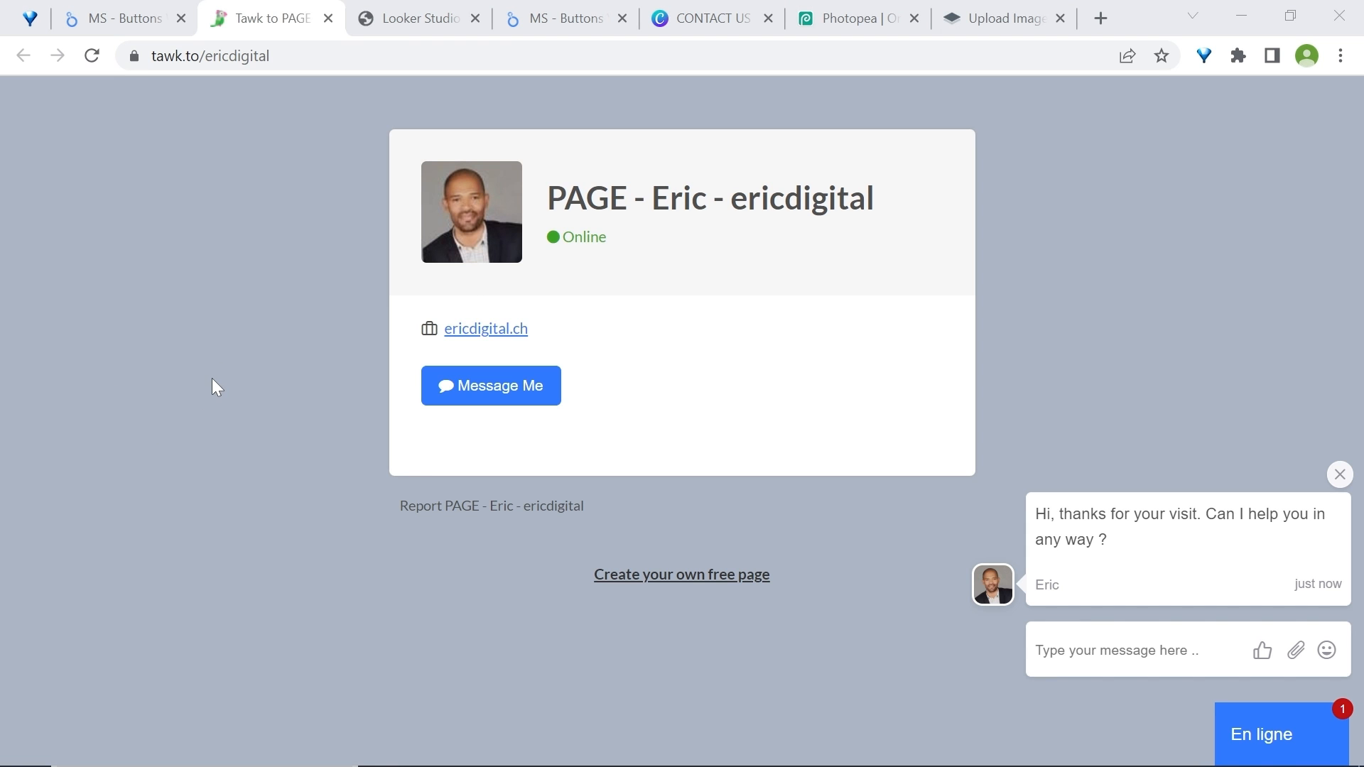
pyautogui.moveTo(1043, 330)
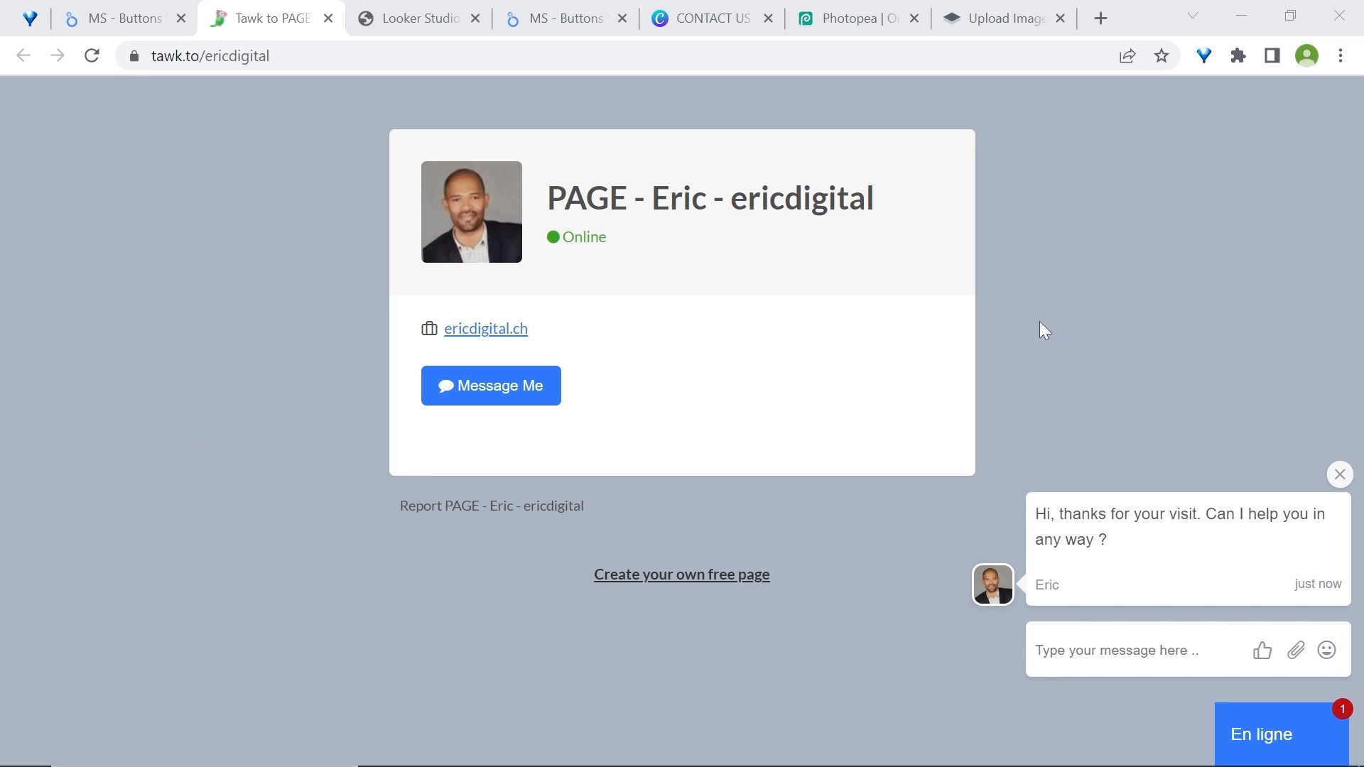